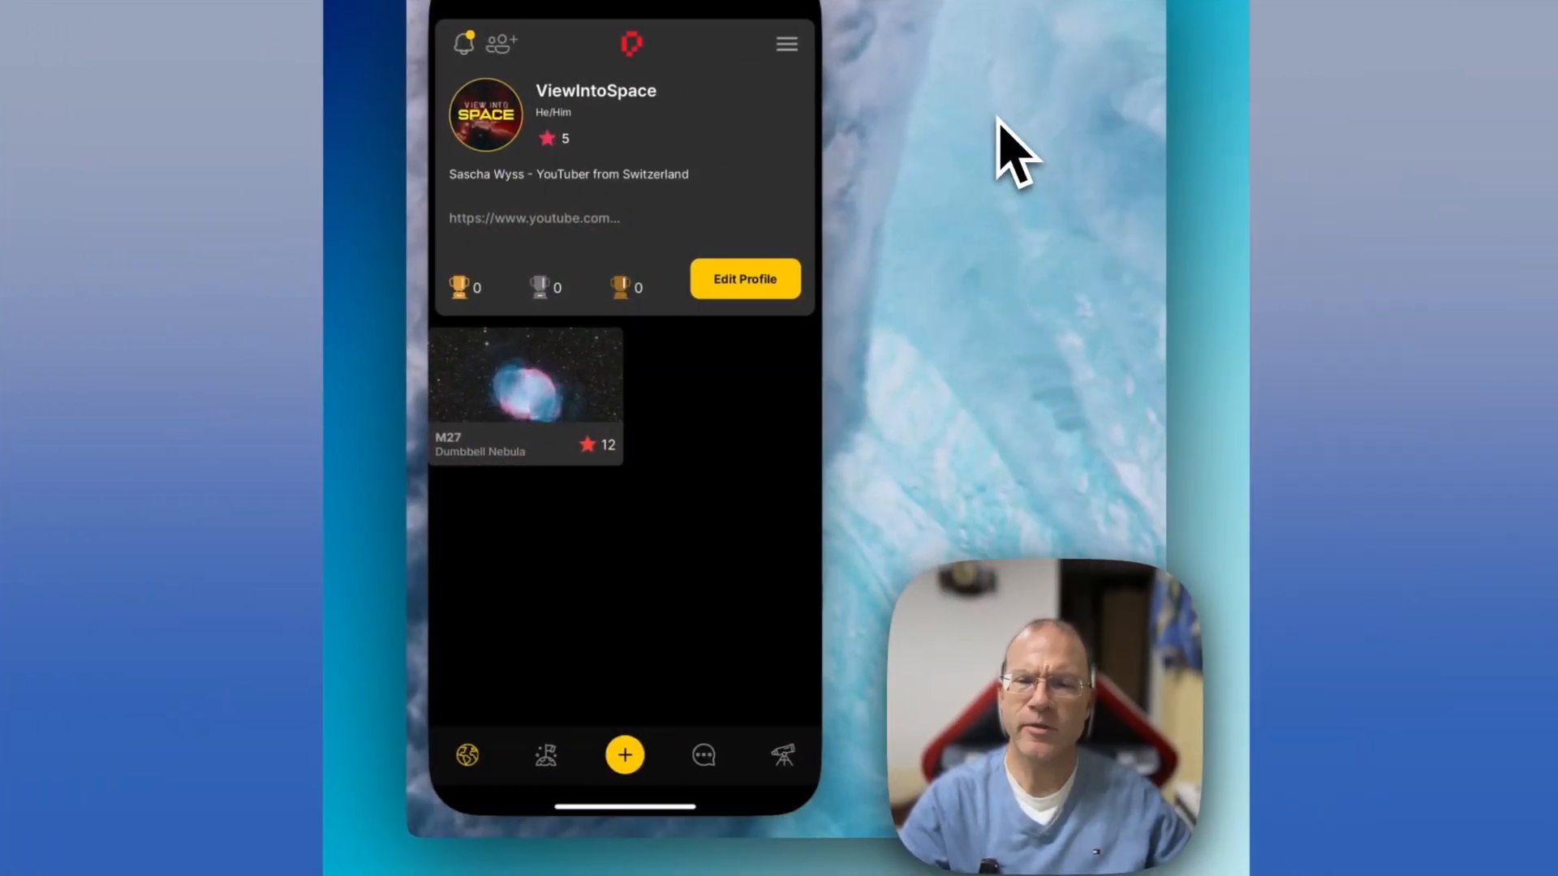
pyautogui.moveTo(848, 129)
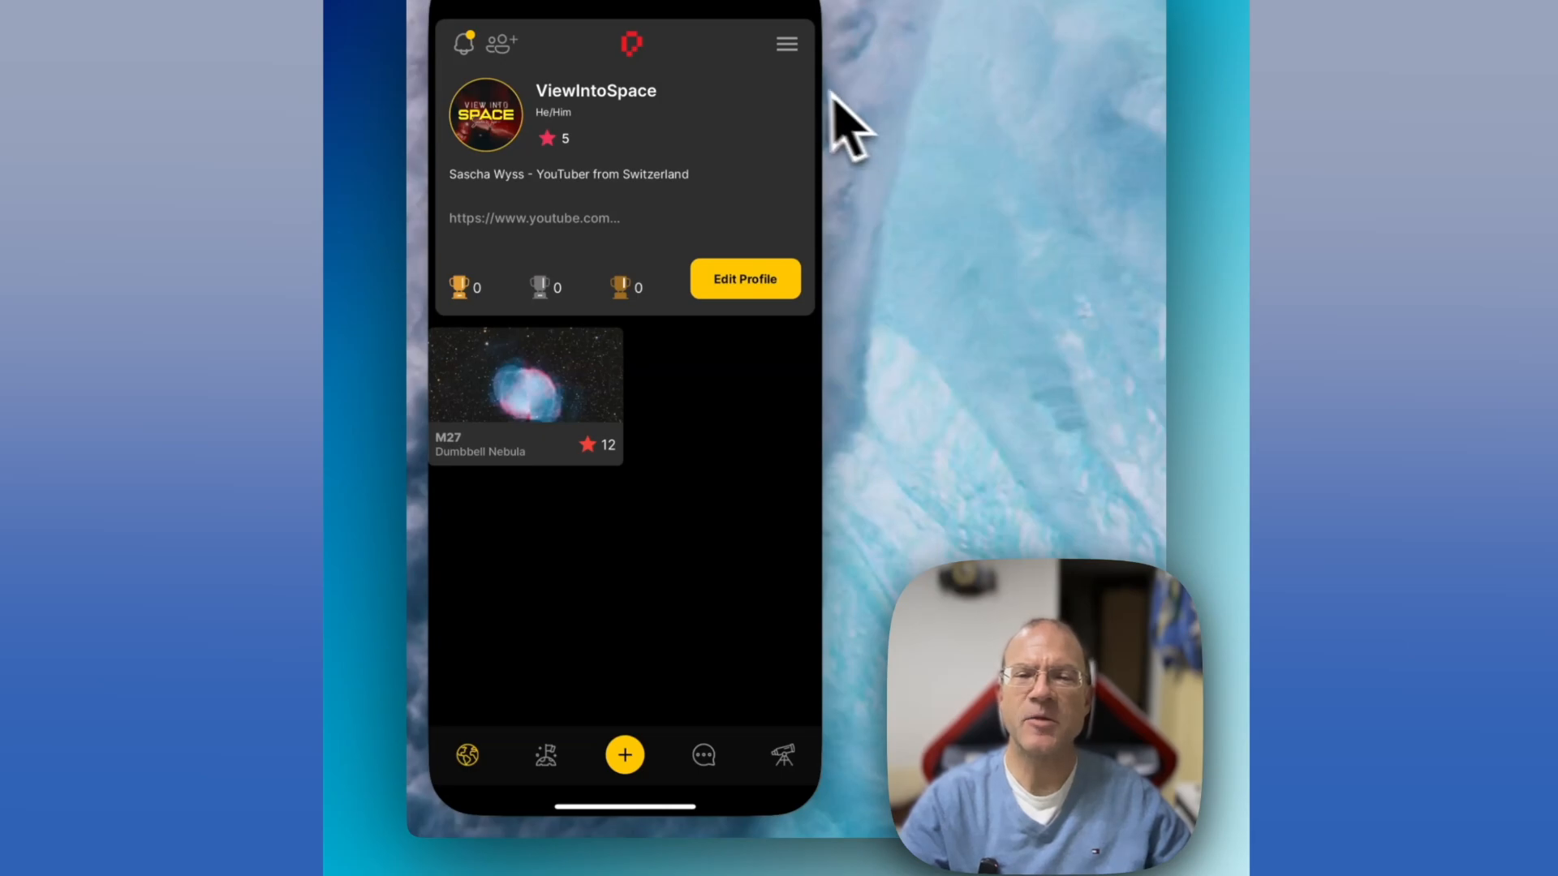
pyautogui.moveTo(715, 685)
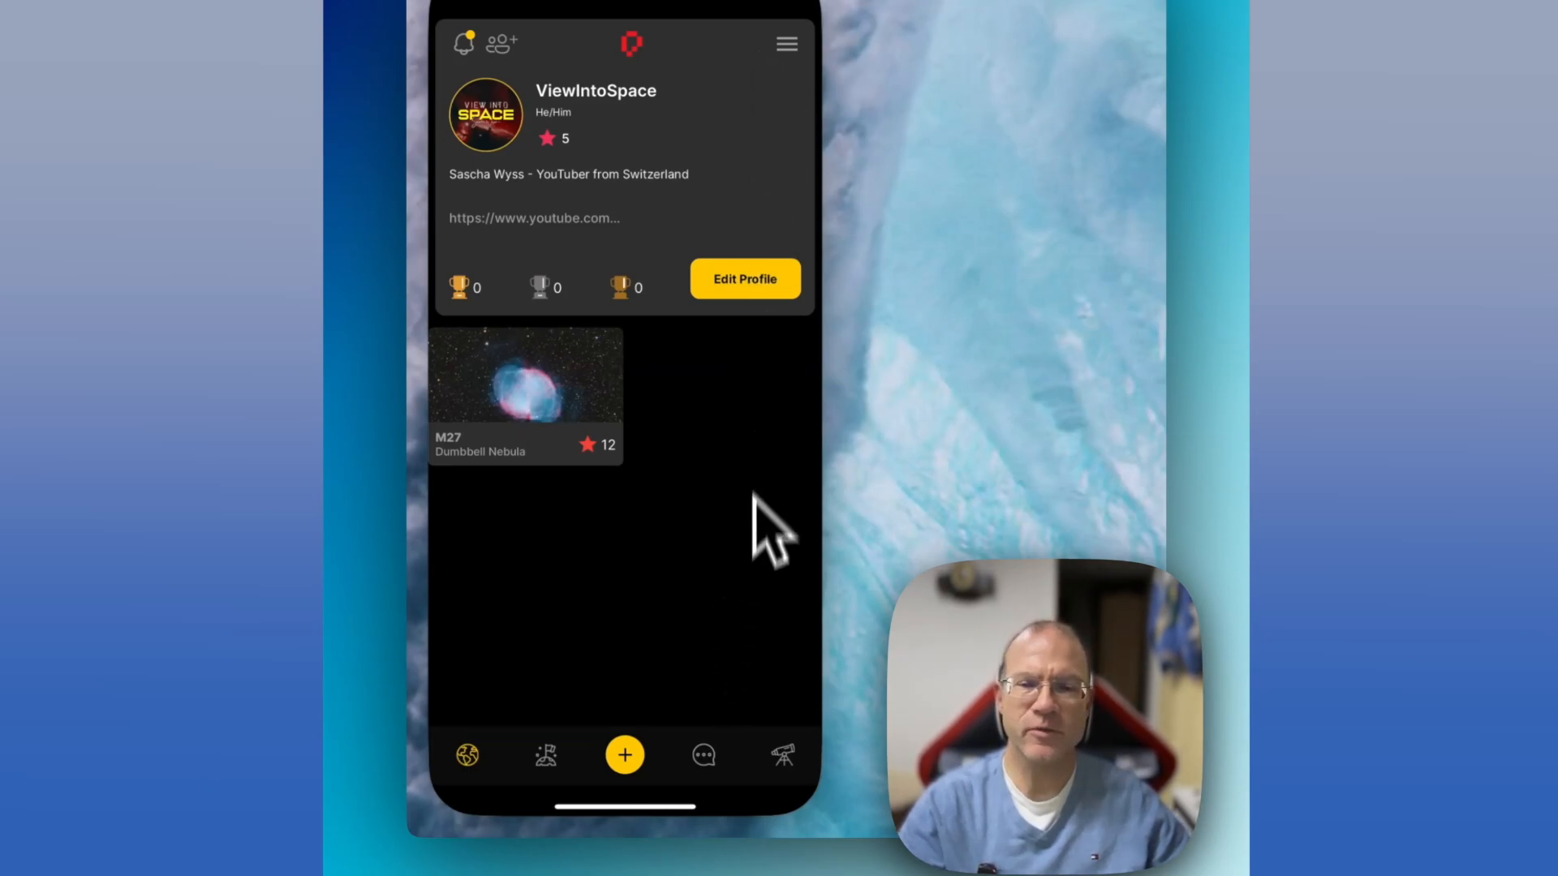
pyautogui.moveTo(770, 631)
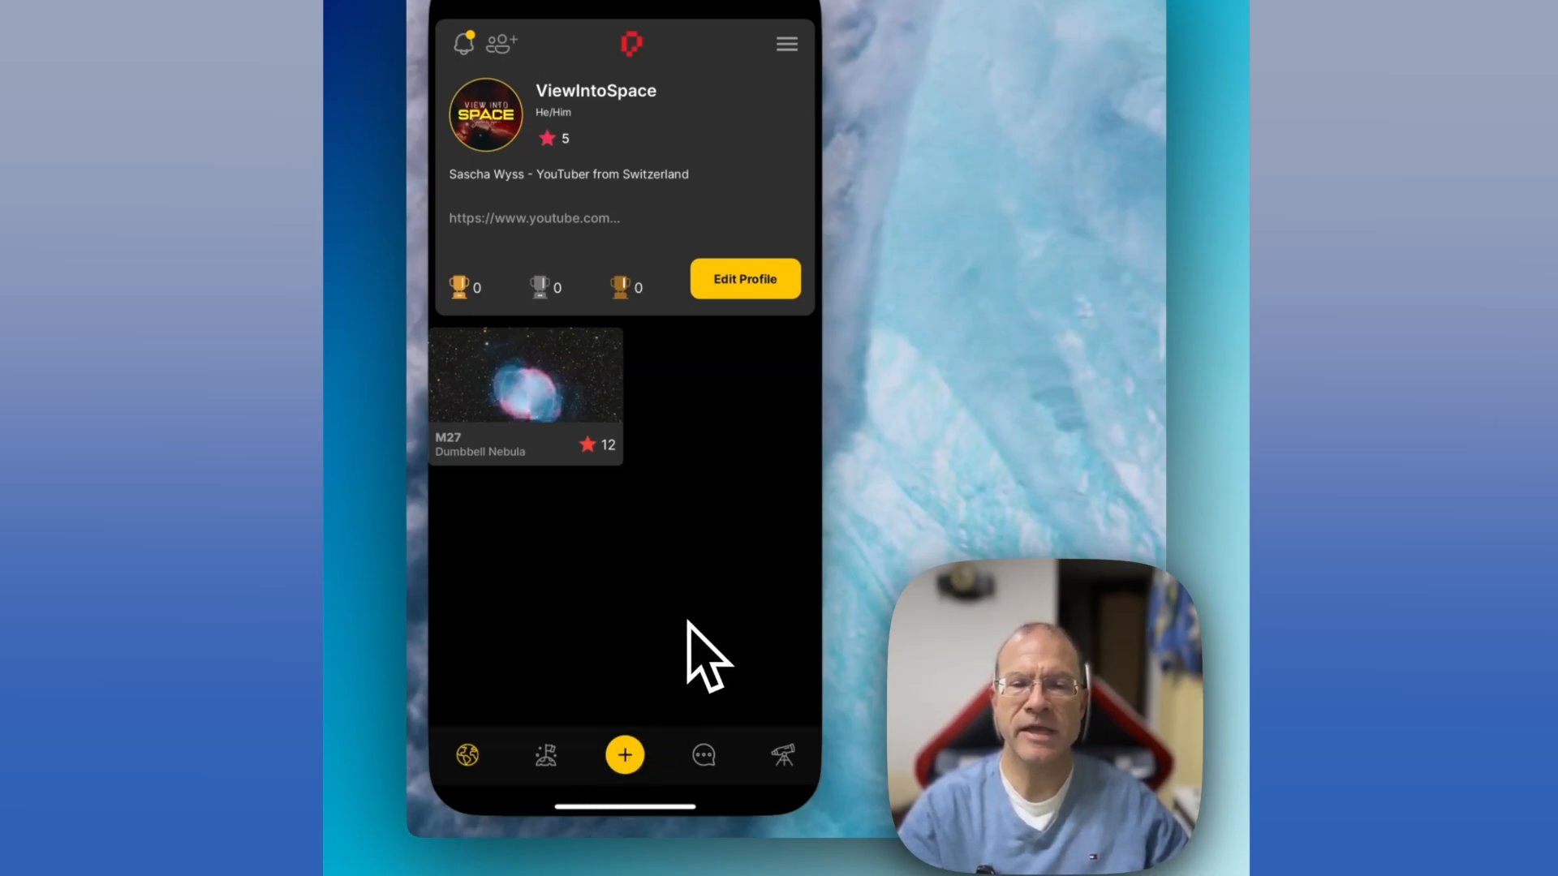
pyautogui.moveTo(537, 696)
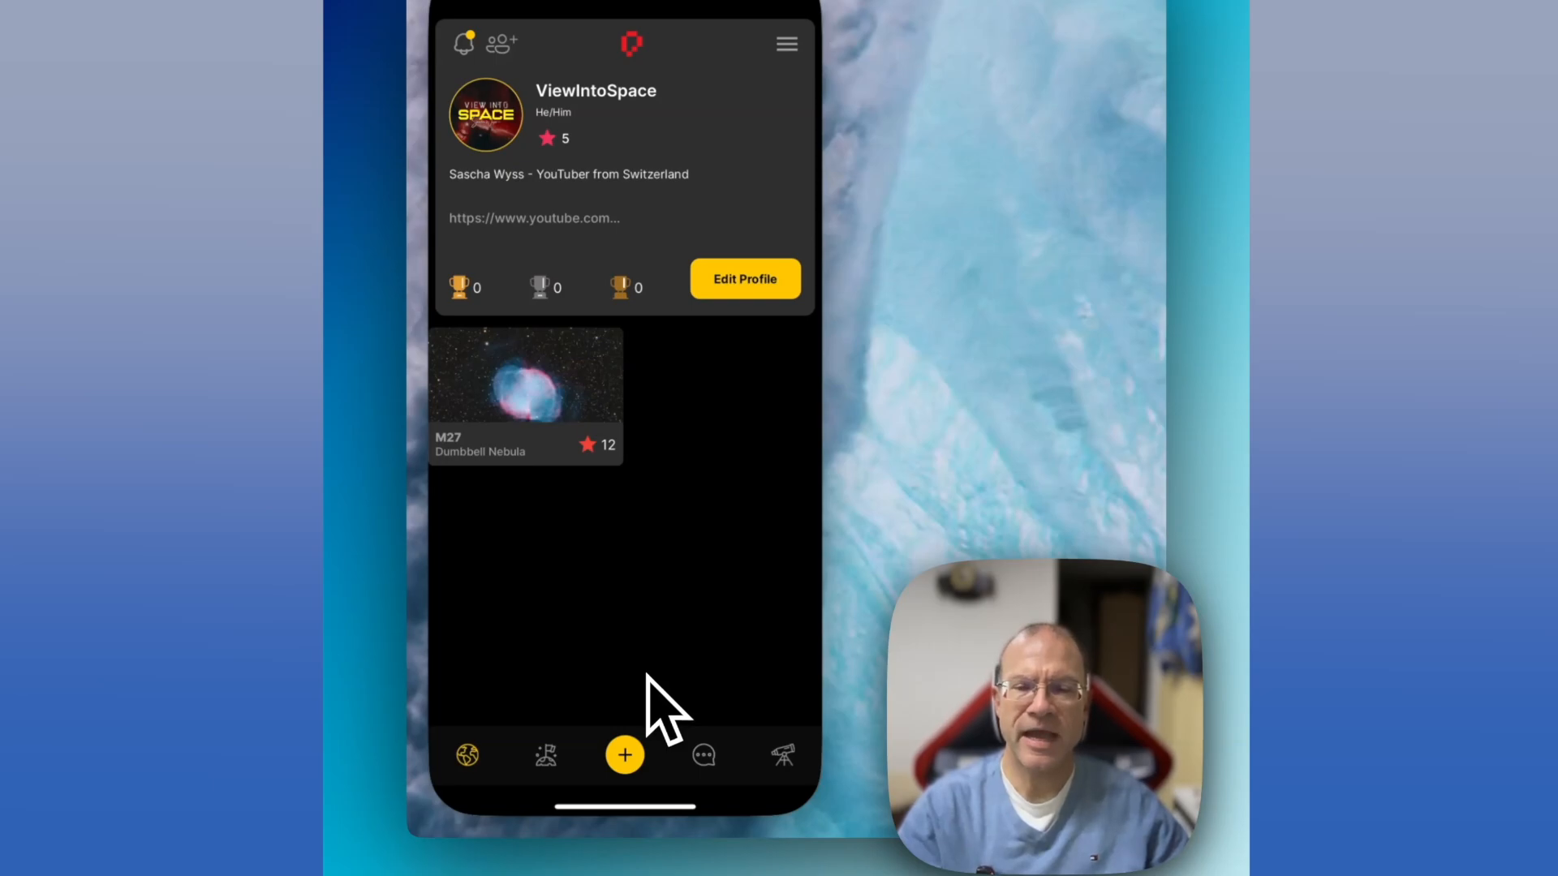
pyautogui.moveTo(650, 140)
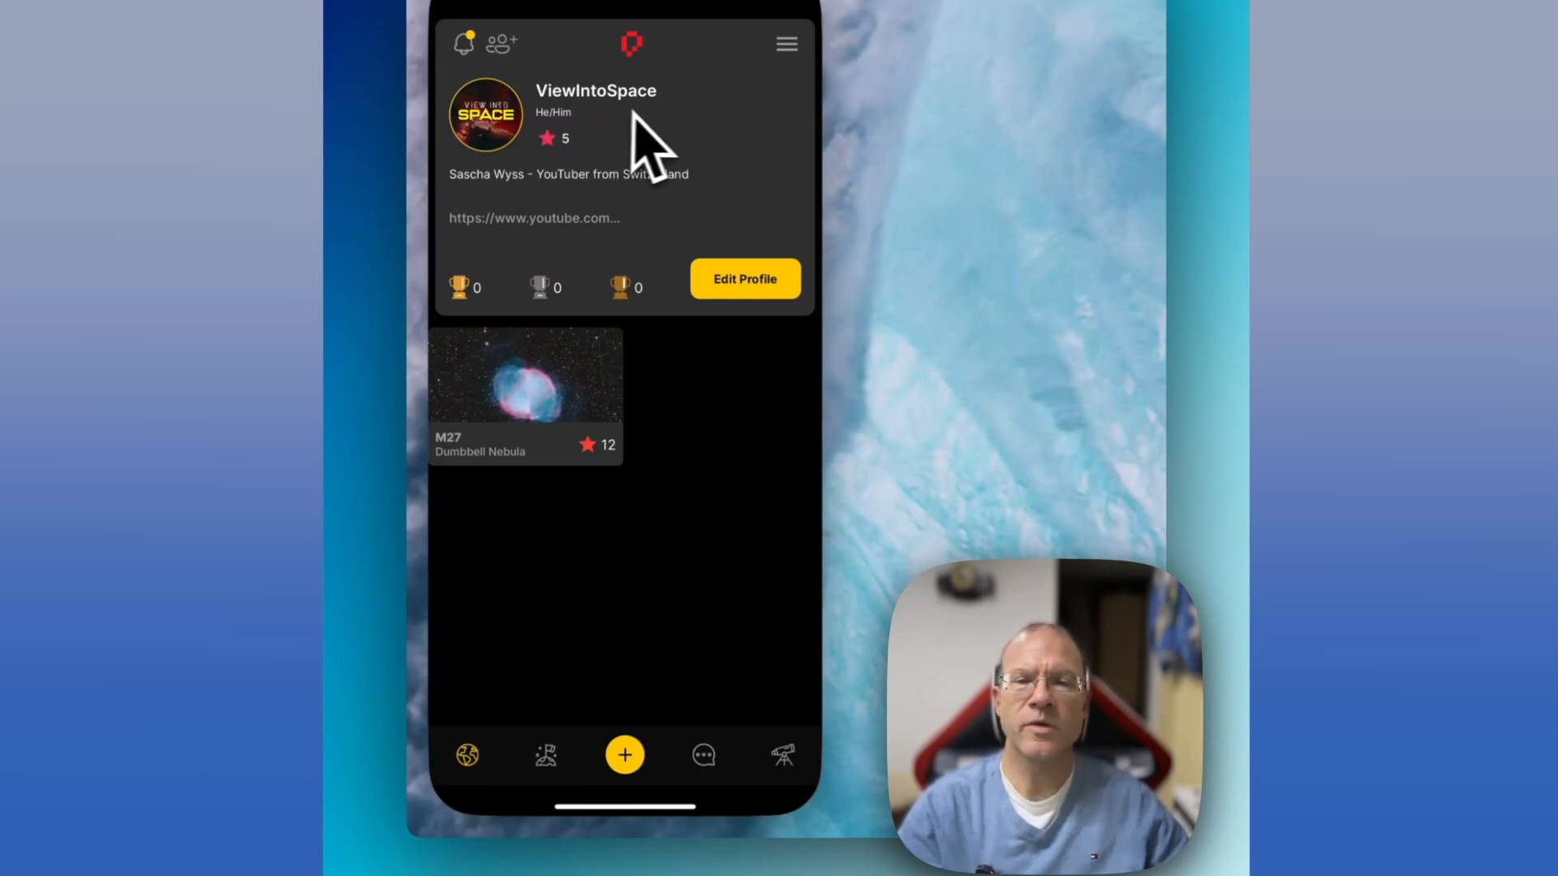
pyautogui.moveTo(675, 198)
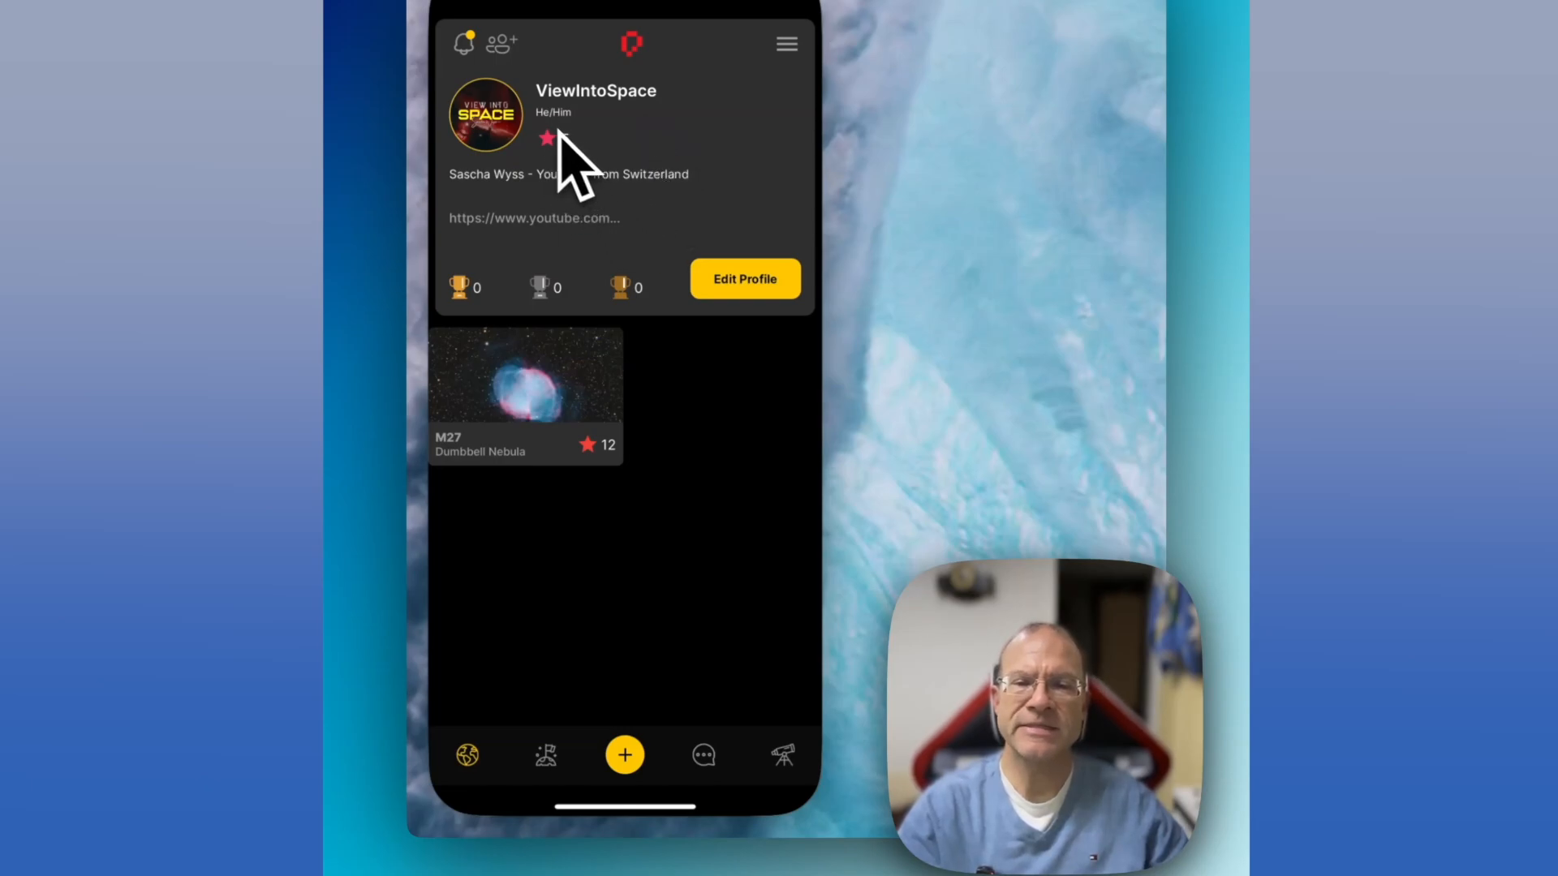
# Step: View the M27 Dumbbell Nebula post with its full description, object information and imaging equipment
pyautogui.click(547, 136)
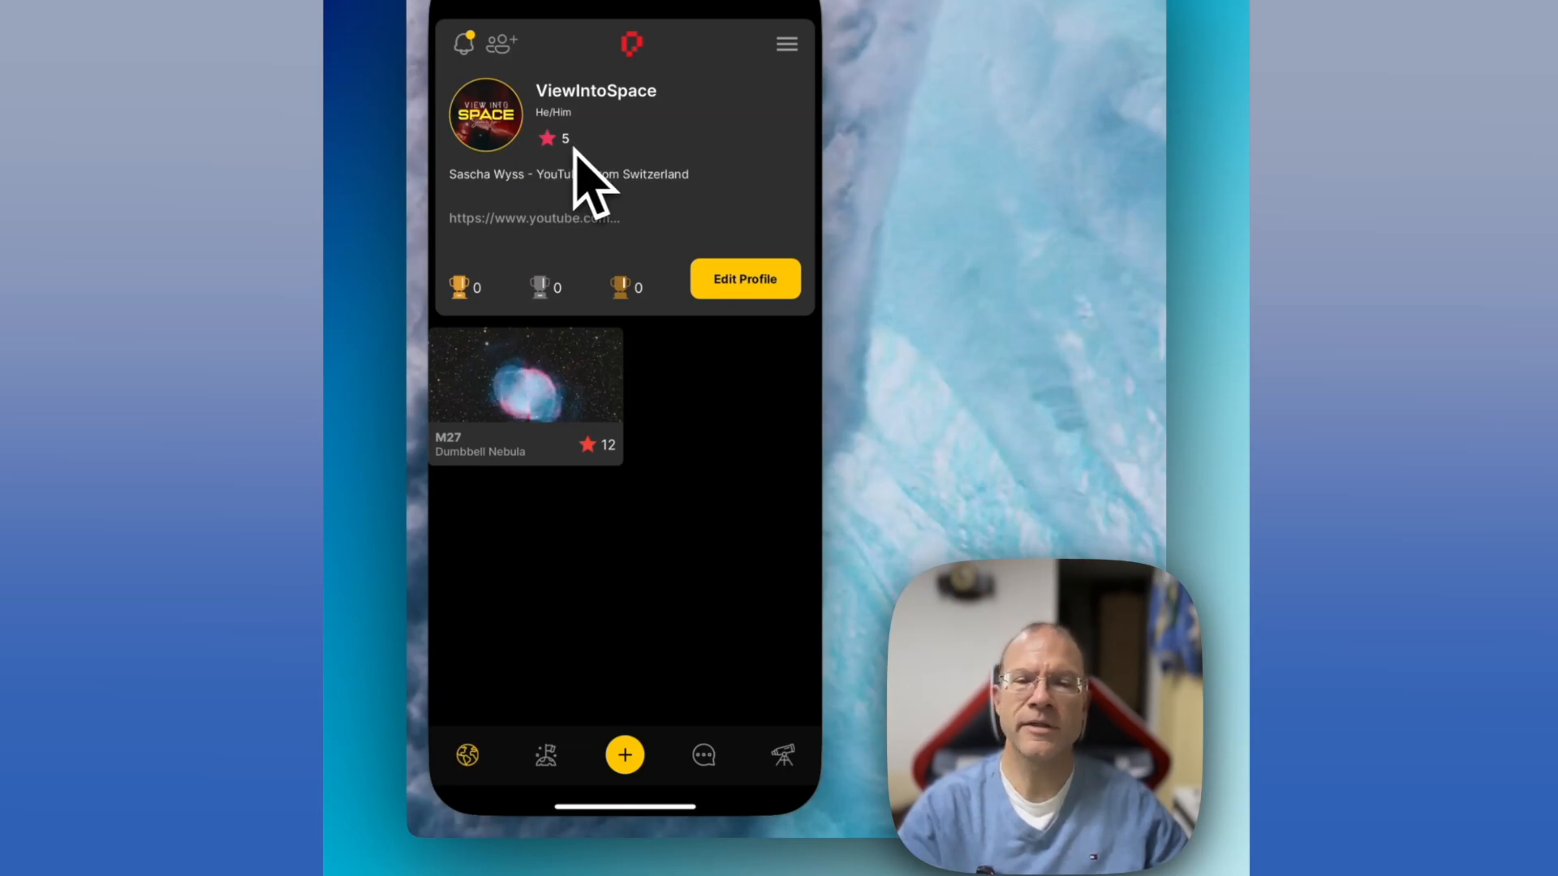
pyautogui.moveTo(617, 373)
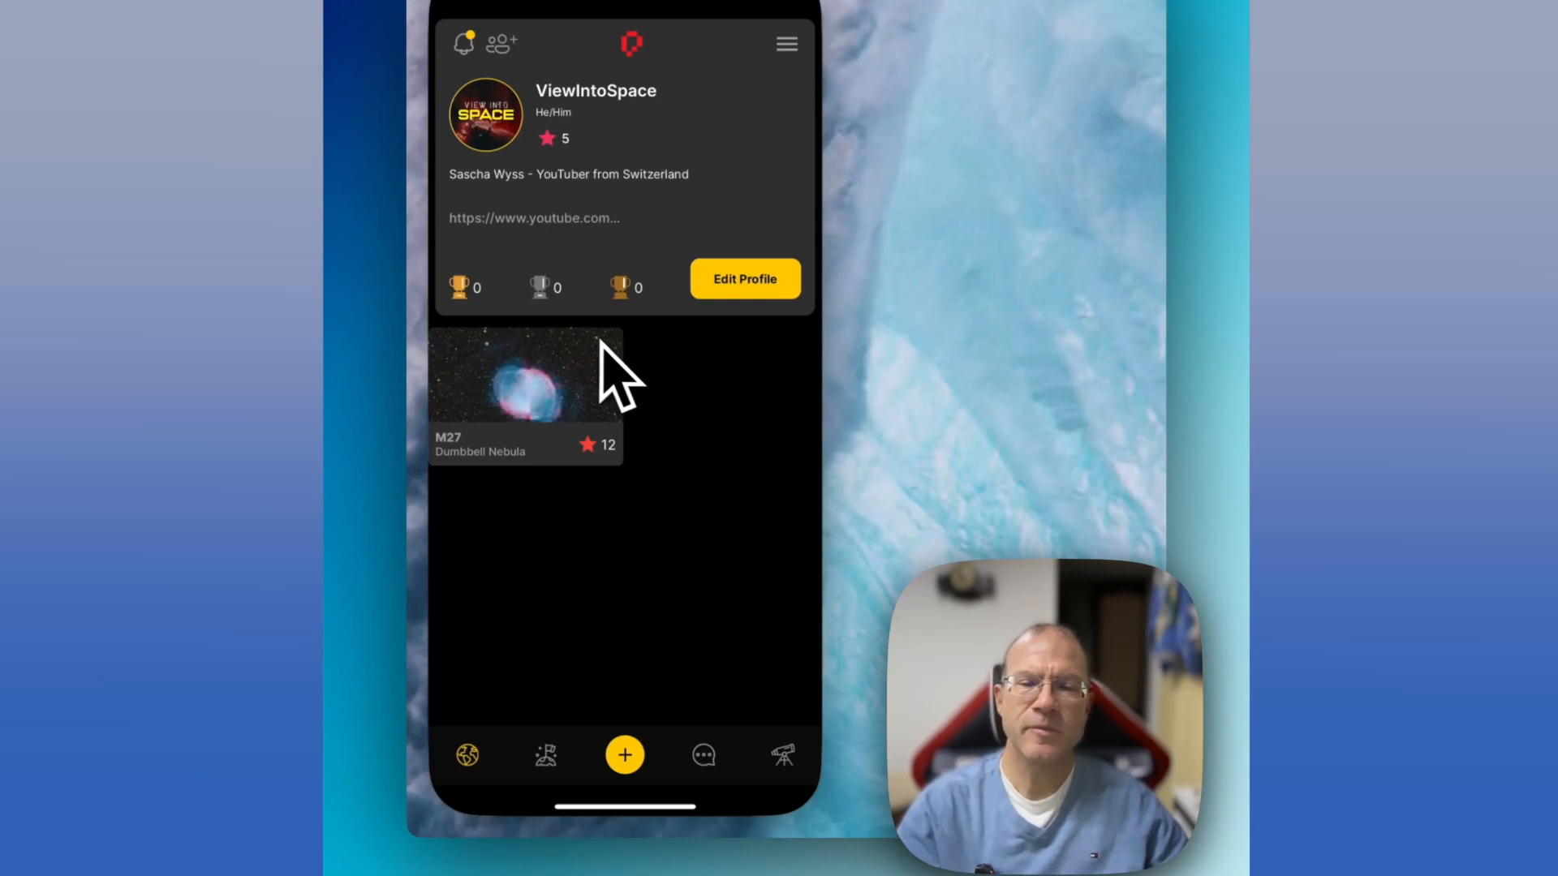
pyautogui.moveTo(511, 486)
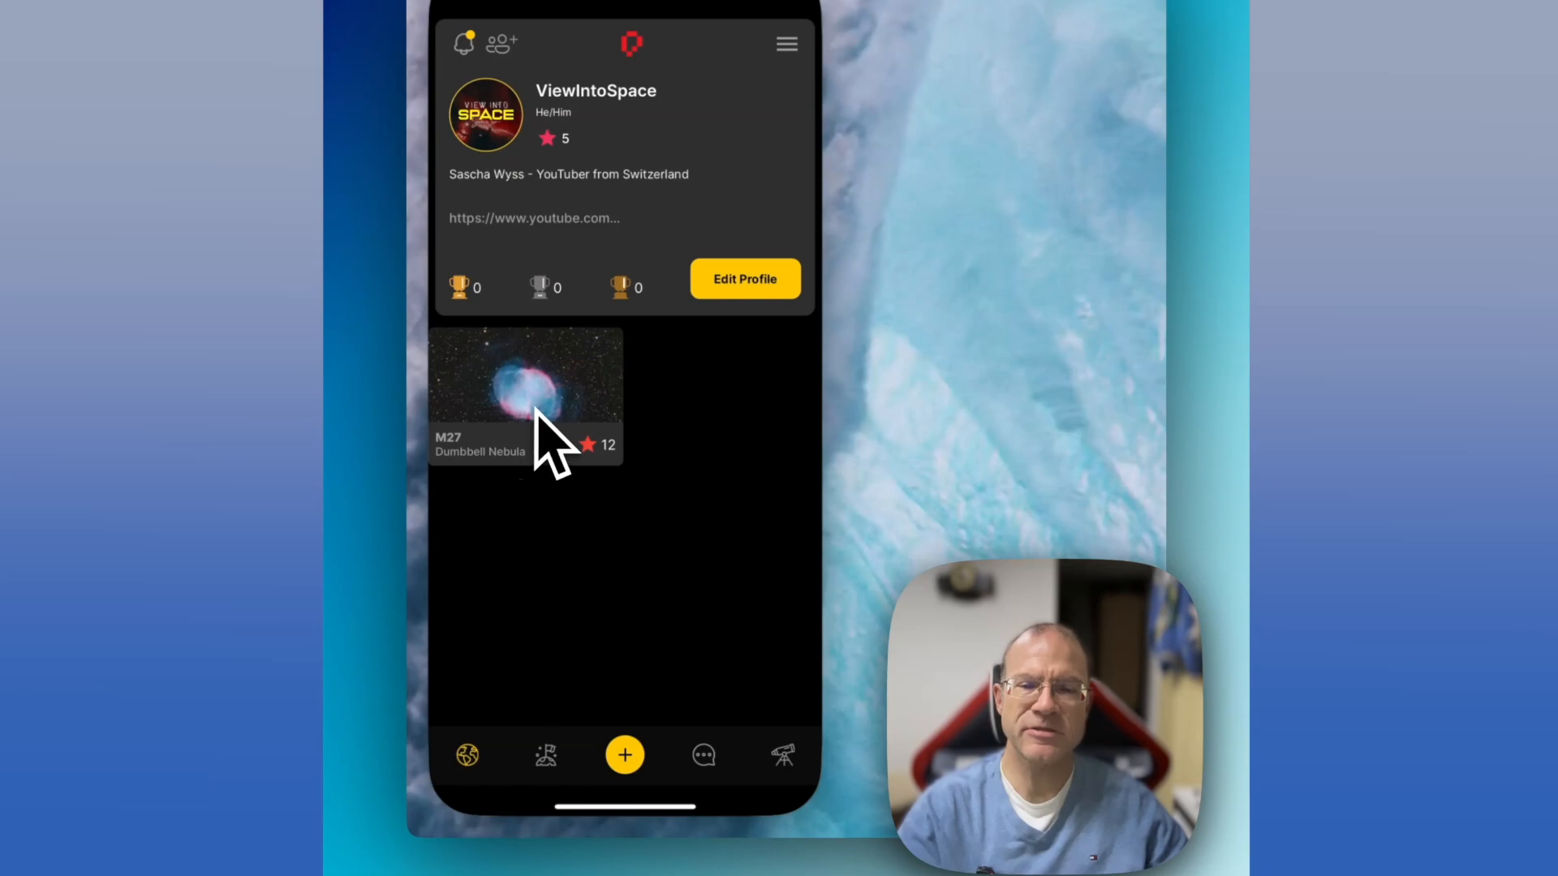
pyautogui.moveTo(547, 417)
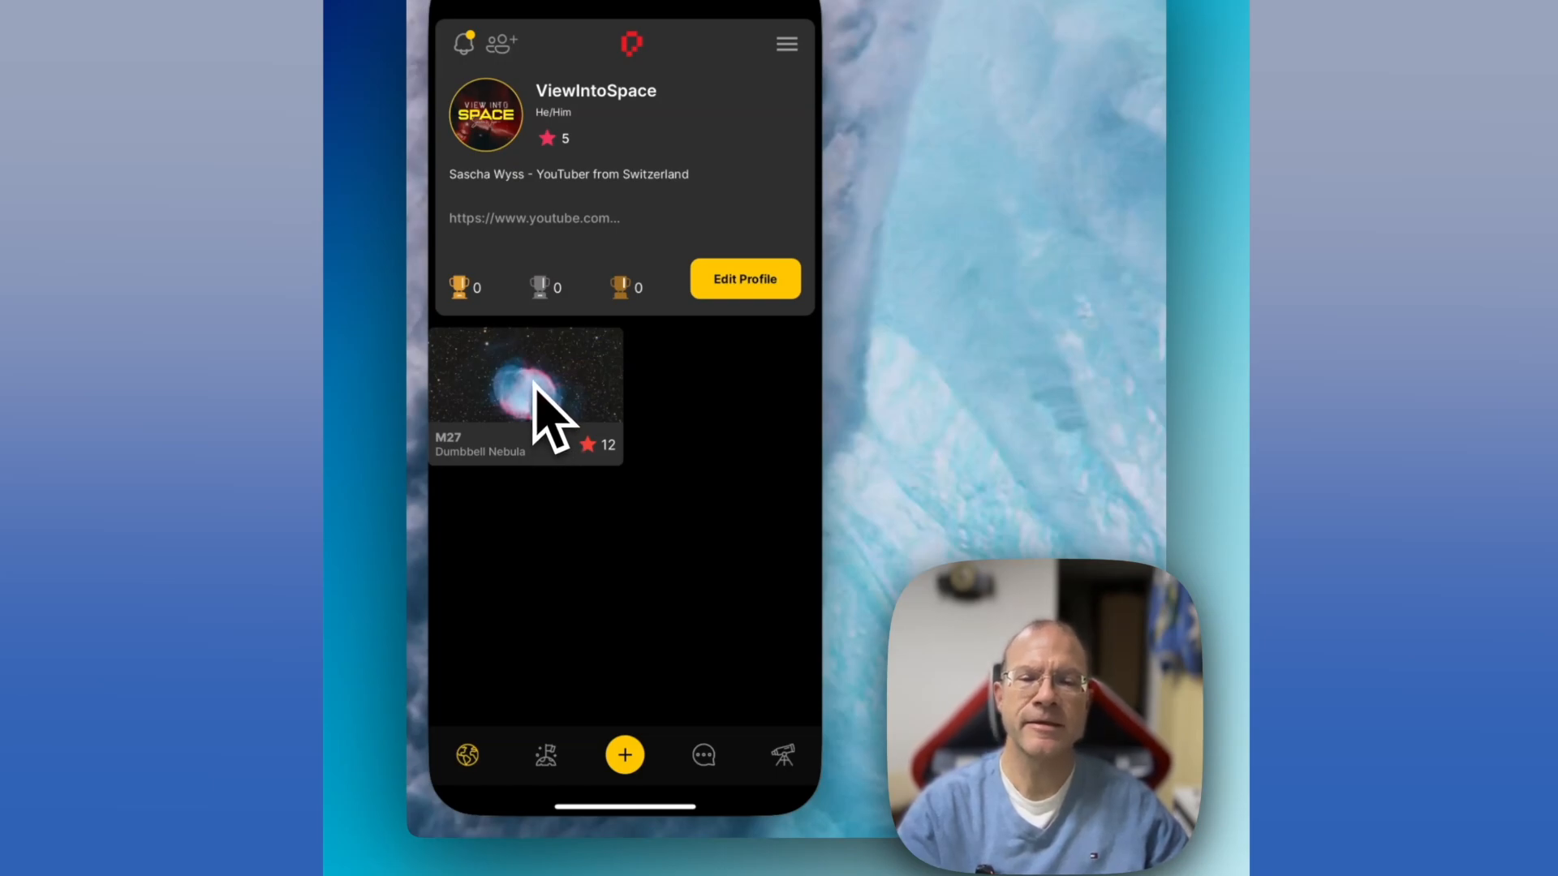
pyautogui.moveTo(617, 497)
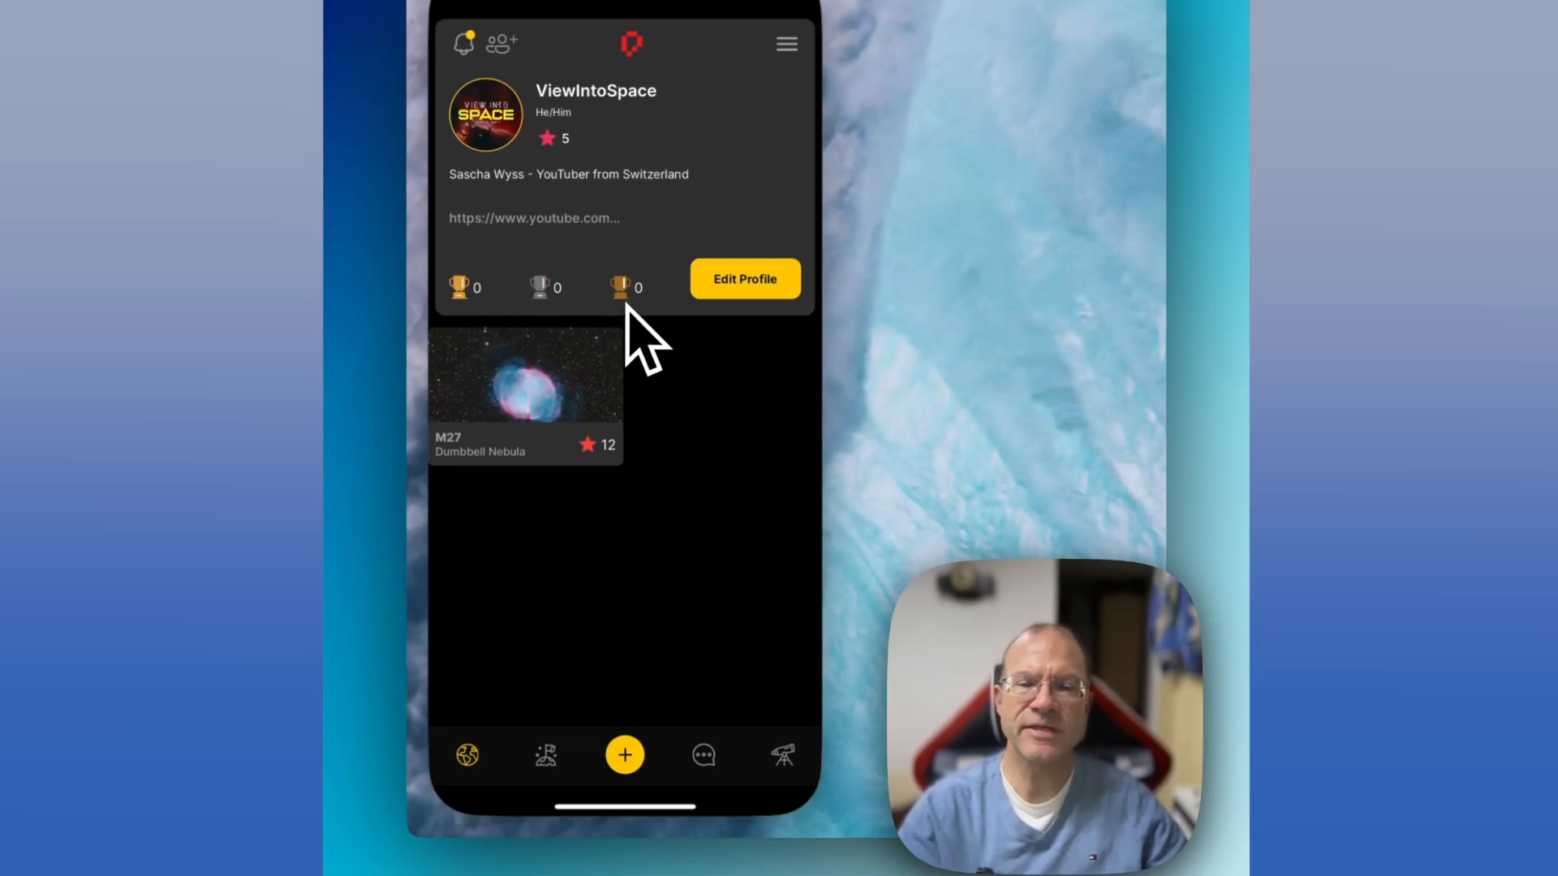
pyautogui.moveTo(507, 333)
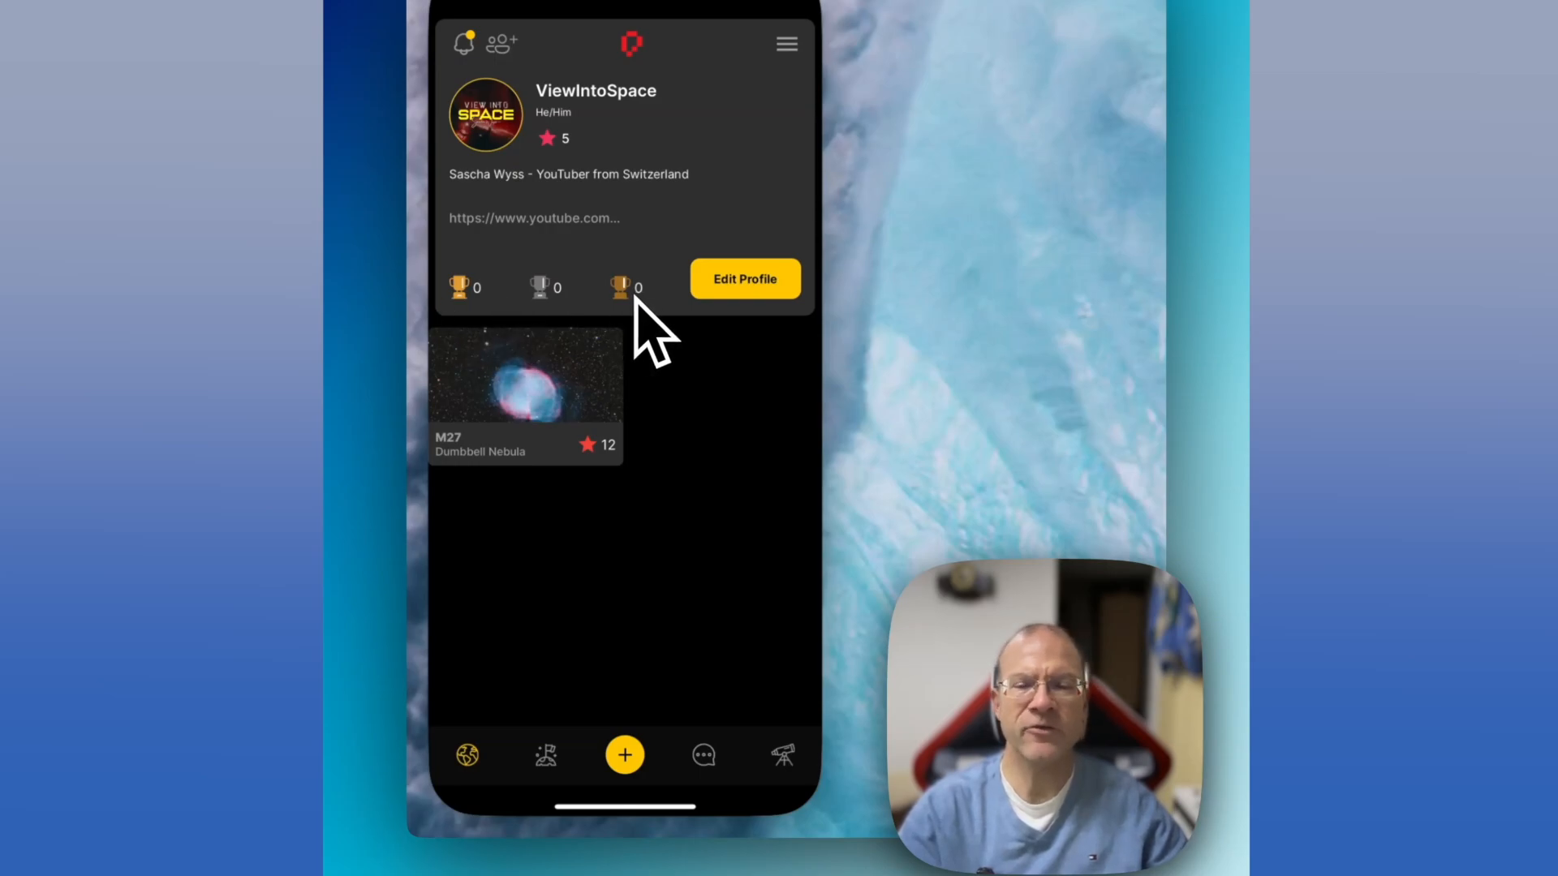
pyautogui.moveTo(562, 277)
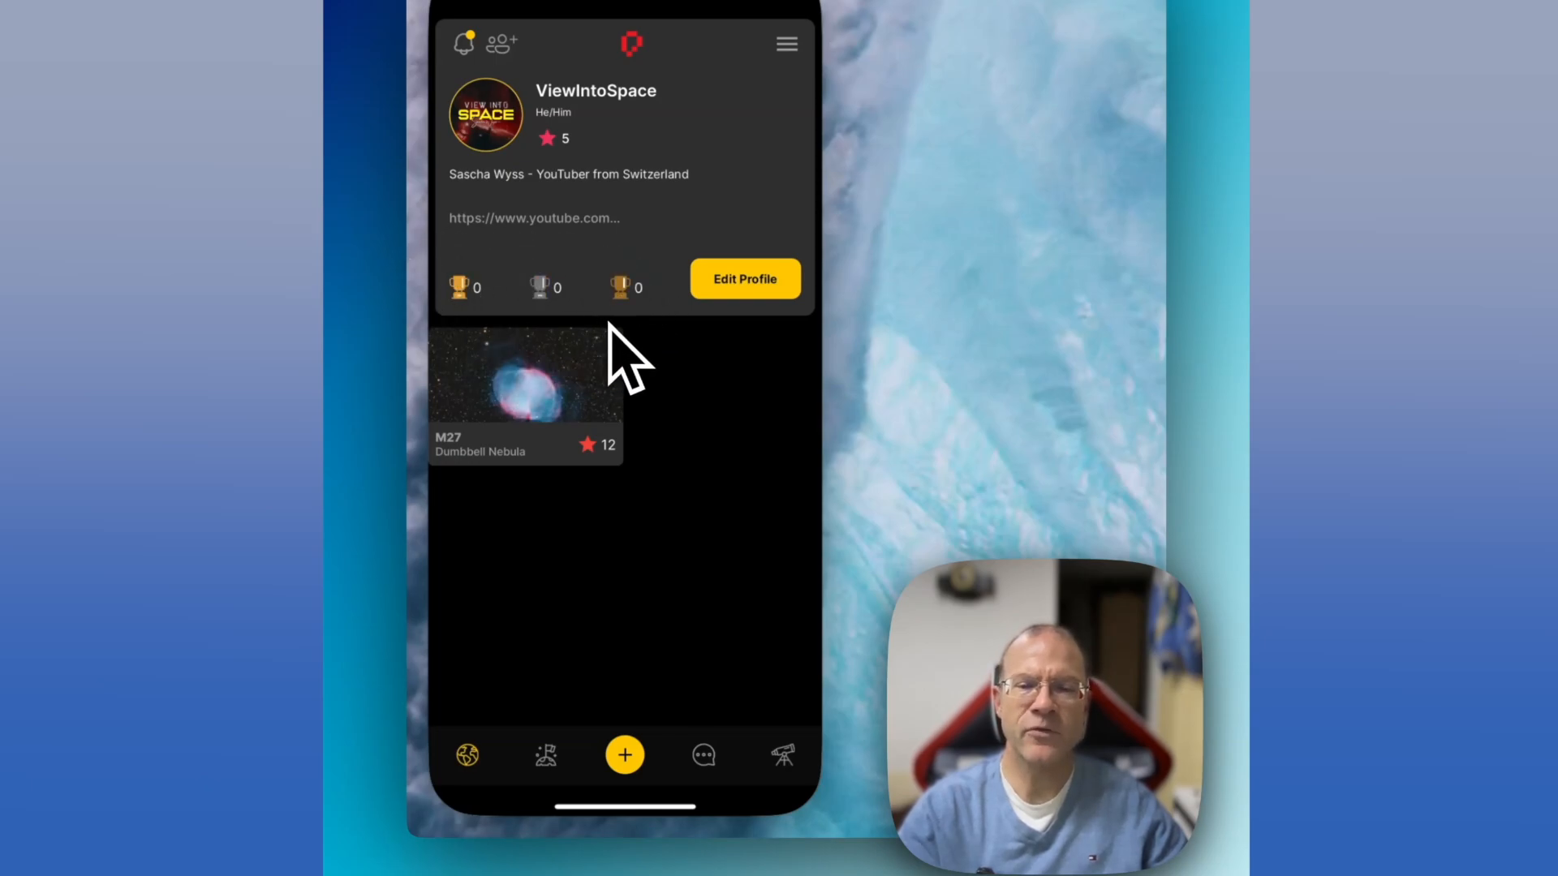
pyautogui.moveTo(567, 417)
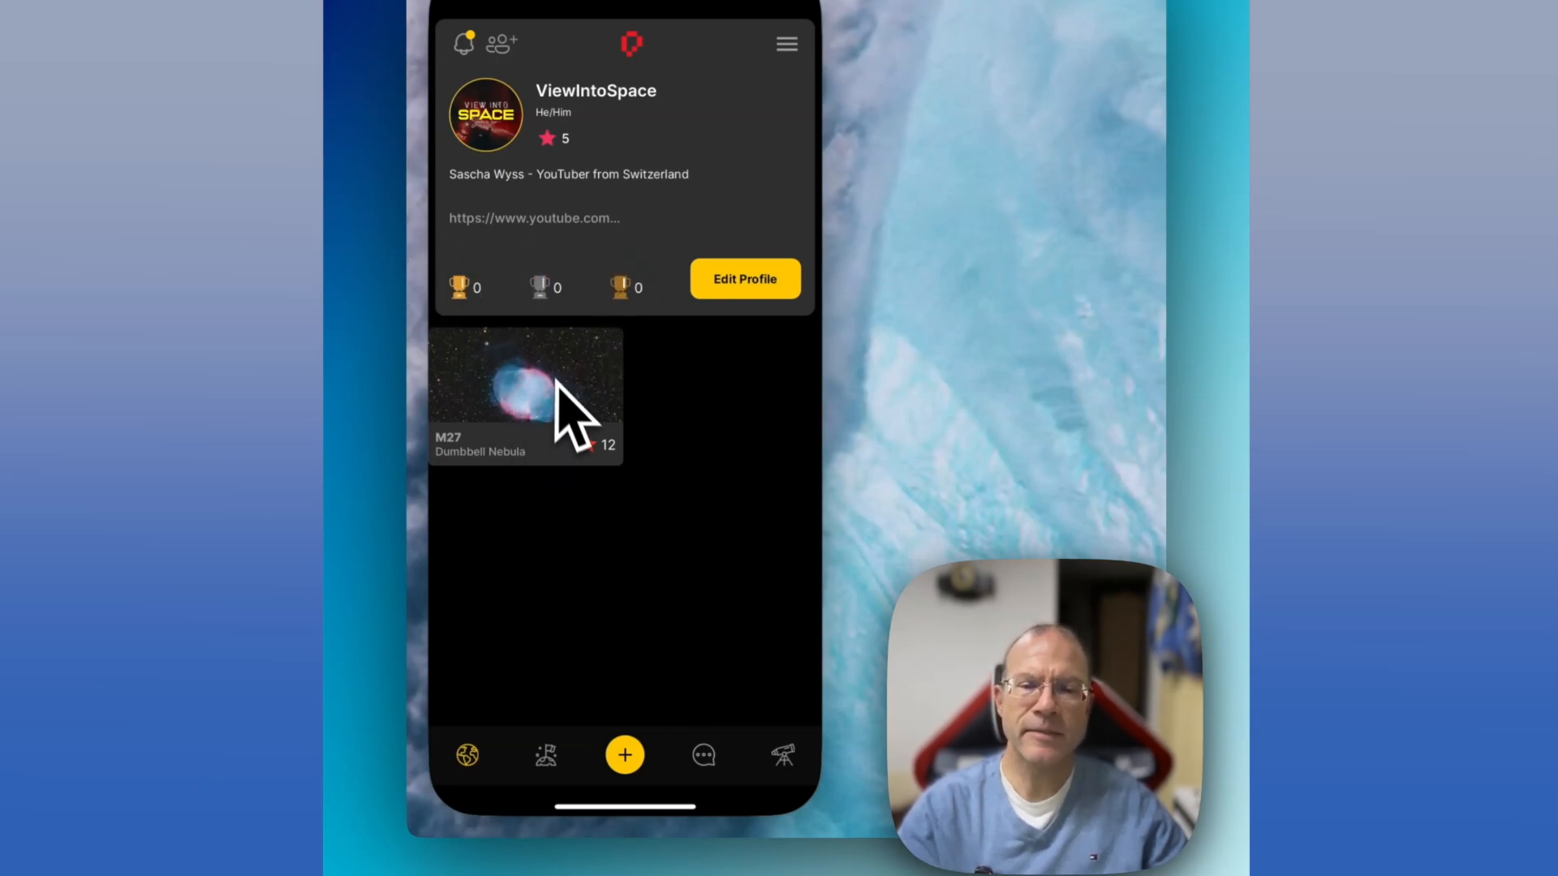
pyautogui.click(524, 394)
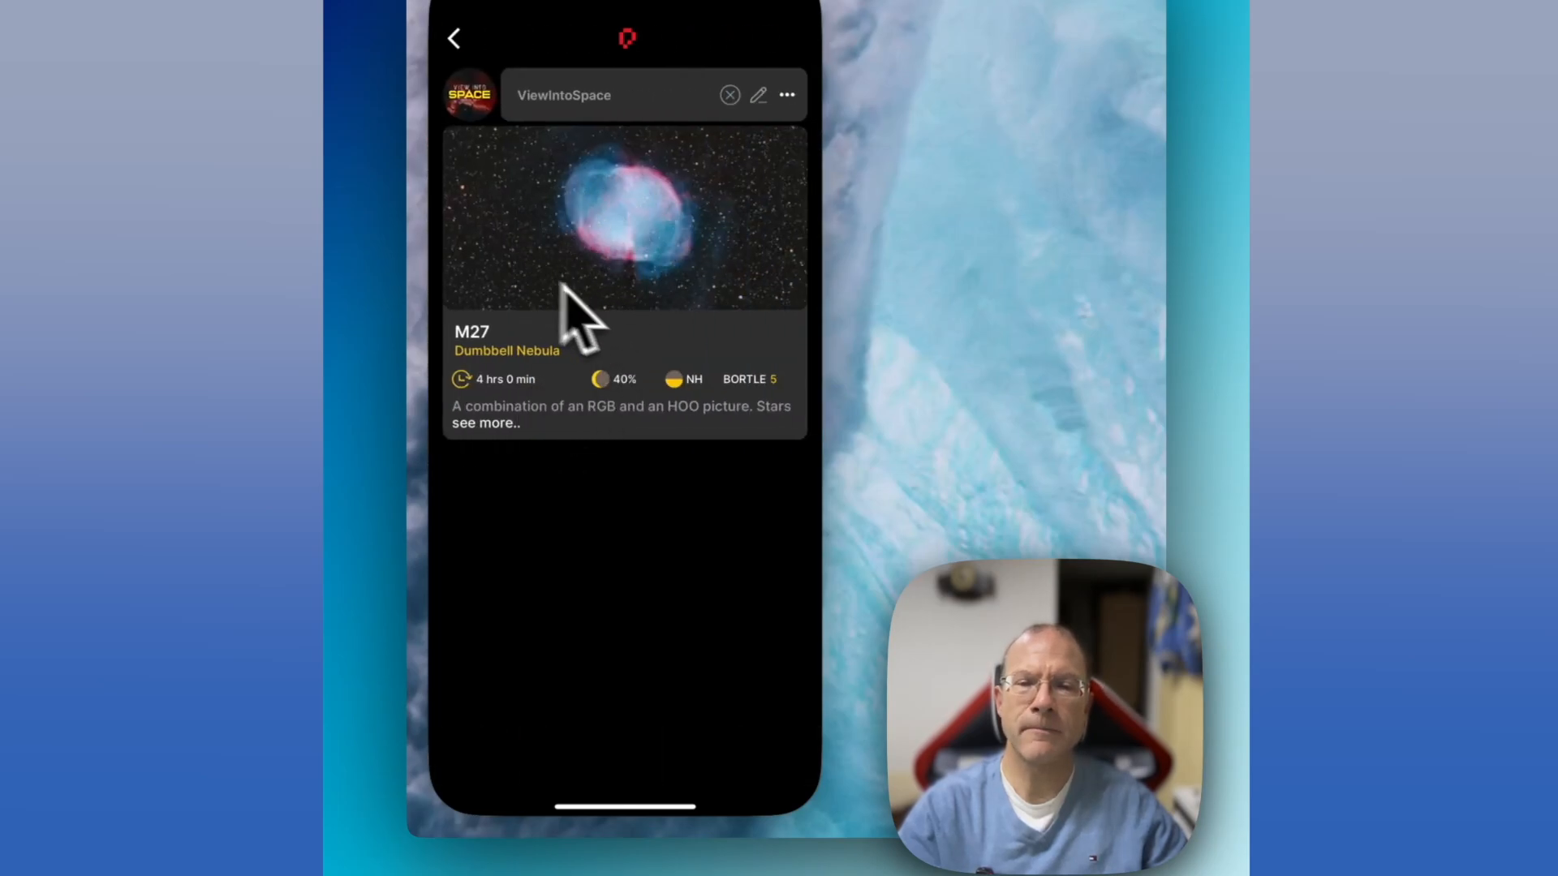
pyautogui.moveTo(556, 407)
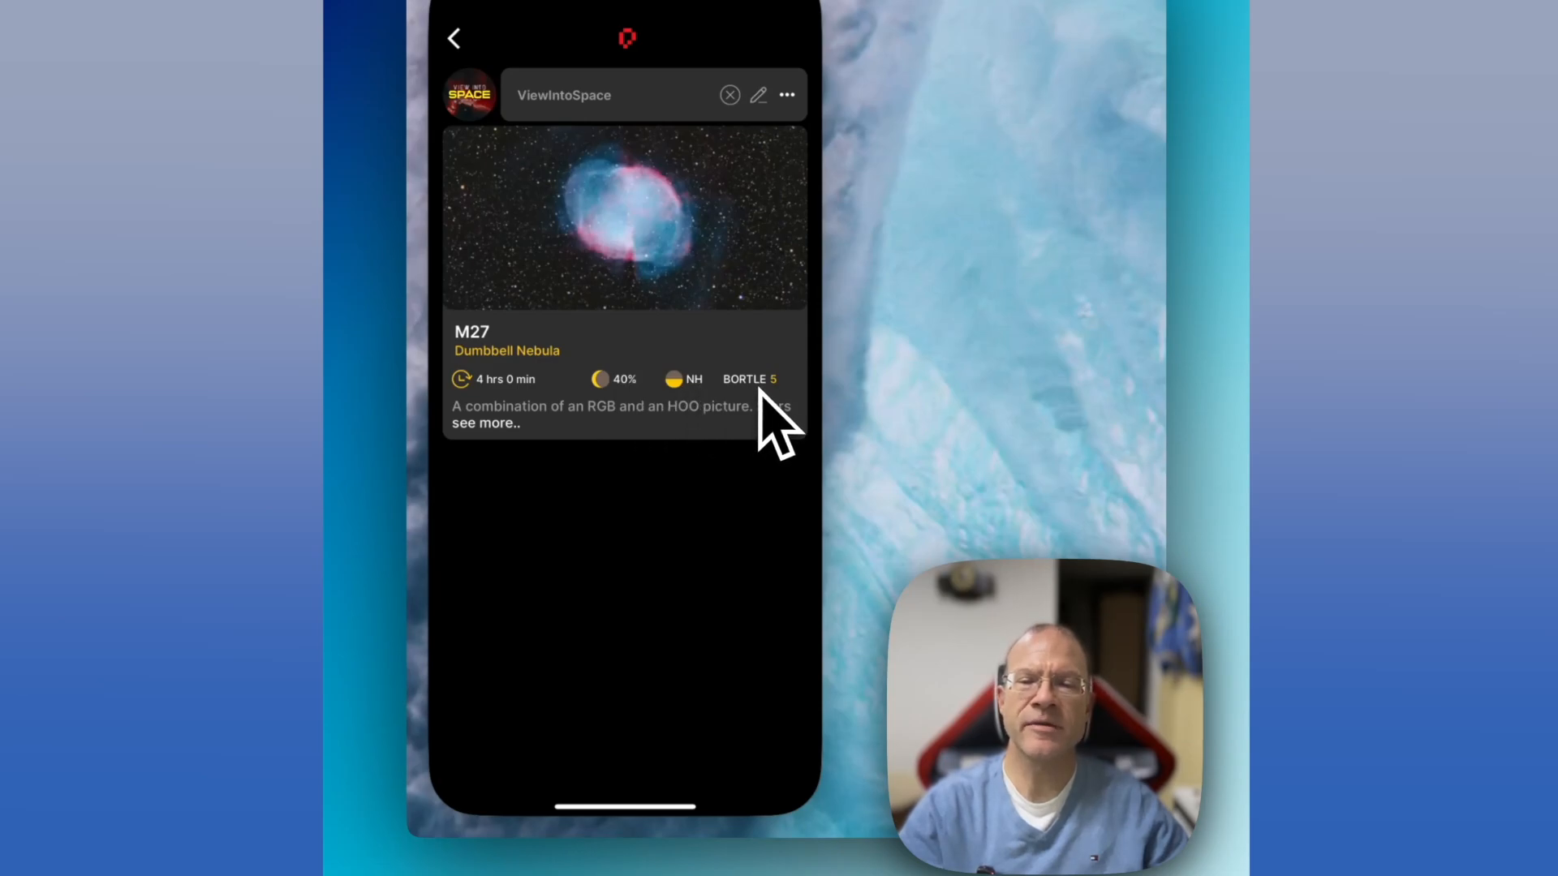
pyautogui.click(485, 422)
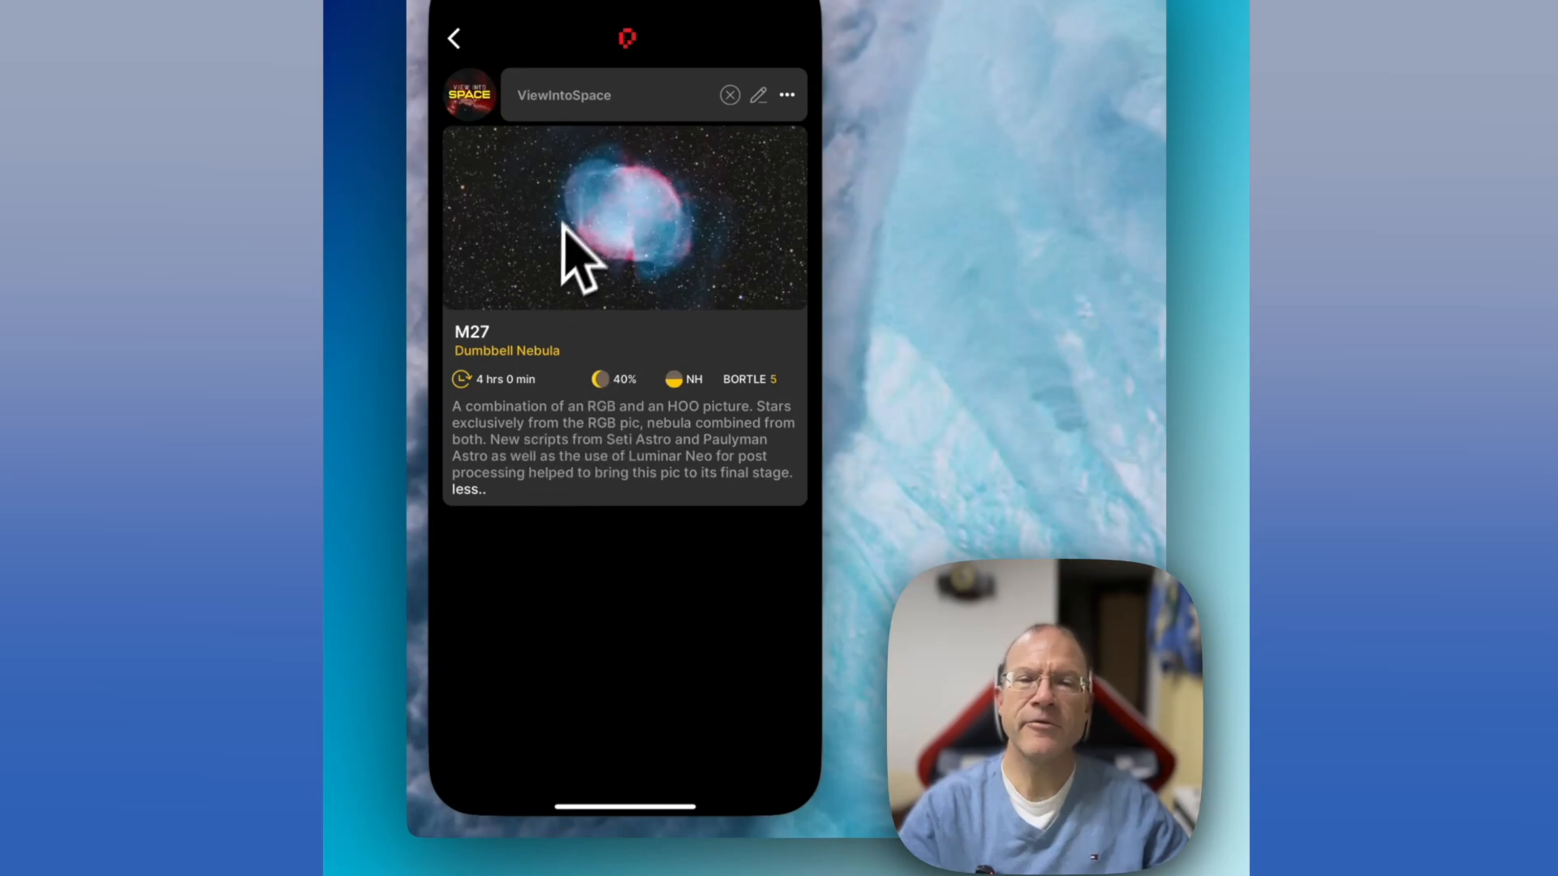
pyautogui.click(787, 94)
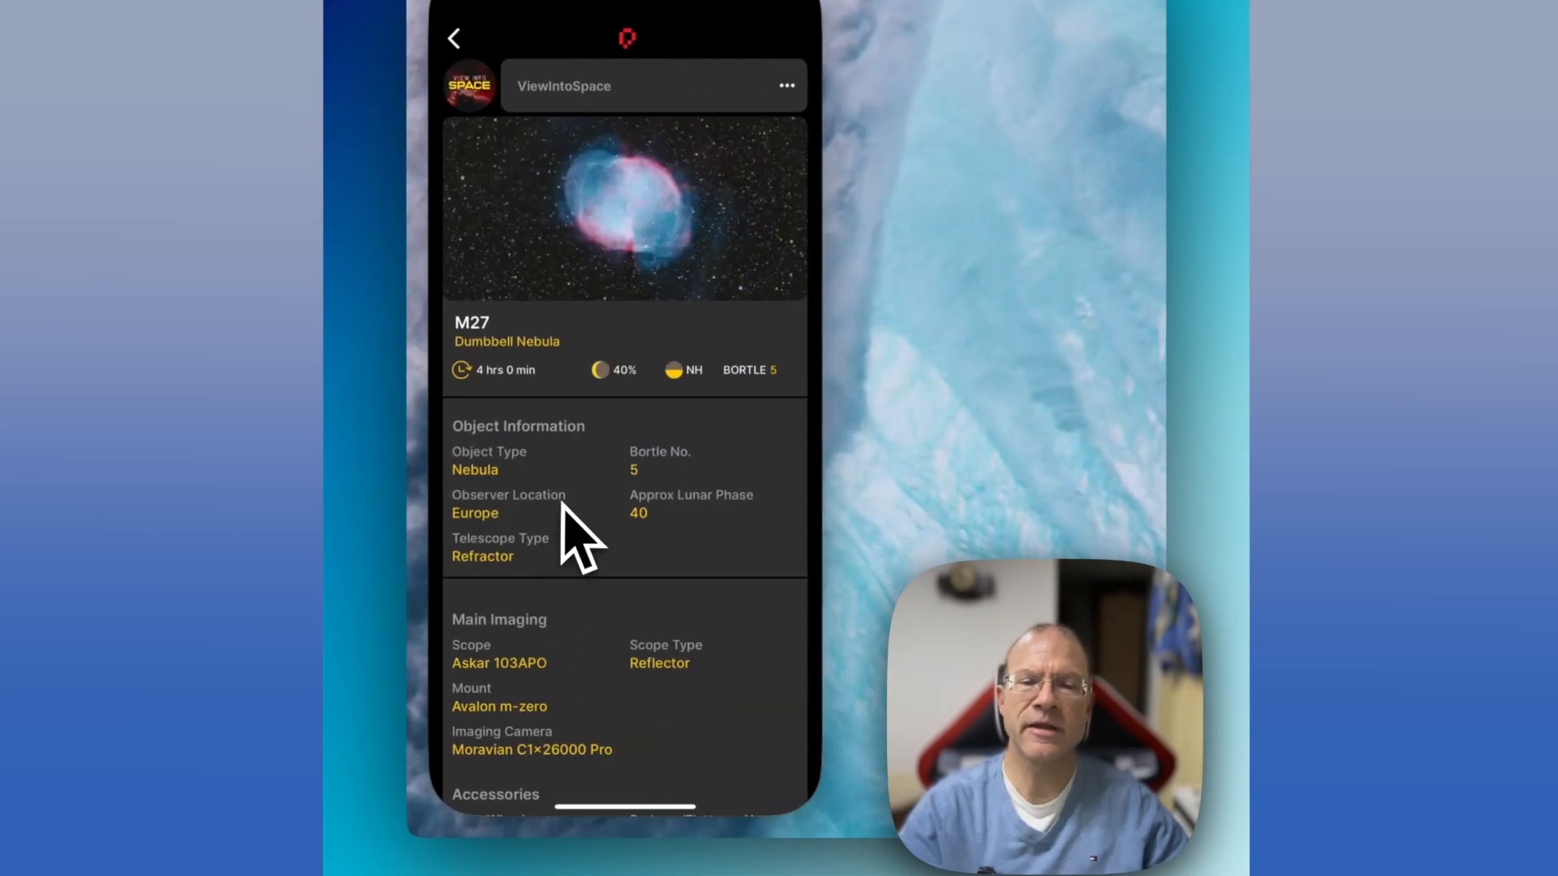
pyautogui.moveTo(581, 715)
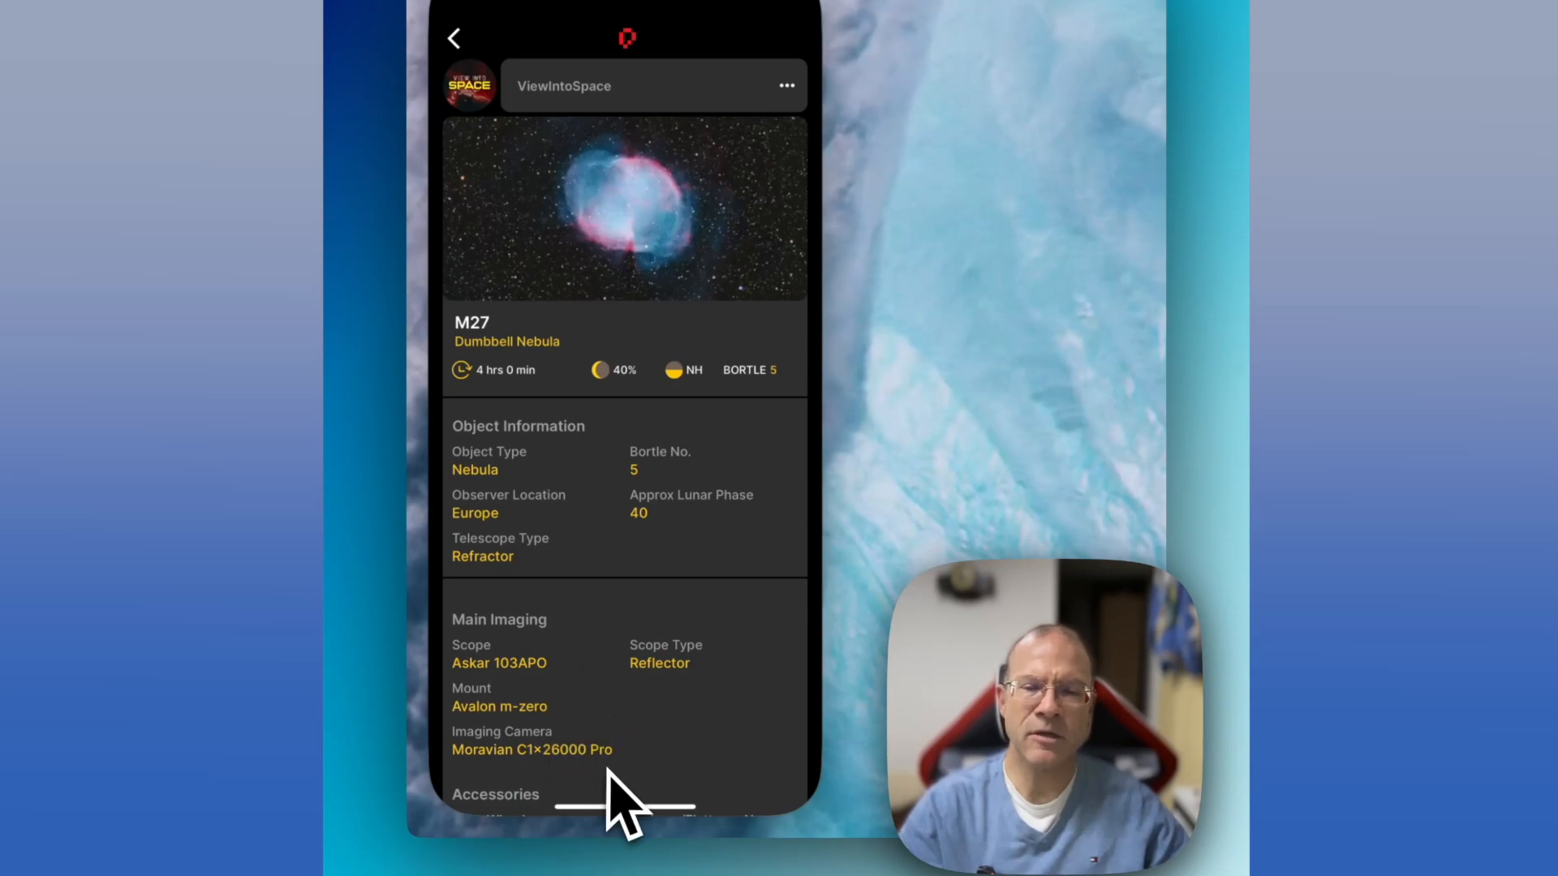
pyautogui.moveTo(626, 715)
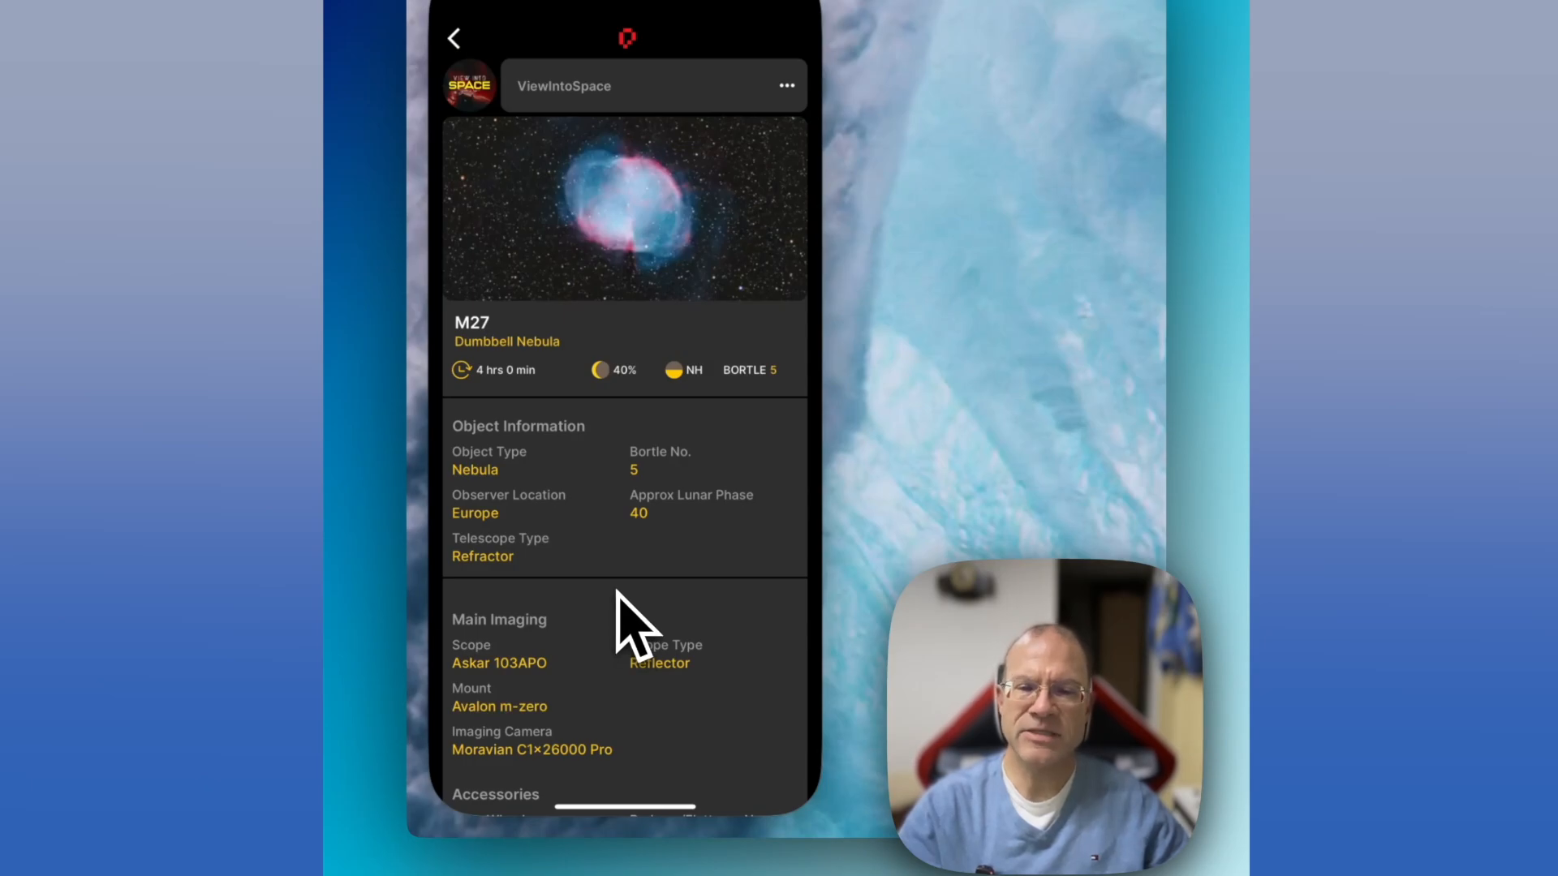
pyautogui.moveTo(631, 636)
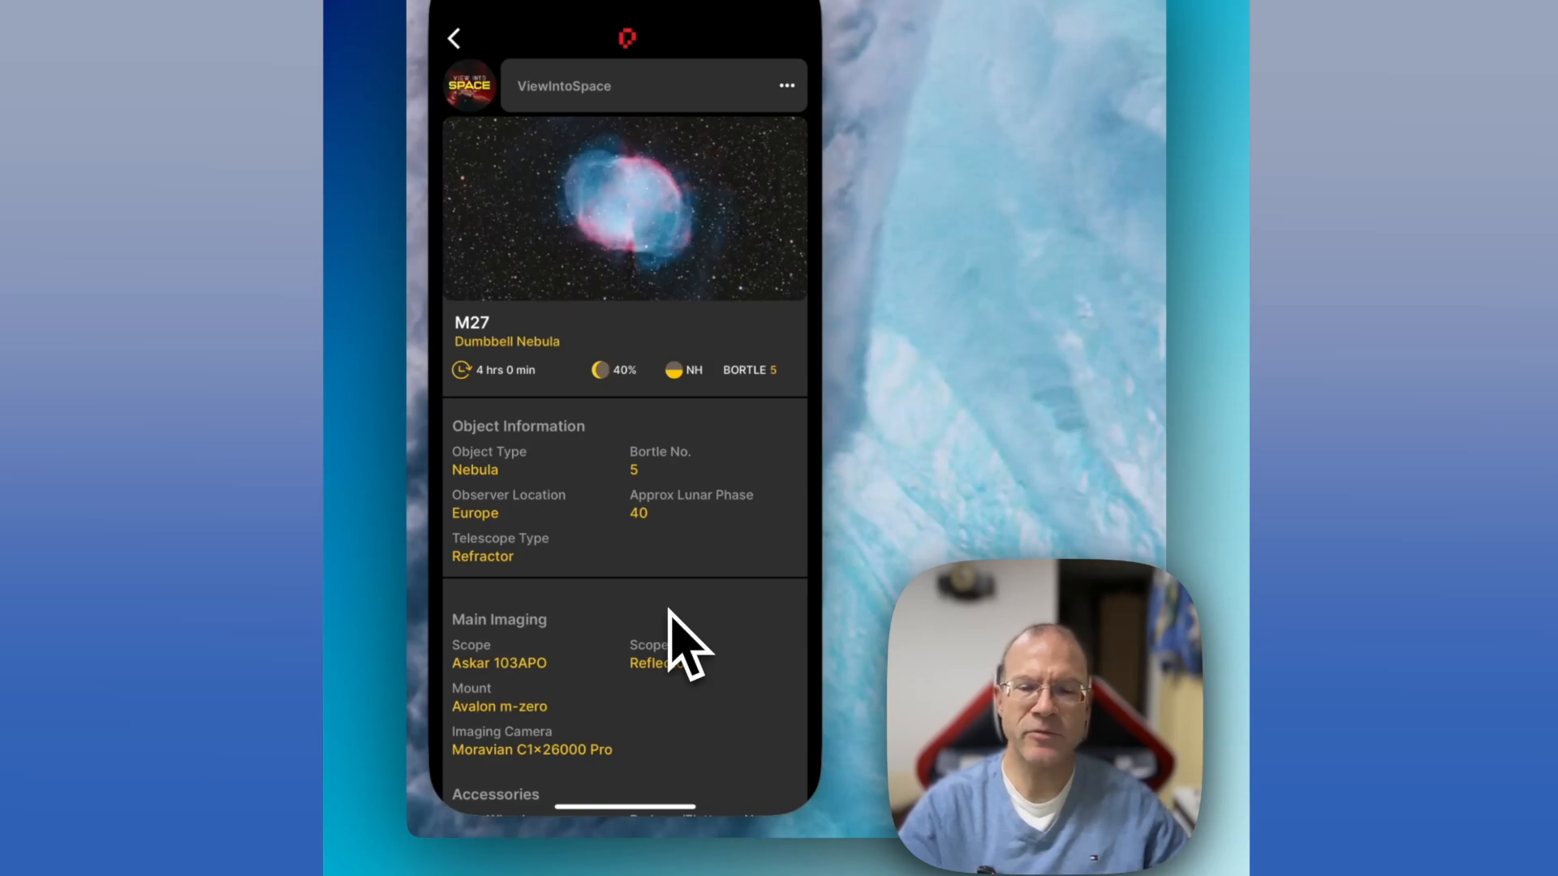
pyautogui.moveTo(683, 665)
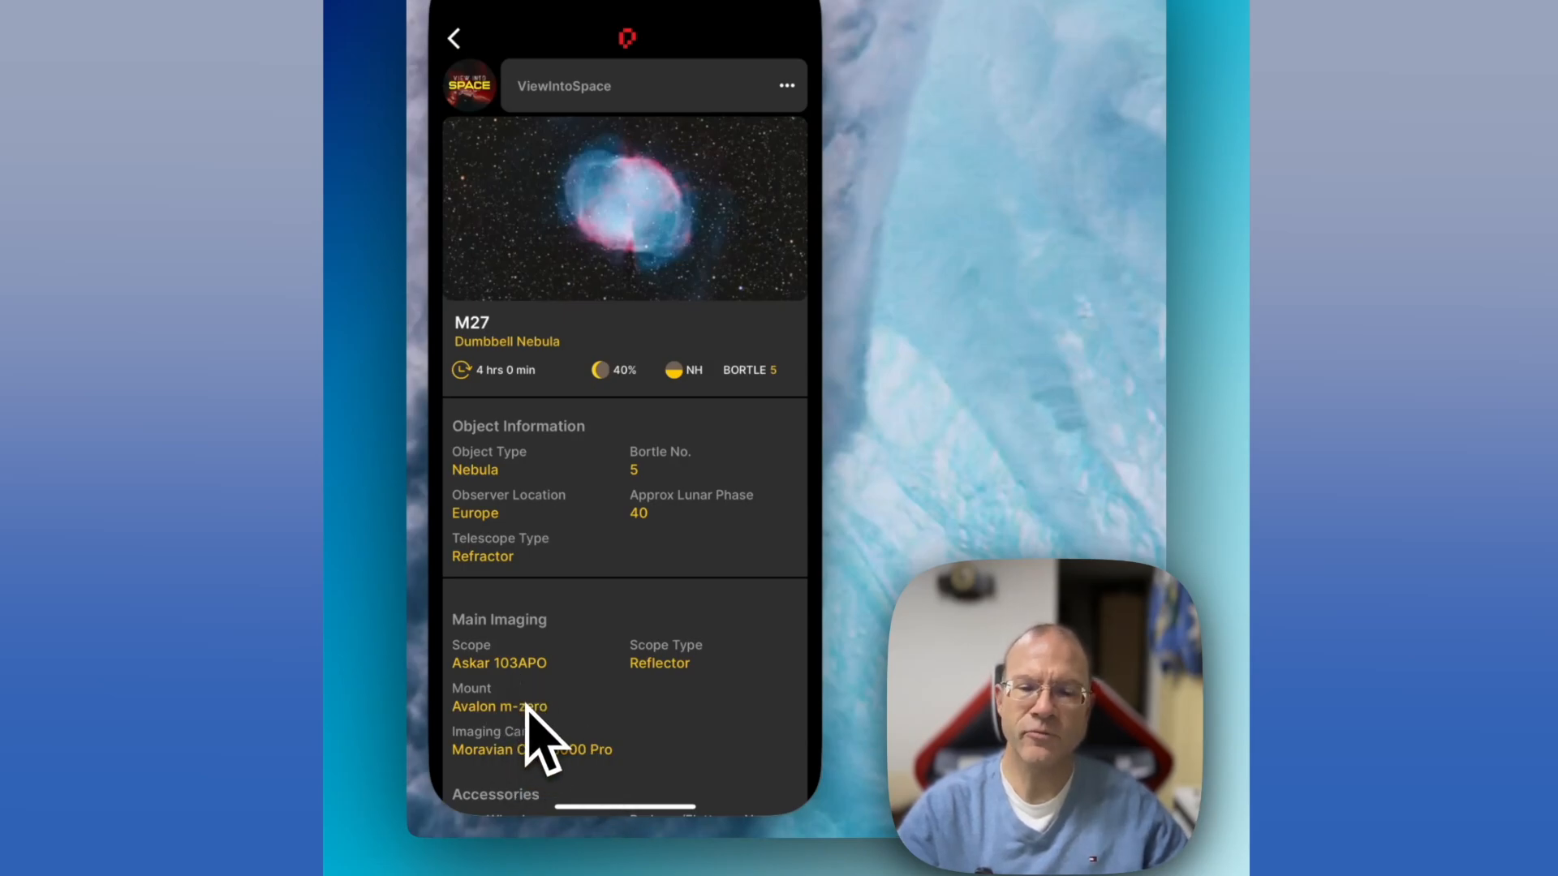
pyautogui.moveTo(636, 248)
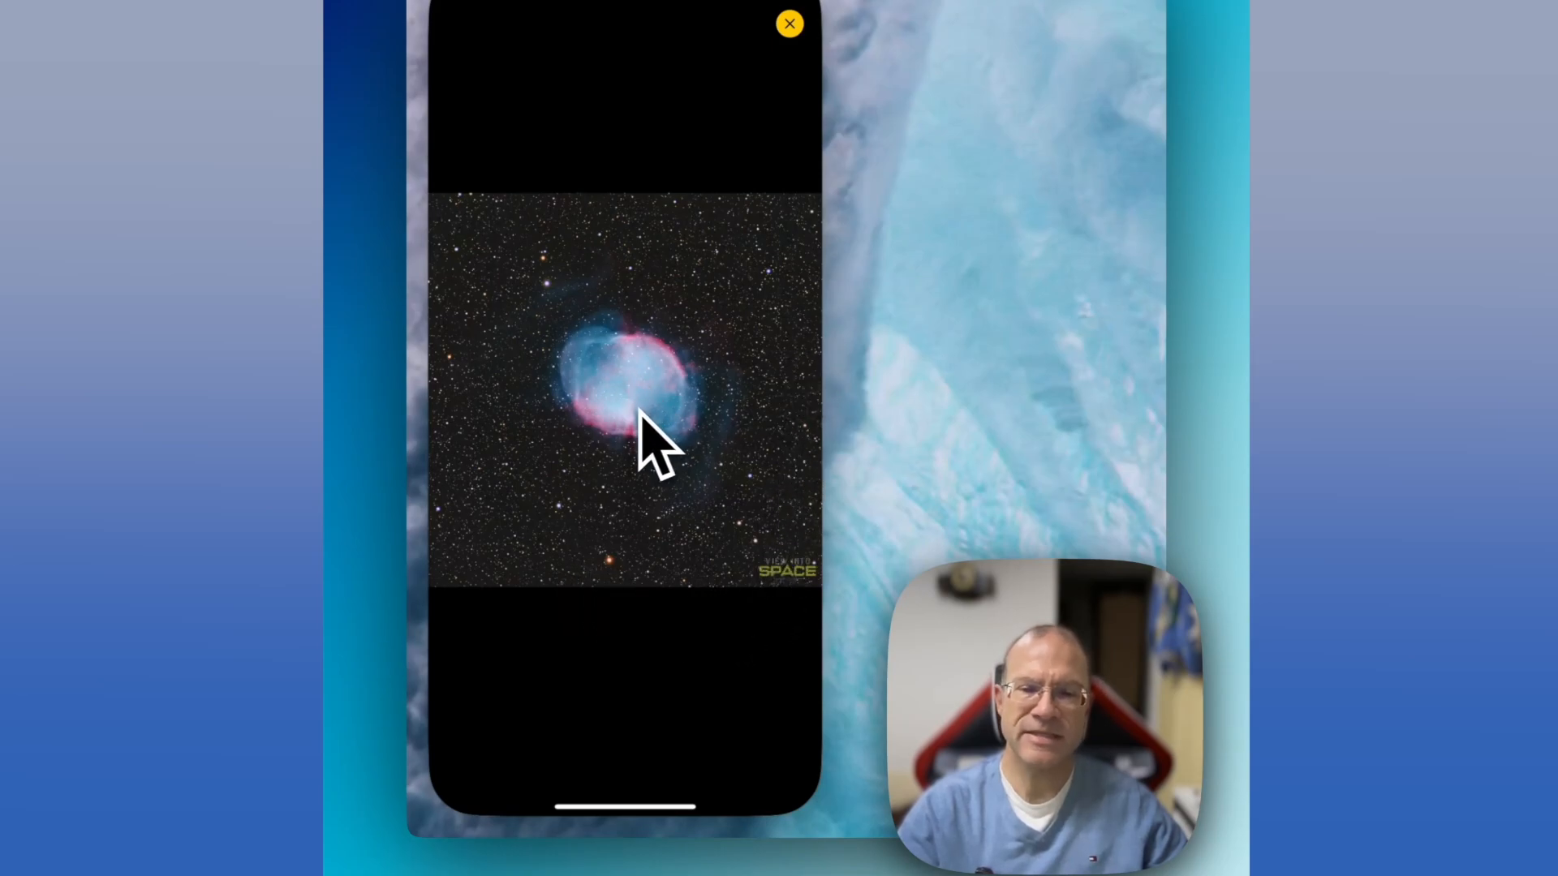
pyautogui.moveTo(636, 412)
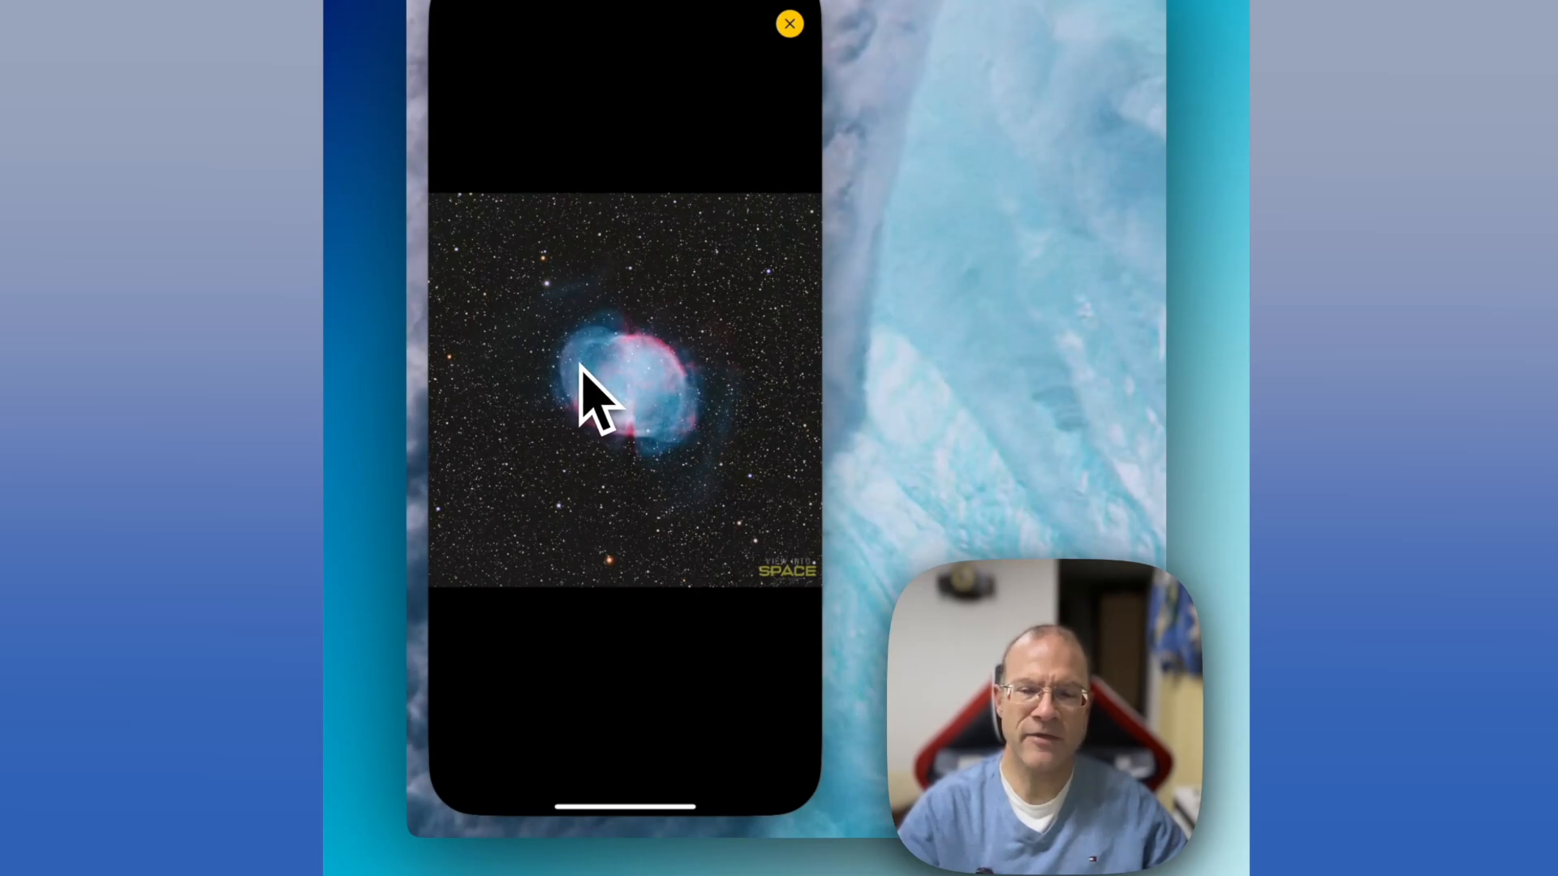
pyautogui.moveTo(711, 328)
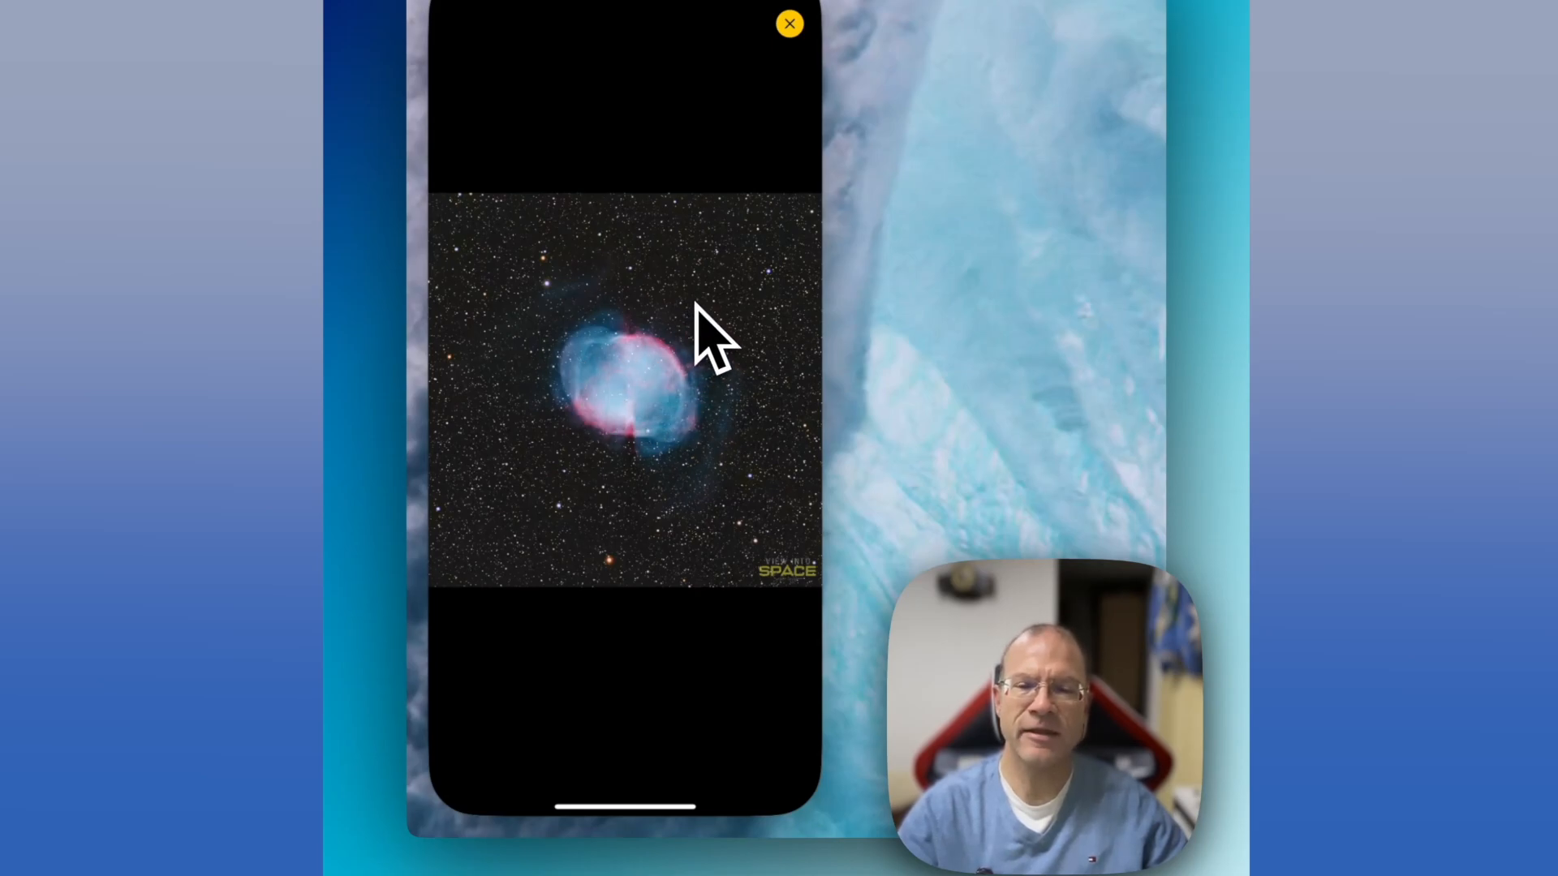
pyautogui.moveTo(562, 432)
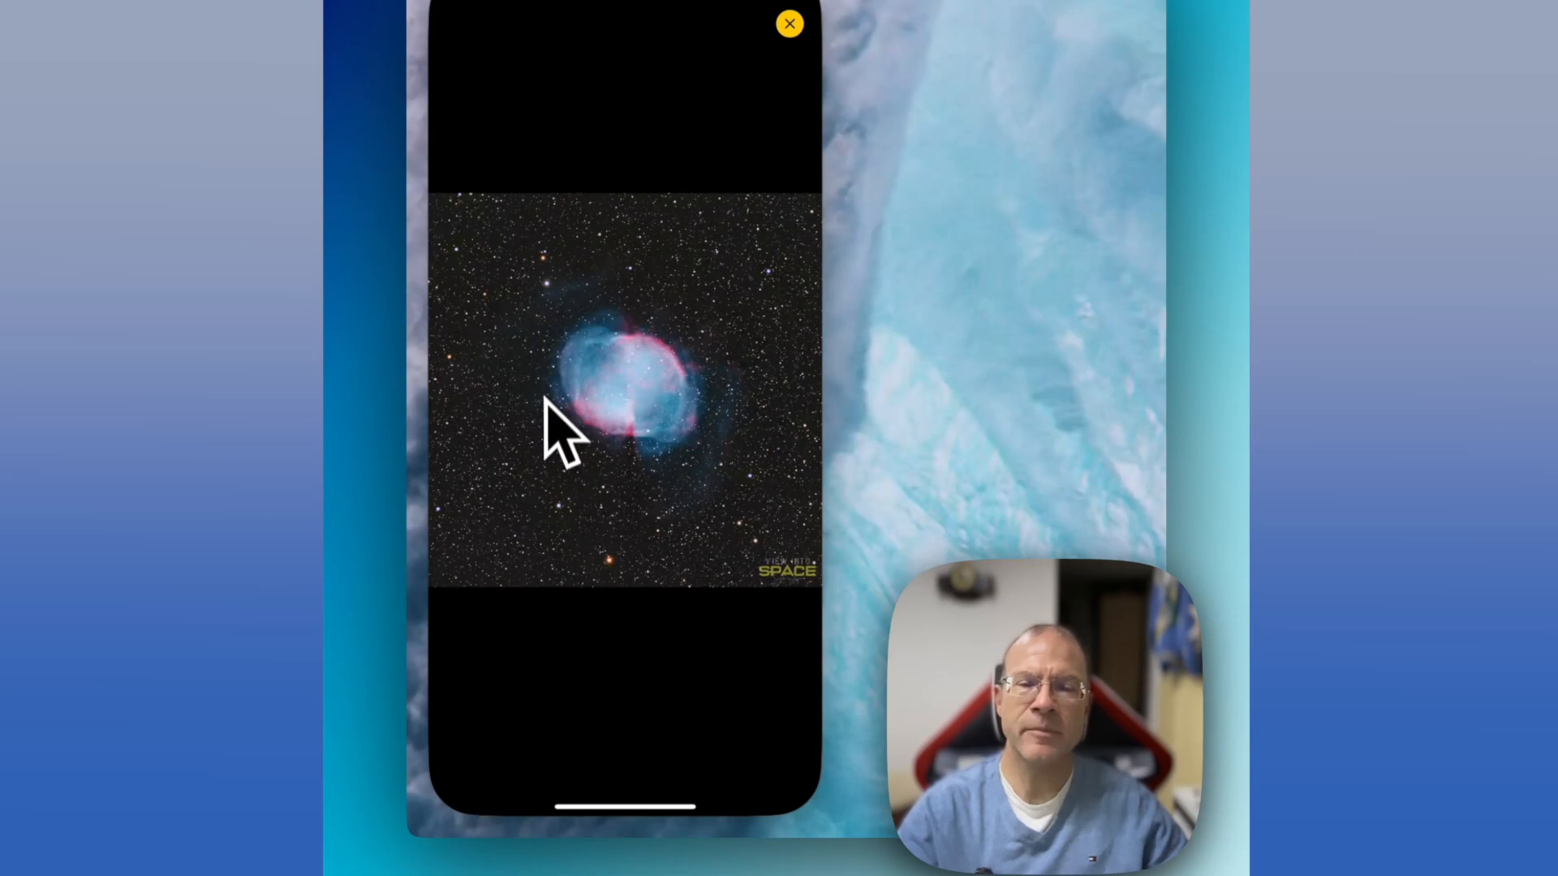
# Step: Close the full-size M27 image to land back on the ViewIntoSpace profile
pyautogui.click(789, 23)
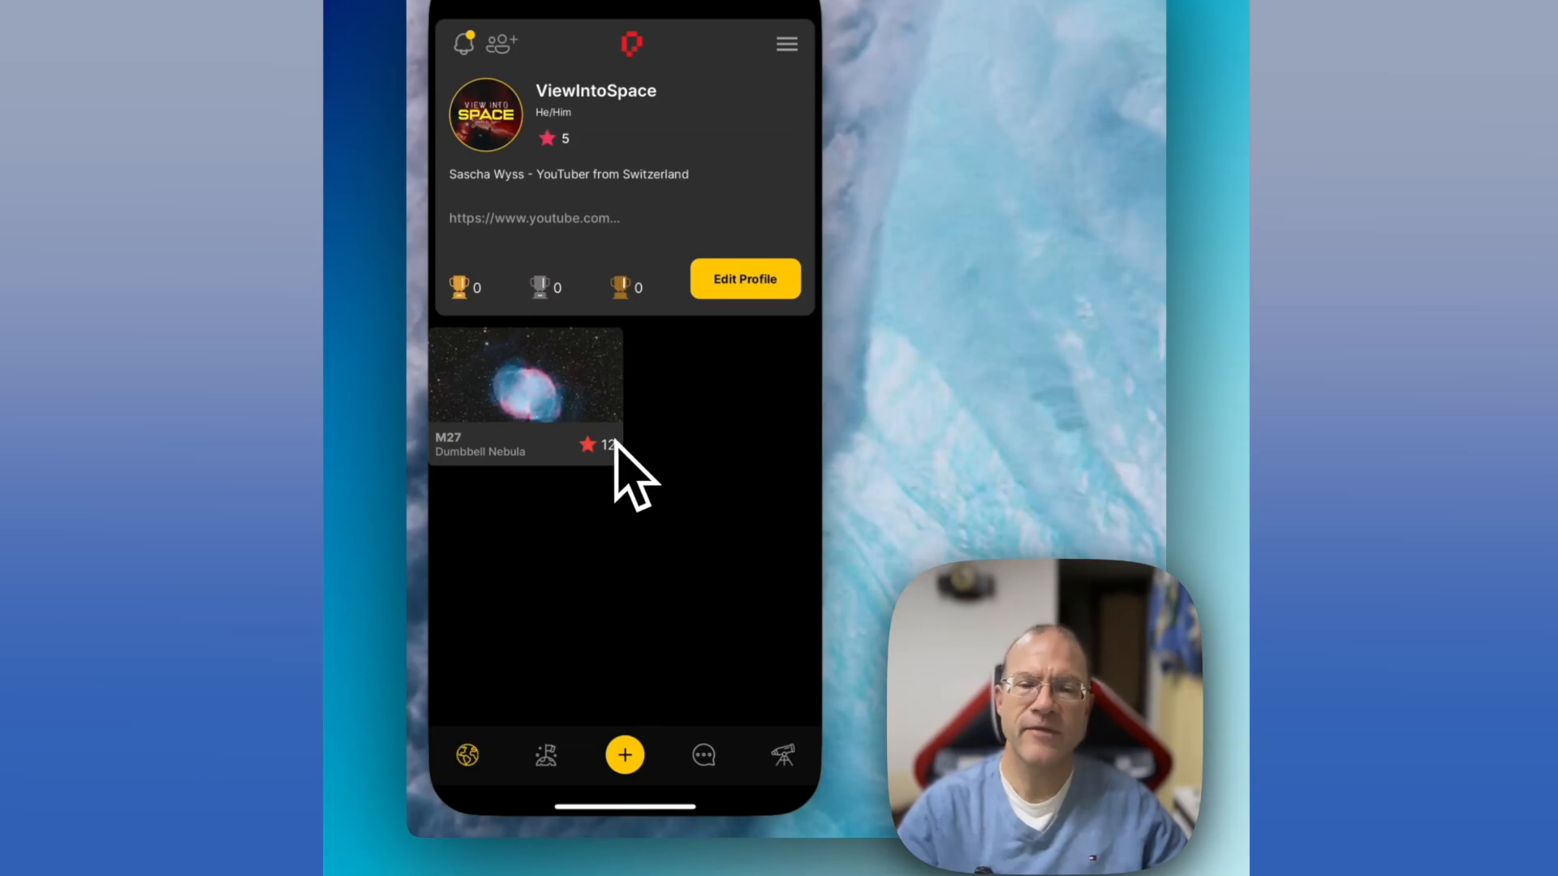
pyautogui.moveTo(614, 716)
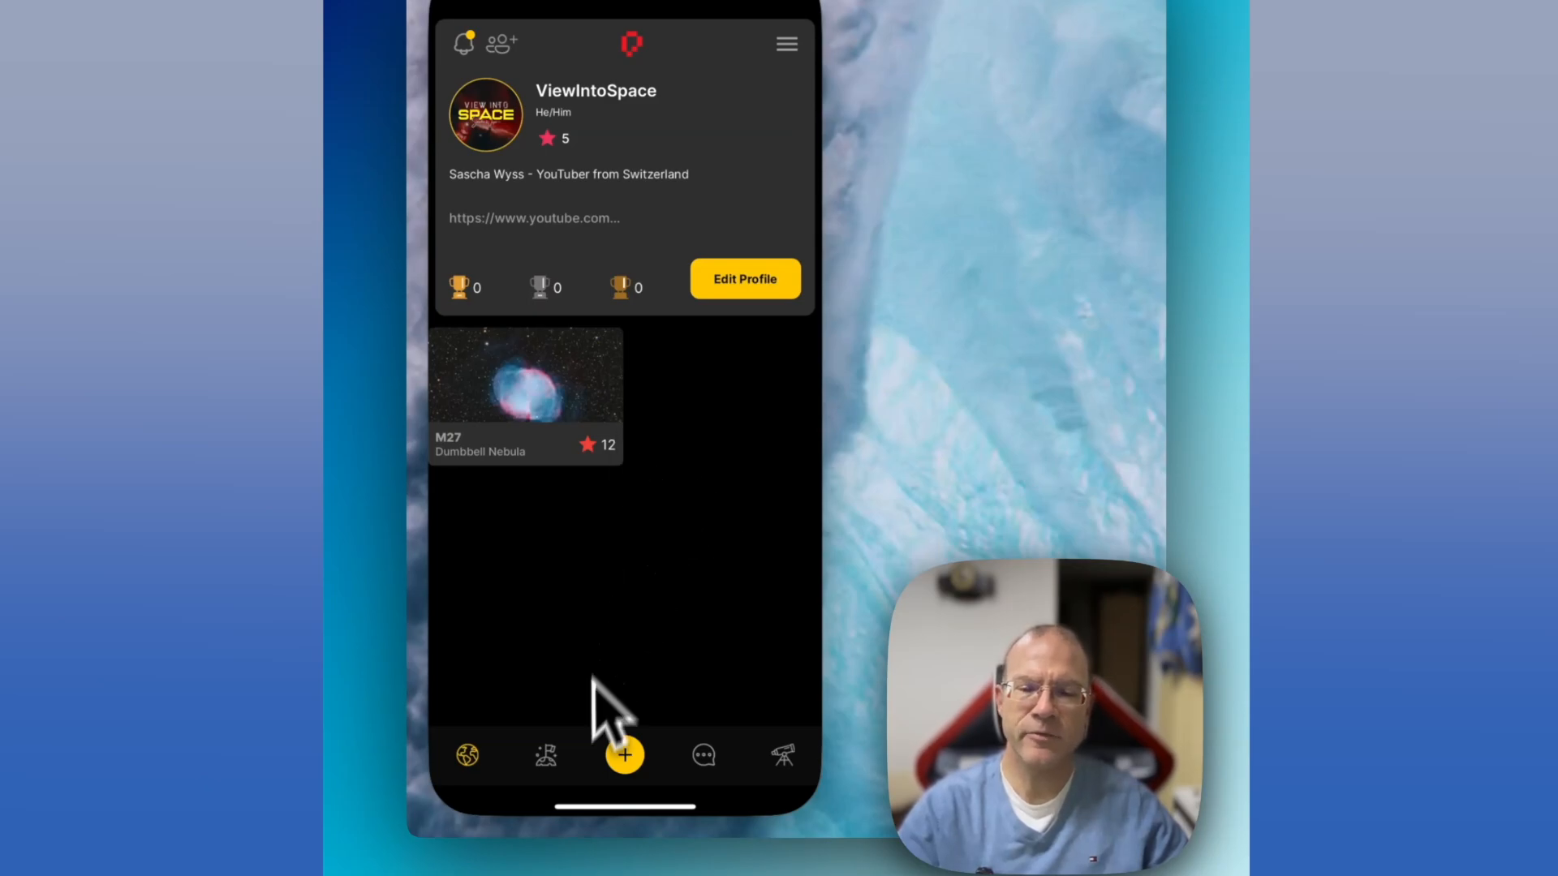
# Step: On the Upload Image screen, turn off 'Only post image and description' to reveal the object information fields
pyautogui.click(623, 754)
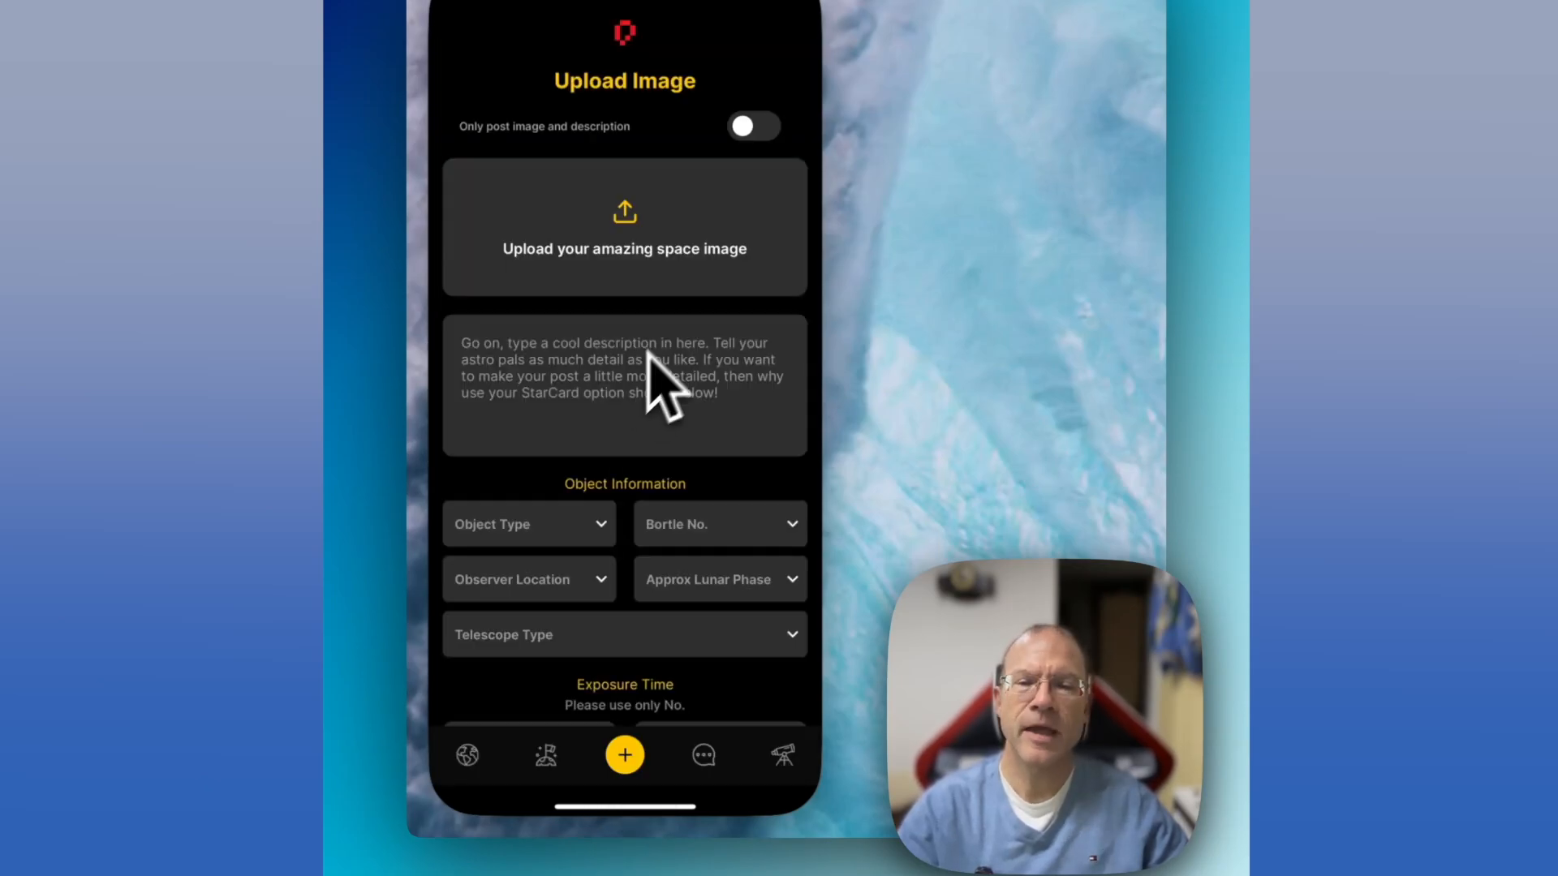
pyautogui.moveTo(623, 239)
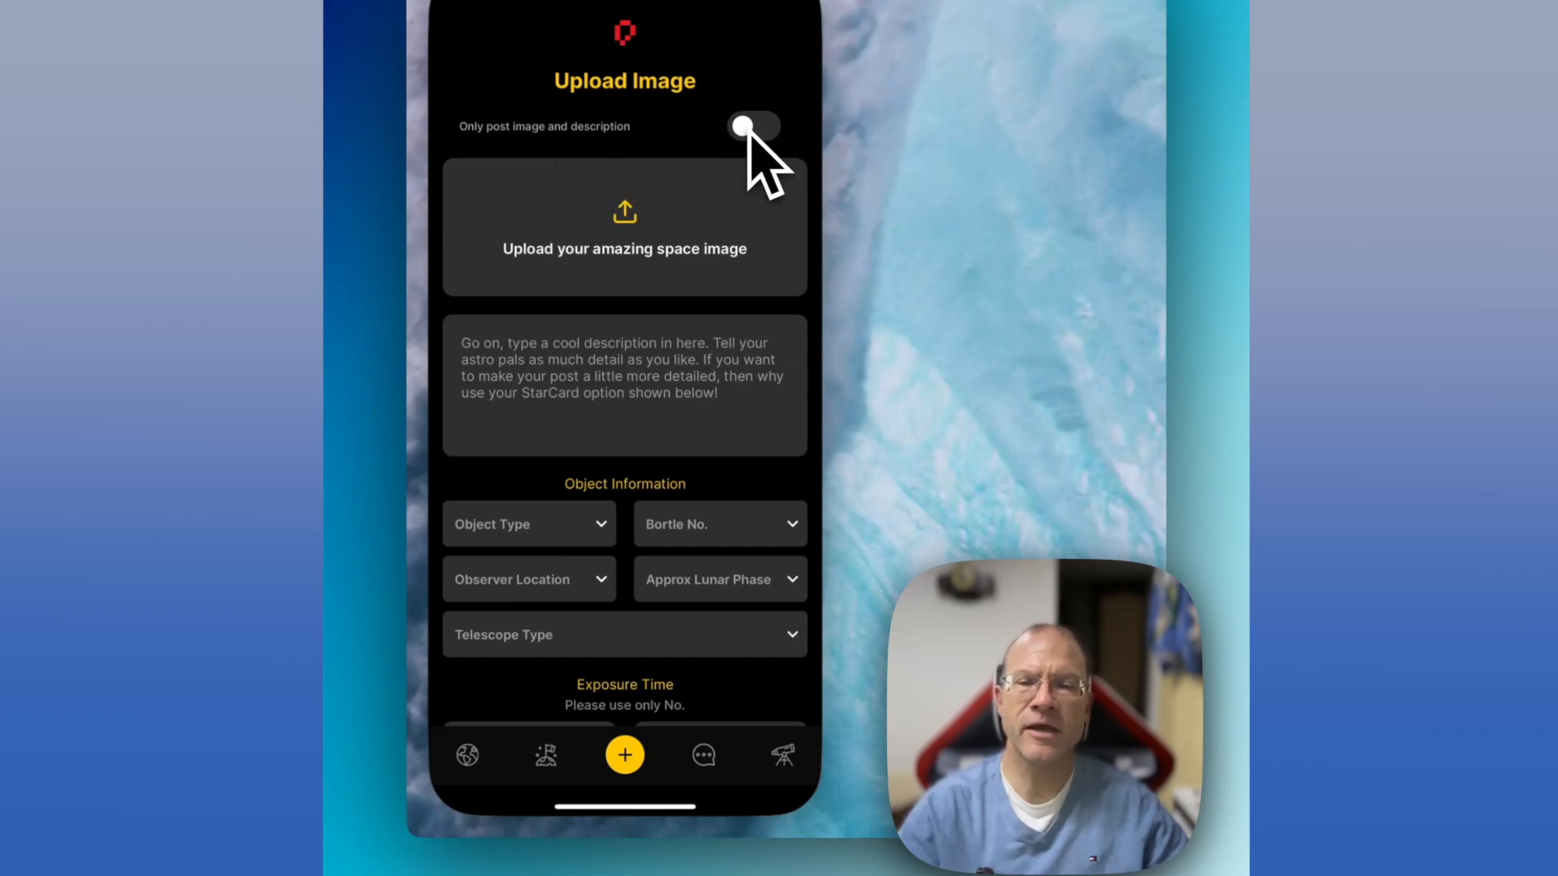
pyautogui.click(753, 127)
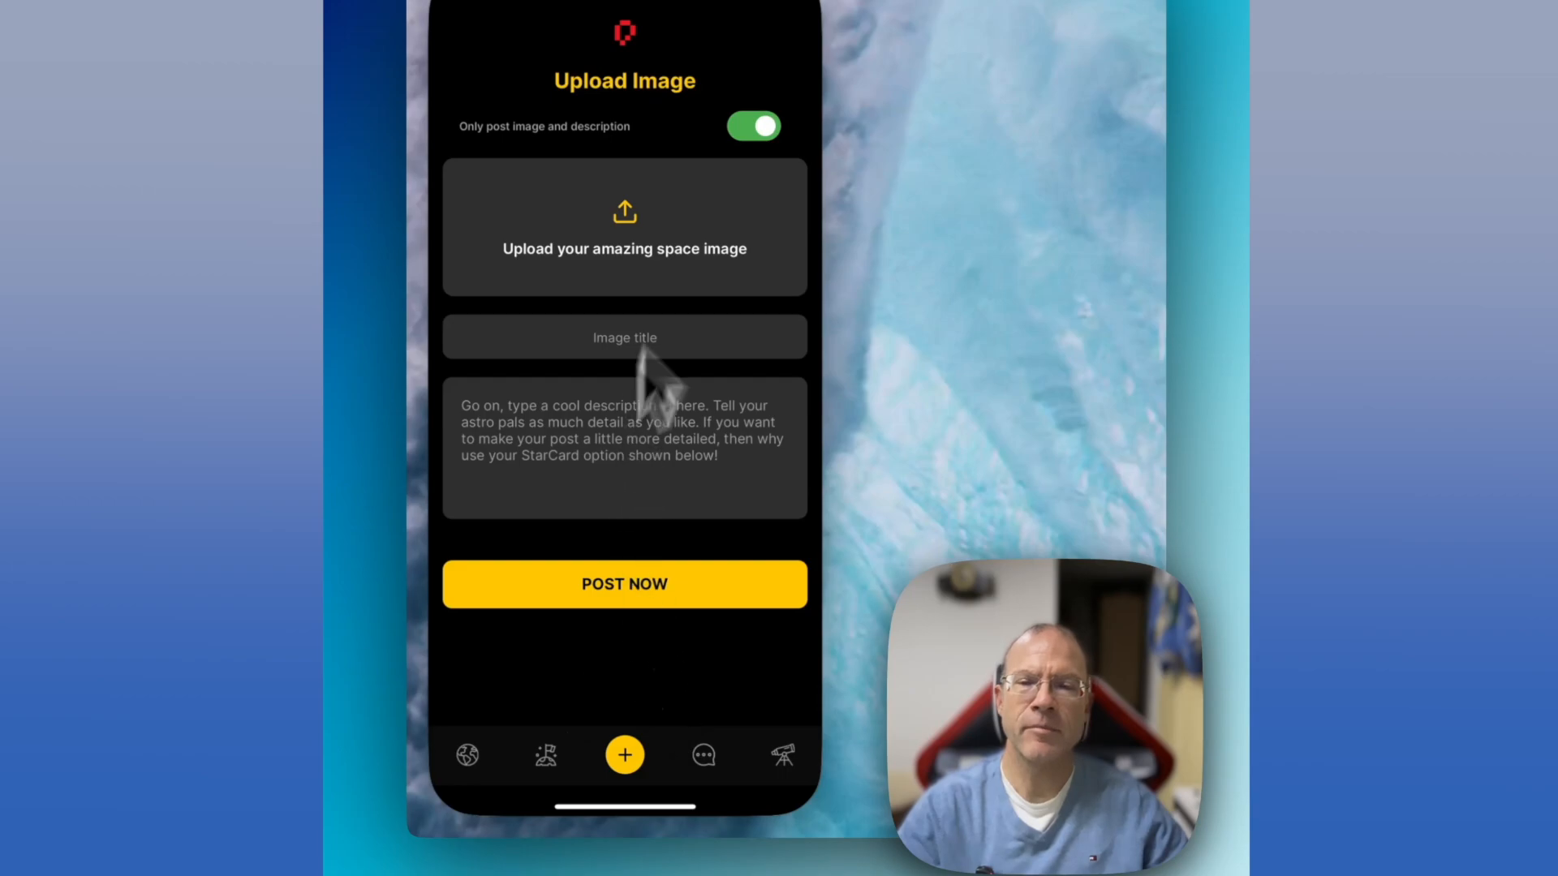
pyautogui.click(752, 125)
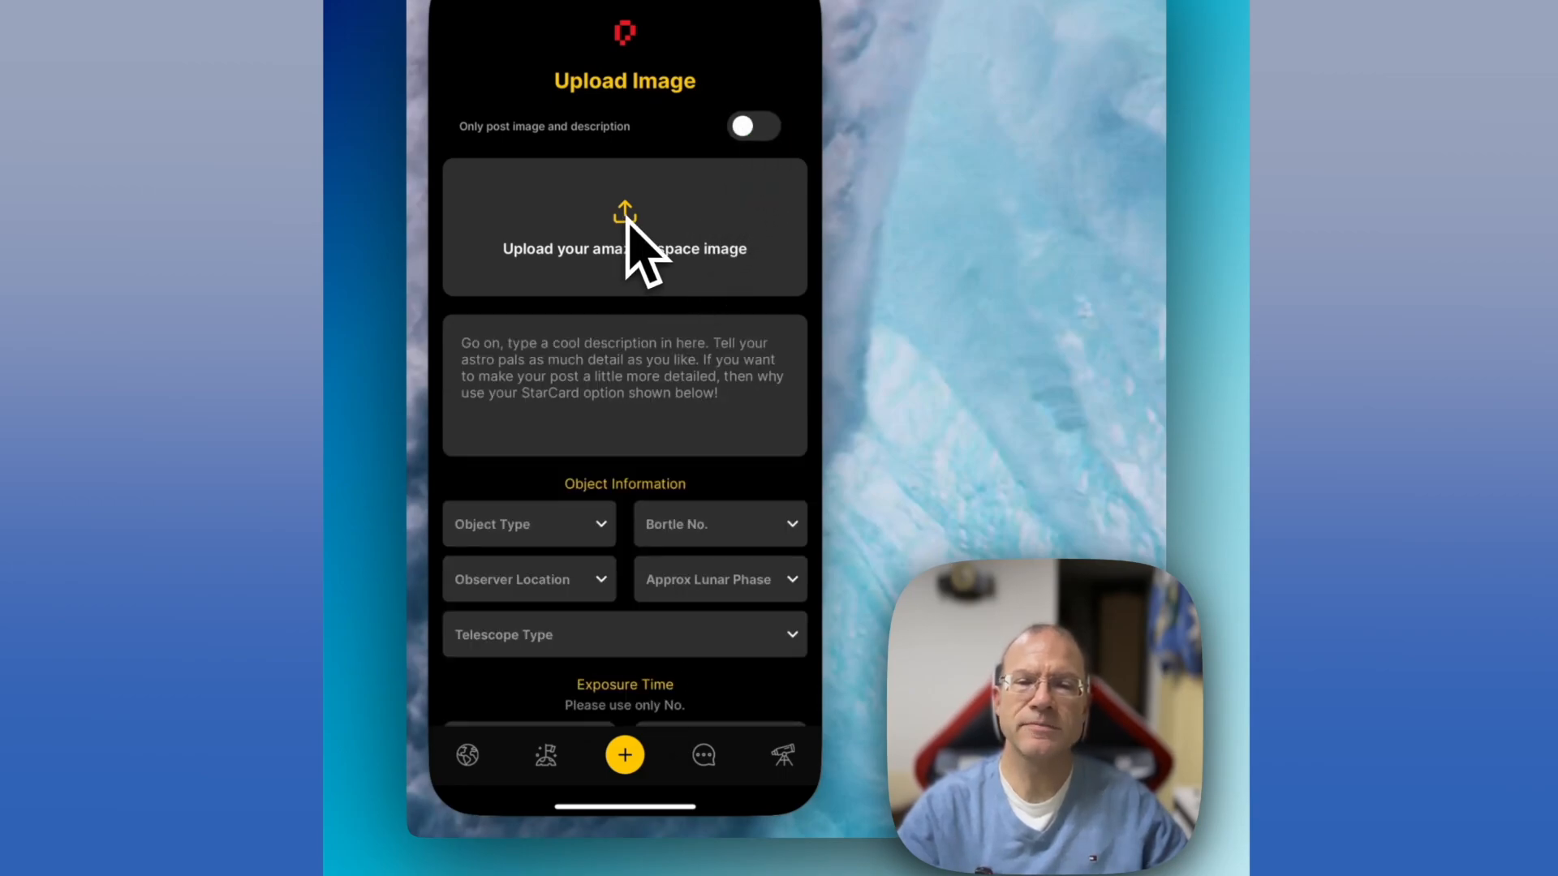
pyautogui.click(623, 227)
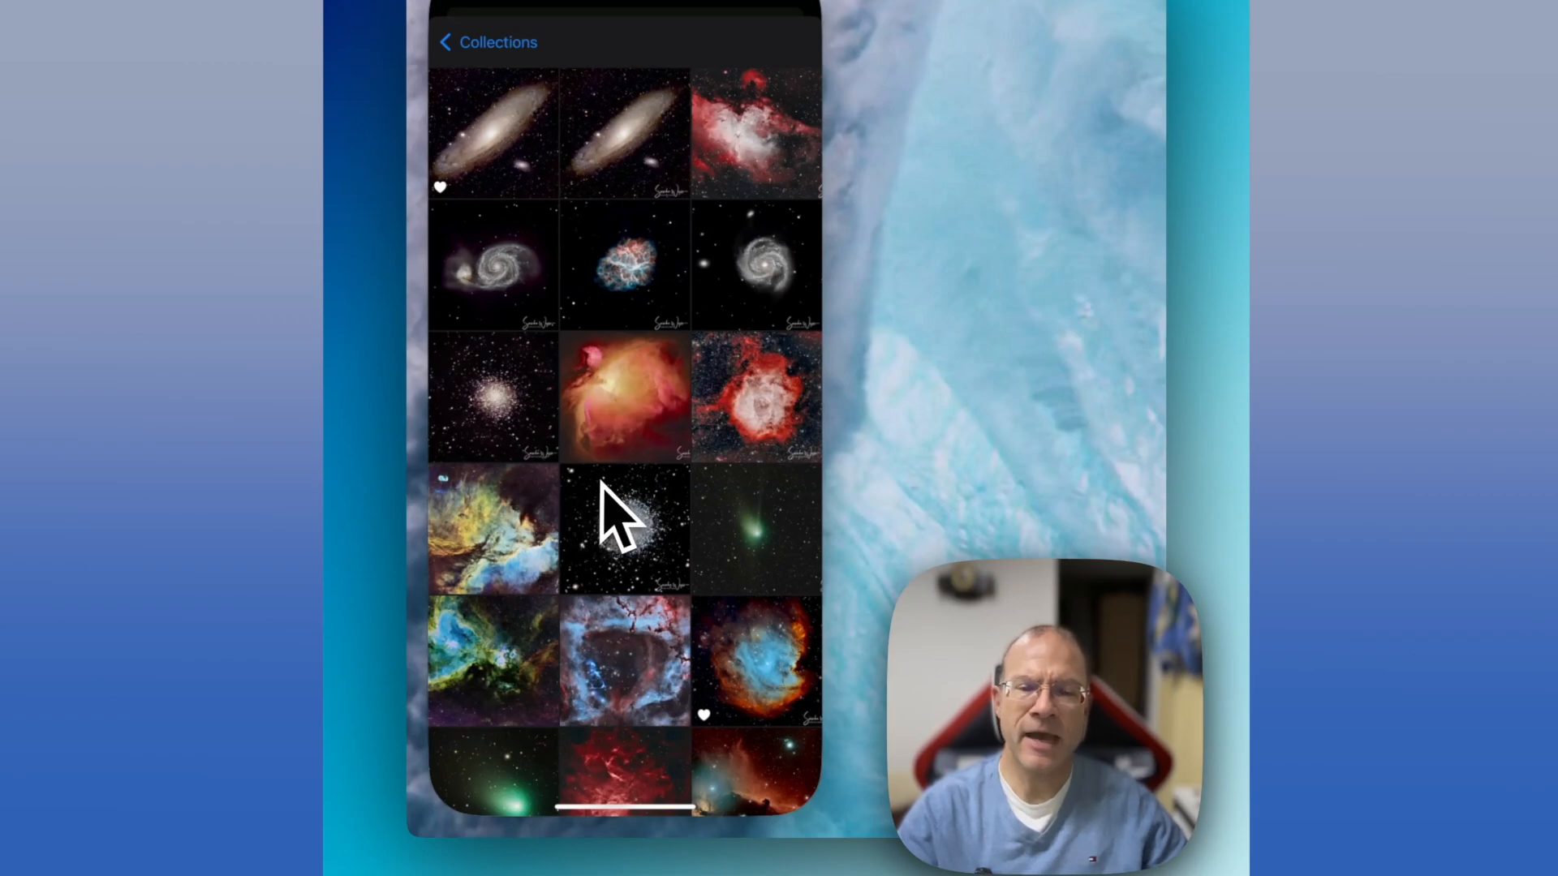
pyautogui.moveTo(685, 477)
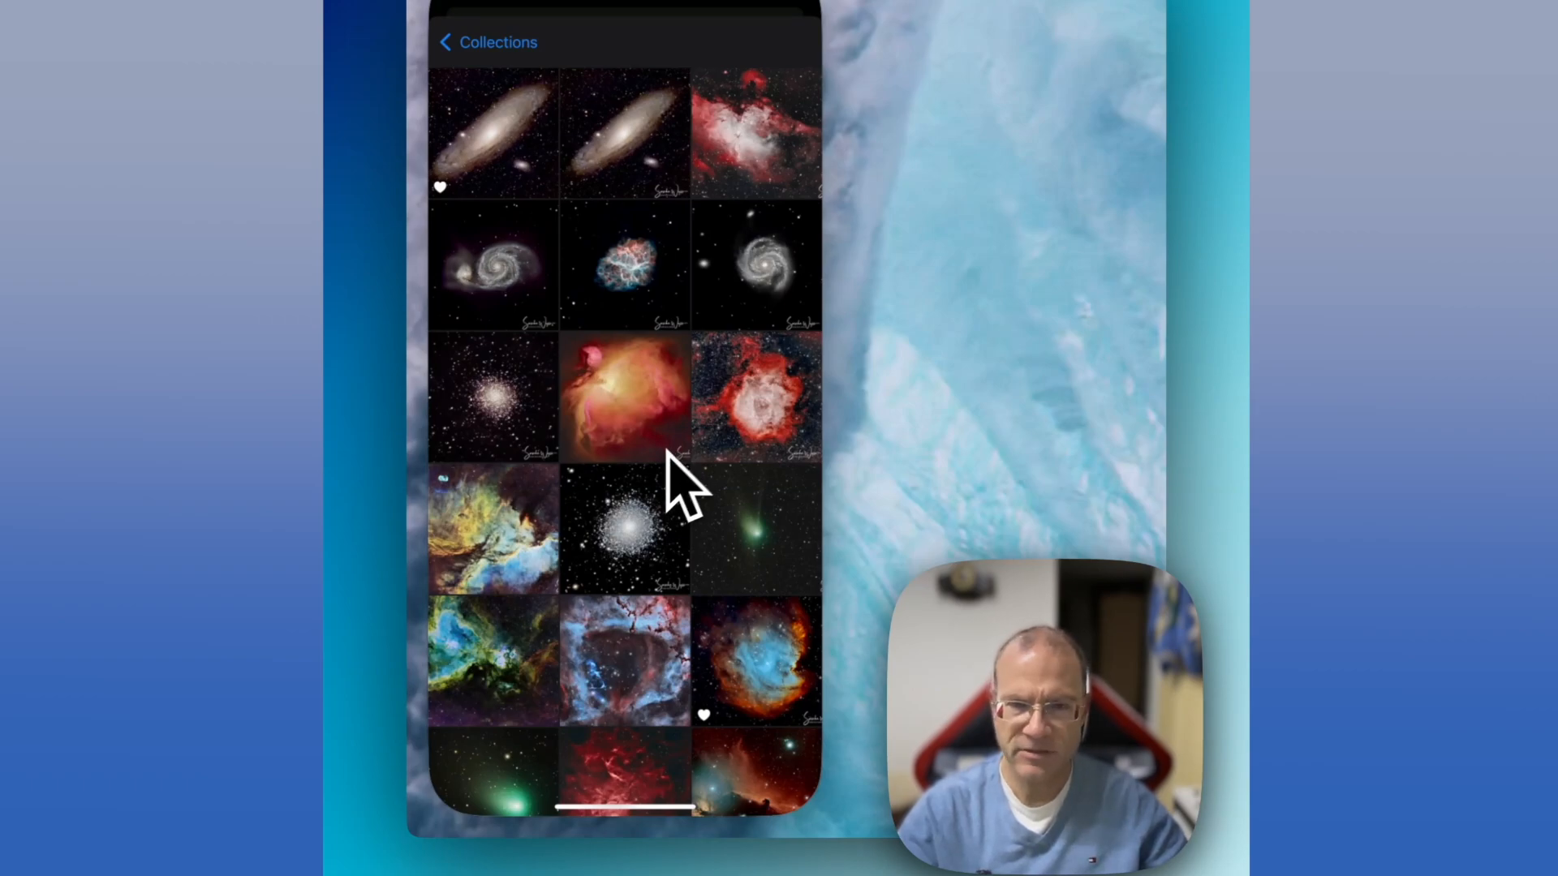
pyautogui.moveTo(627, 571)
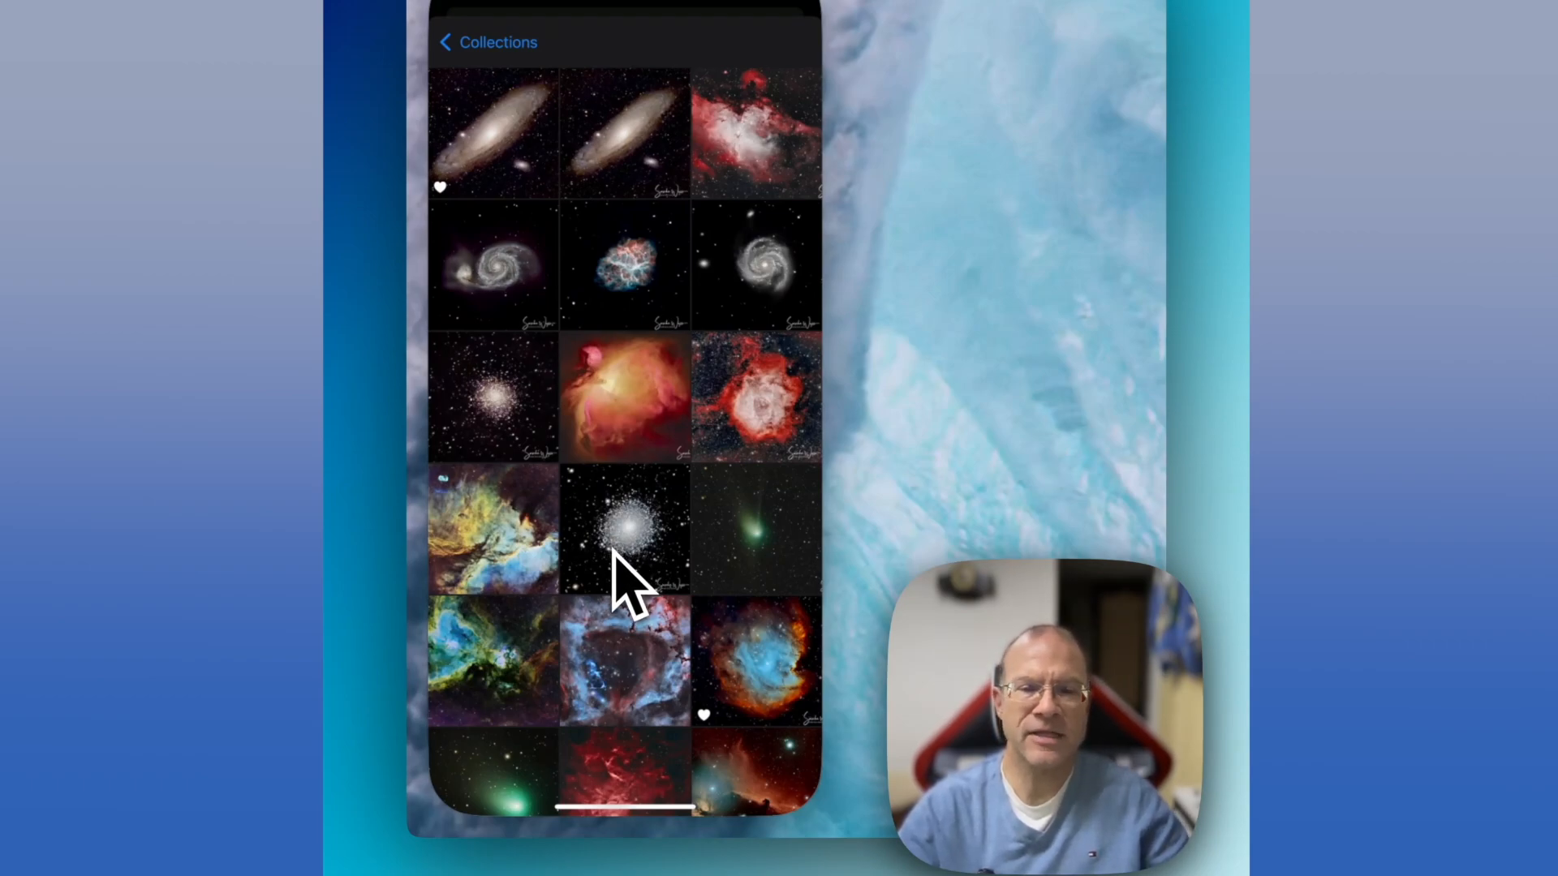
pyautogui.moveTo(617, 248)
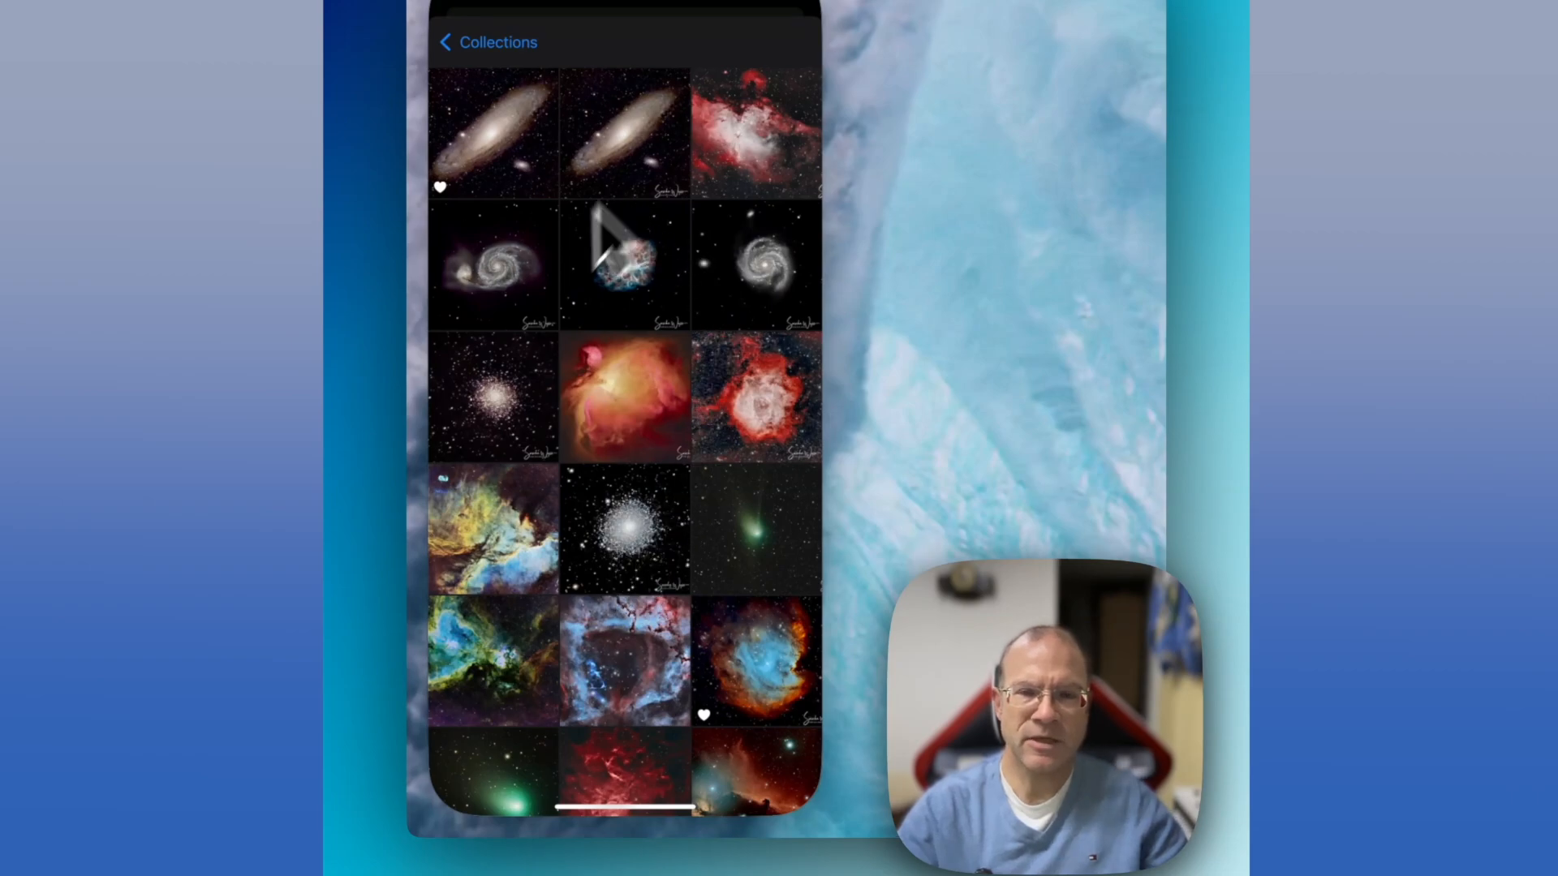
pyautogui.moveTo(696, 745)
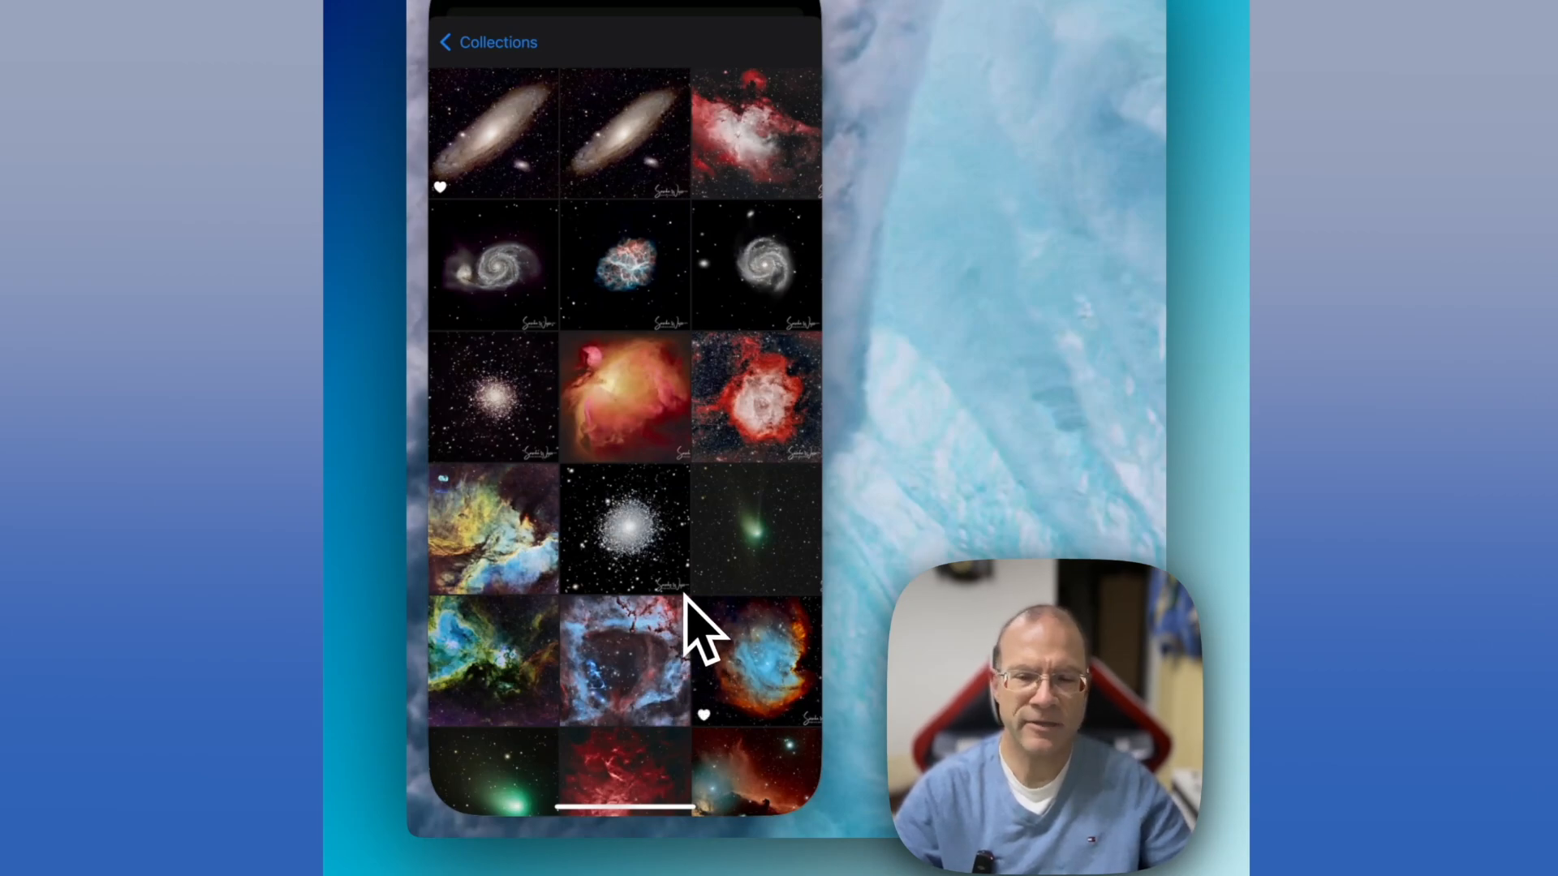
pyautogui.moveTo(715, 347)
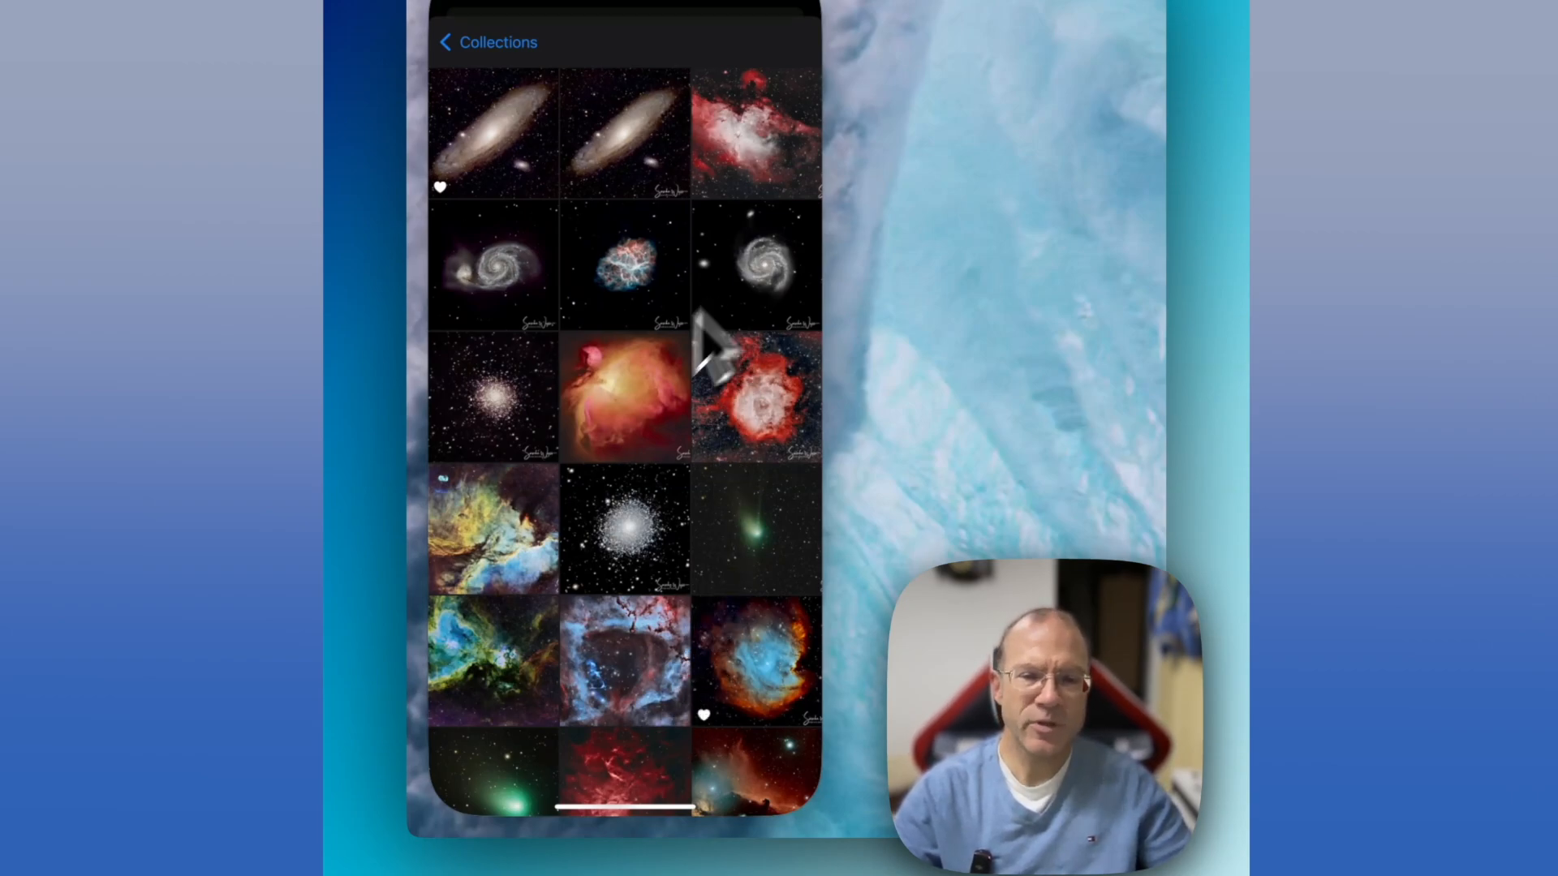
pyautogui.moveTo(616, 627)
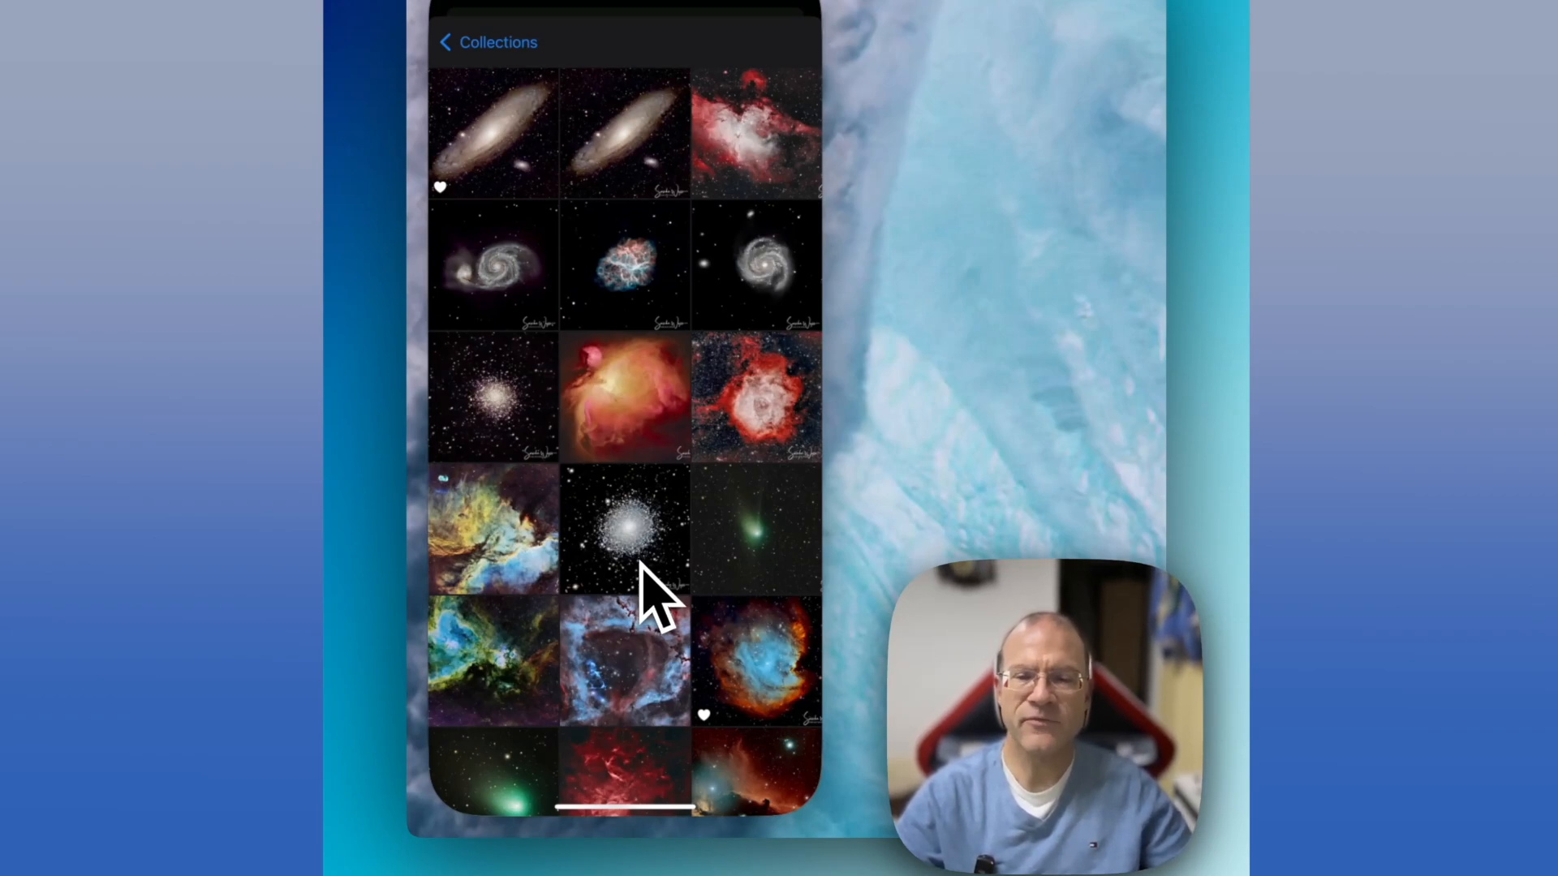
pyautogui.scroll(-3)
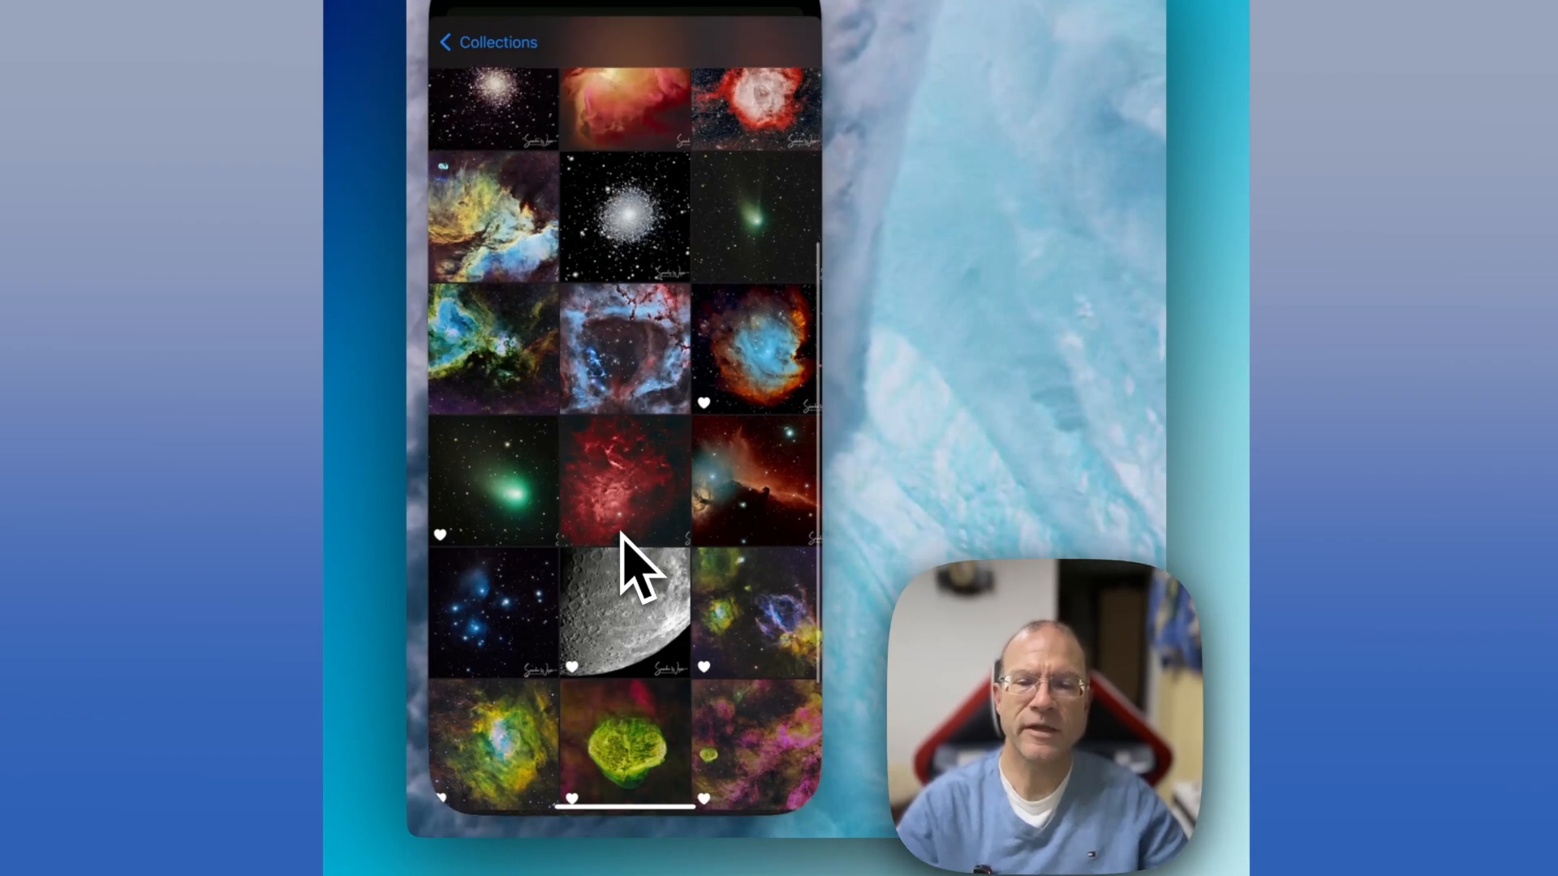
pyautogui.scroll(-3)
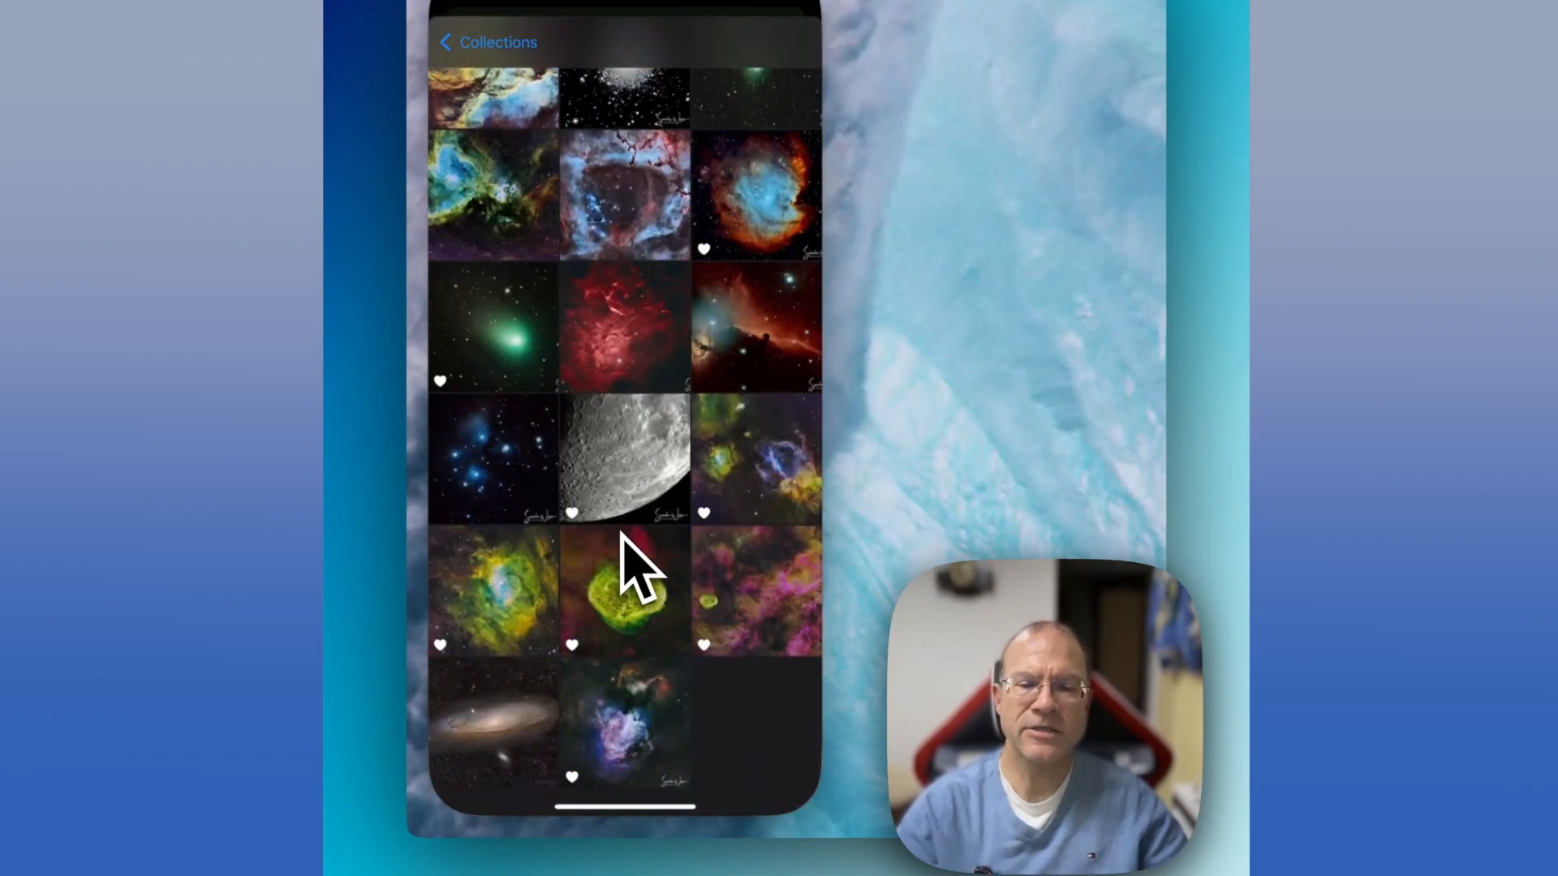
pyautogui.moveTo(617, 665)
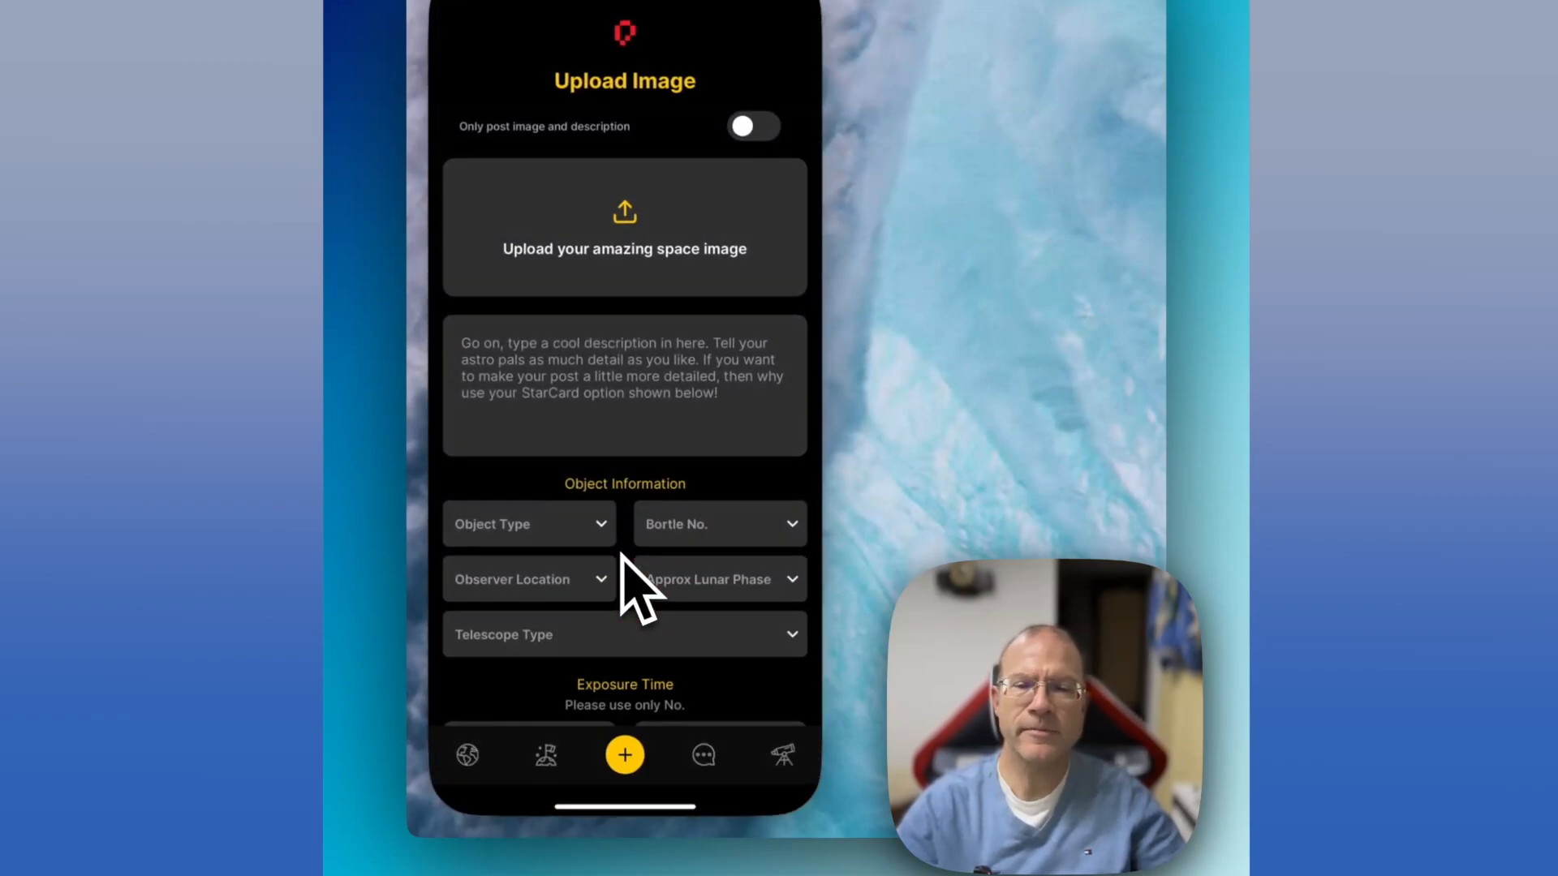
# Step: Attach the moon photo and set object type Lunar, Bortle 5 and observer location Europe
pyautogui.click(623, 228)
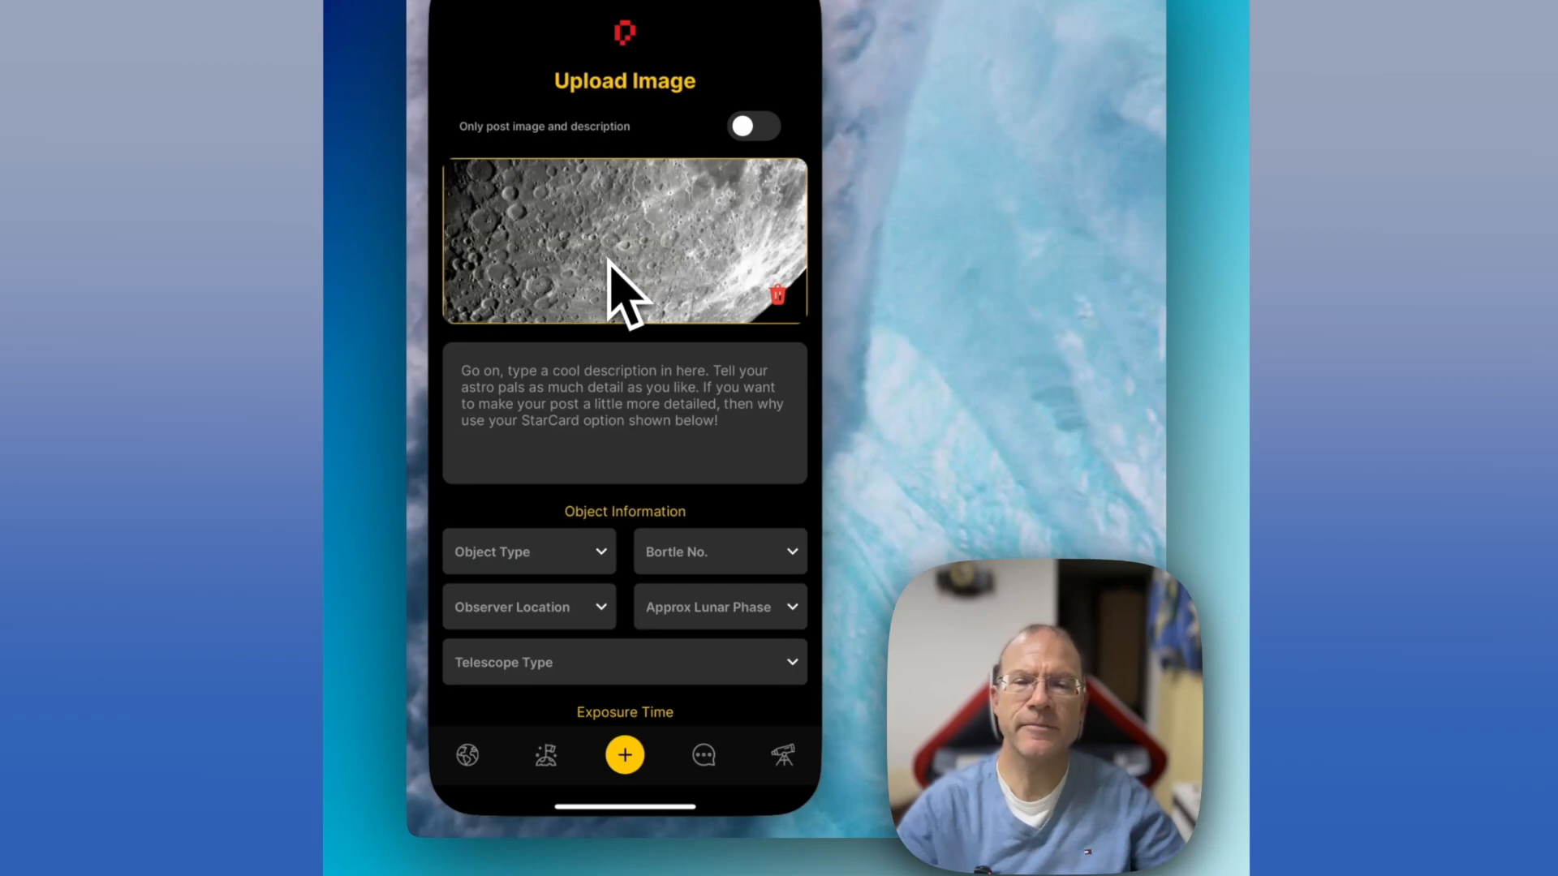
pyautogui.click(527, 551)
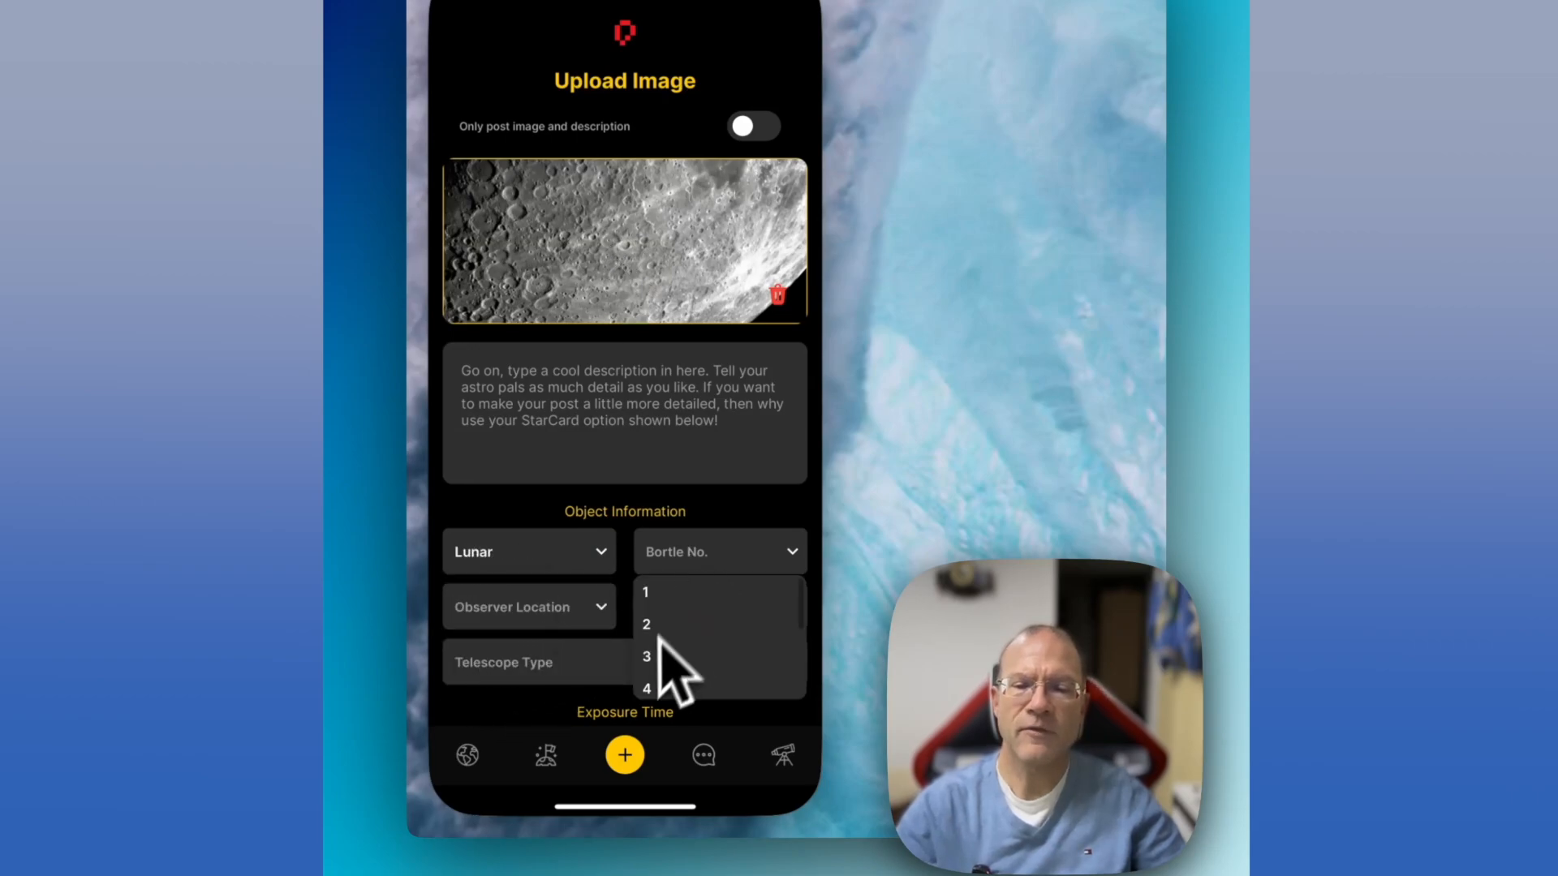
pyautogui.click(646, 690)
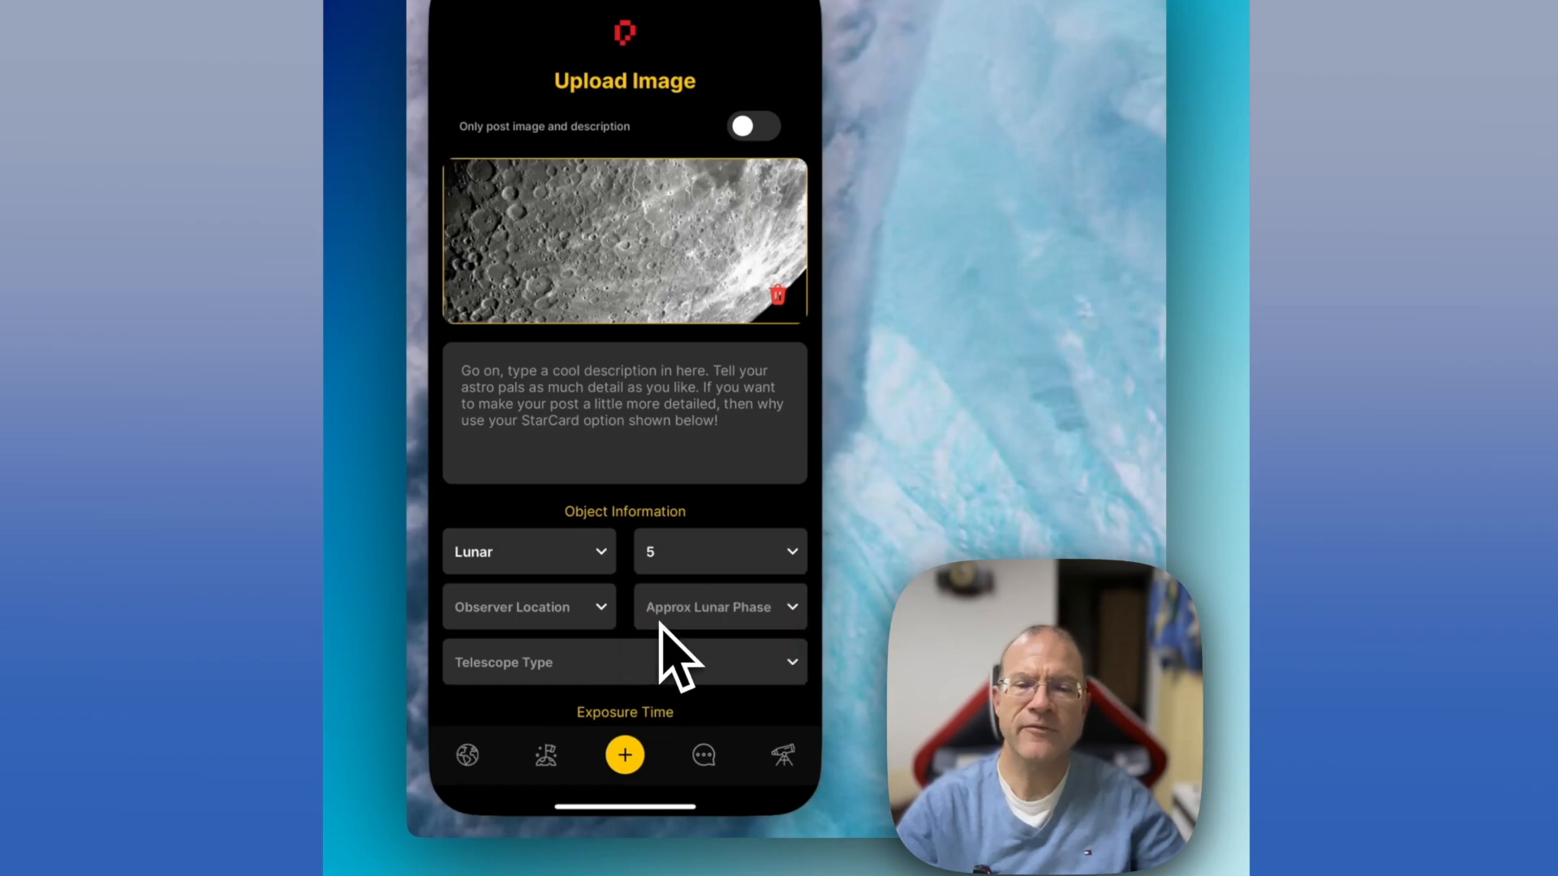
pyautogui.click(527, 606)
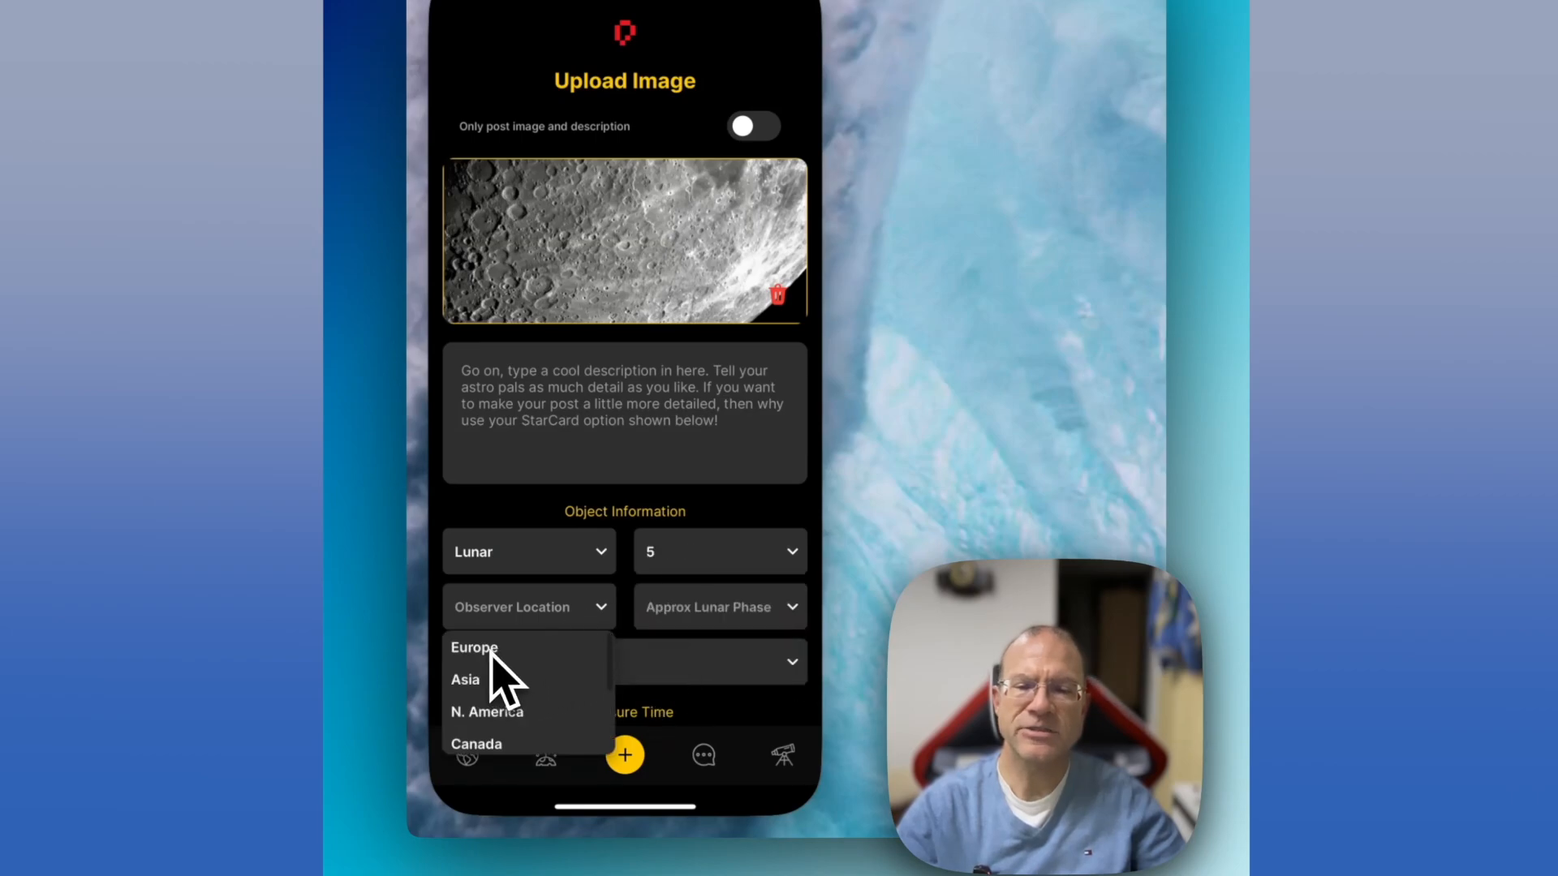
pyautogui.click(474, 647)
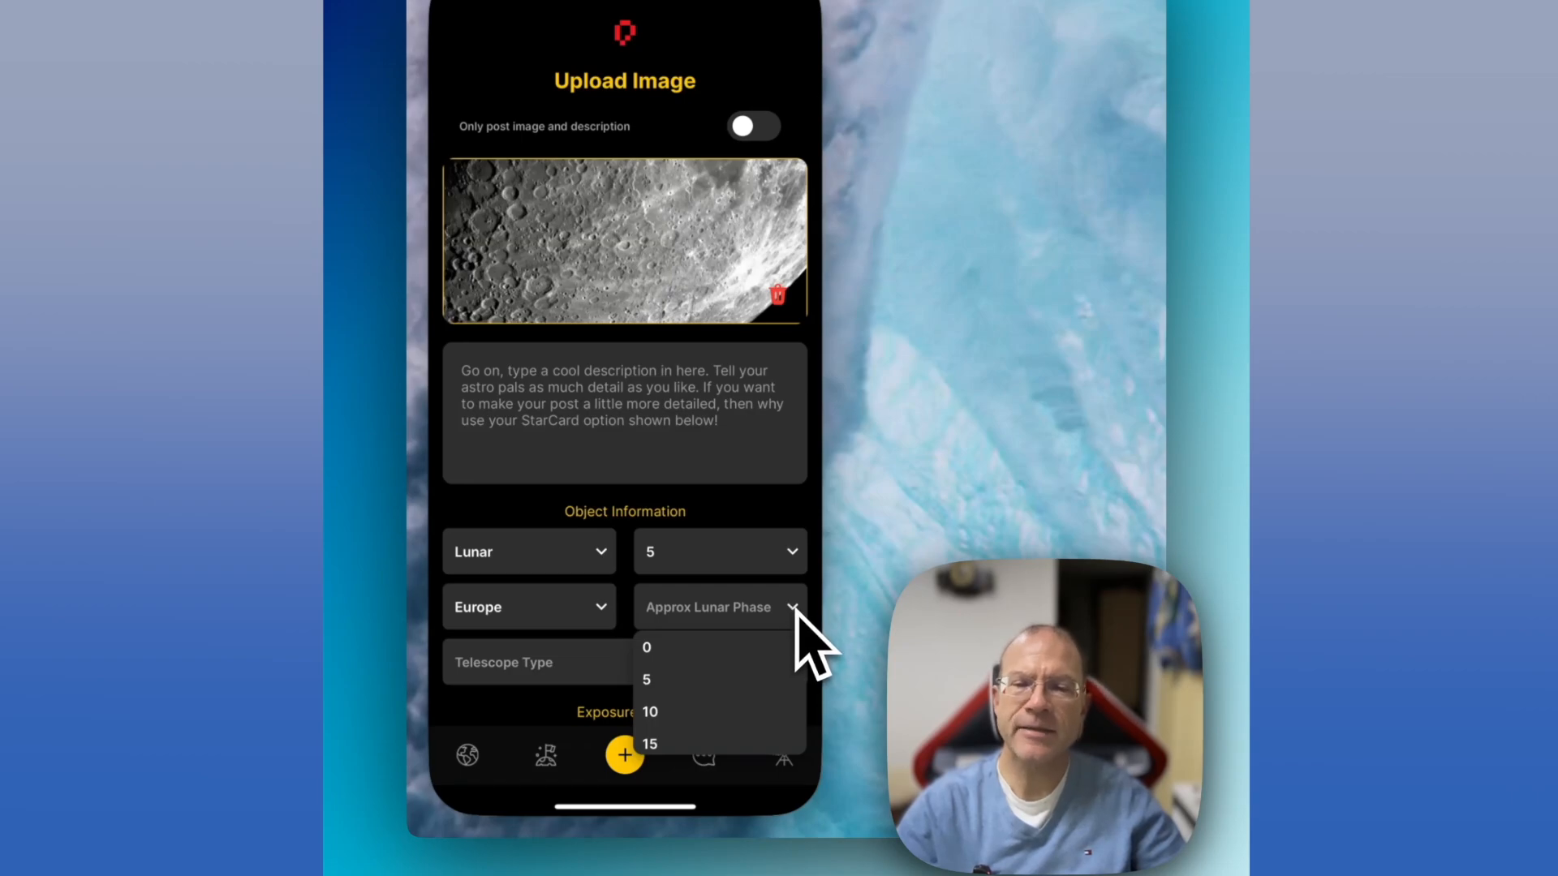
pyautogui.moveTo(764, 721)
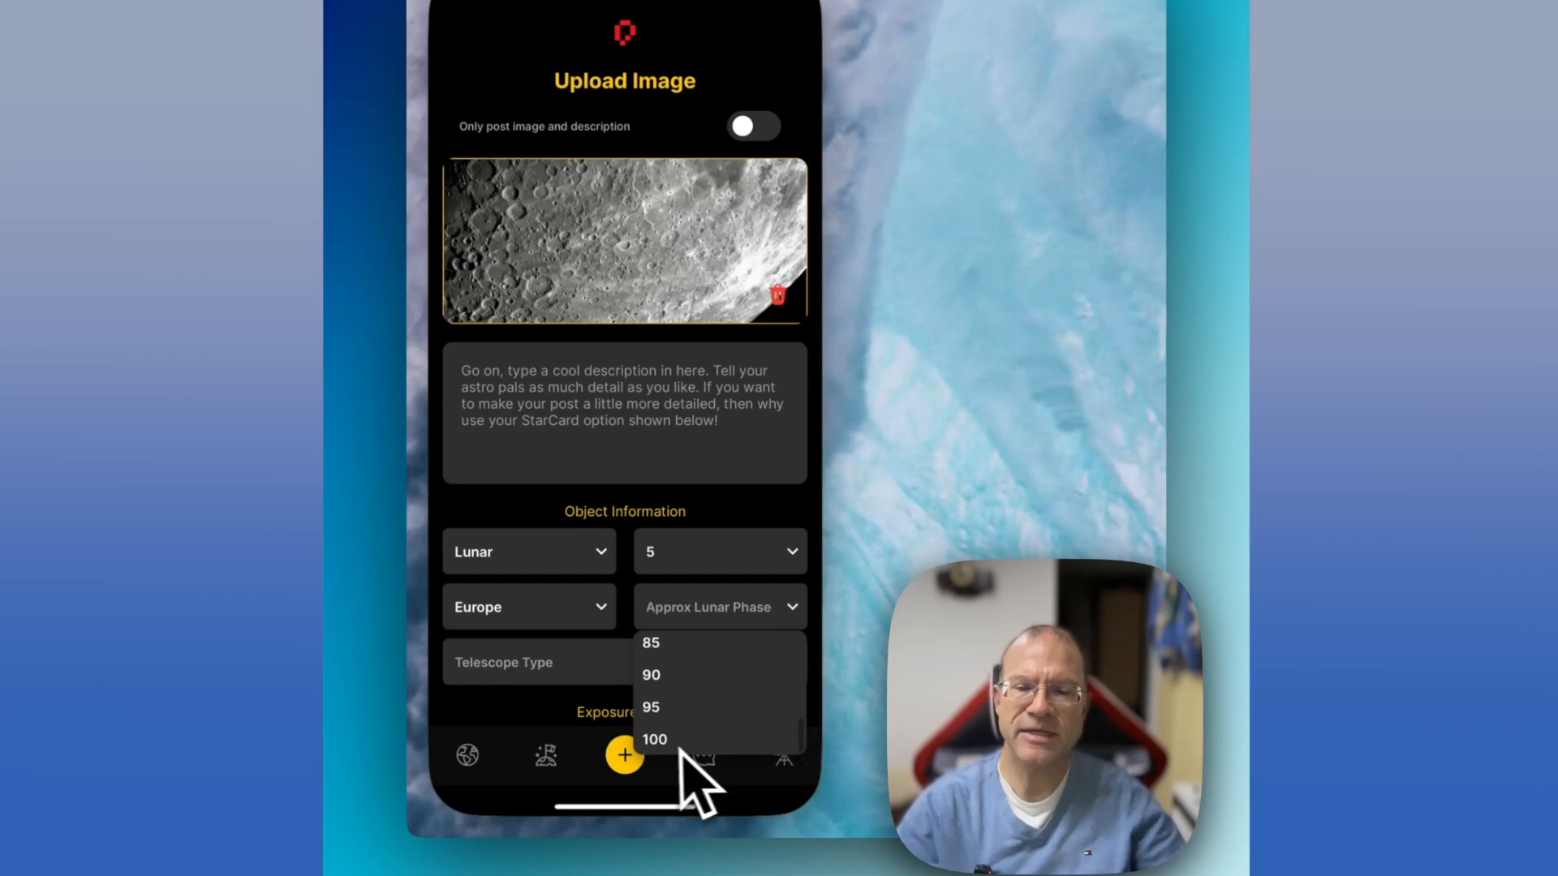
# Step: Set the approximate lunar phase to 100 and the telescope type to SCT
pyautogui.click(653, 739)
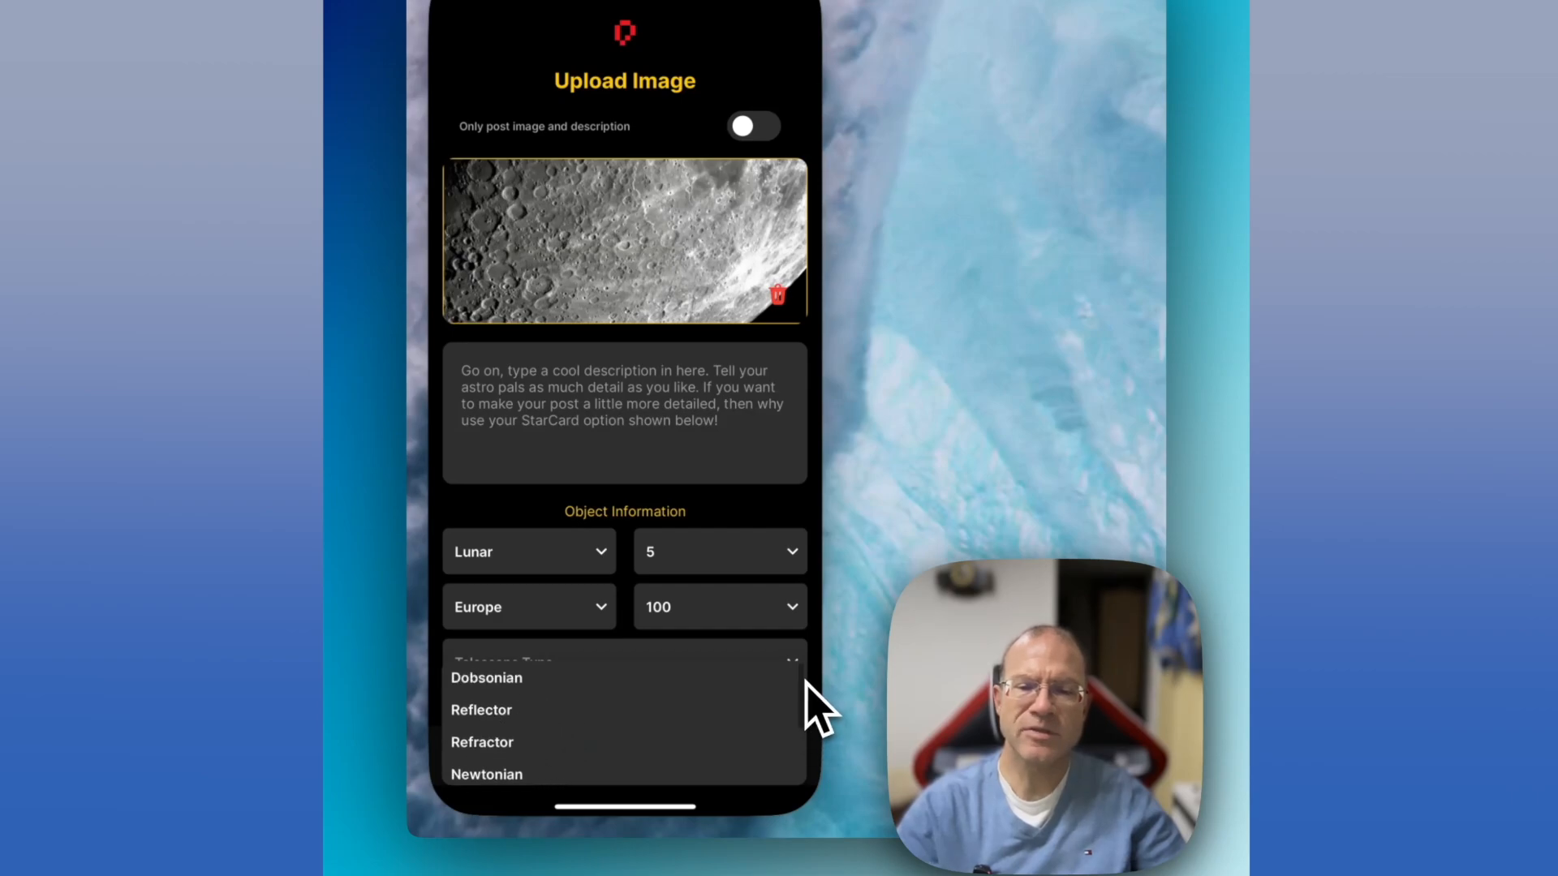
pyautogui.moveTo(815, 730)
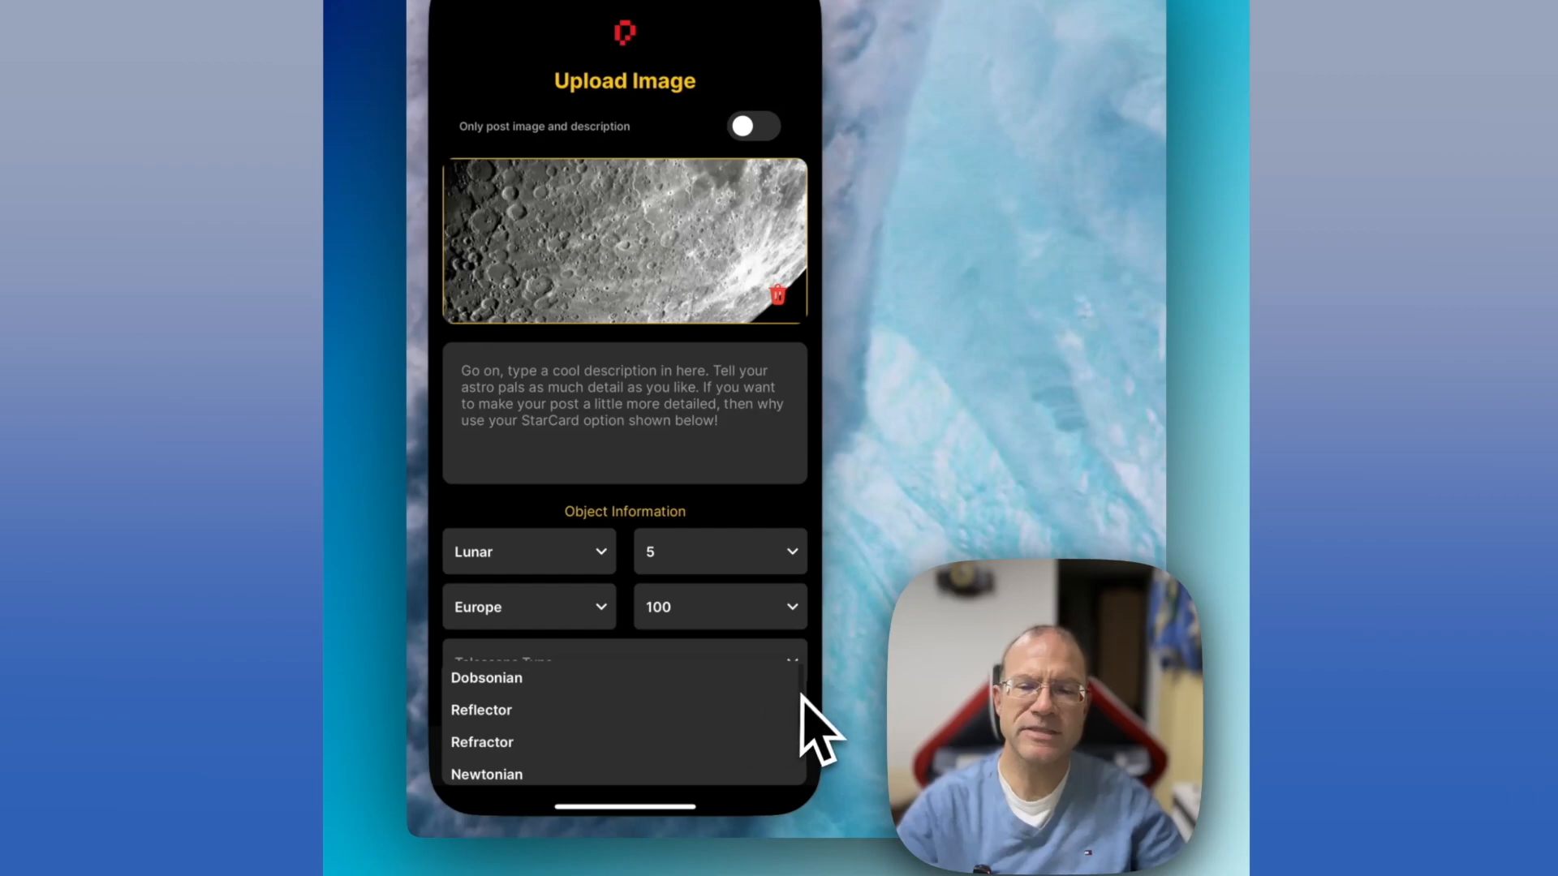
pyautogui.scroll(-3)
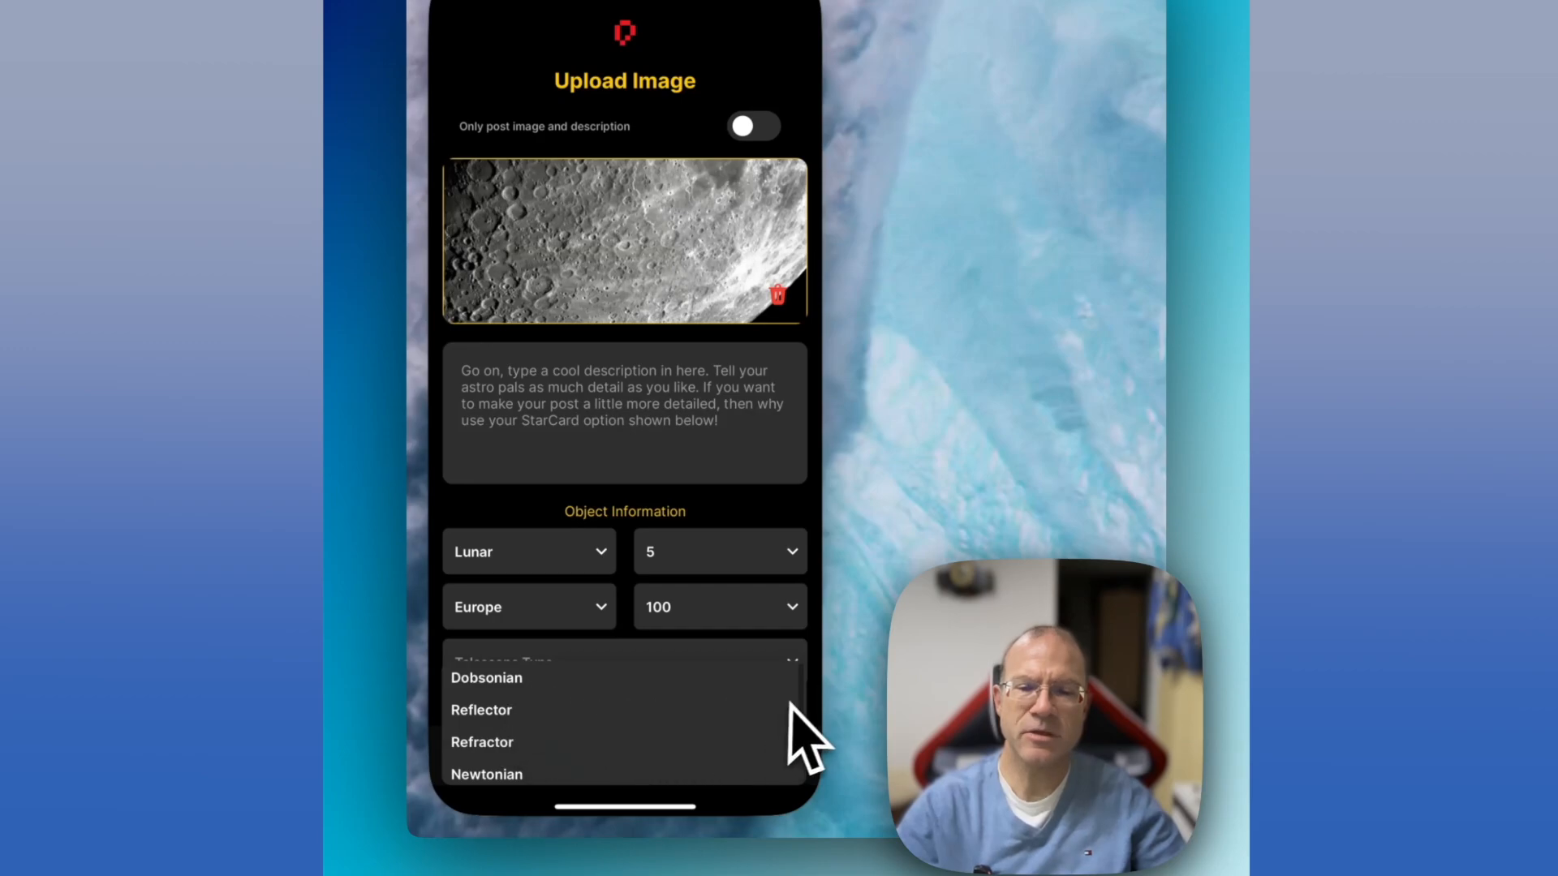
pyautogui.scroll(-3)
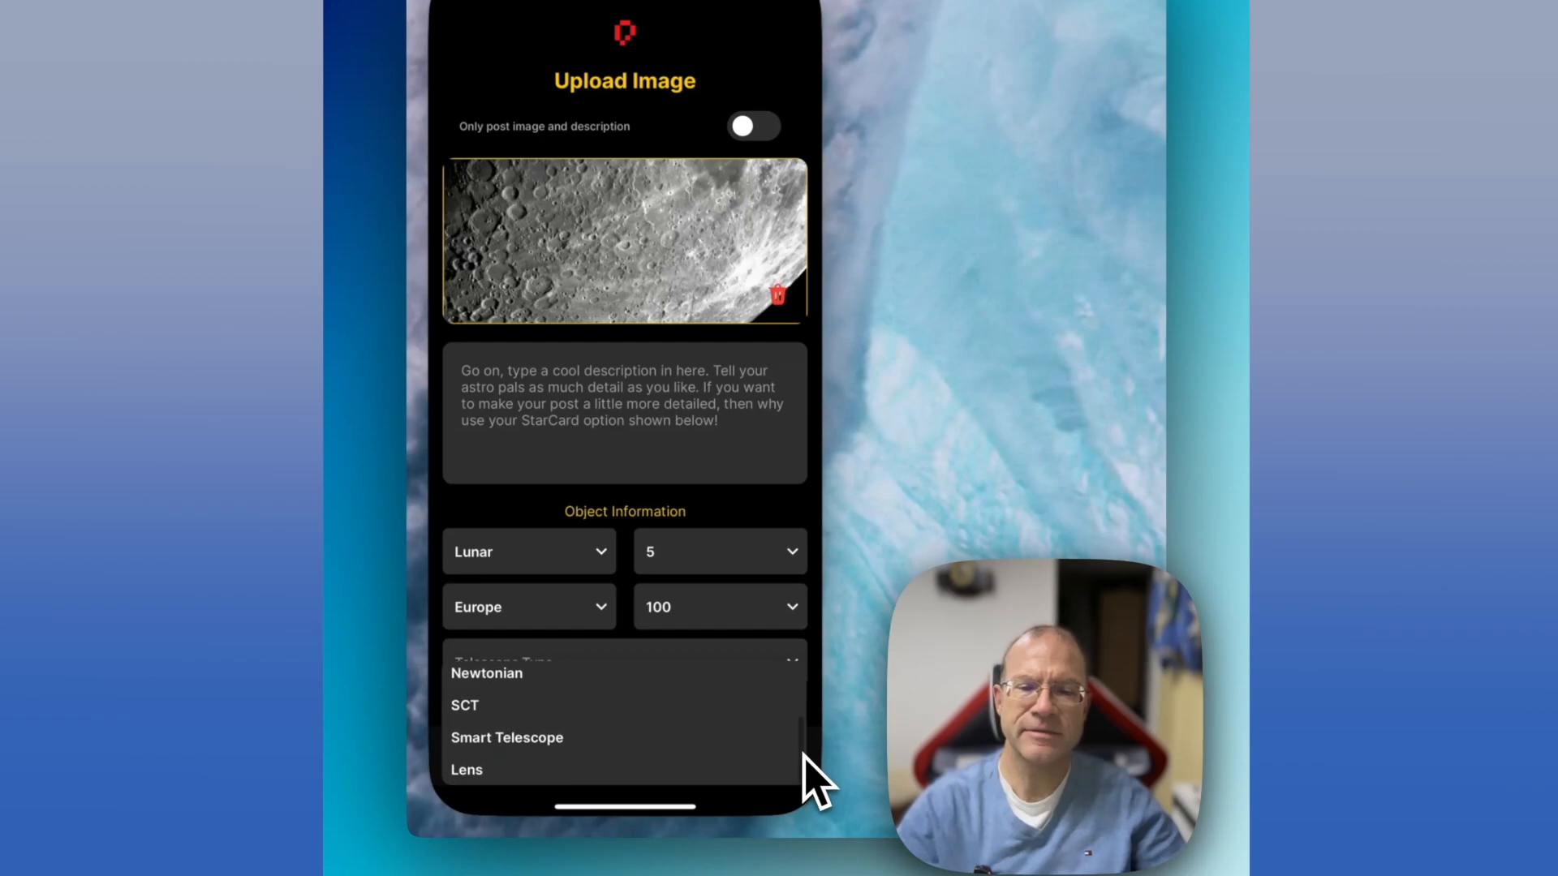
pyautogui.moveTo(507, 740)
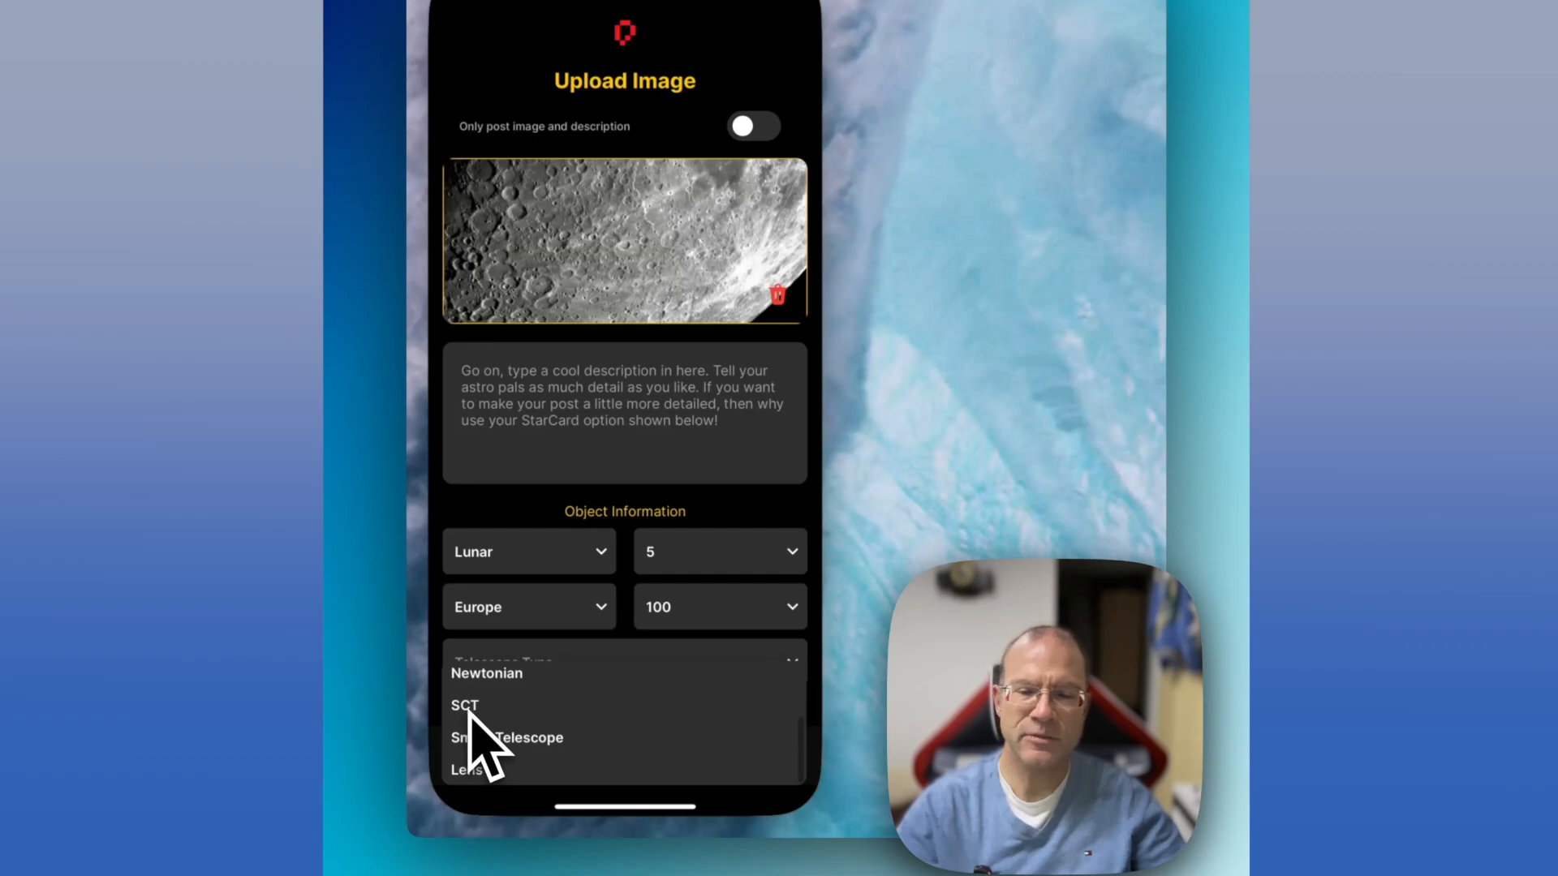
pyautogui.click(464, 706)
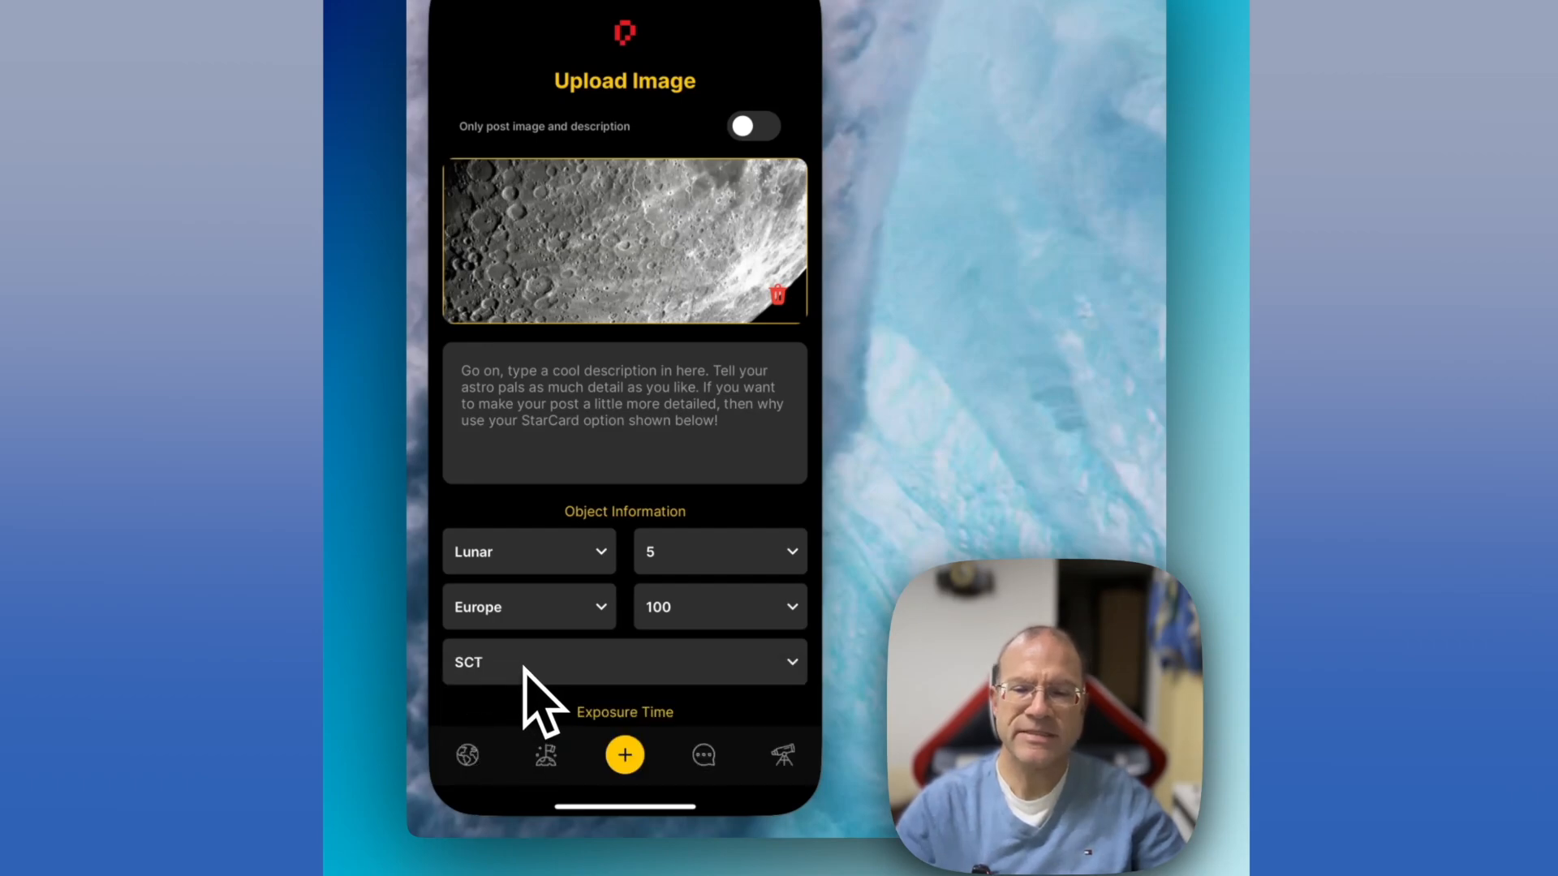
pyautogui.moveTo(724, 496)
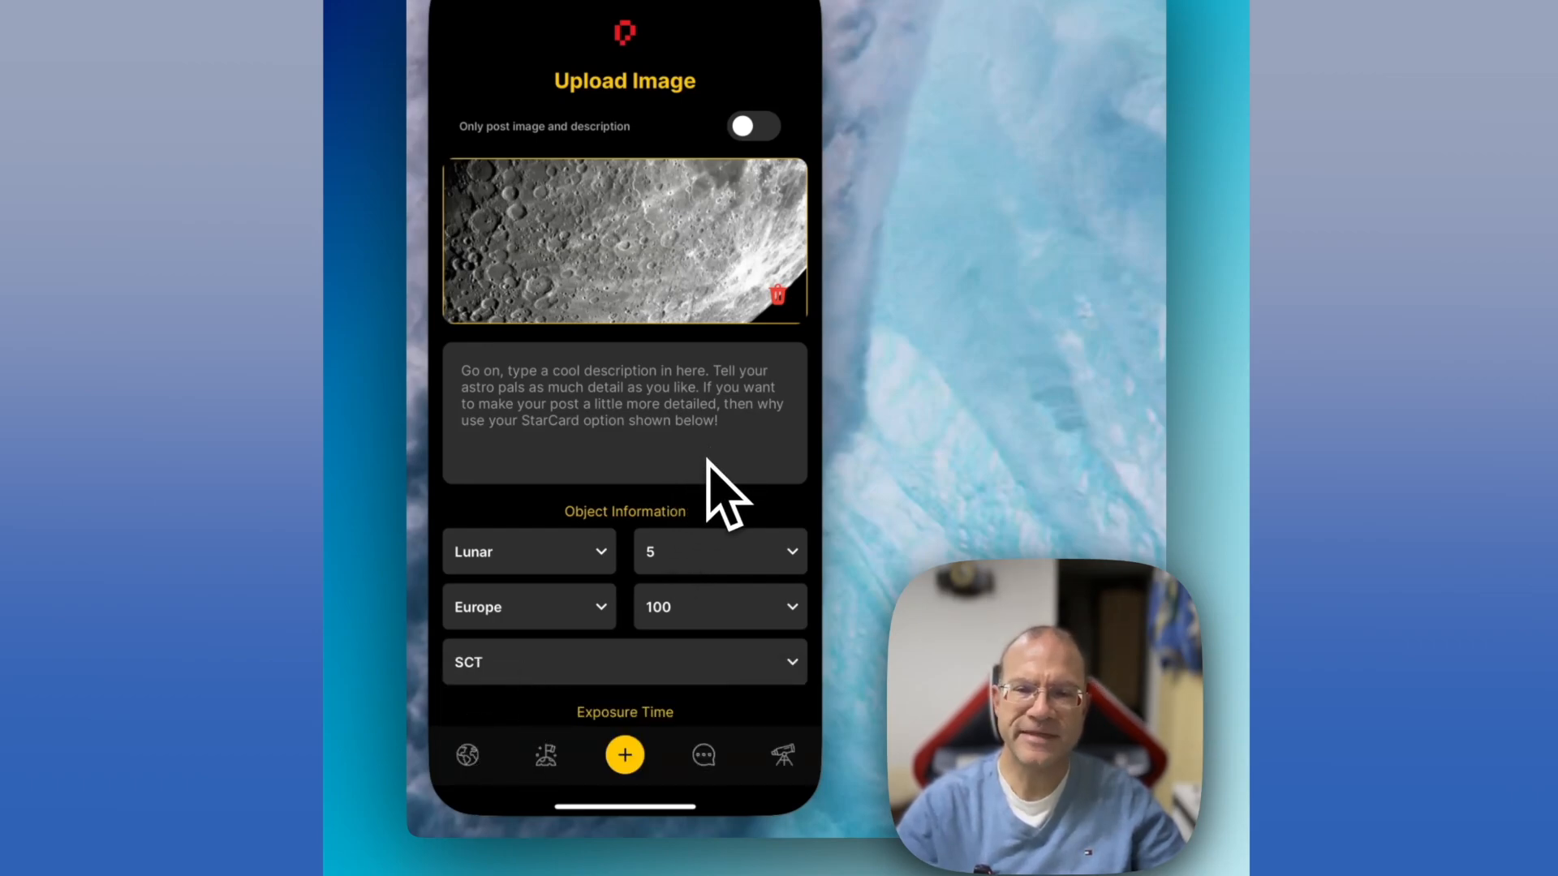
pyautogui.moveTo(716, 745)
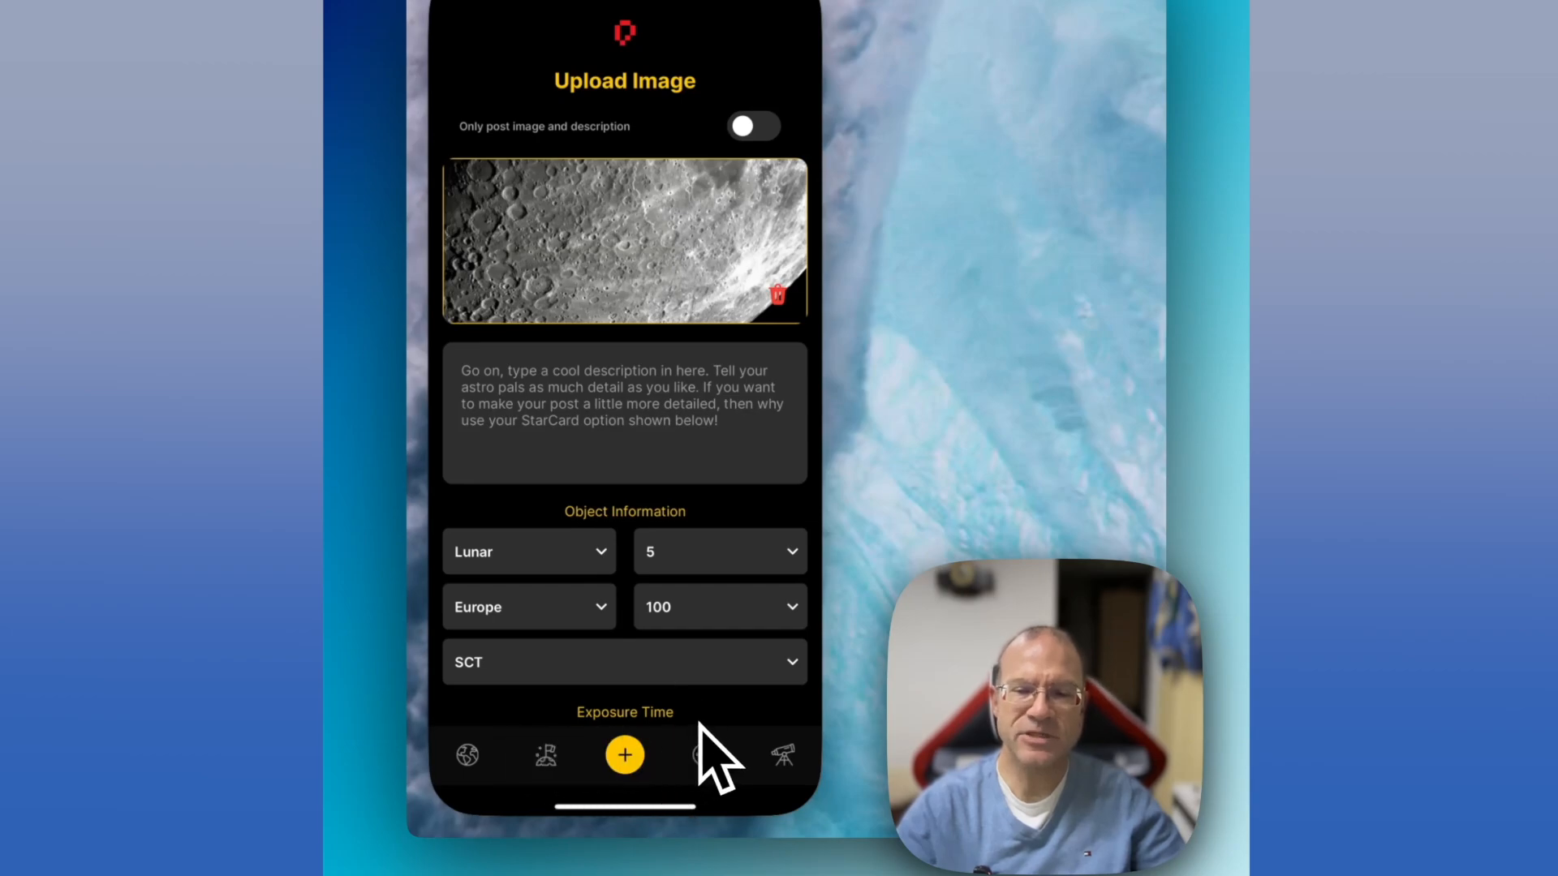
pyautogui.moveTo(720, 750)
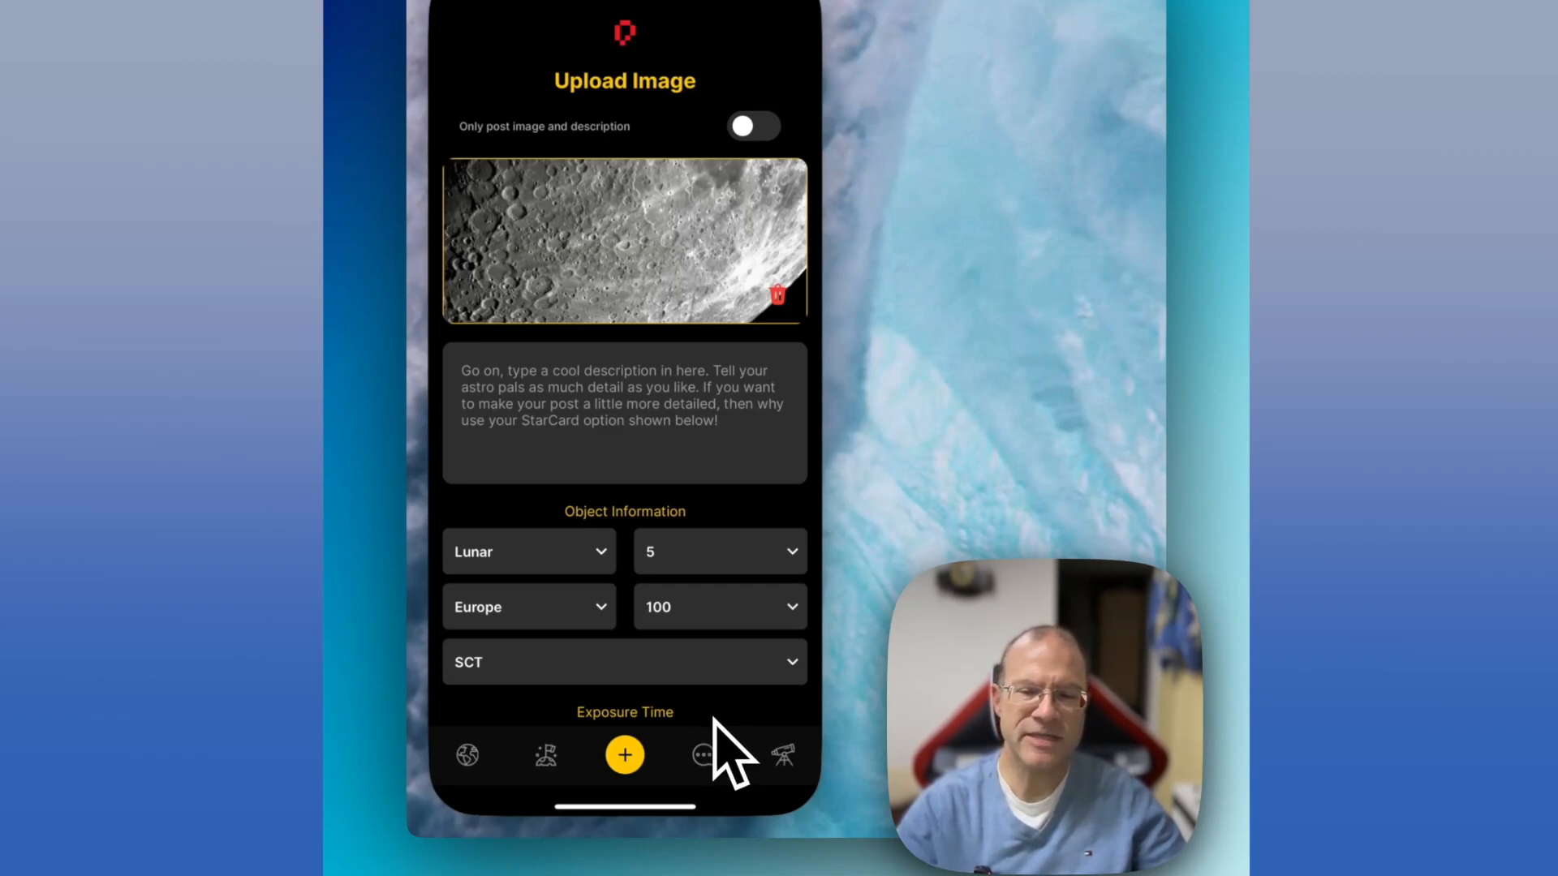
pyautogui.moveTo(730, 750)
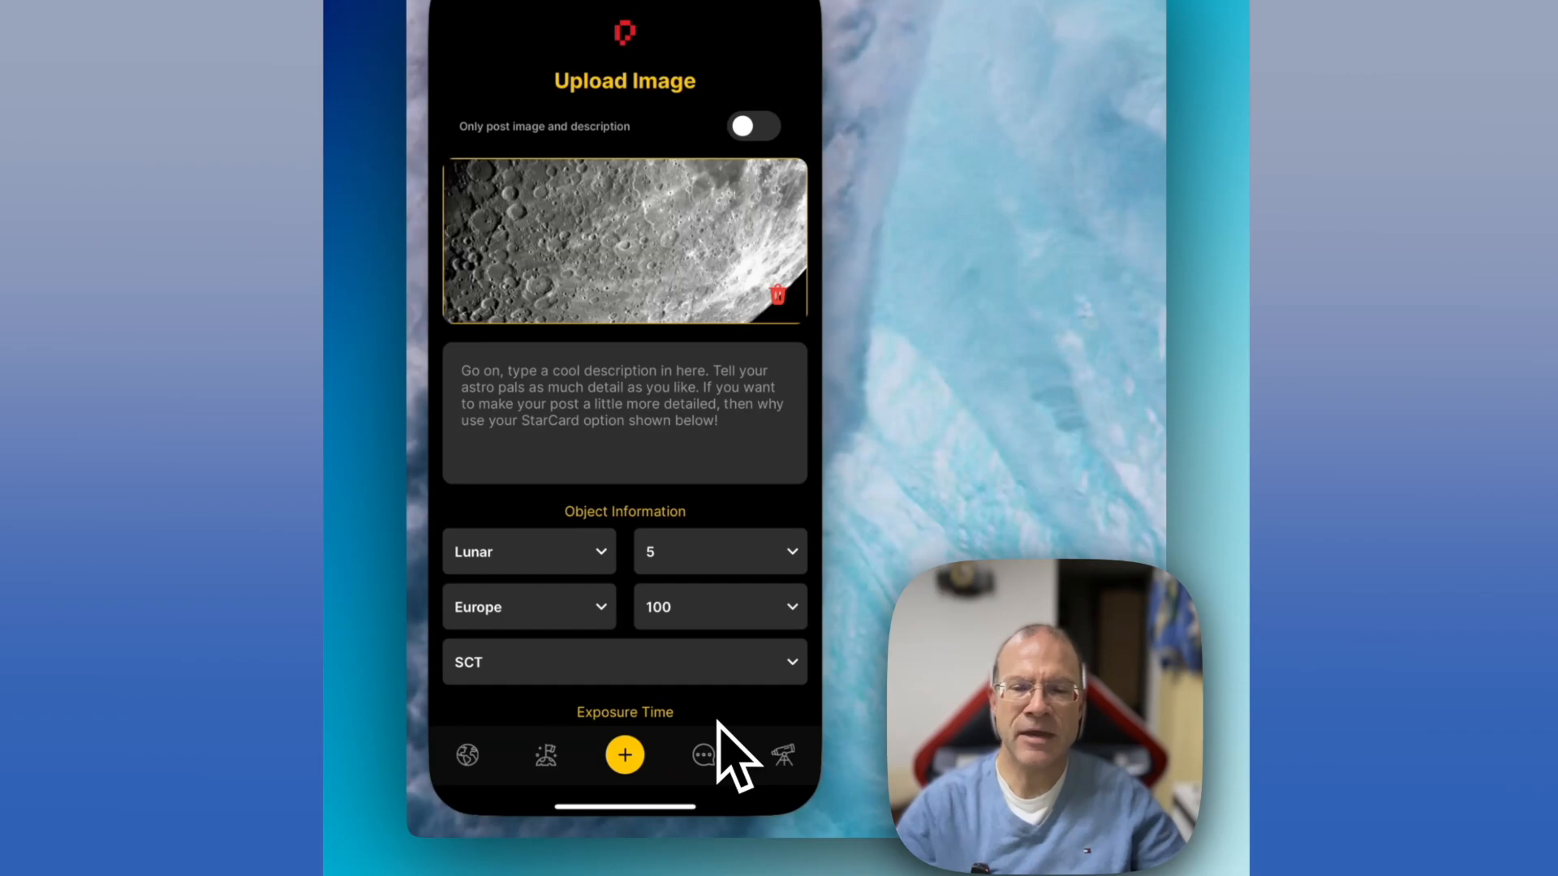
pyautogui.moveTo(711, 706)
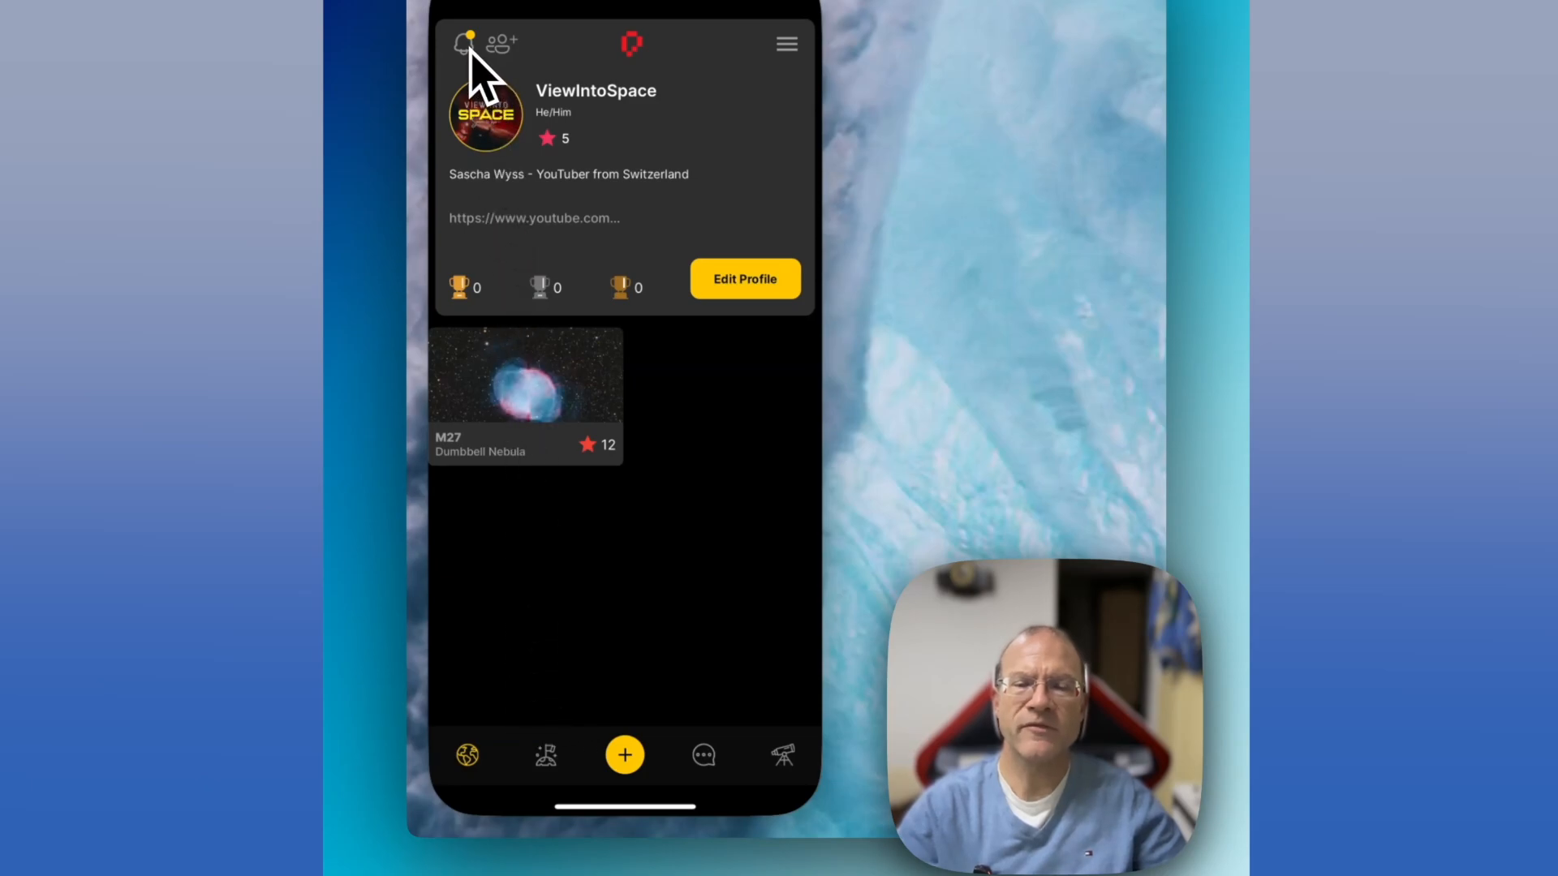
# Step: Check the Notification Center, then go back to the ViewIntoSpace profile
pyautogui.click(459, 42)
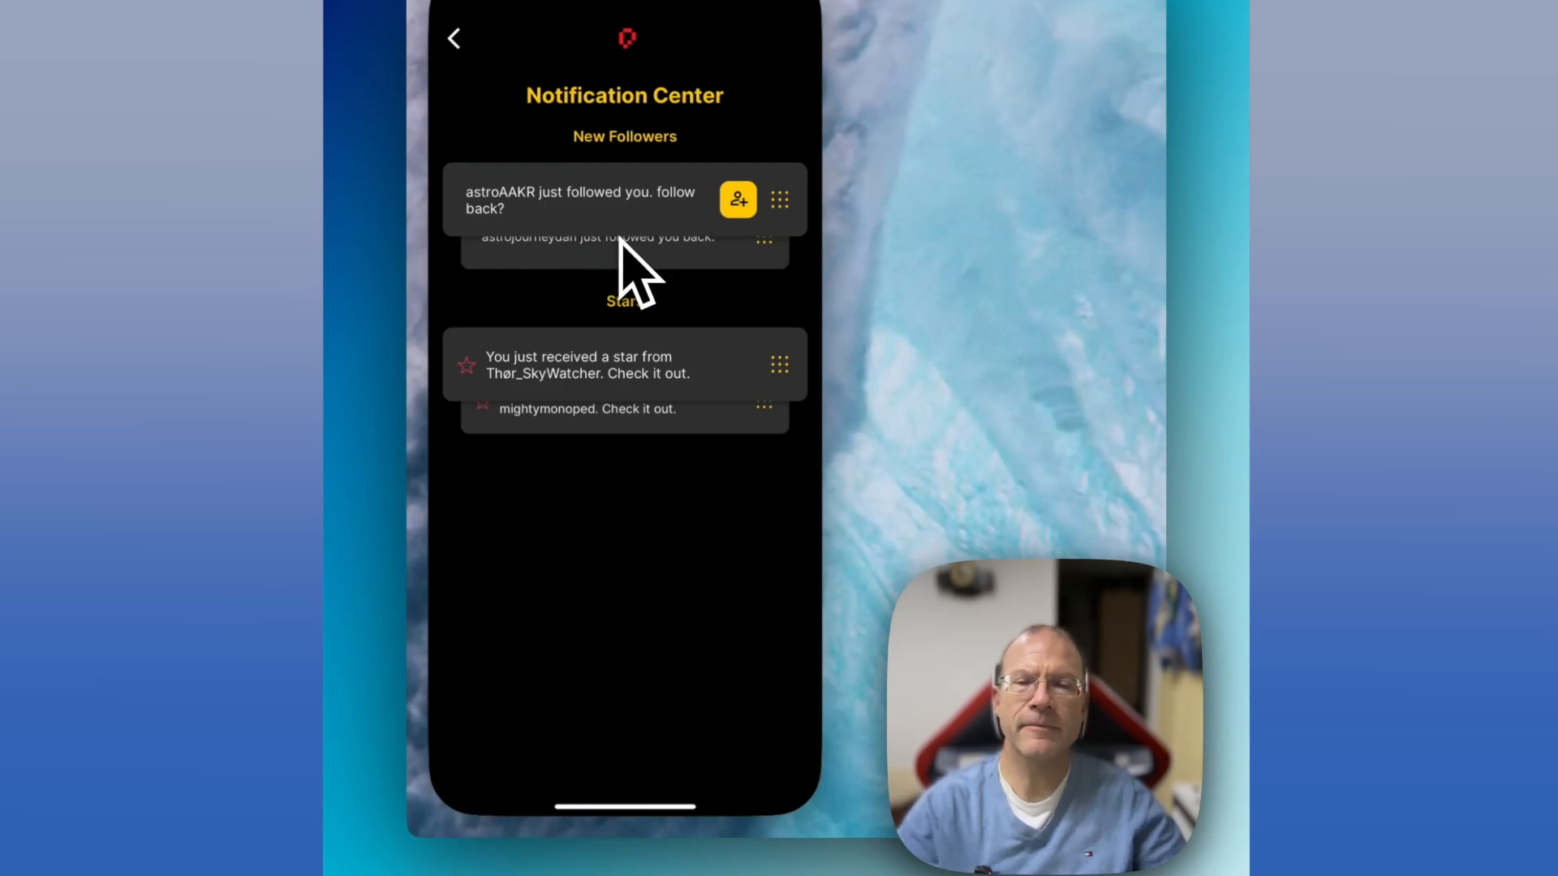
pyautogui.moveTo(526, 427)
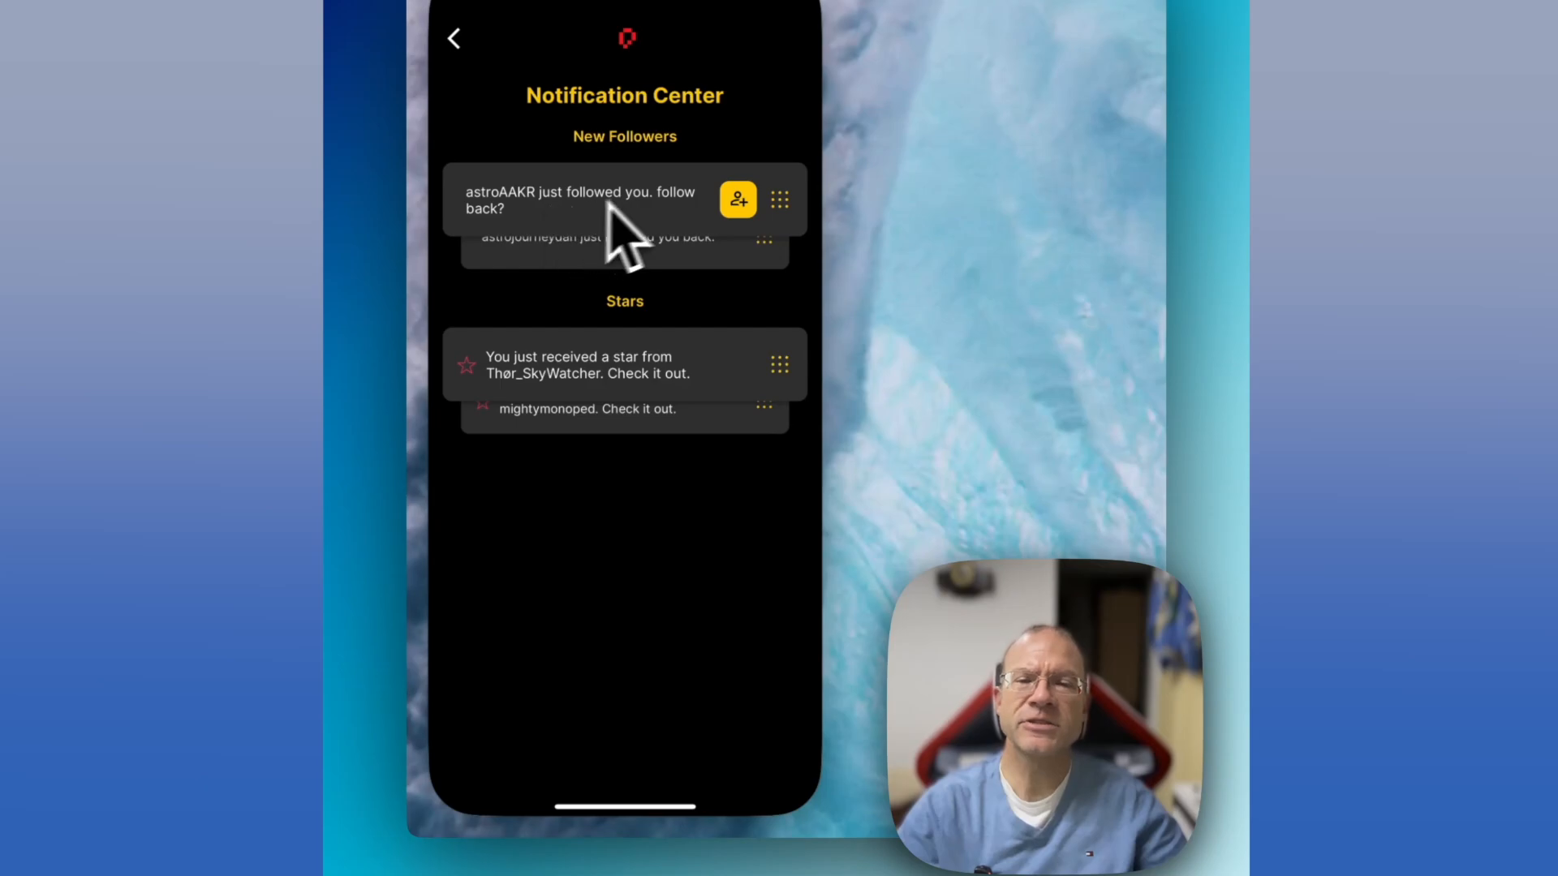
pyautogui.moveTo(705, 267)
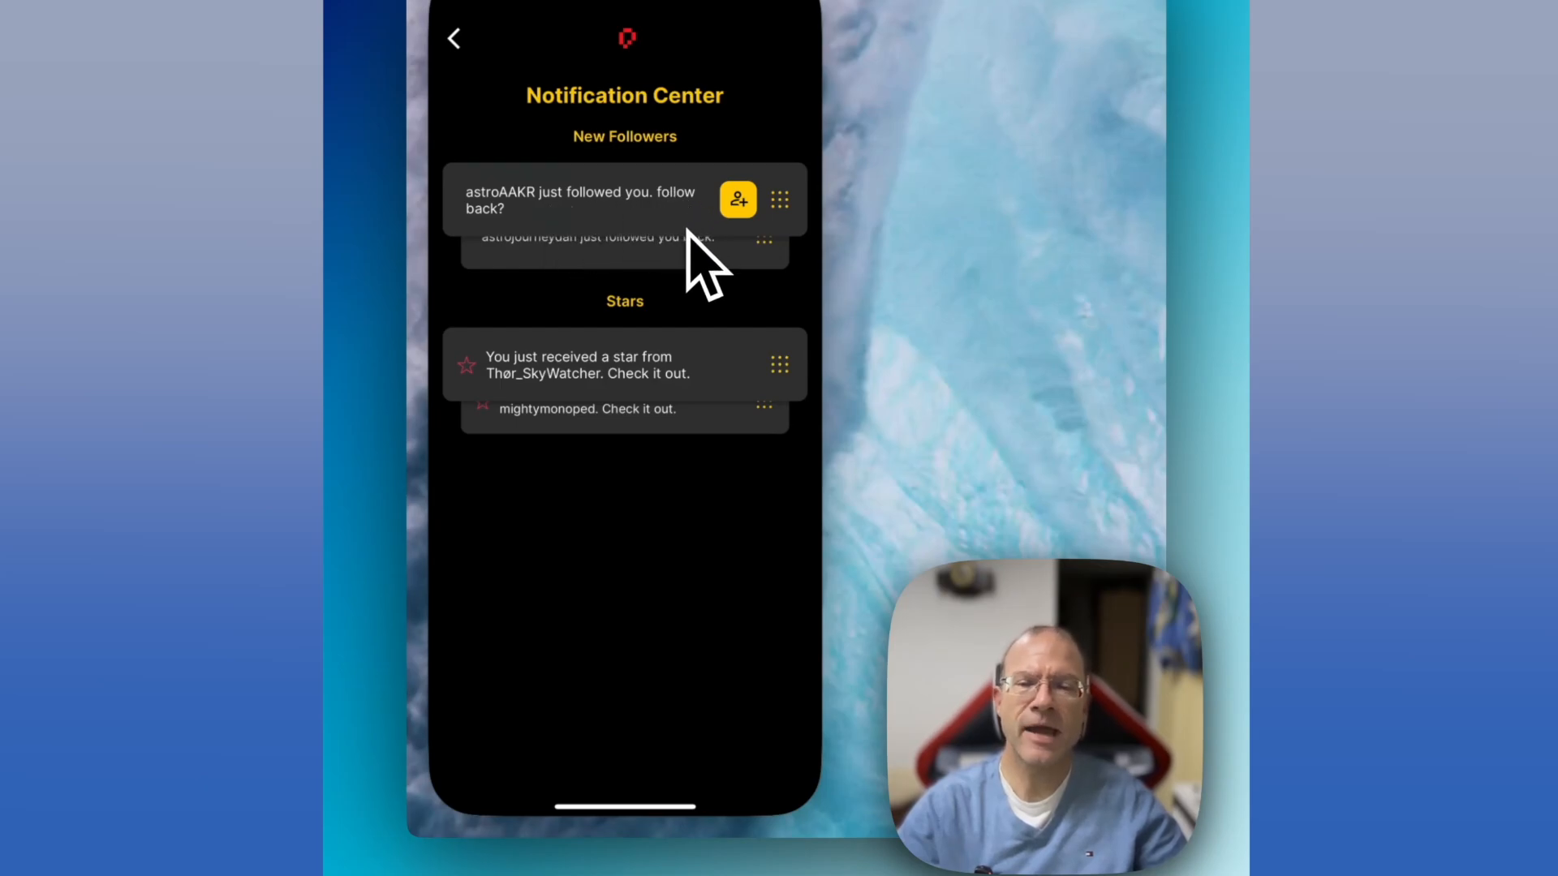
pyautogui.moveTo(685, 268)
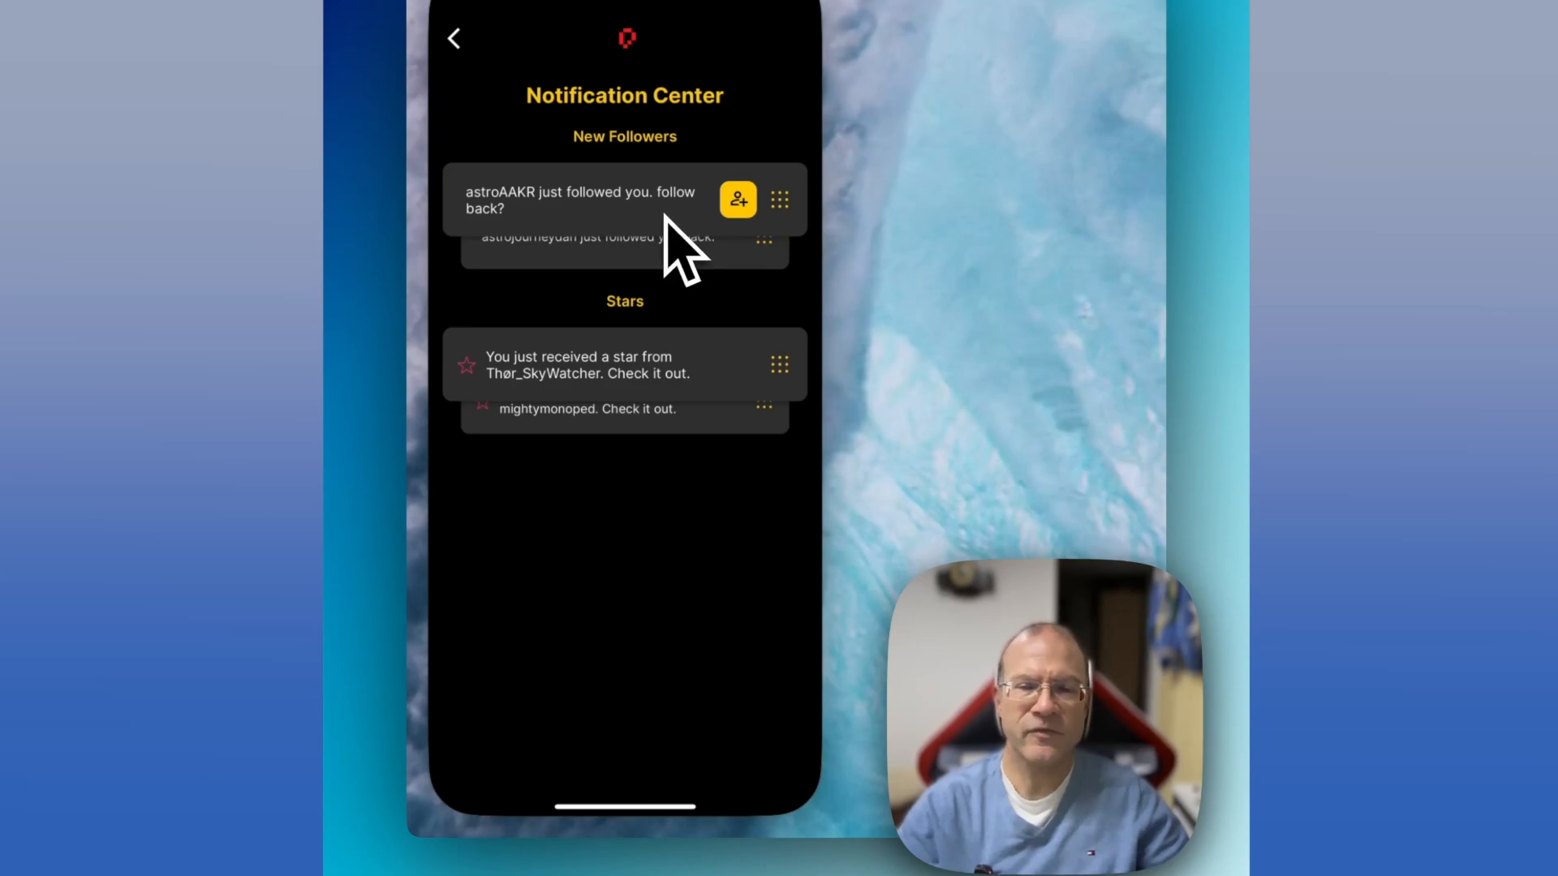
pyautogui.moveTo(730, 263)
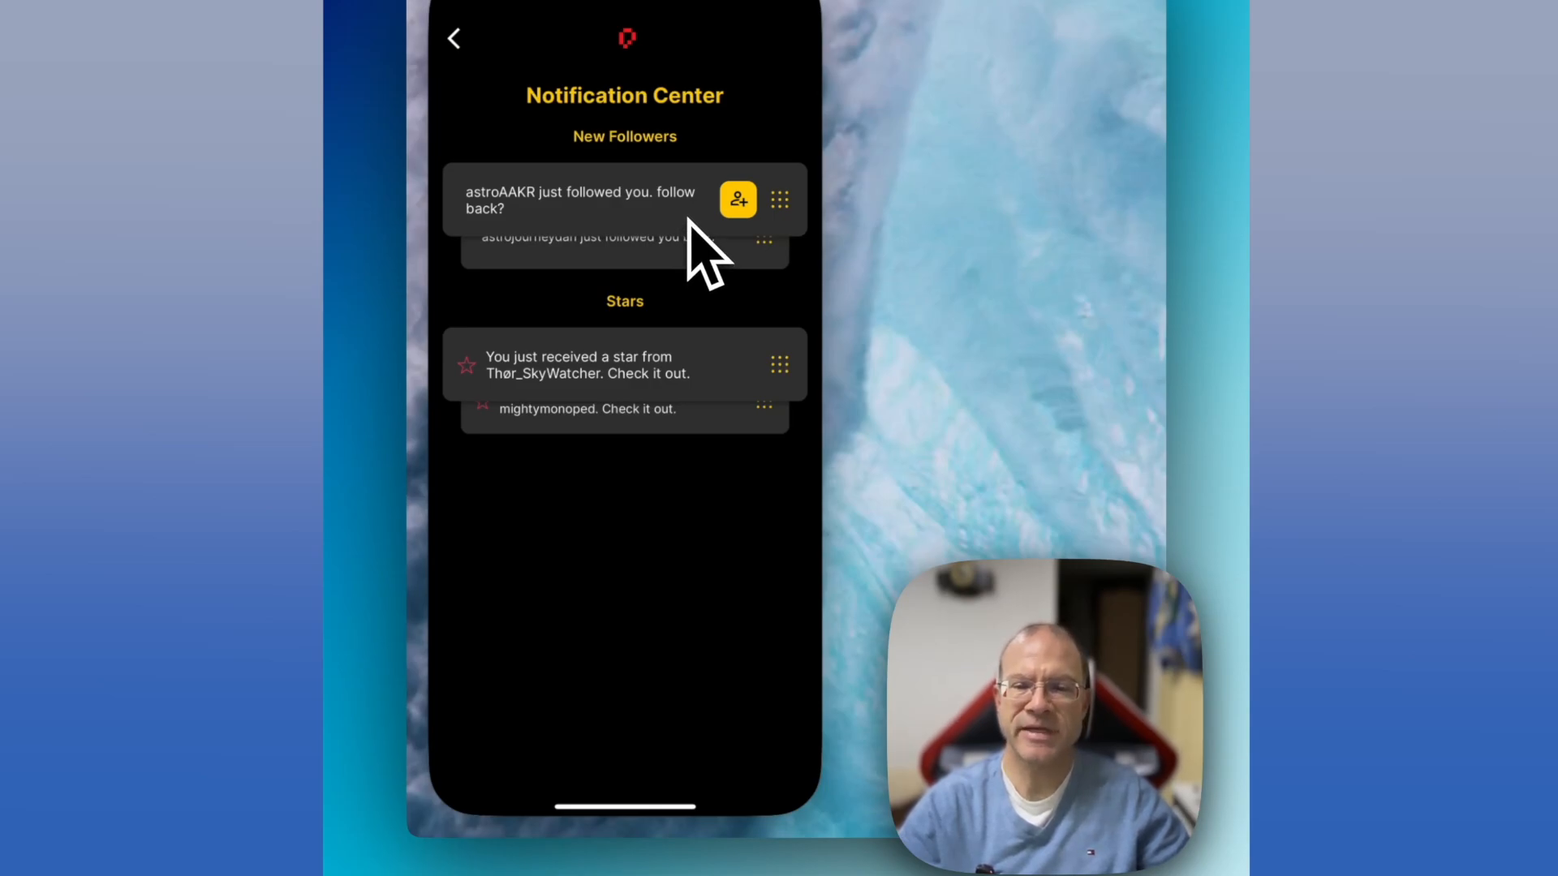
pyautogui.click(454, 37)
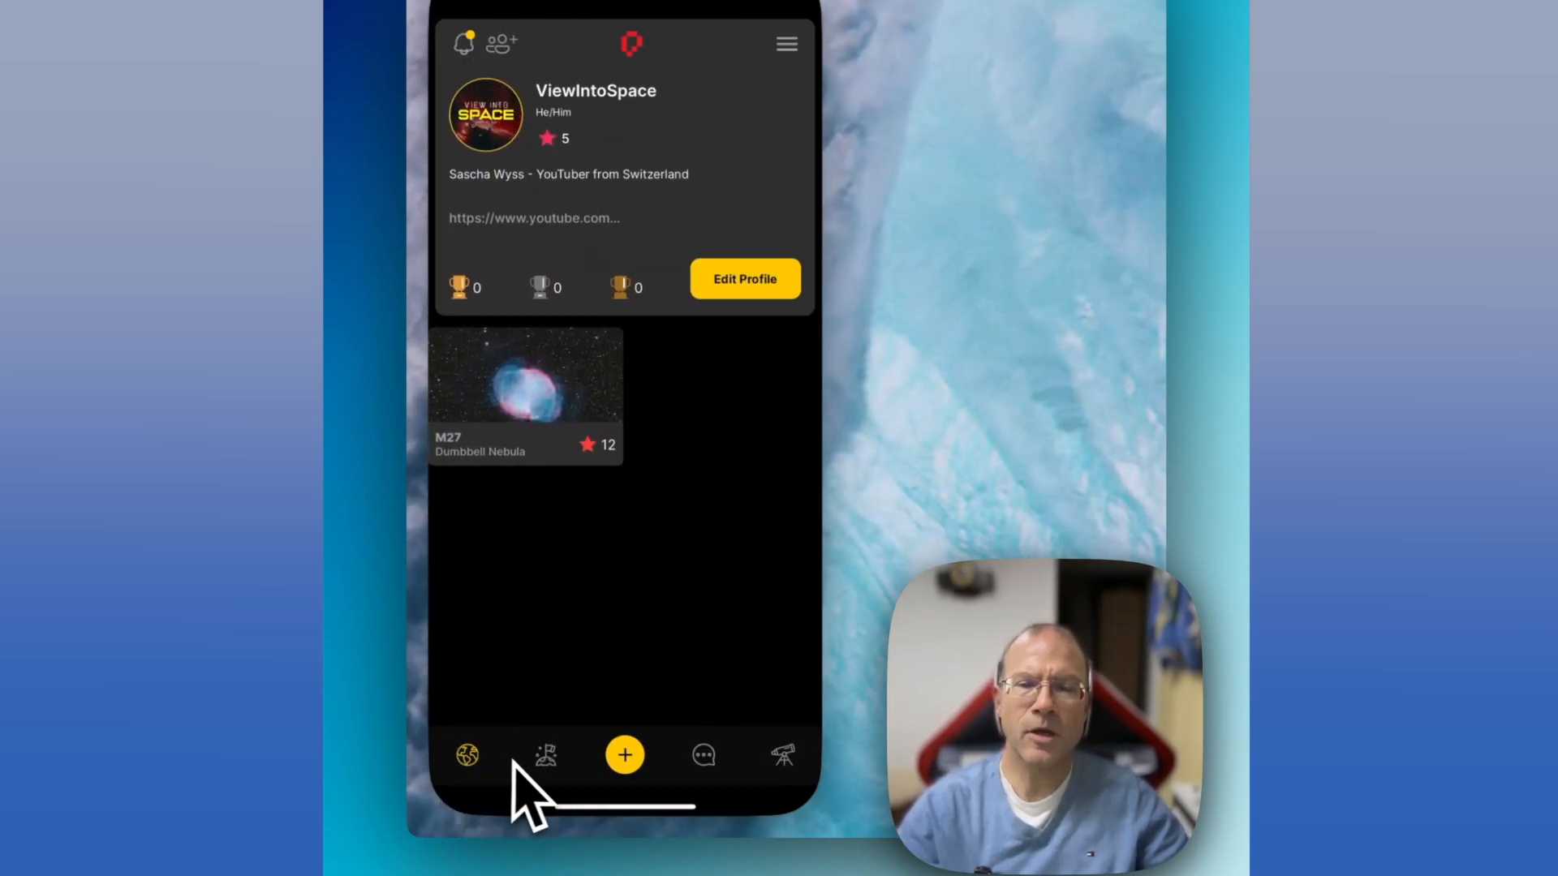
# Step: Show the StarCamps page, where no StarCamps exist yet
pyautogui.click(545, 755)
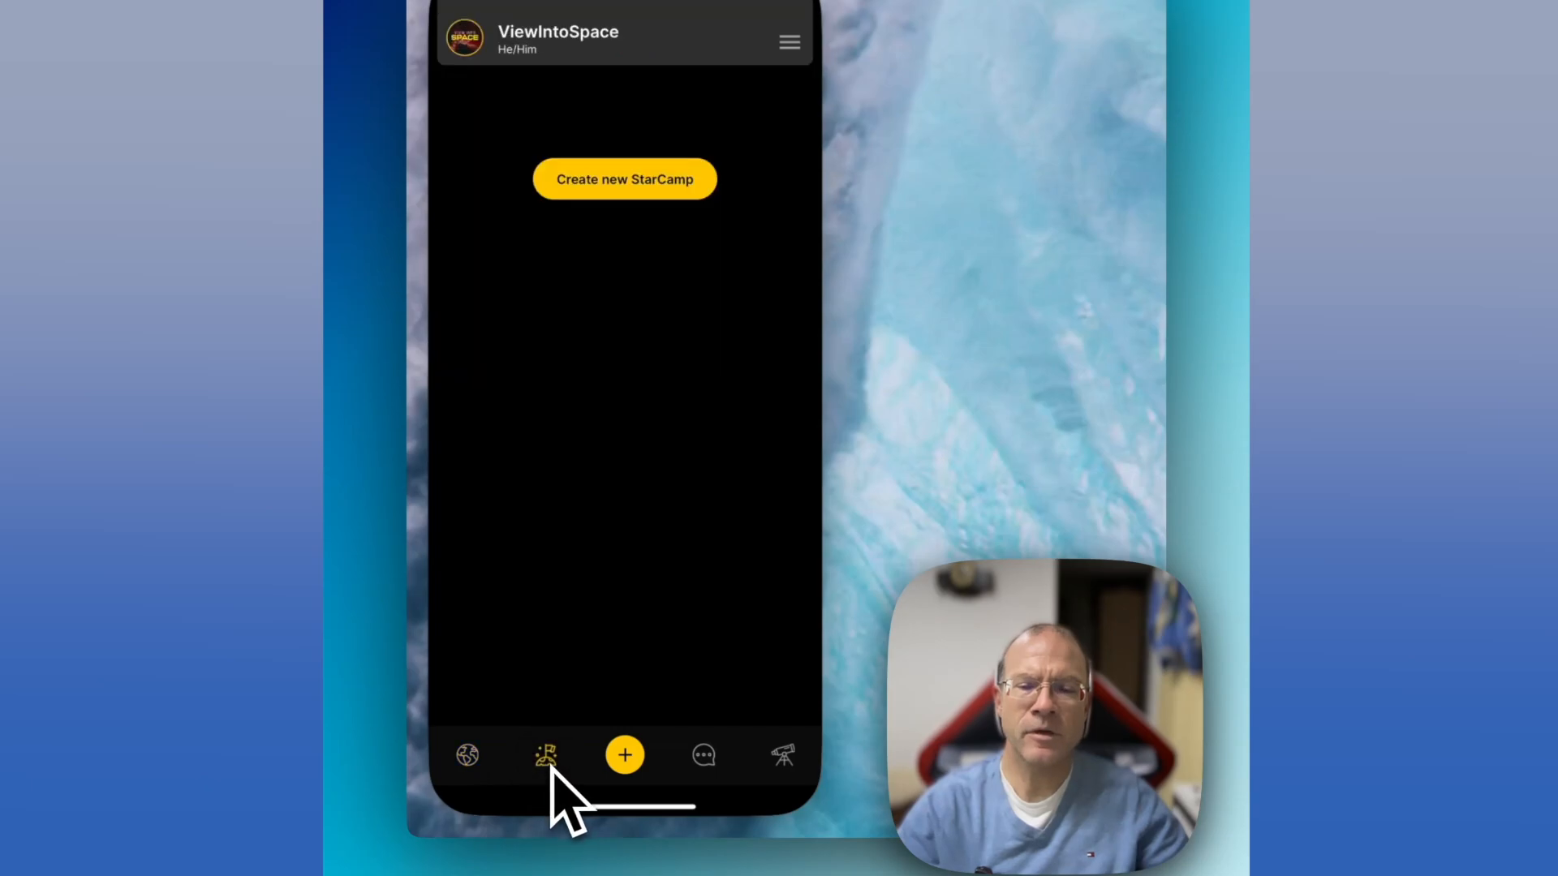
pyautogui.click(546, 754)
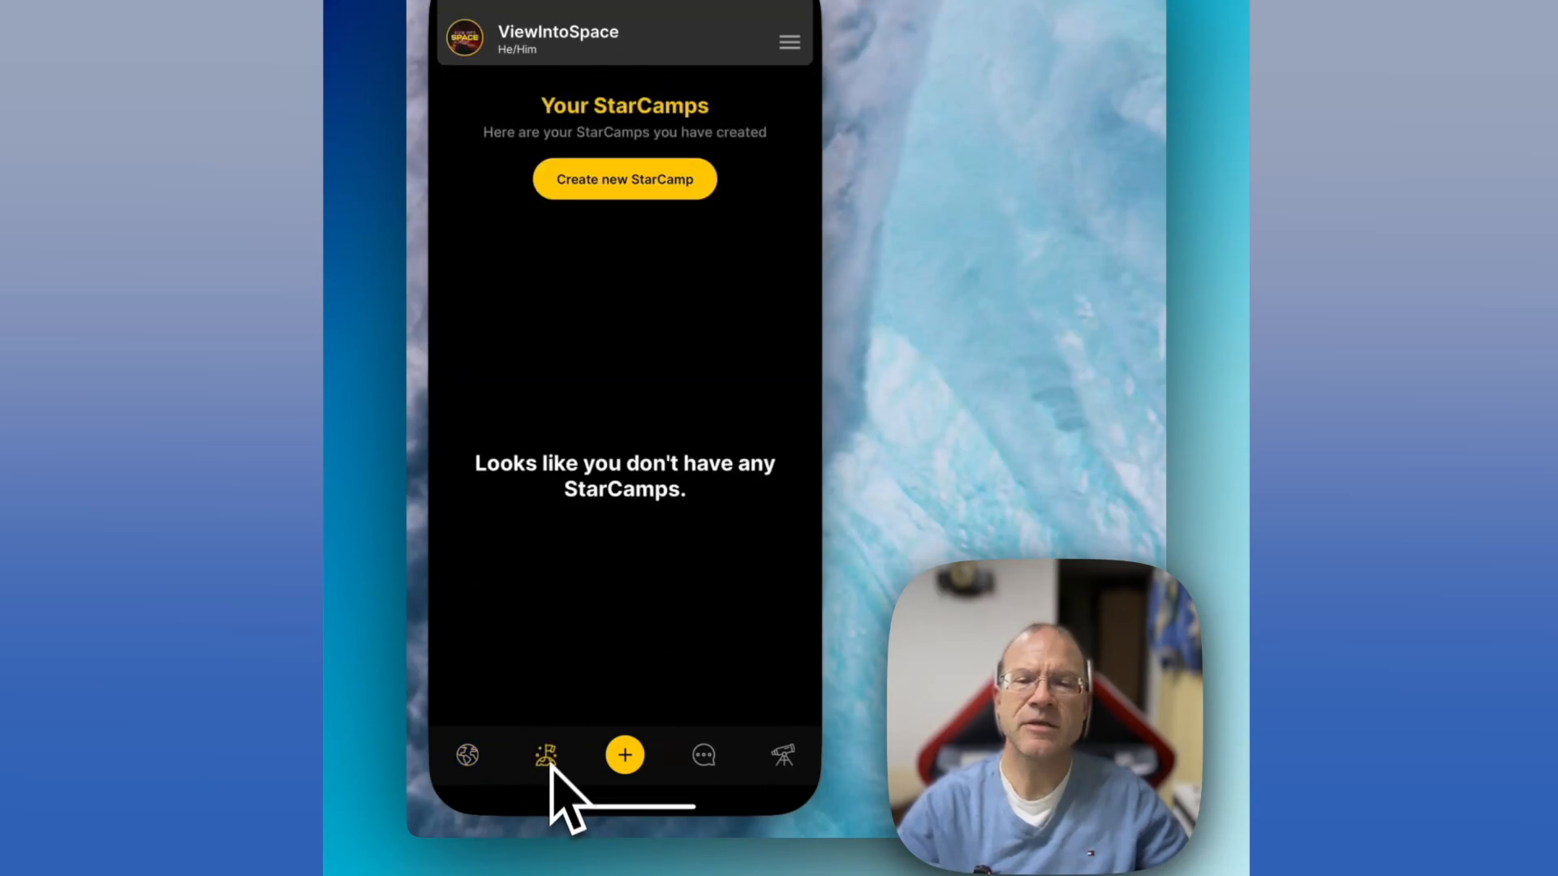
pyautogui.moveTo(660, 368)
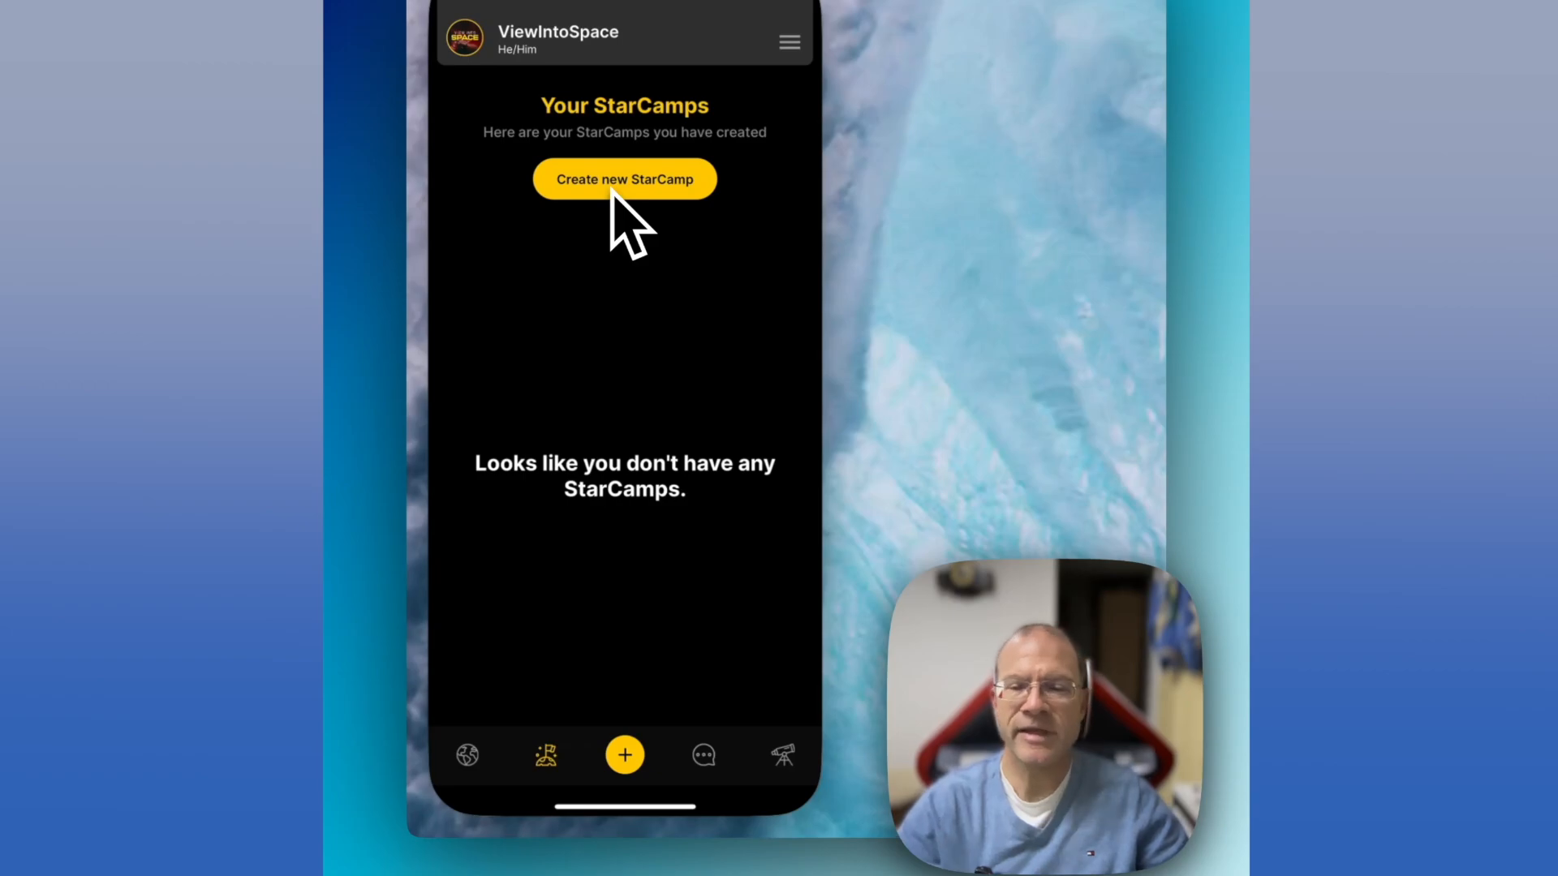
pyautogui.moveTo(623, 198)
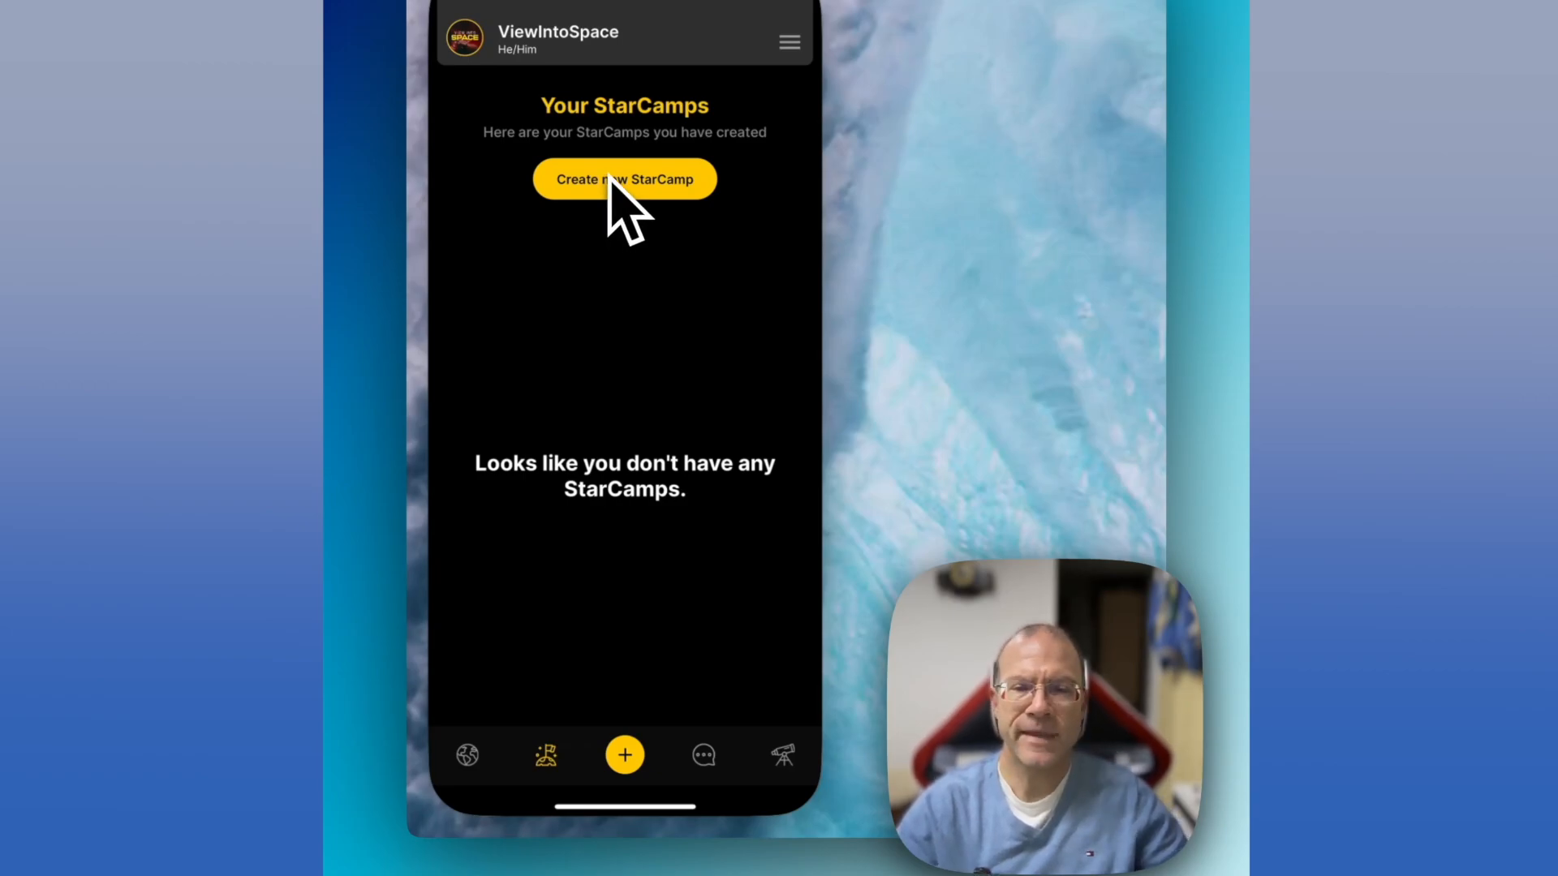
pyautogui.moveTo(632, 388)
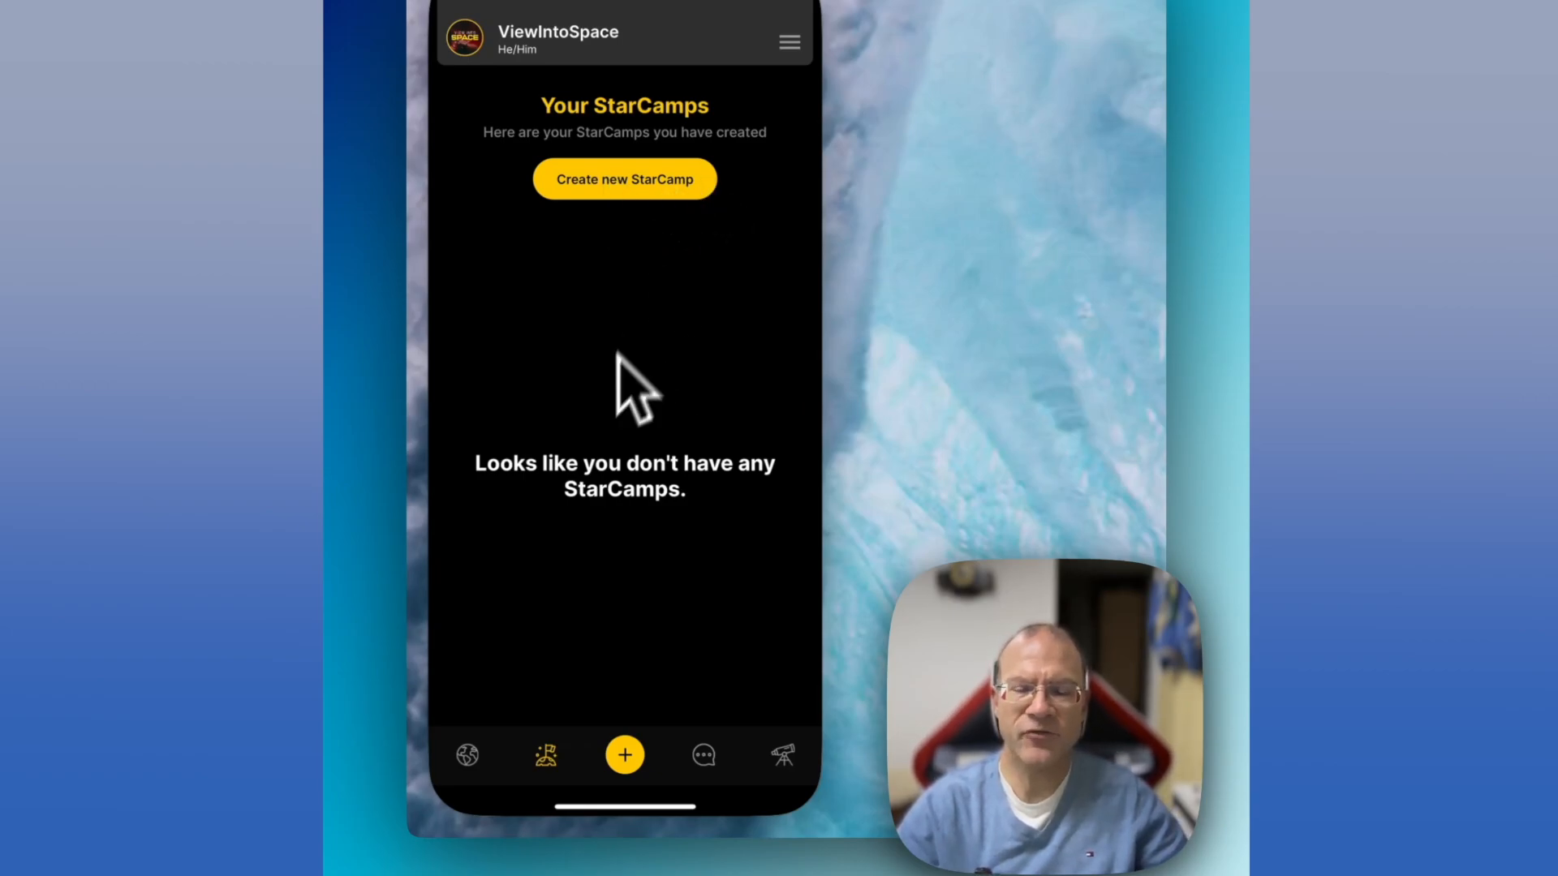
pyautogui.moveTo(584, 696)
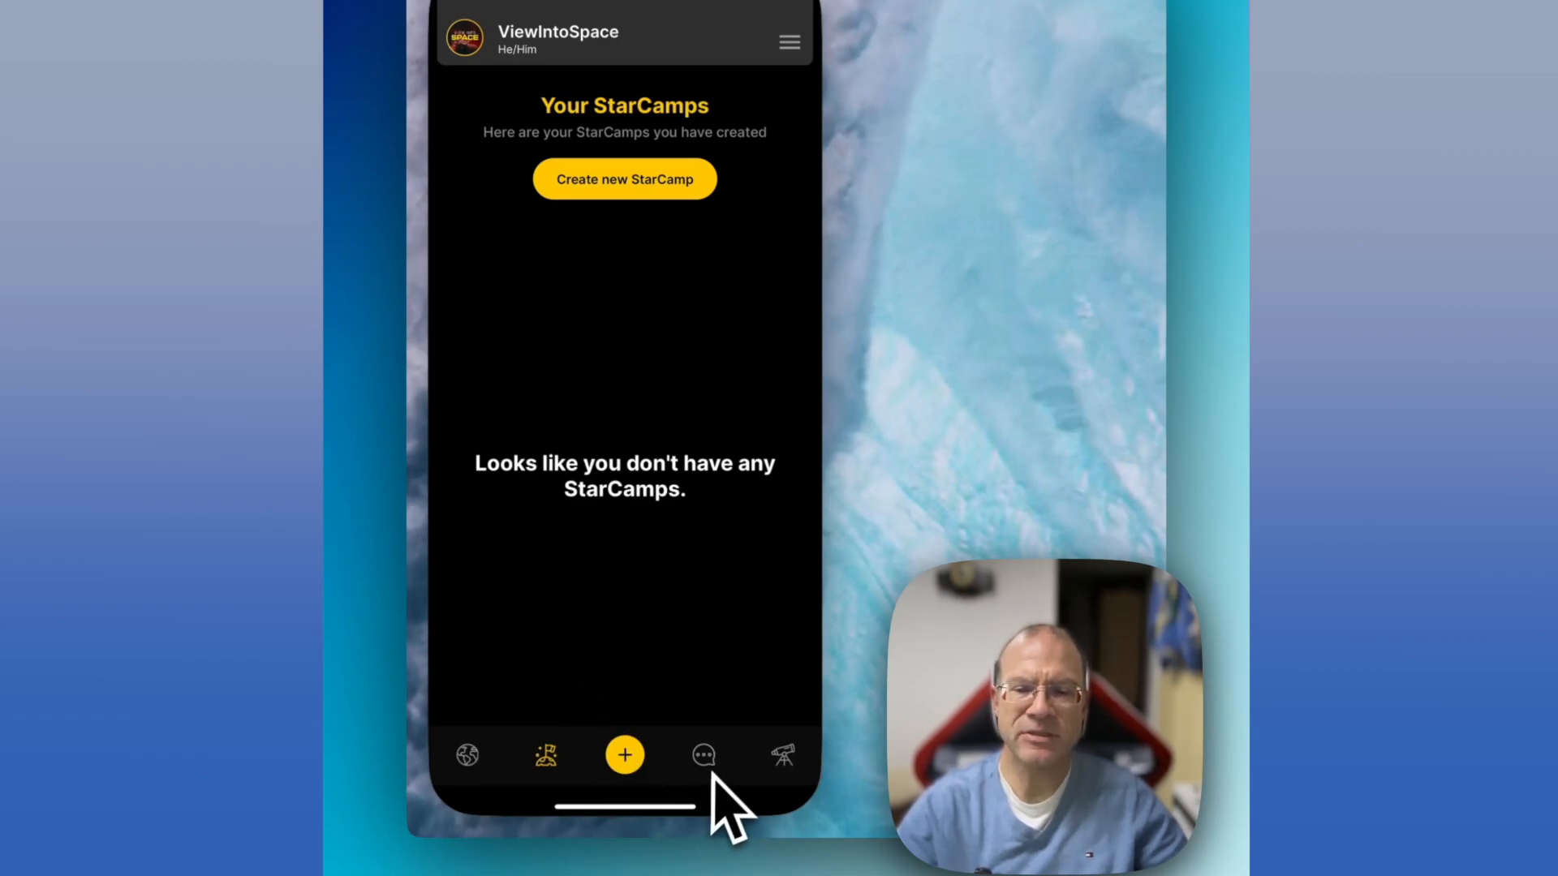
# Step: Visit Messages with no chats, peek at the compose recipient list, and return to the list
pyautogui.click(703, 754)
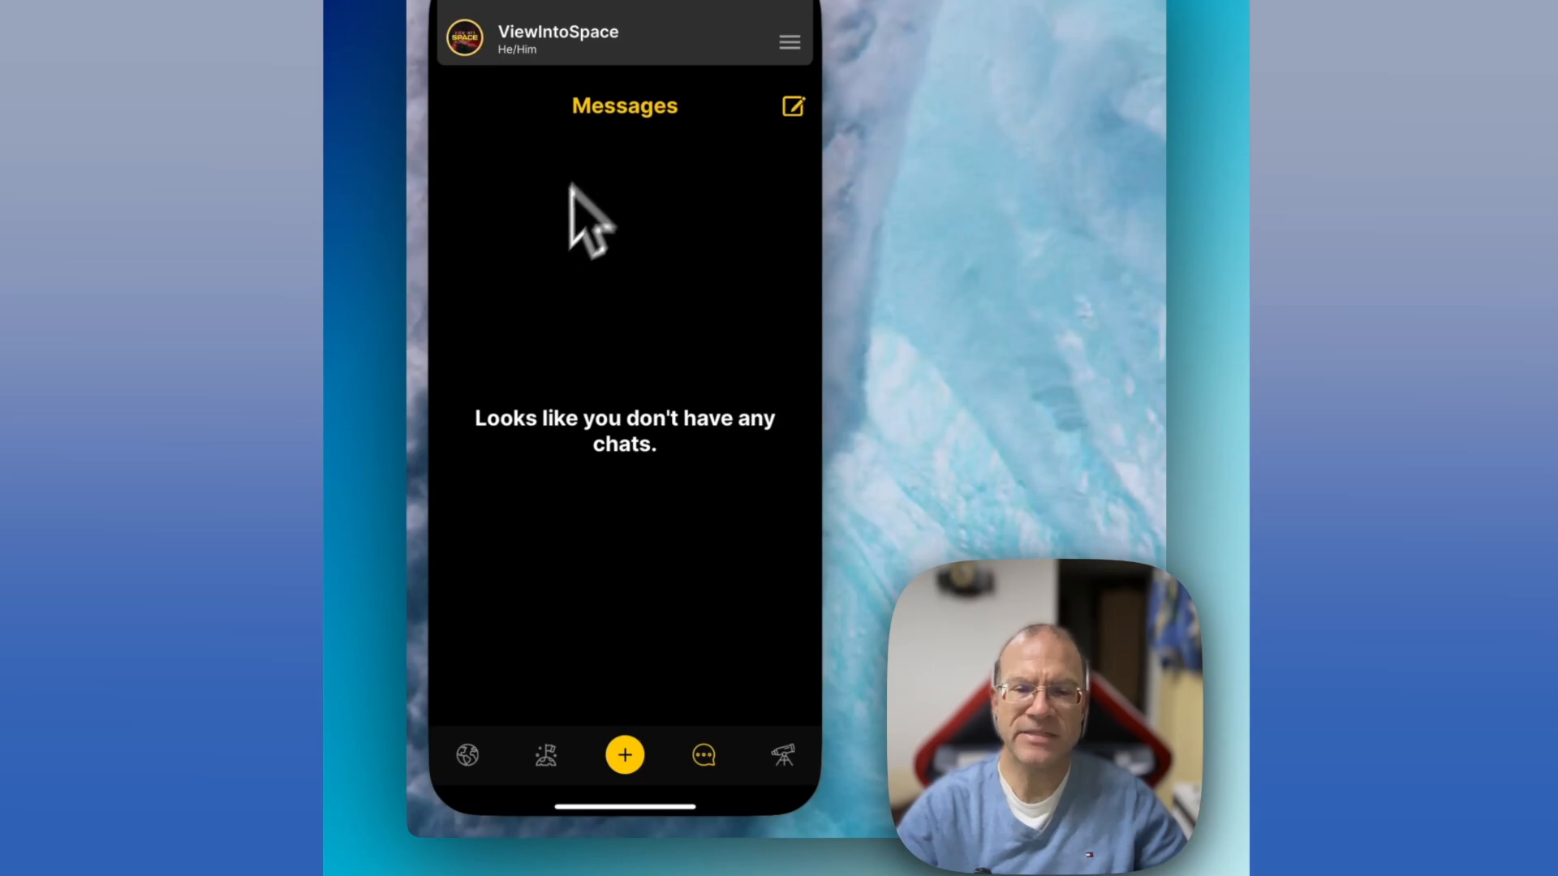
pyautogui.moveTo(805, 164)
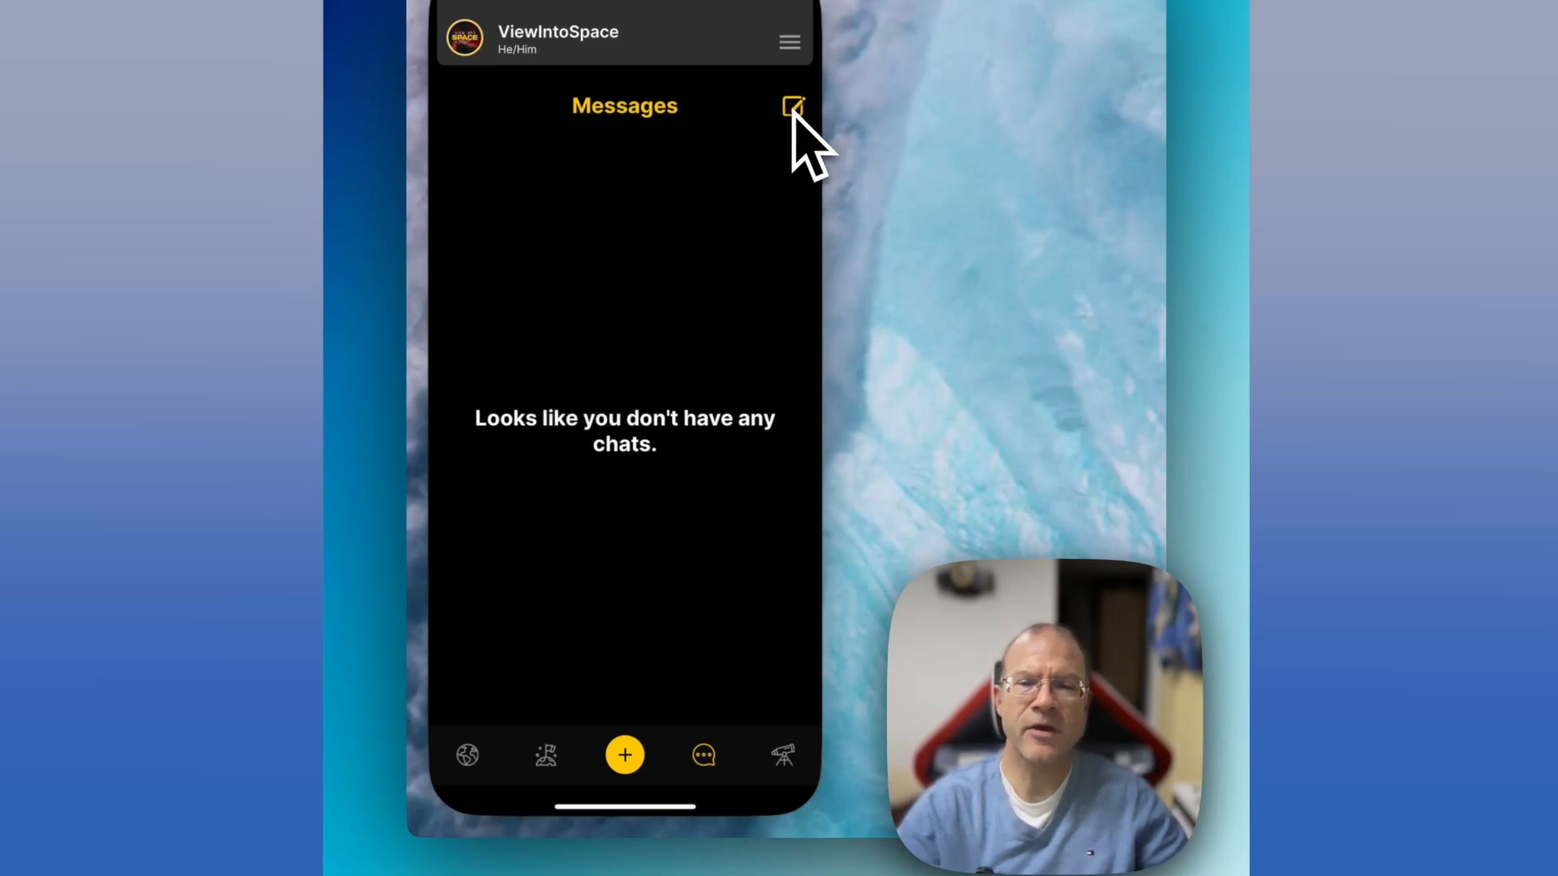
pyautogui.click(793, 107)
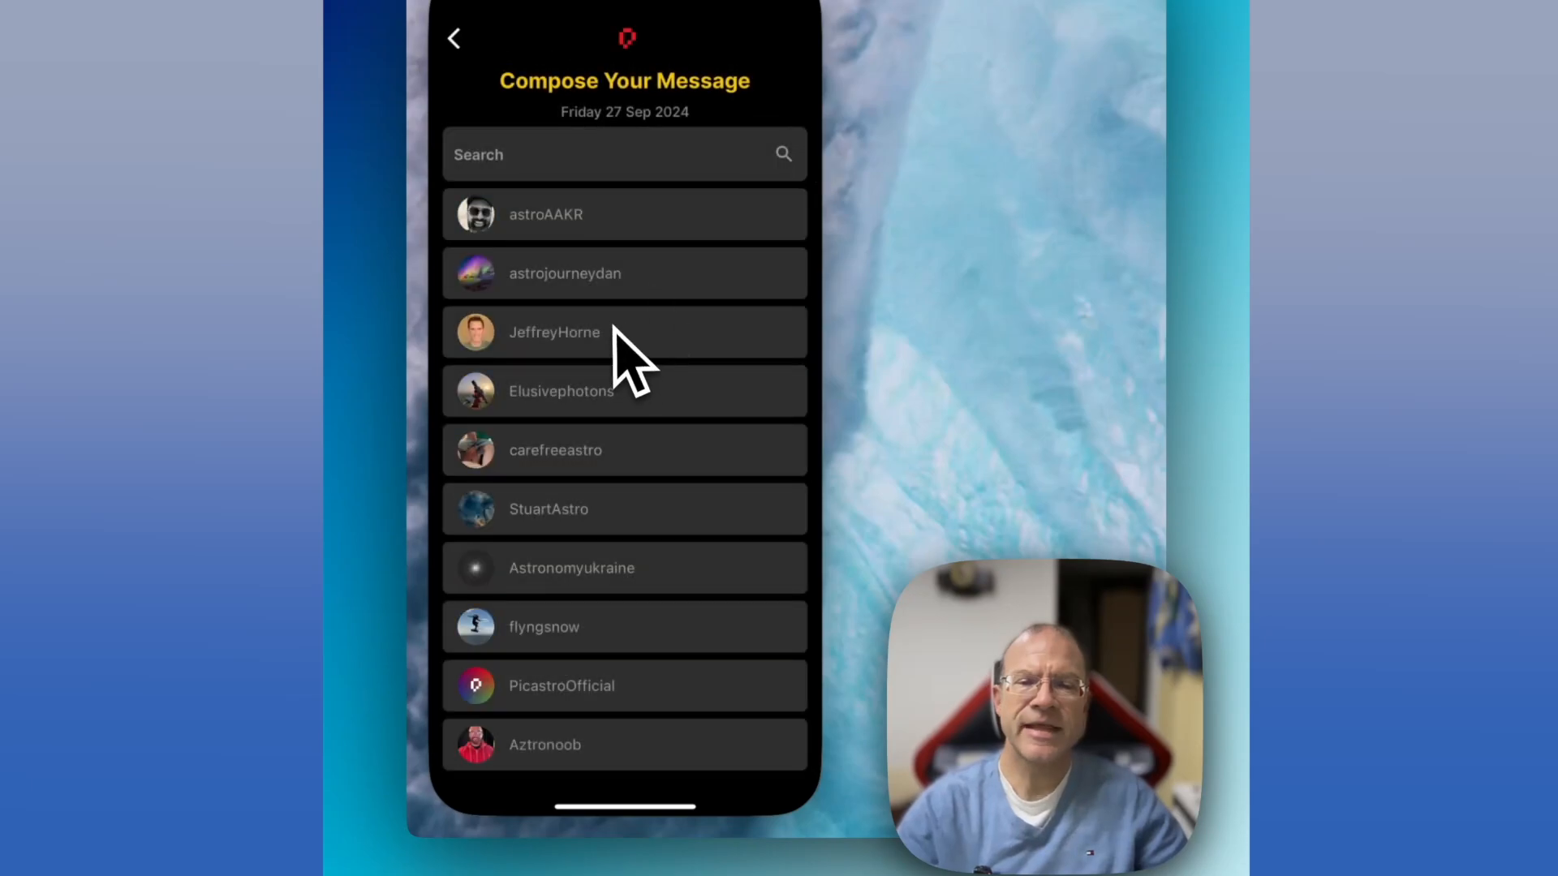
pyautogui.moveTo(576, 795)
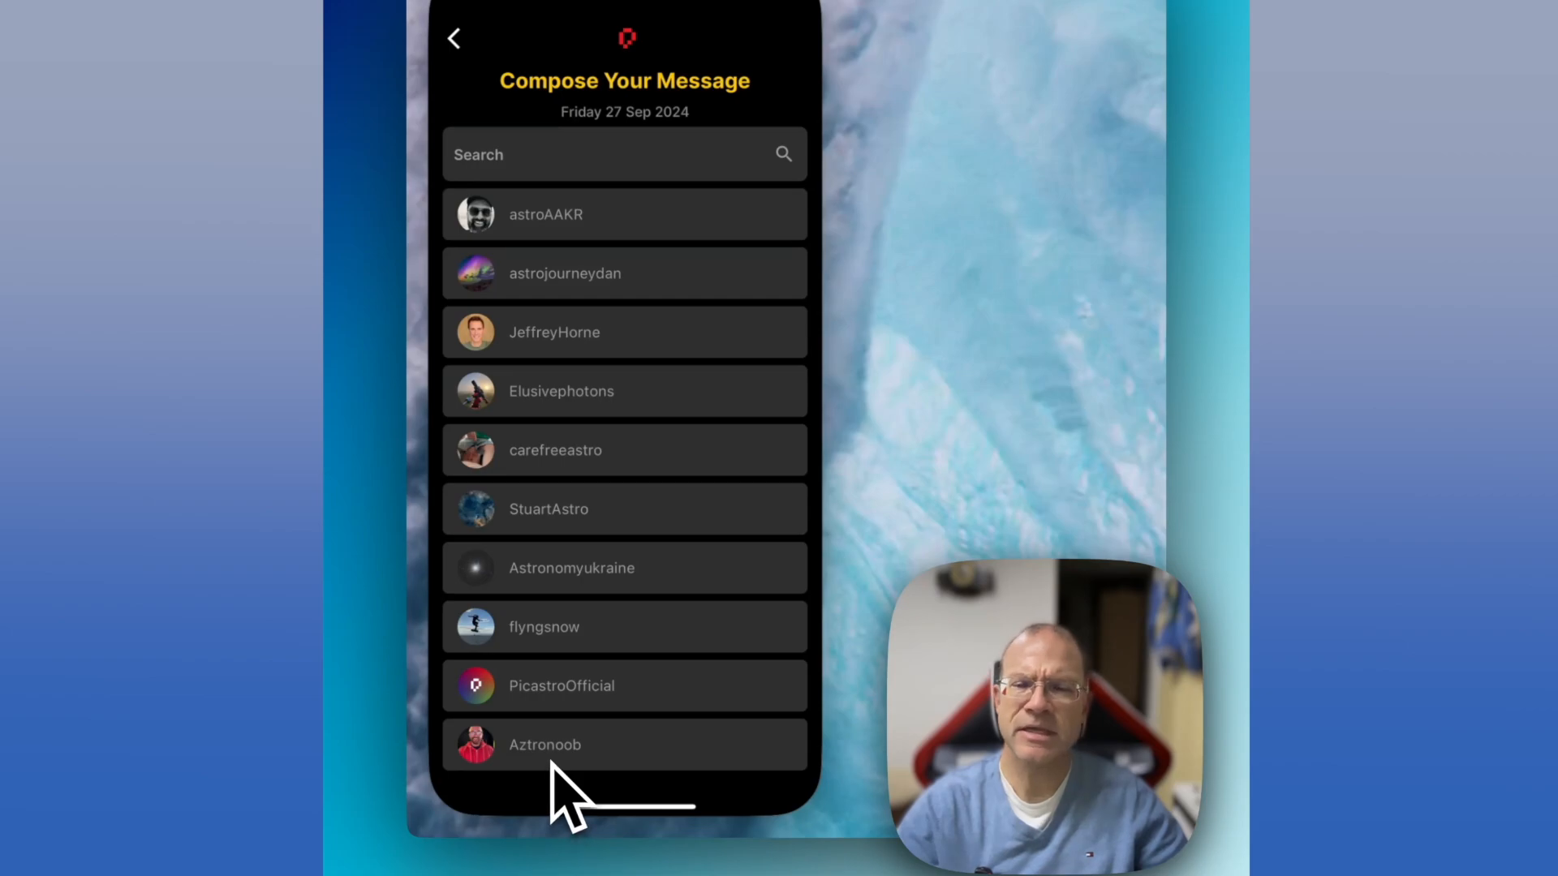
pyautogui.moveTo(651, 303)
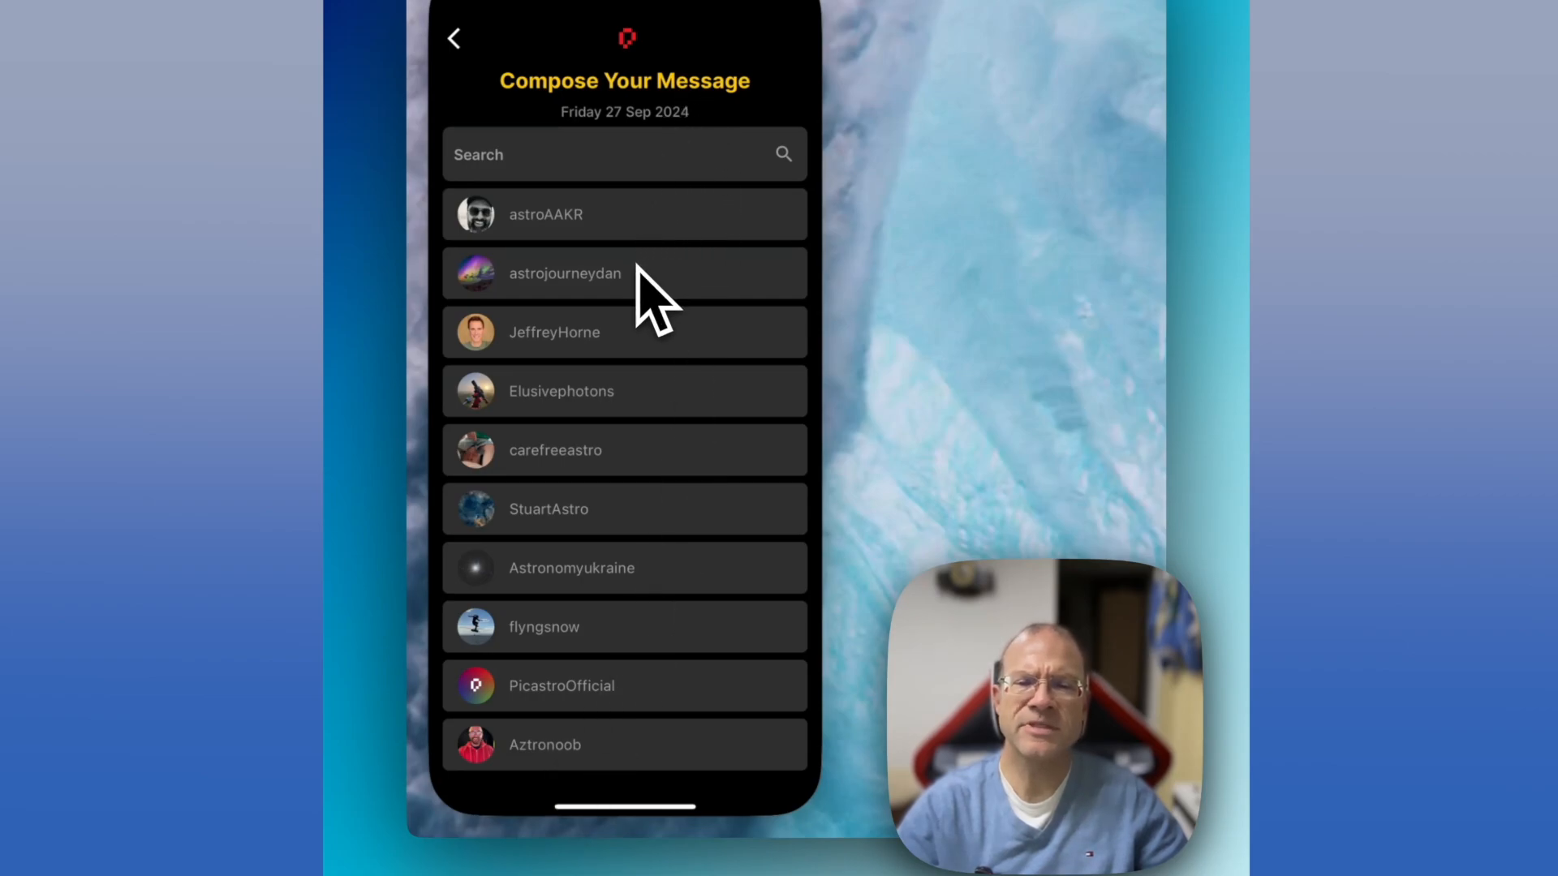
pyautogui.moveTo(621, 571)
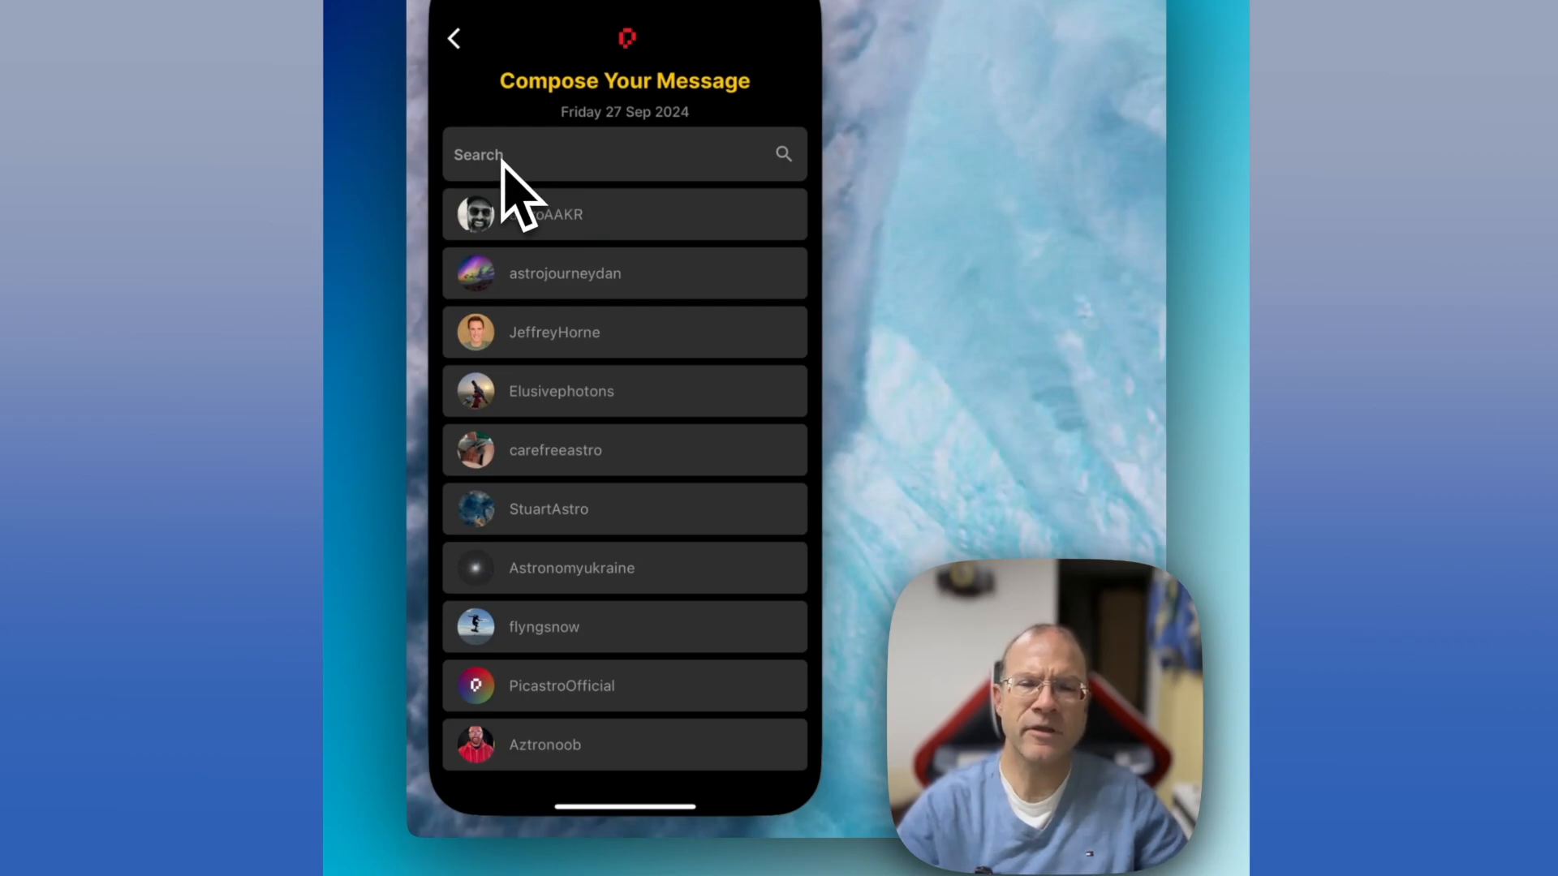
pyautogui.click(454, 37)
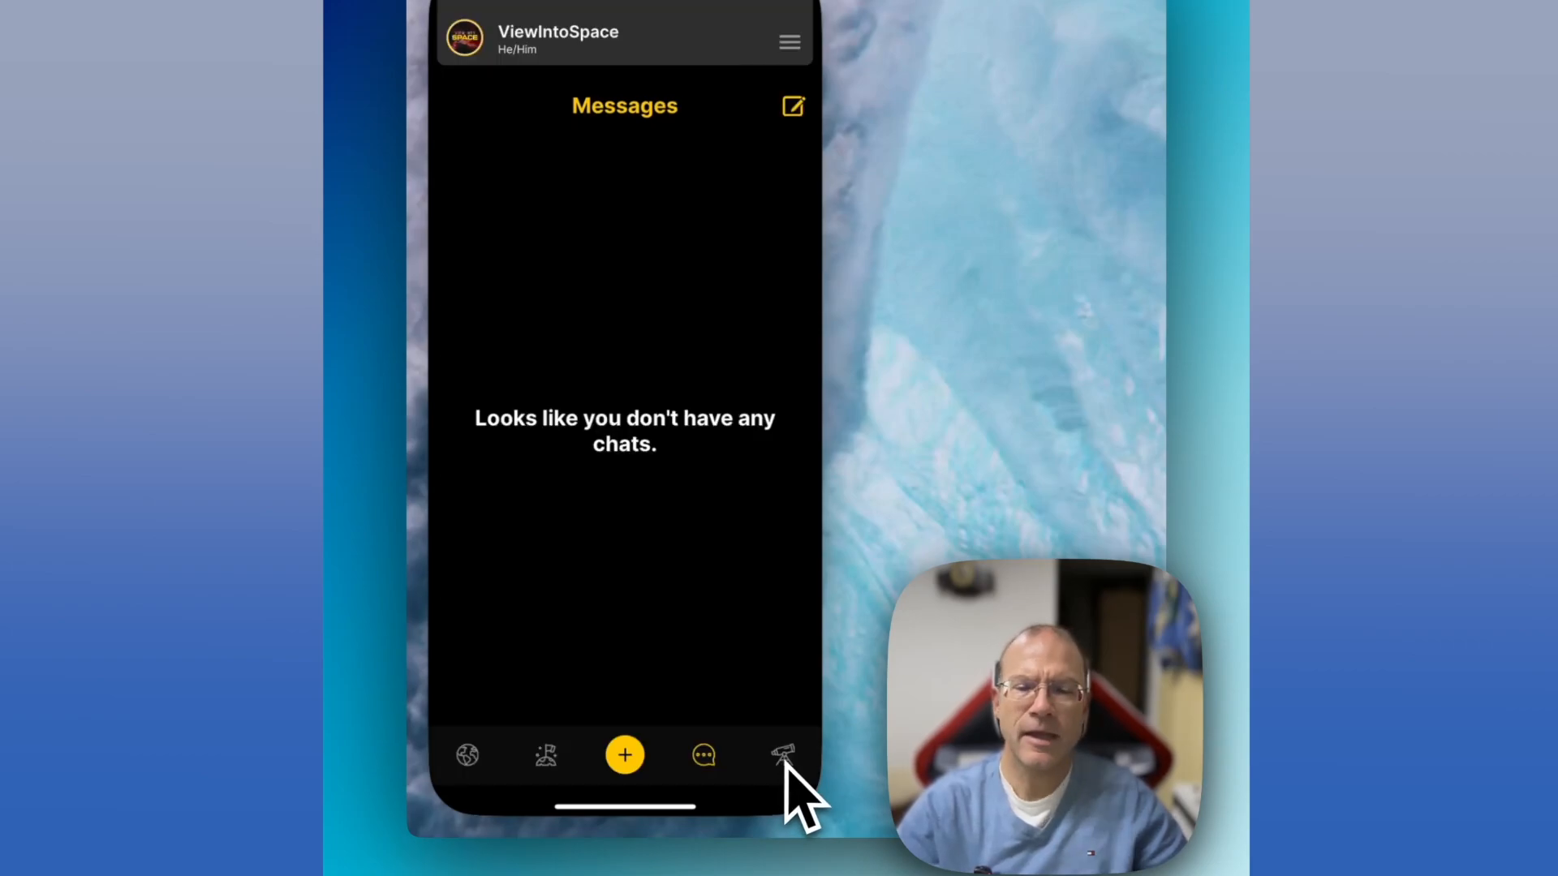
# Step: Bring up the community feed of posts including M 106, Rho Ophiuchi and NGC 6914
pyautogui.click(786, 754)
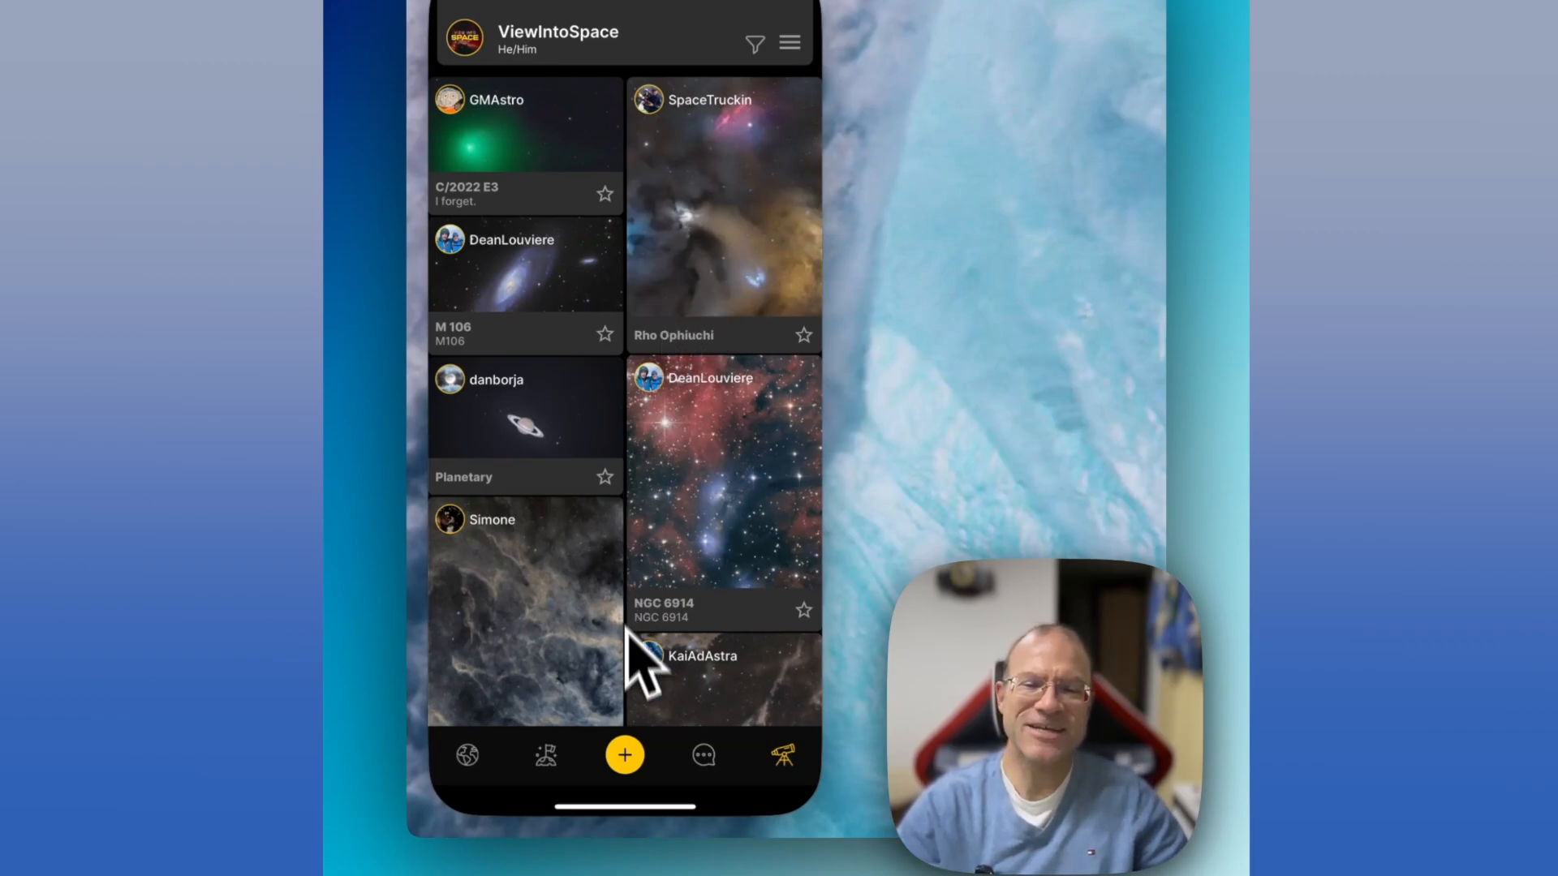
pyautogui.moveTo(711, 447)
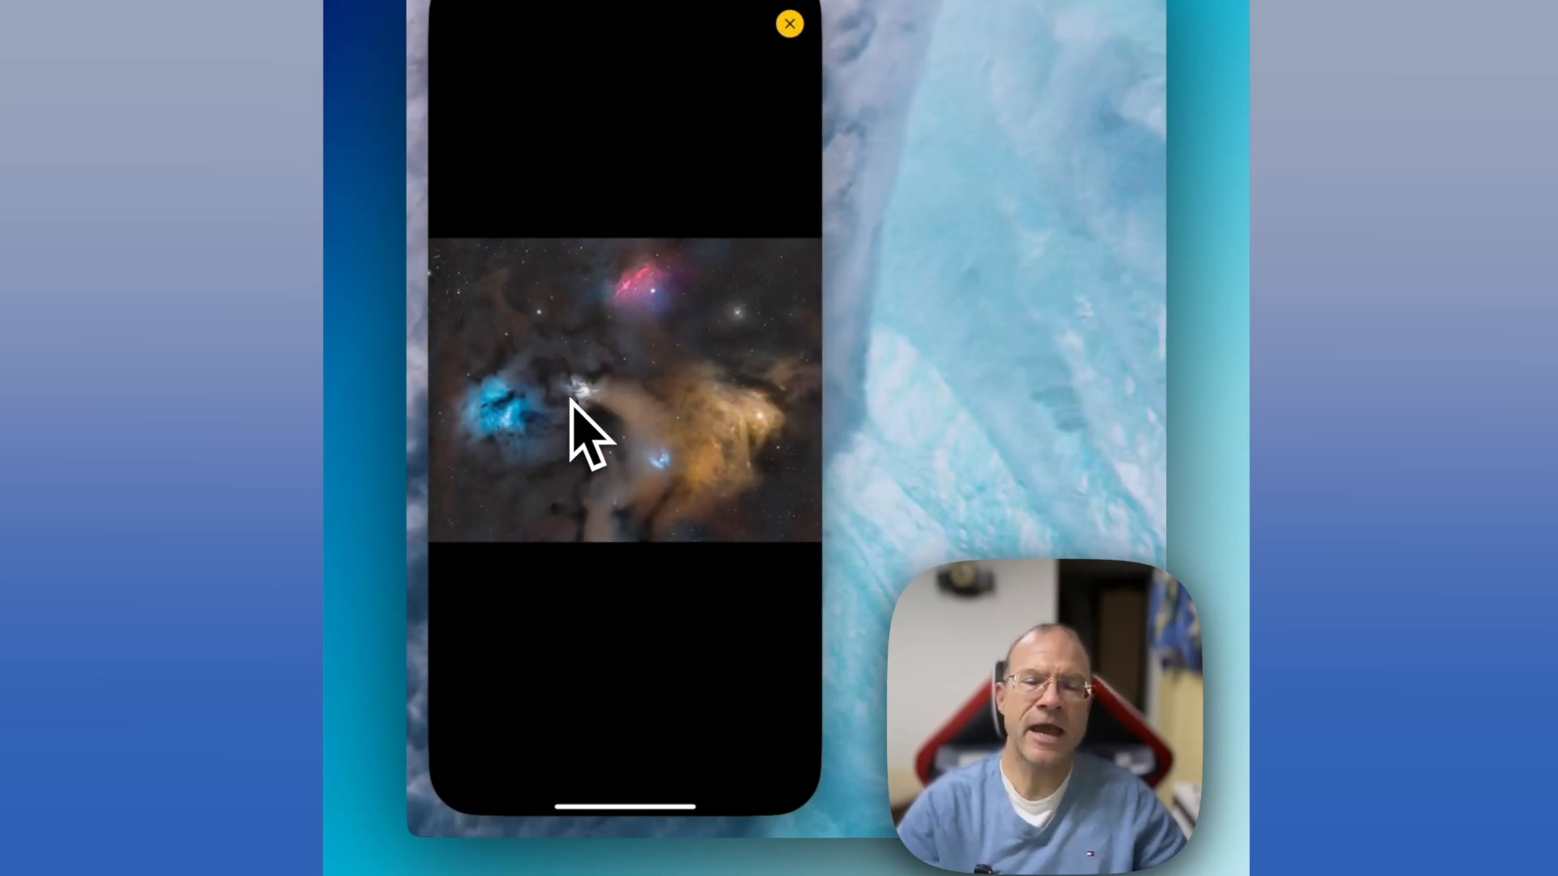
pyautogui.moveTo(660, 472)
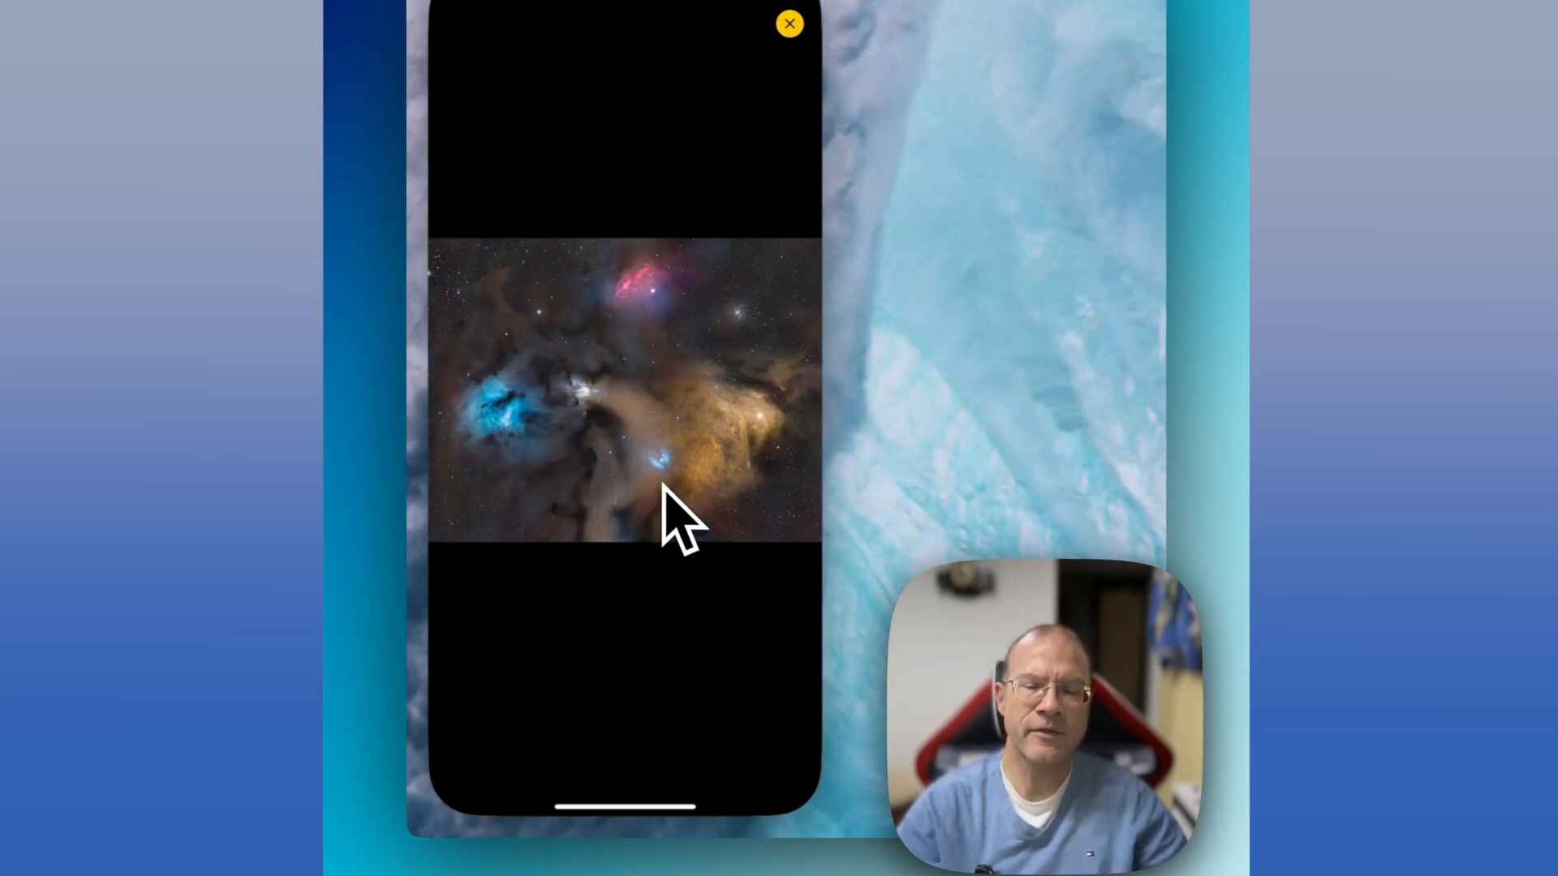
pyautogui.moveTo(646, 397)
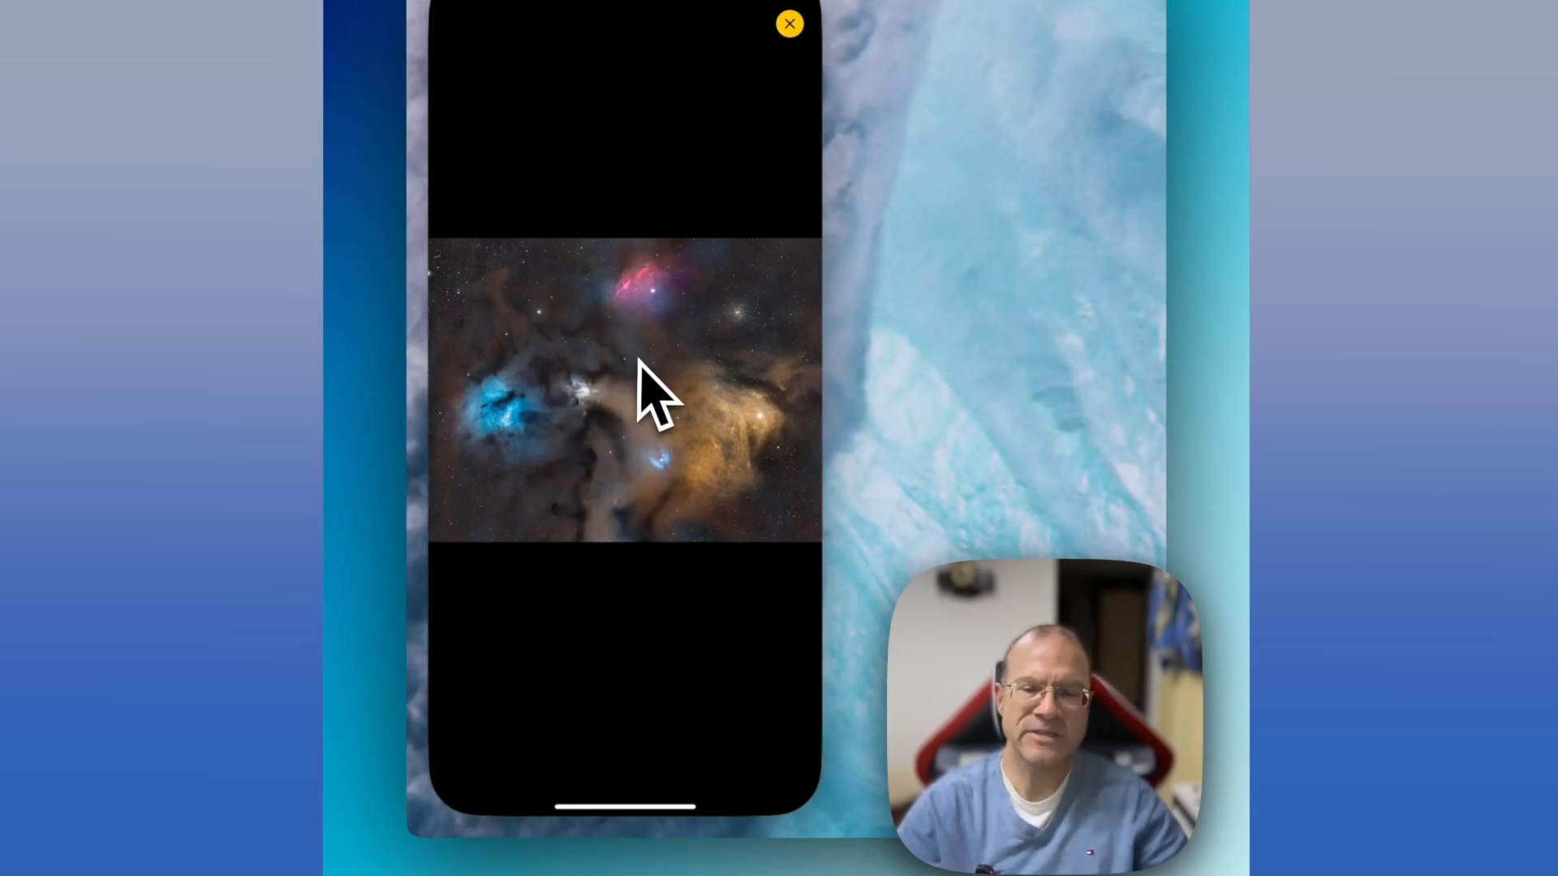
pyautogui.moveTo(706, 174)
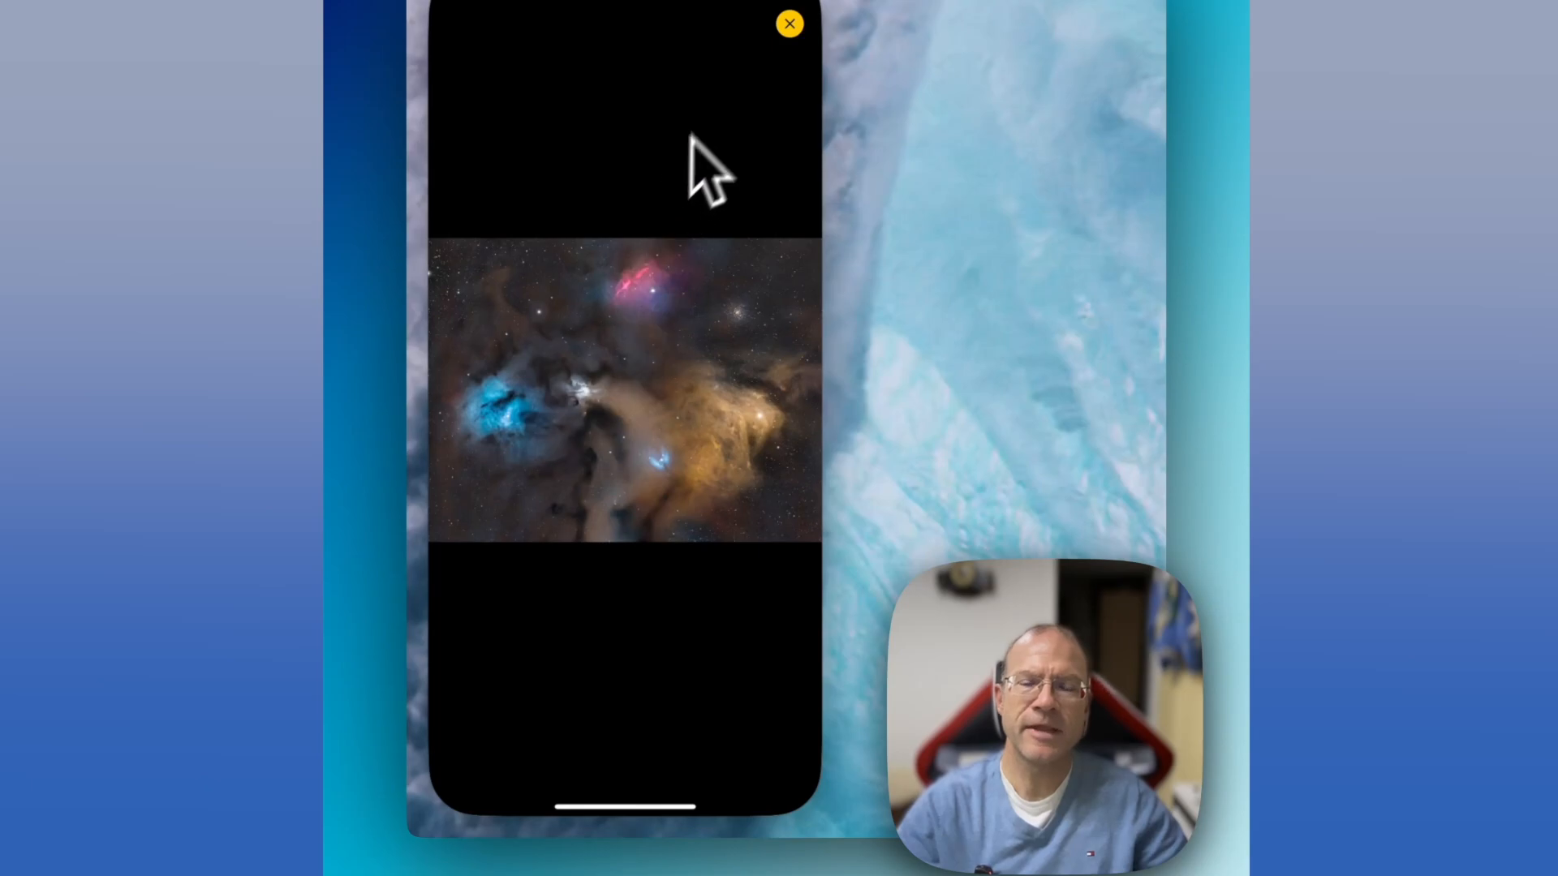
pyautogui.moveTo(795, 164)
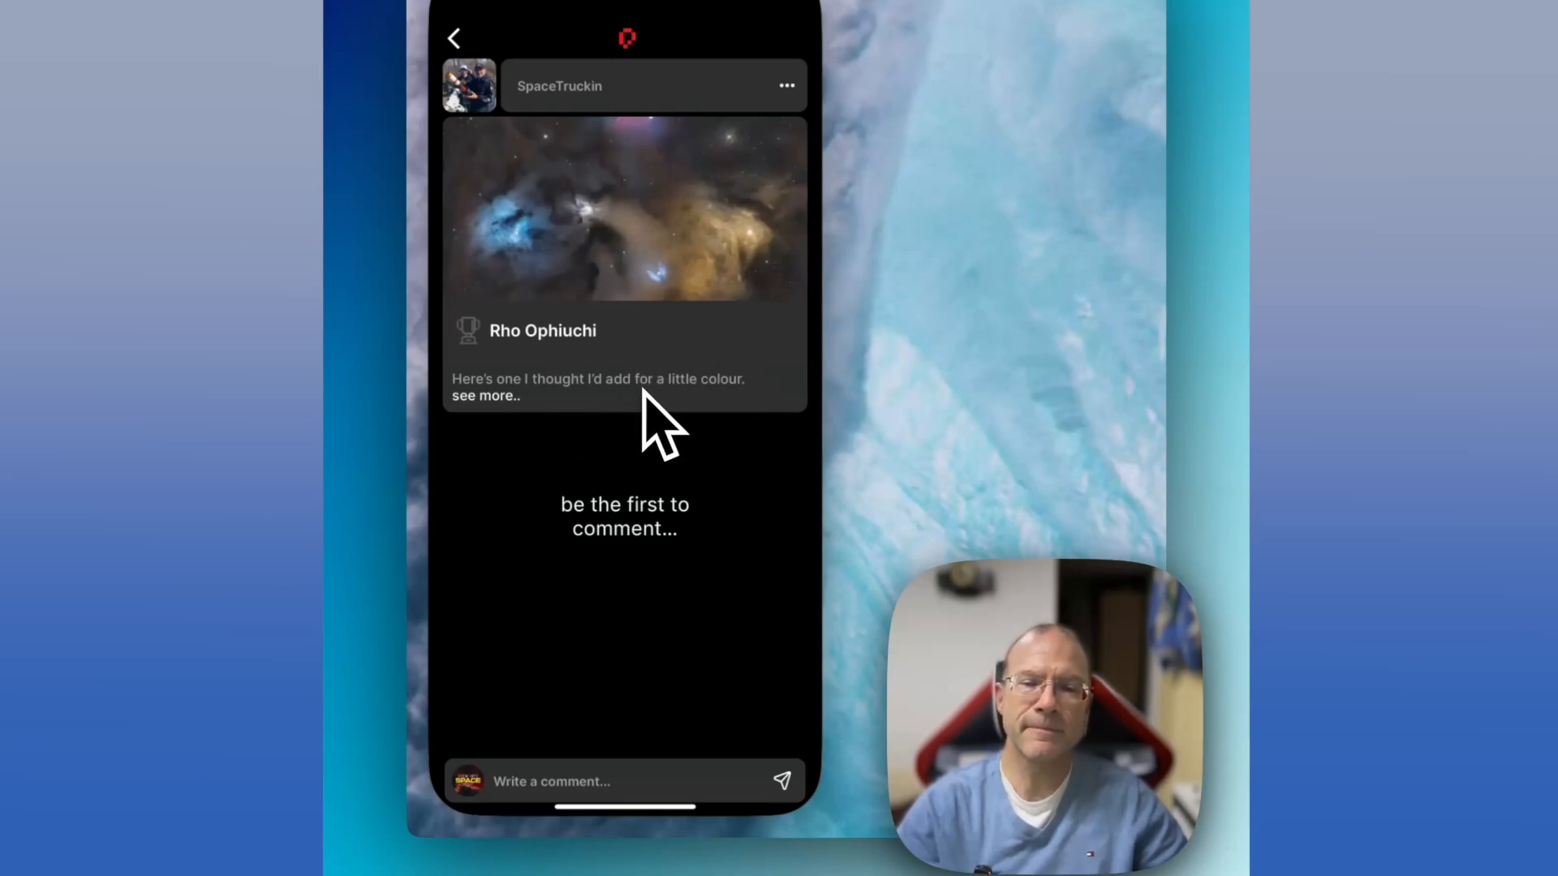
# Step: Back in the feed, star the Rho Ophiuchi image so its star turns red
pyautogui.click(485, 396)
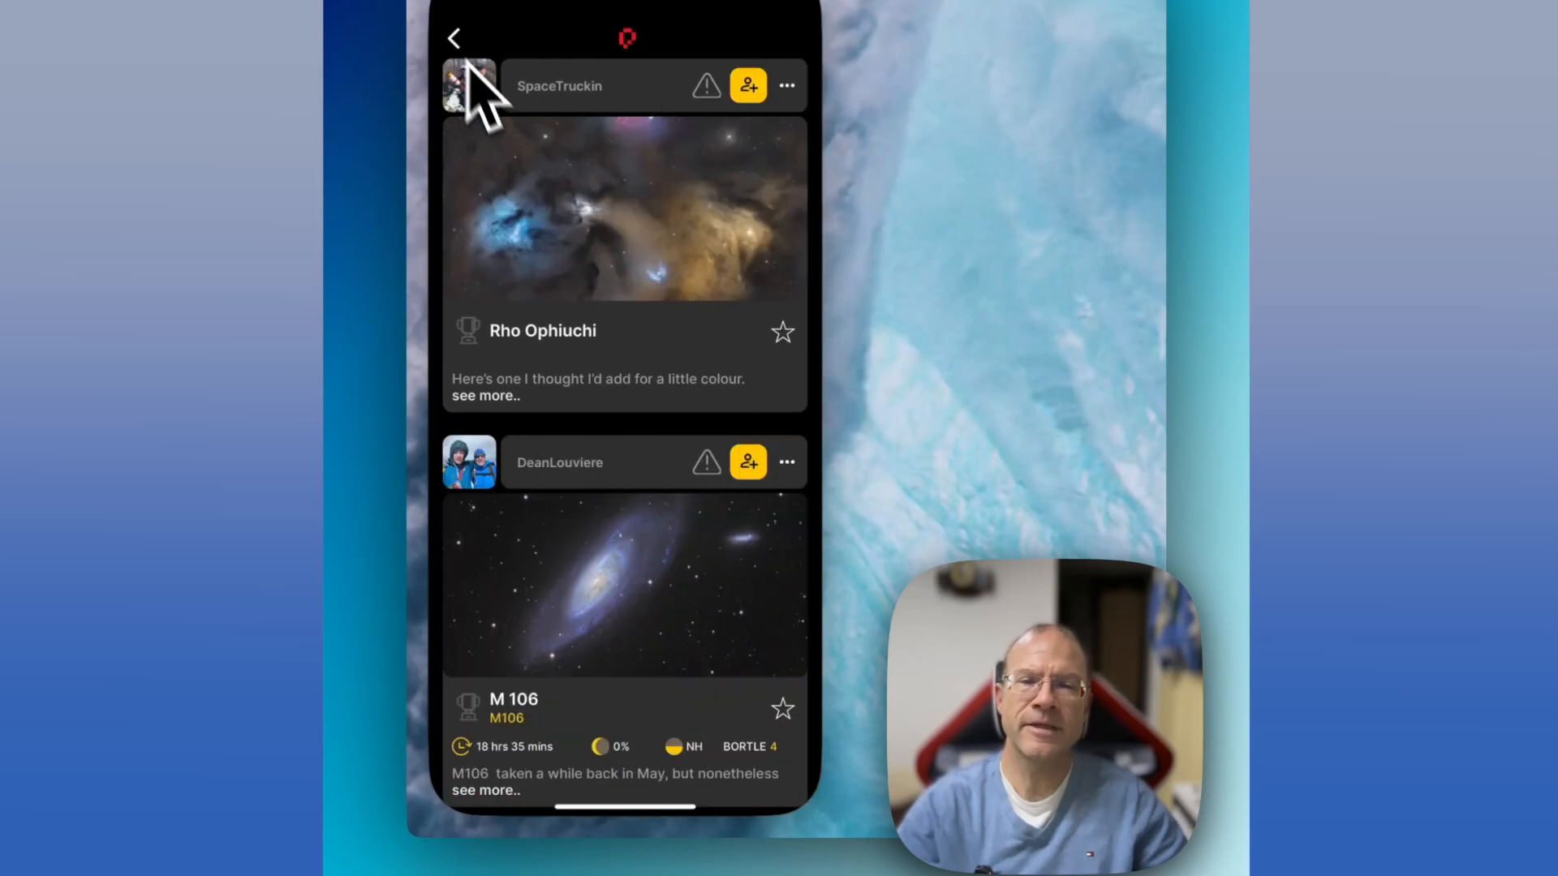
pyautogui.moveTo(804, 373)
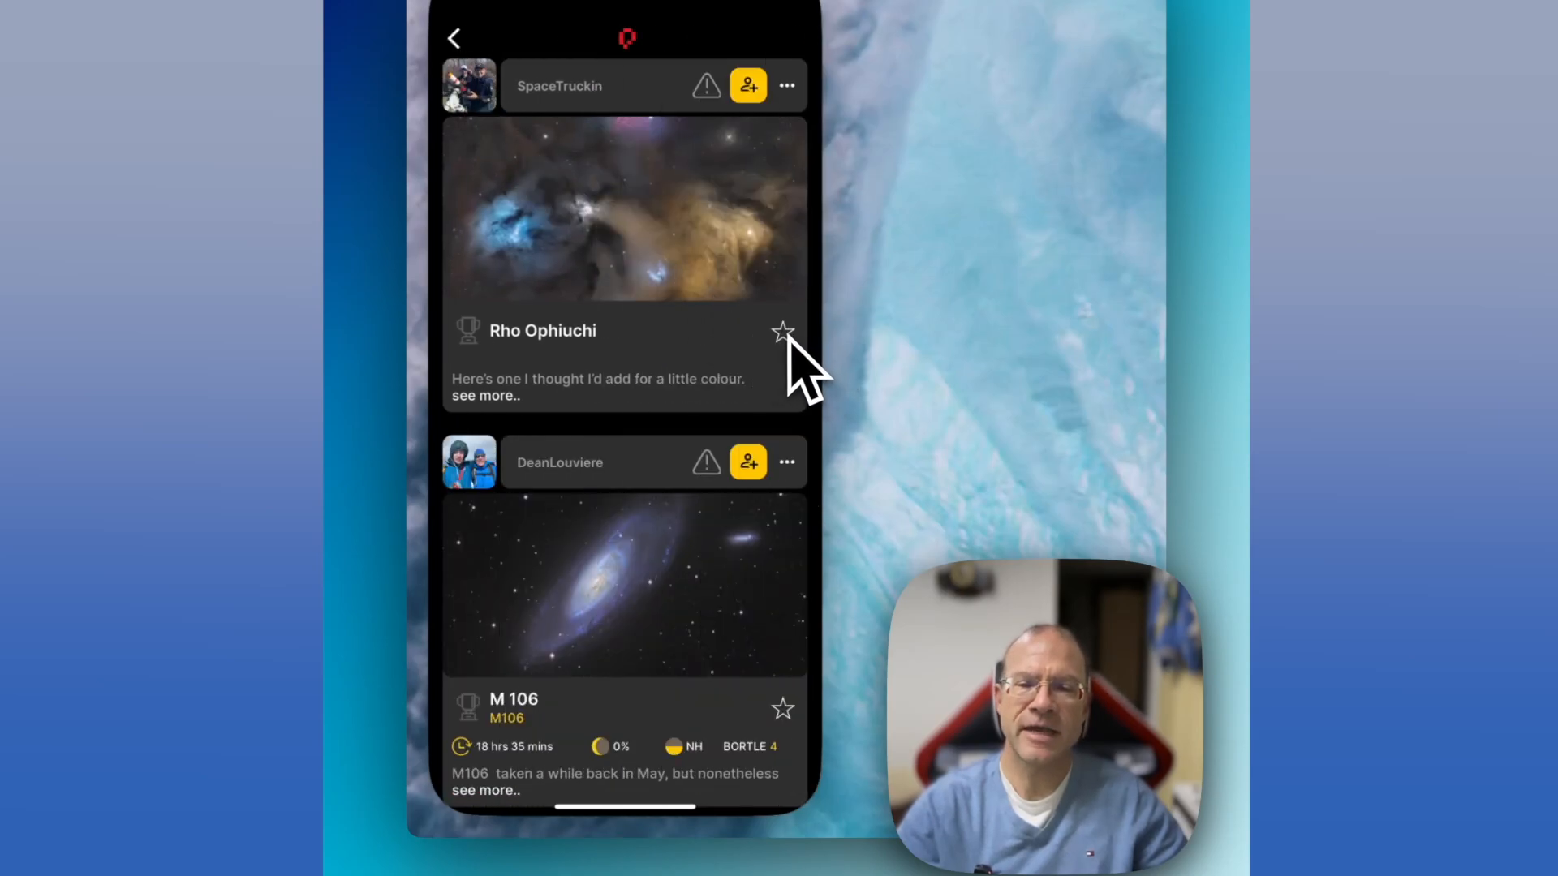
pyautogui.click(782, 329)
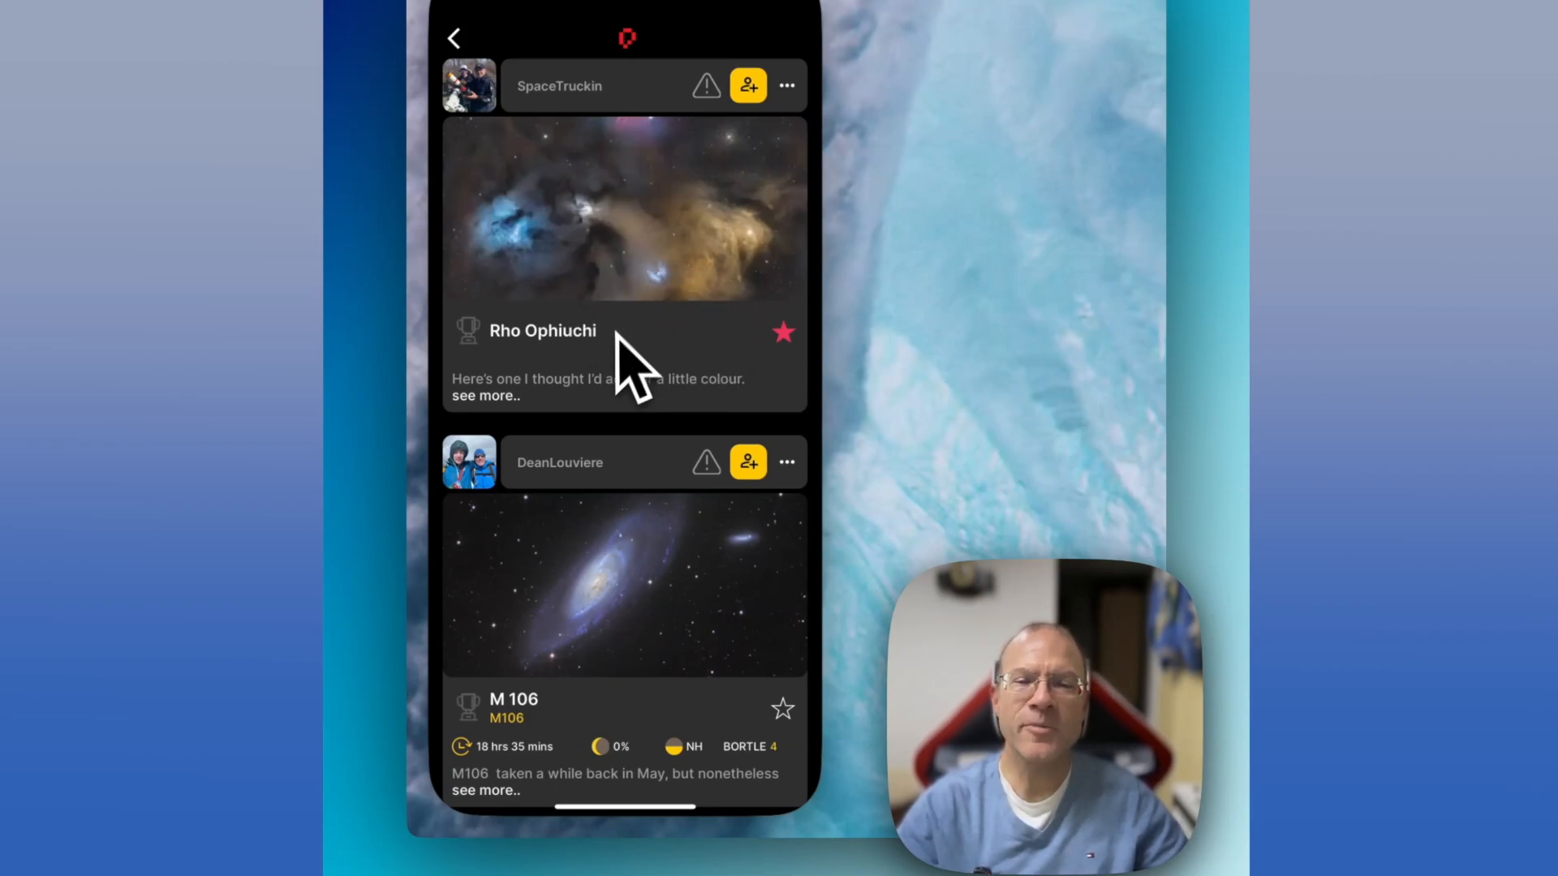
pyautogui.moveTo(651, 333)
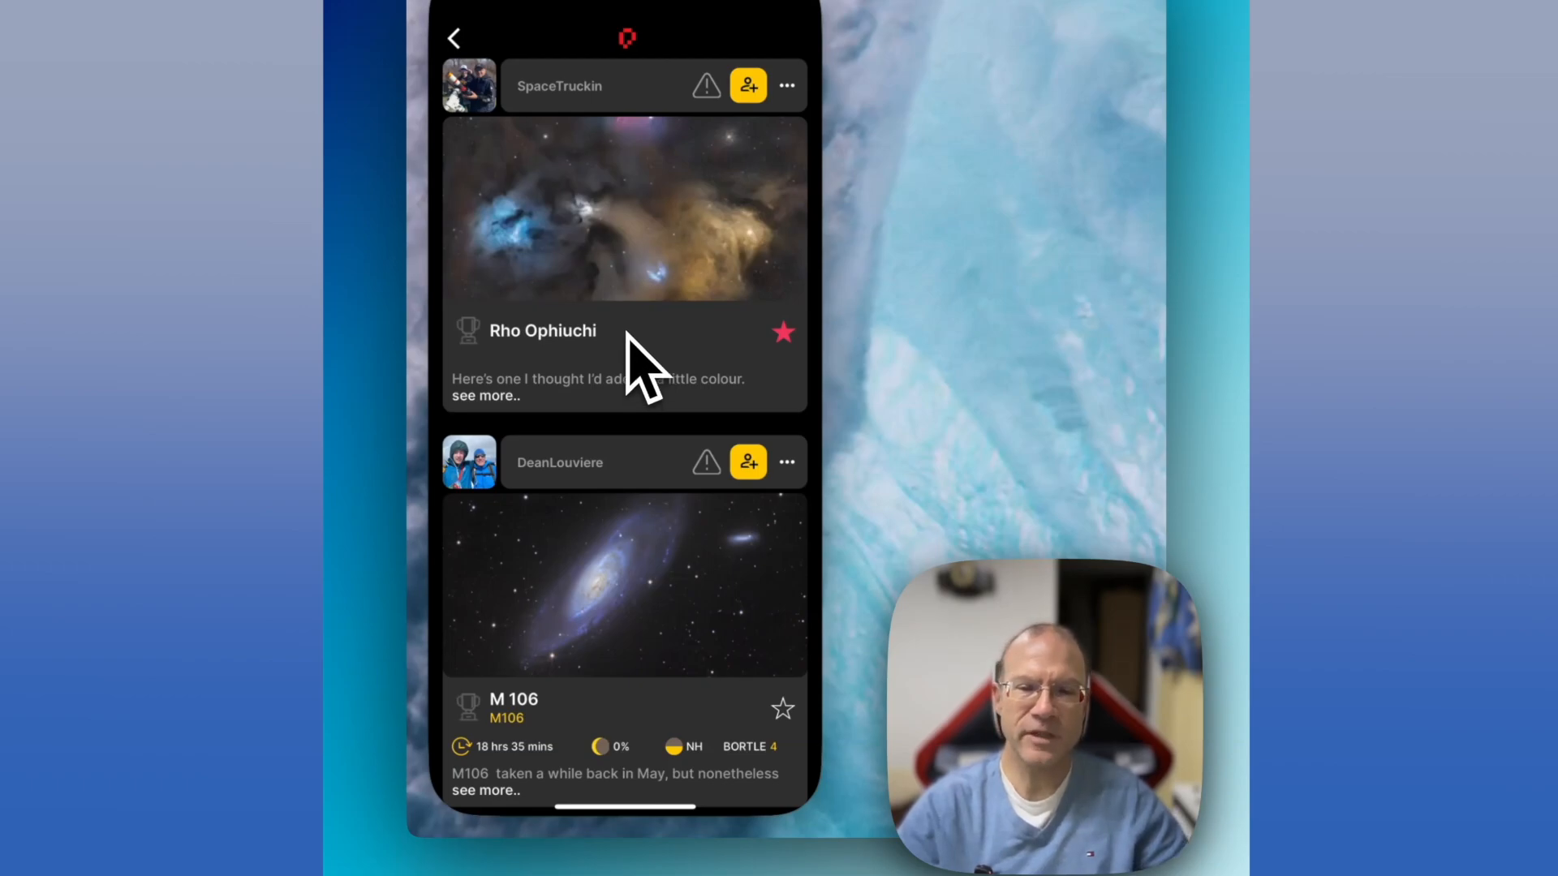
pyautogui.moveTo(626, 447)
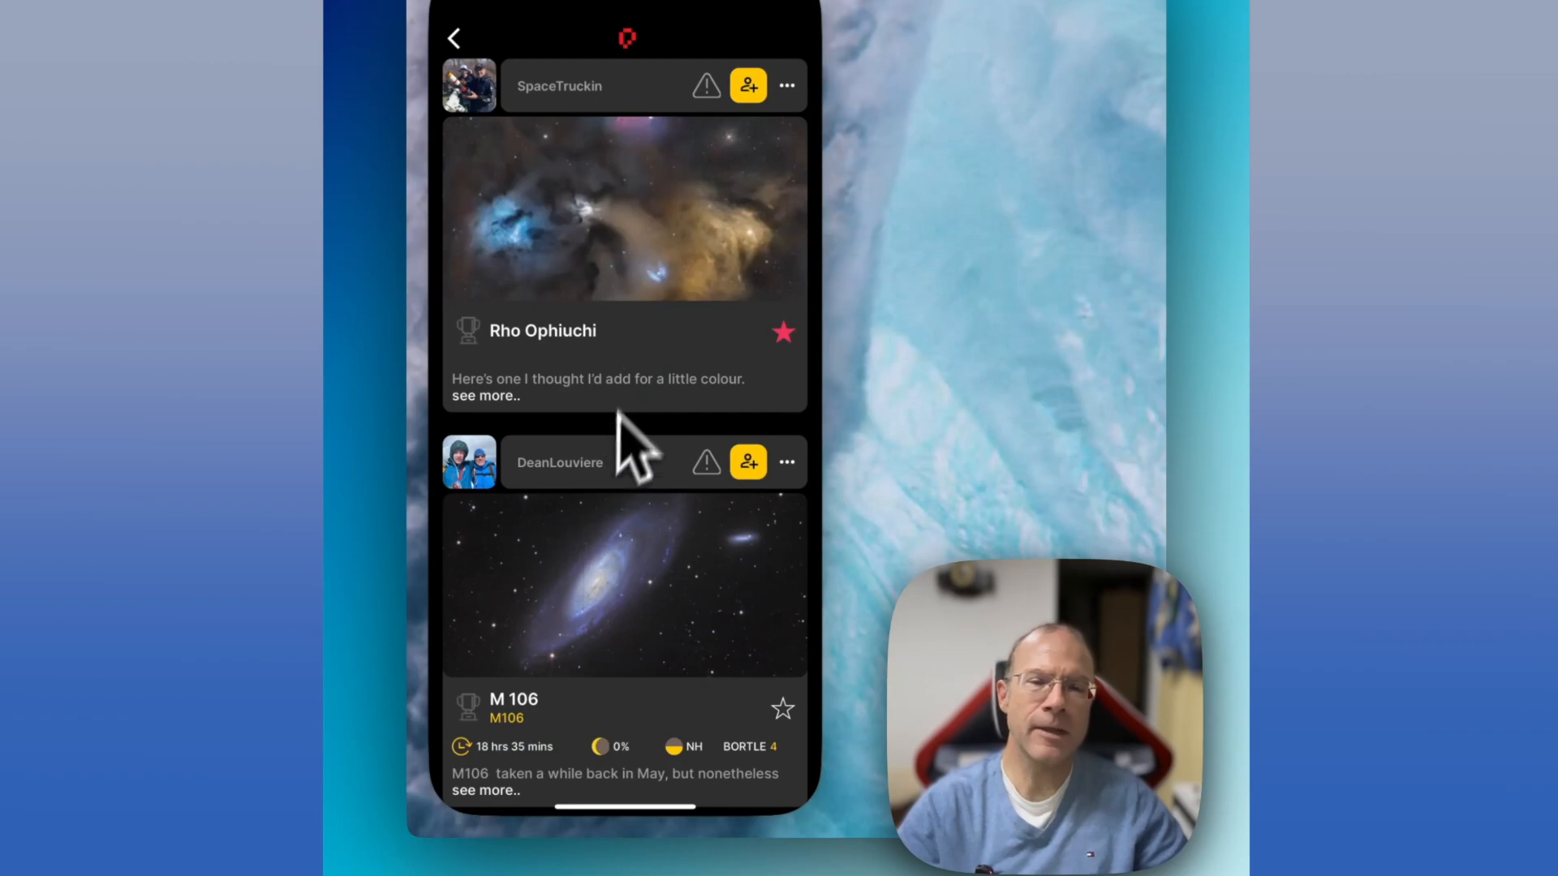
pyautogui.moveTo(632, 397)
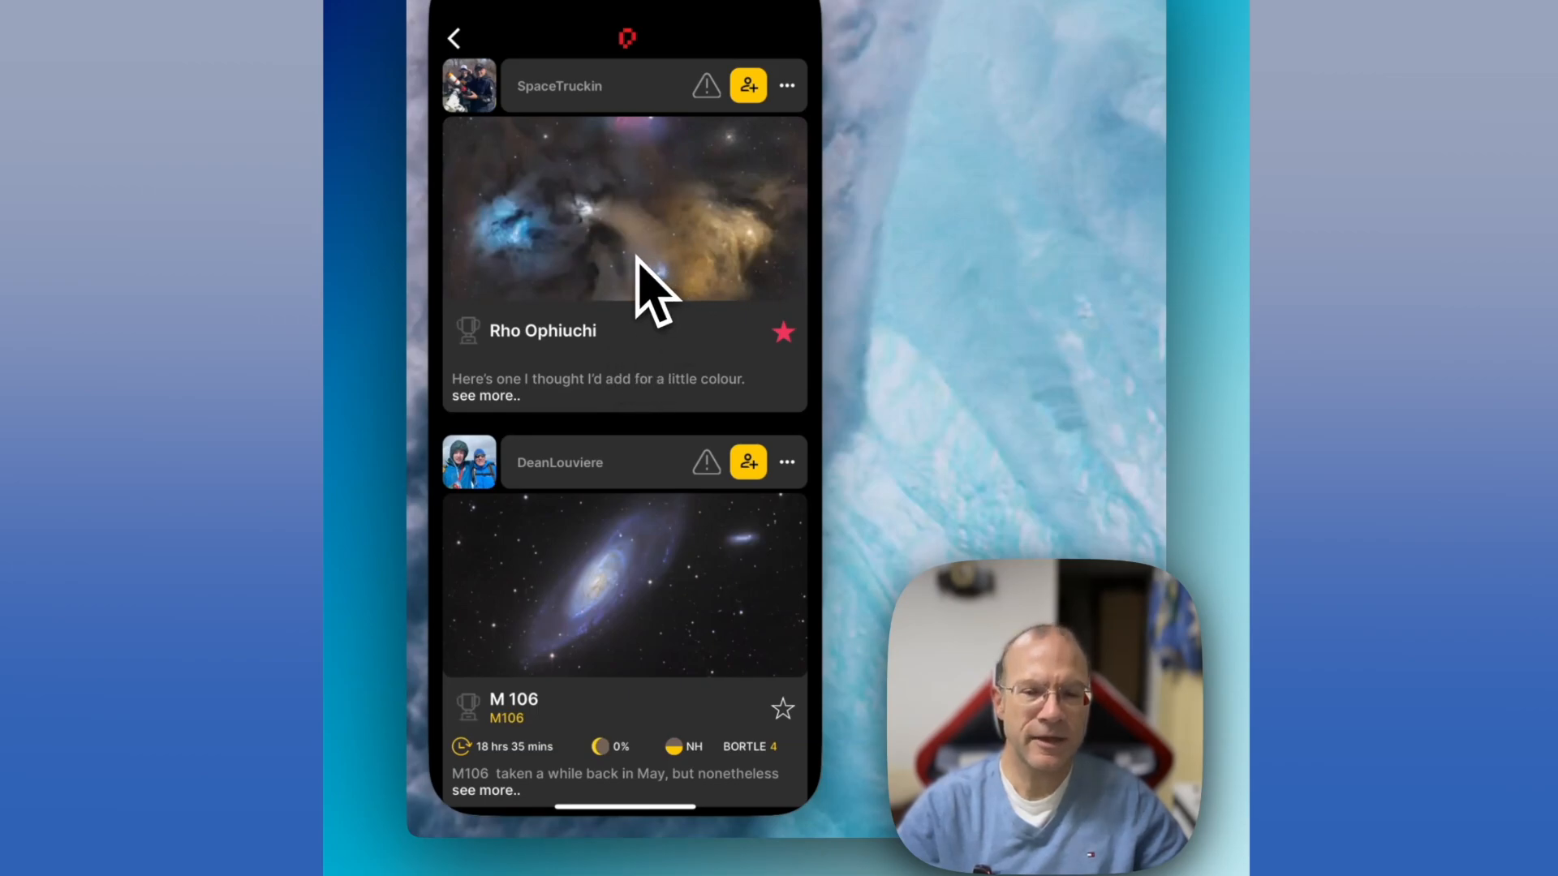
pyautogui.moveTo(631, 373)
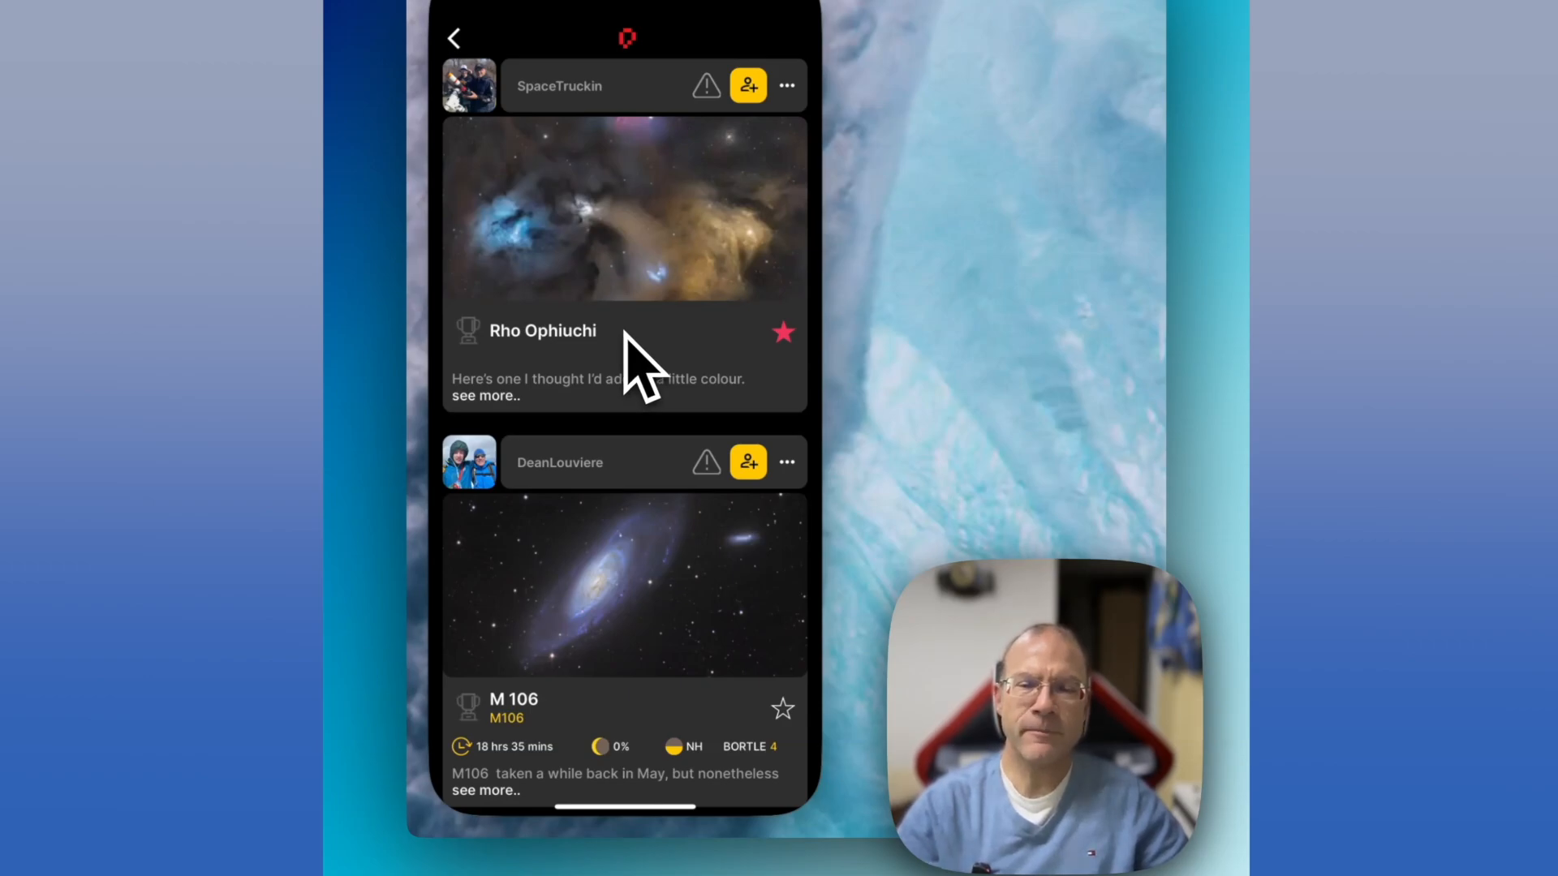
pyautogui.moveTo(605, 383)
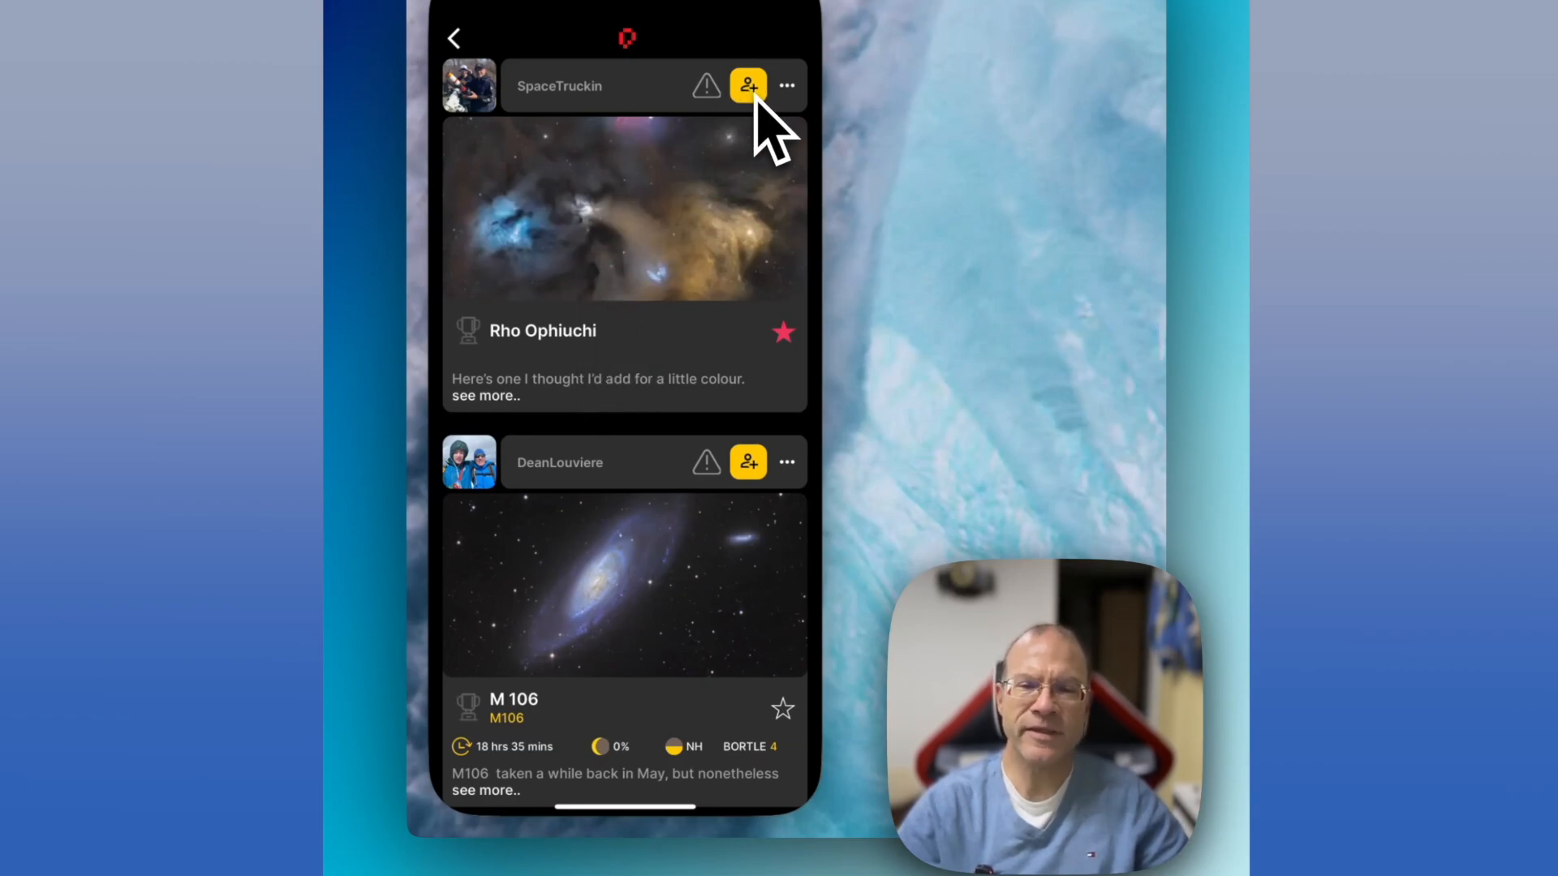
pyautogui.moveTo(552, 109)
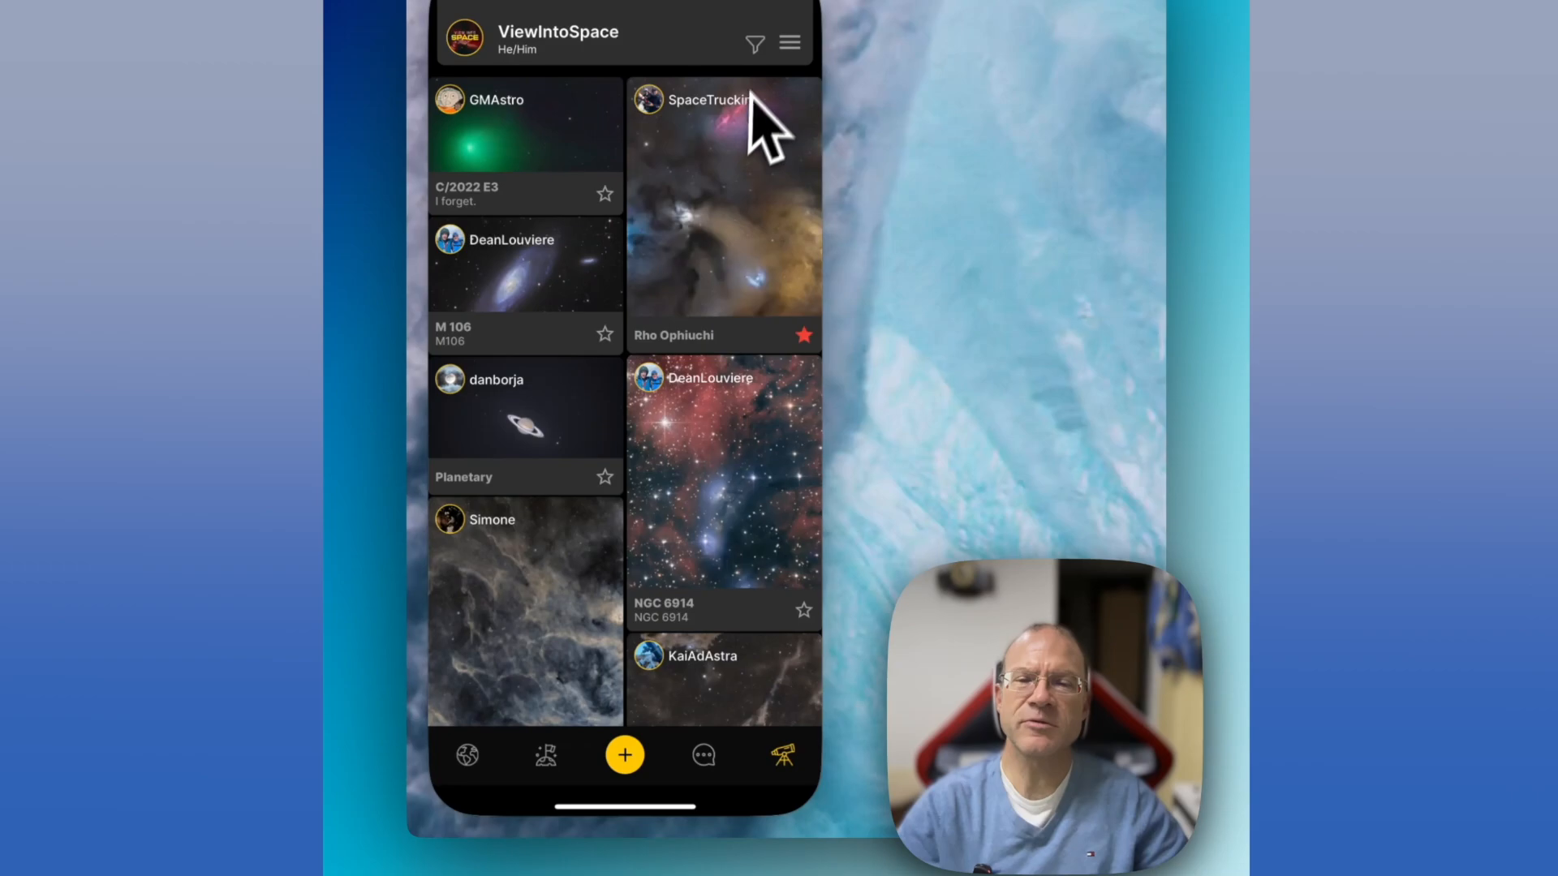
pyautogui.click(755, 42)
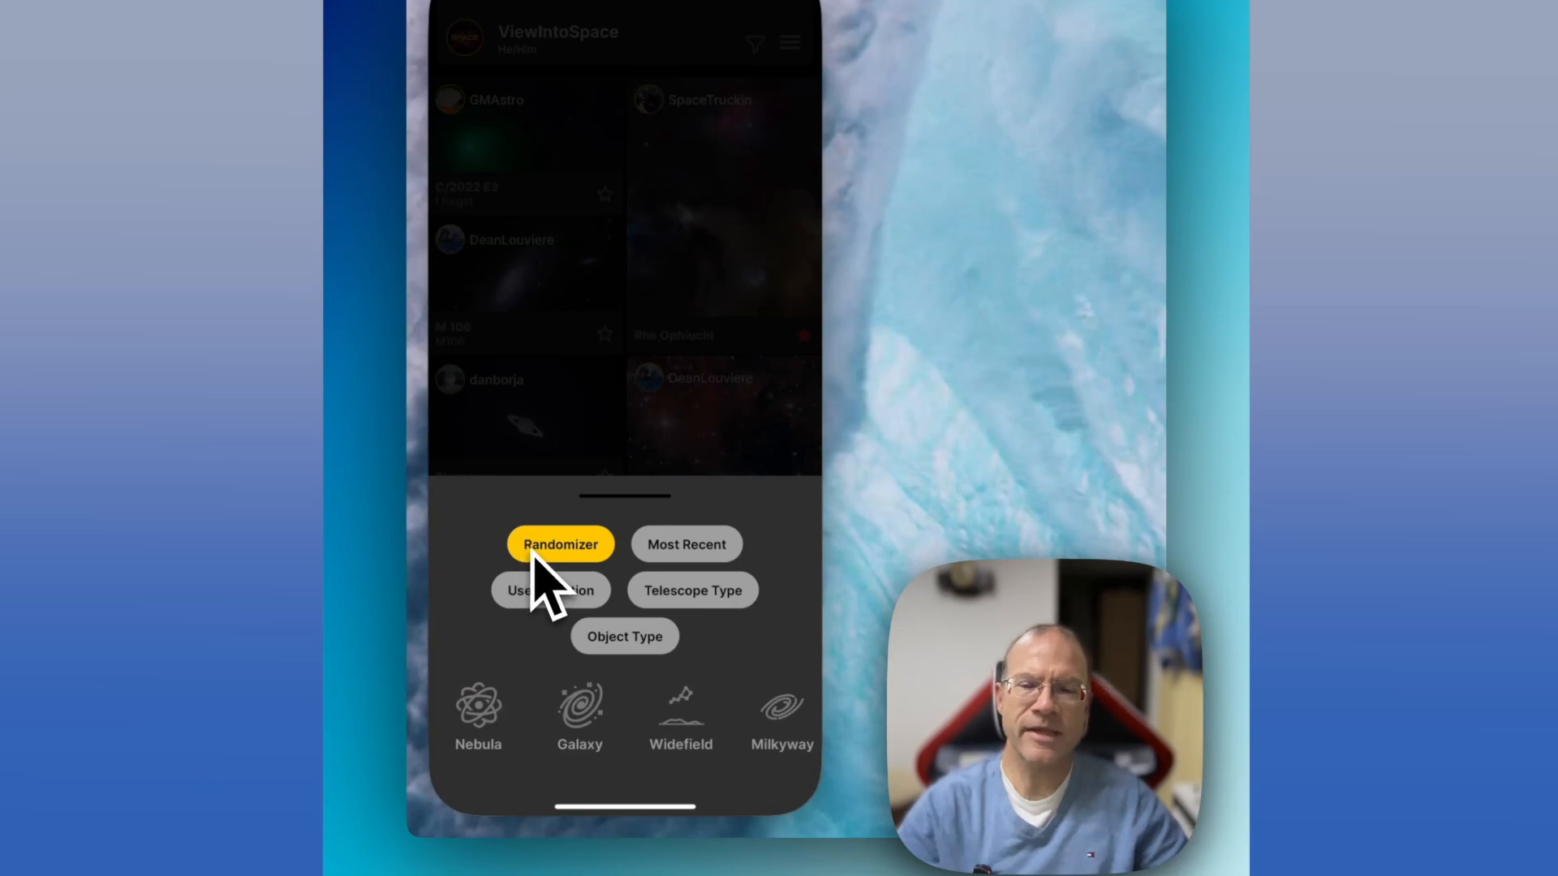
pyautogui.moveTo(561, 605)
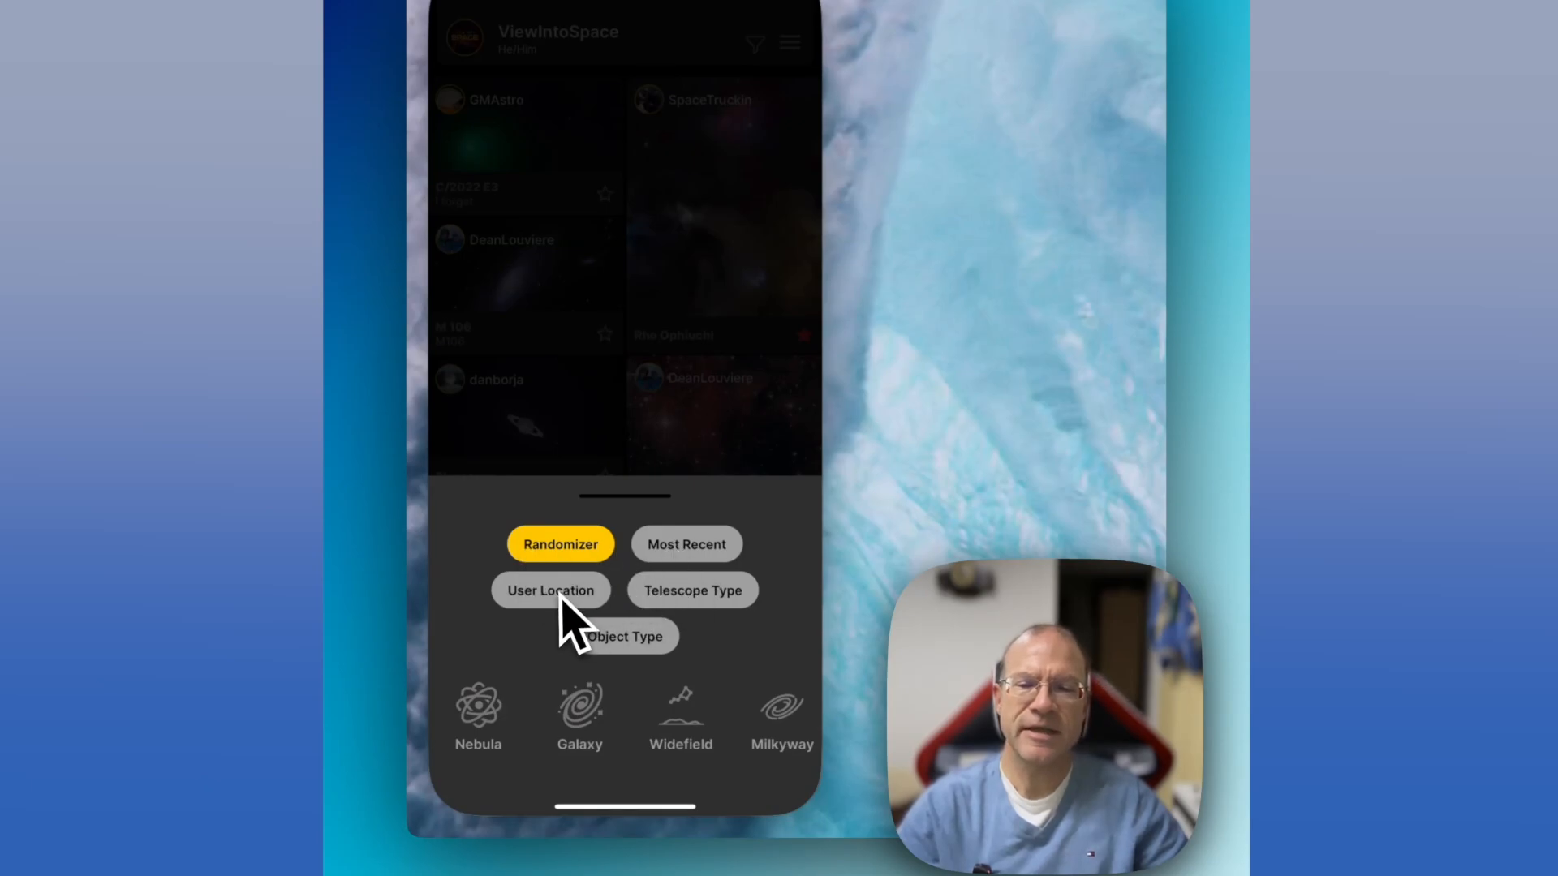
pyautogui.click(550, 589)
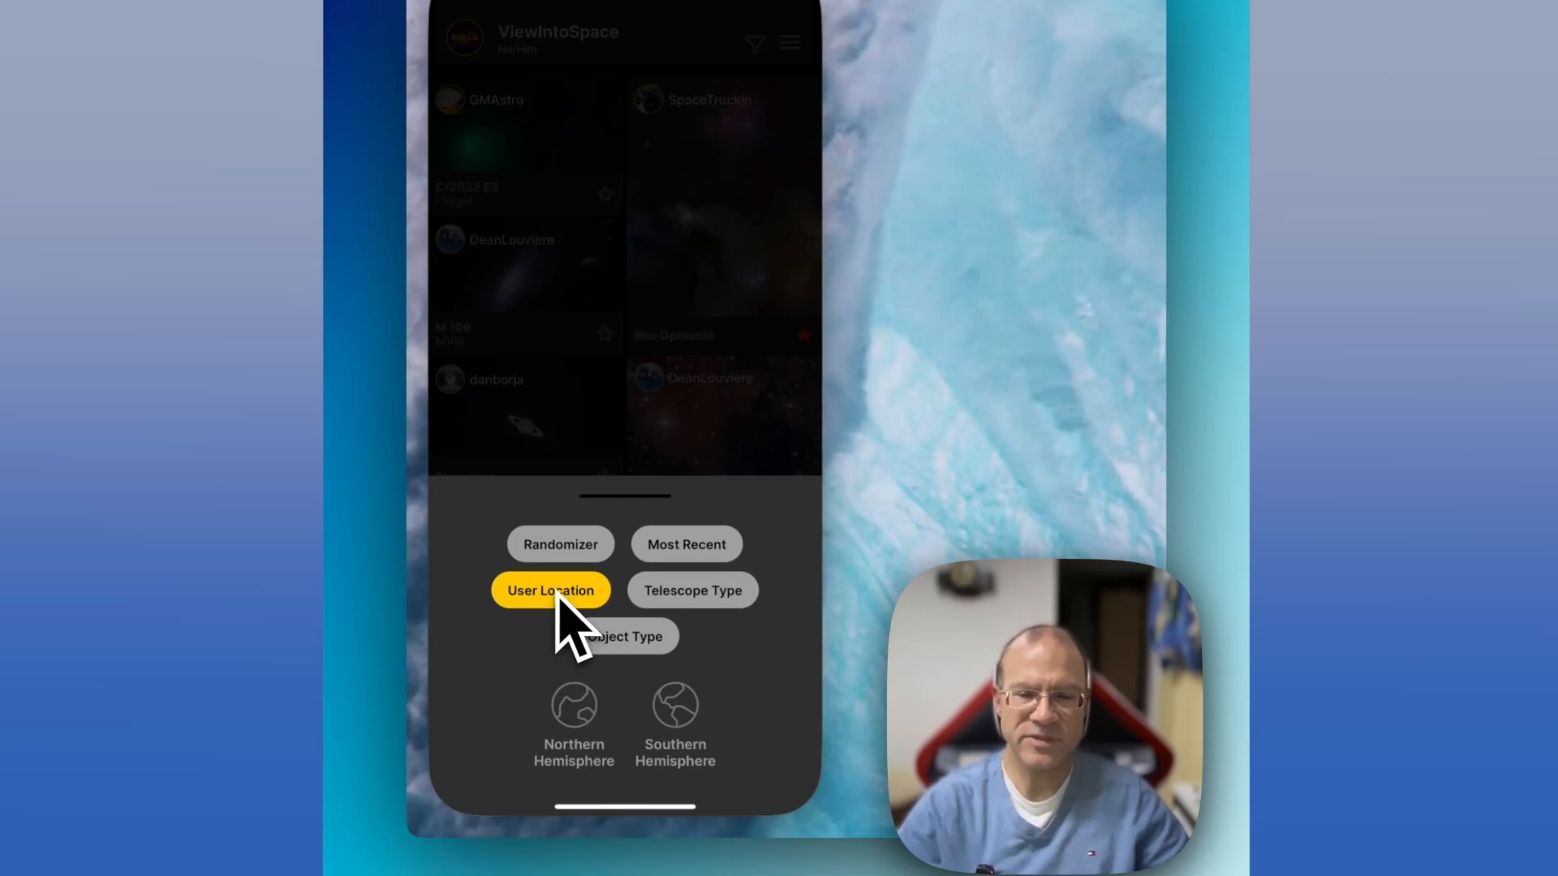
pyautogui.click(693, 590)
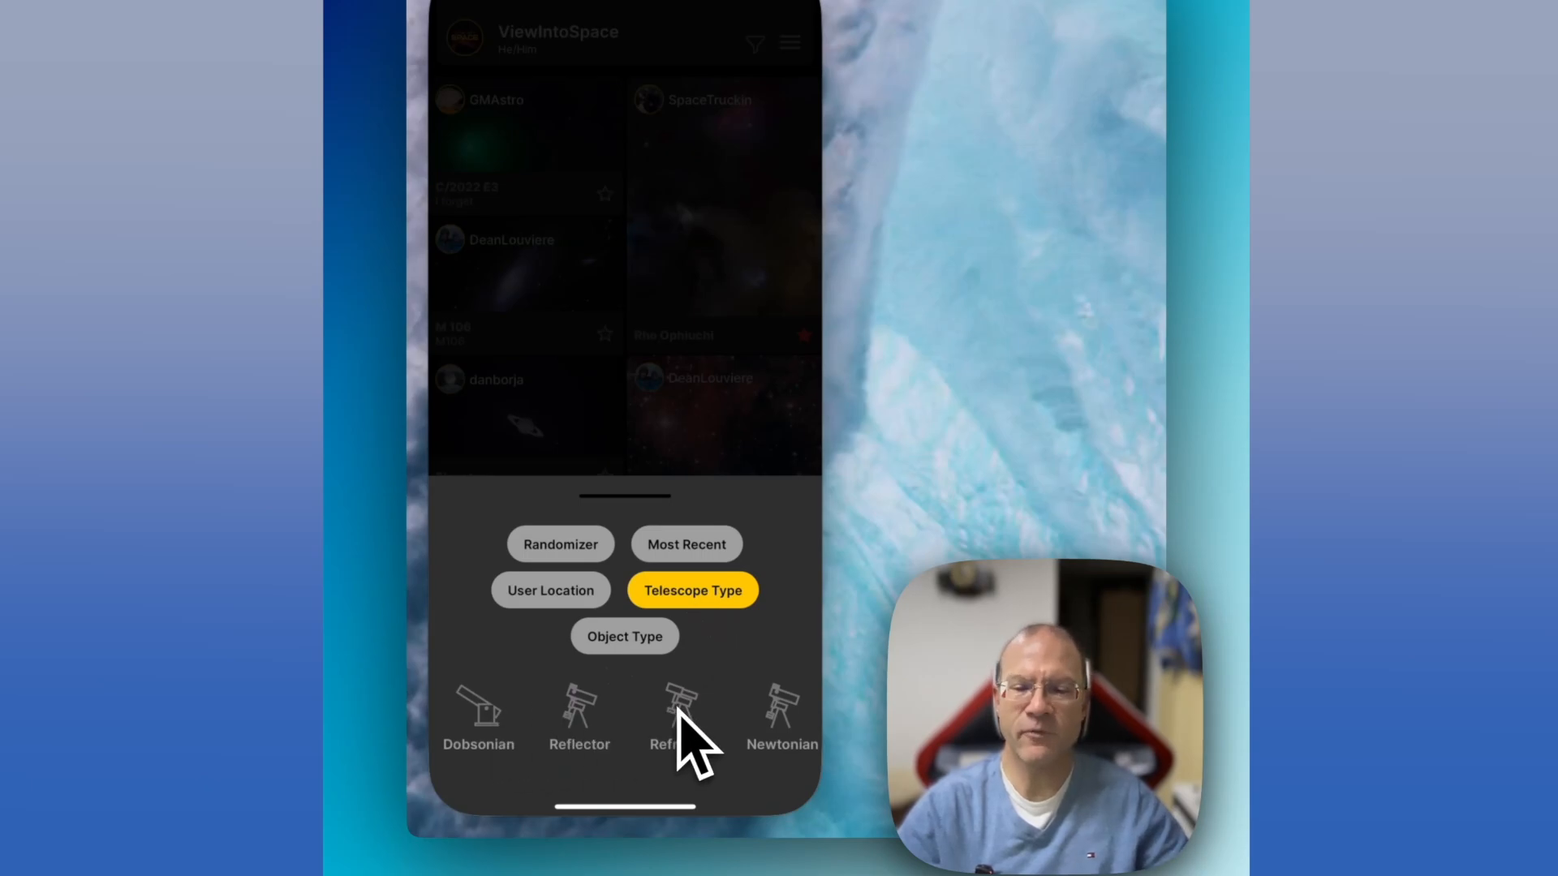
pyautogui.click(624, 636)
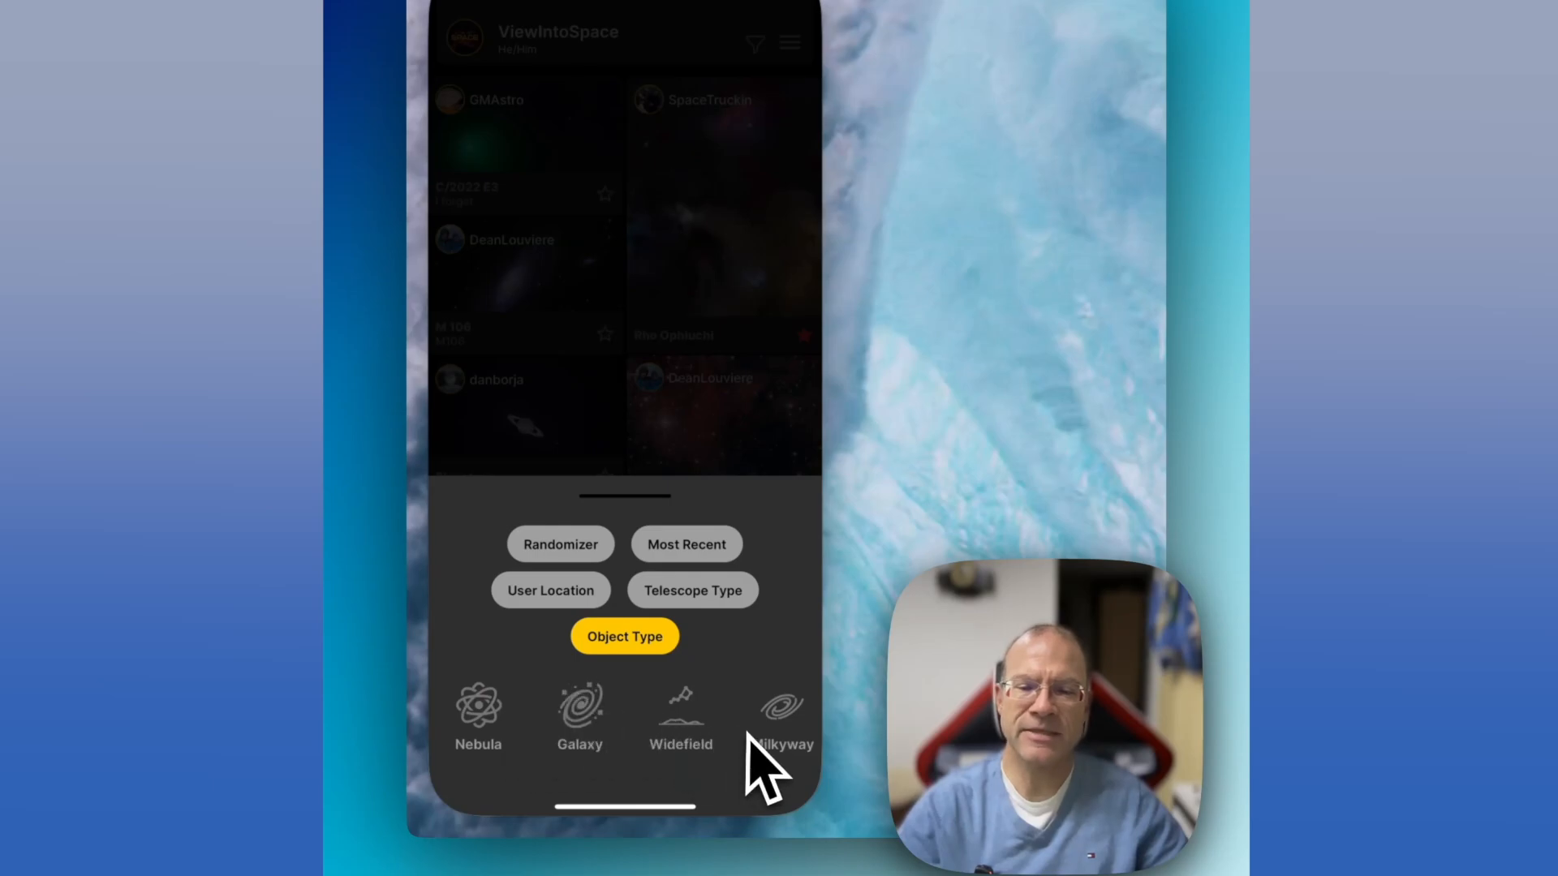
pyautogui.moveTo(636, 547)
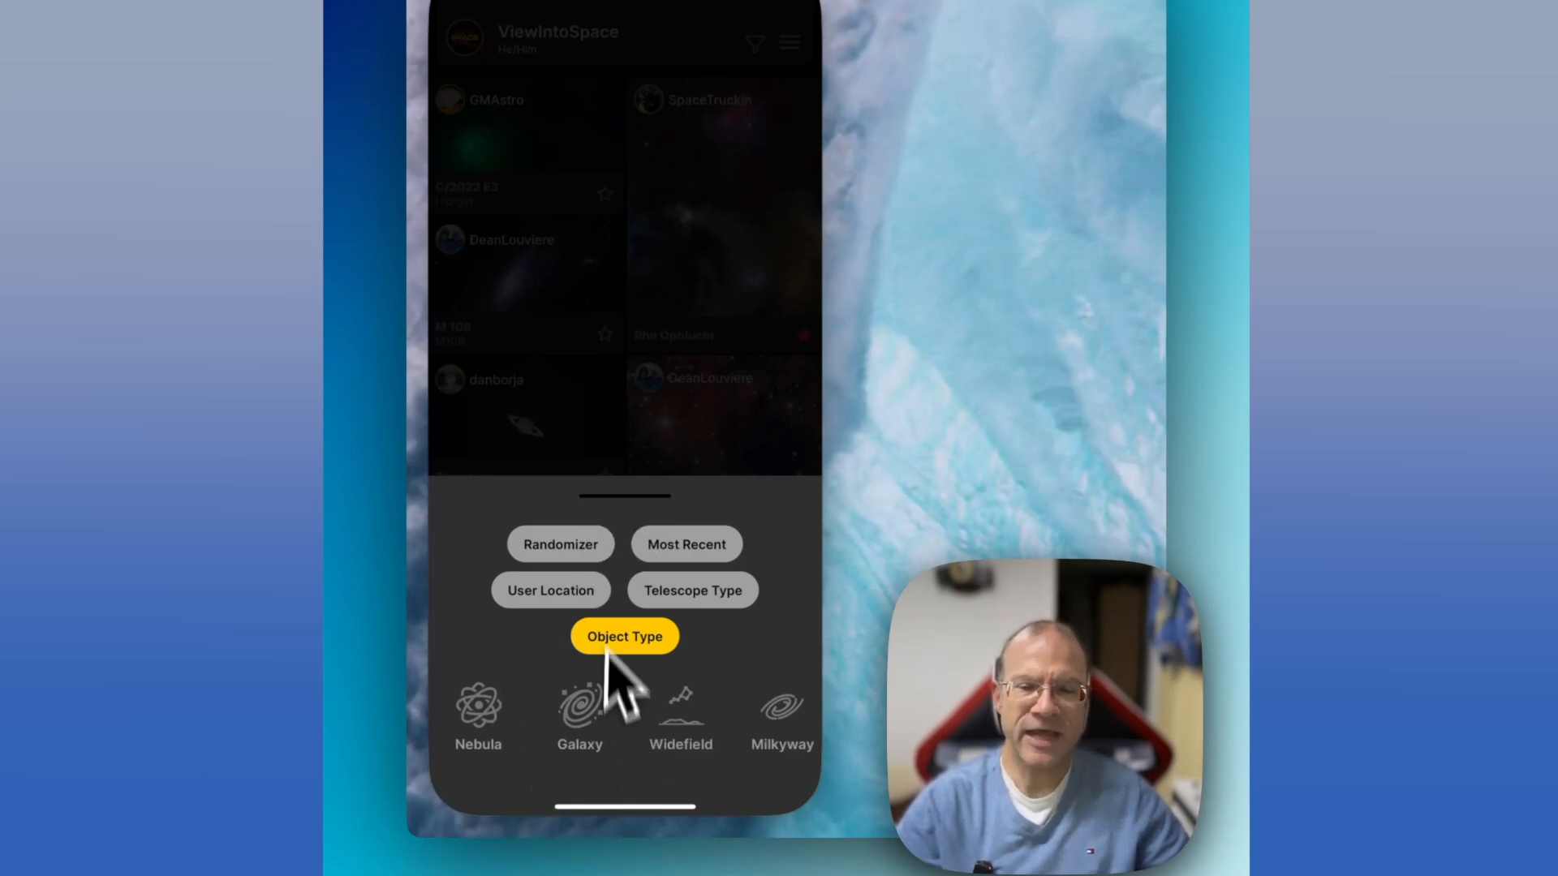
pyautogui.click(623, 636)
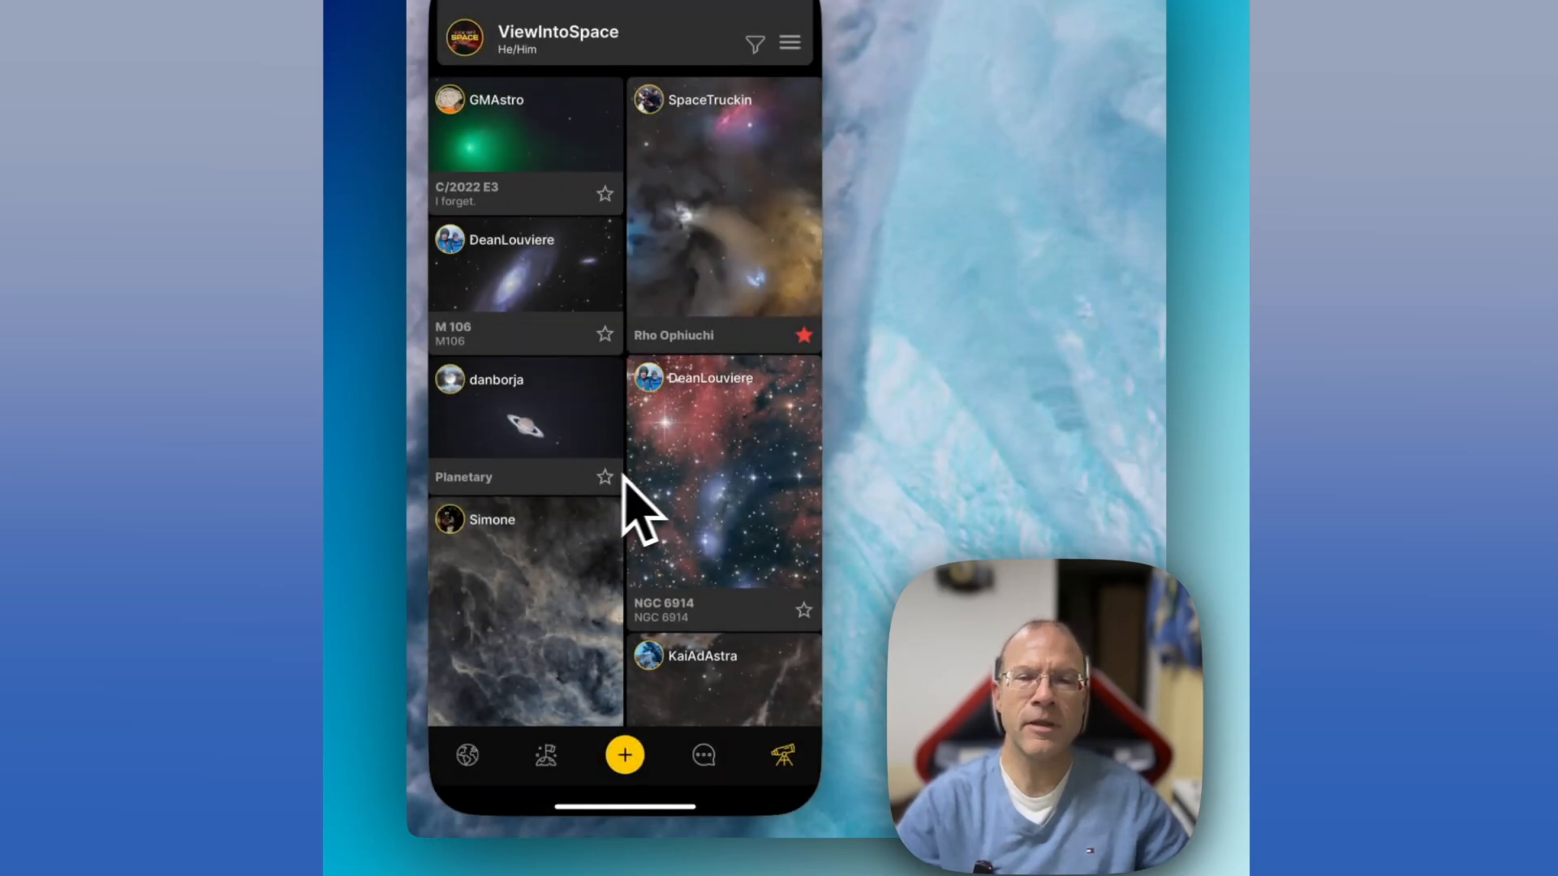
pyautogui.moveTo(754, 665)
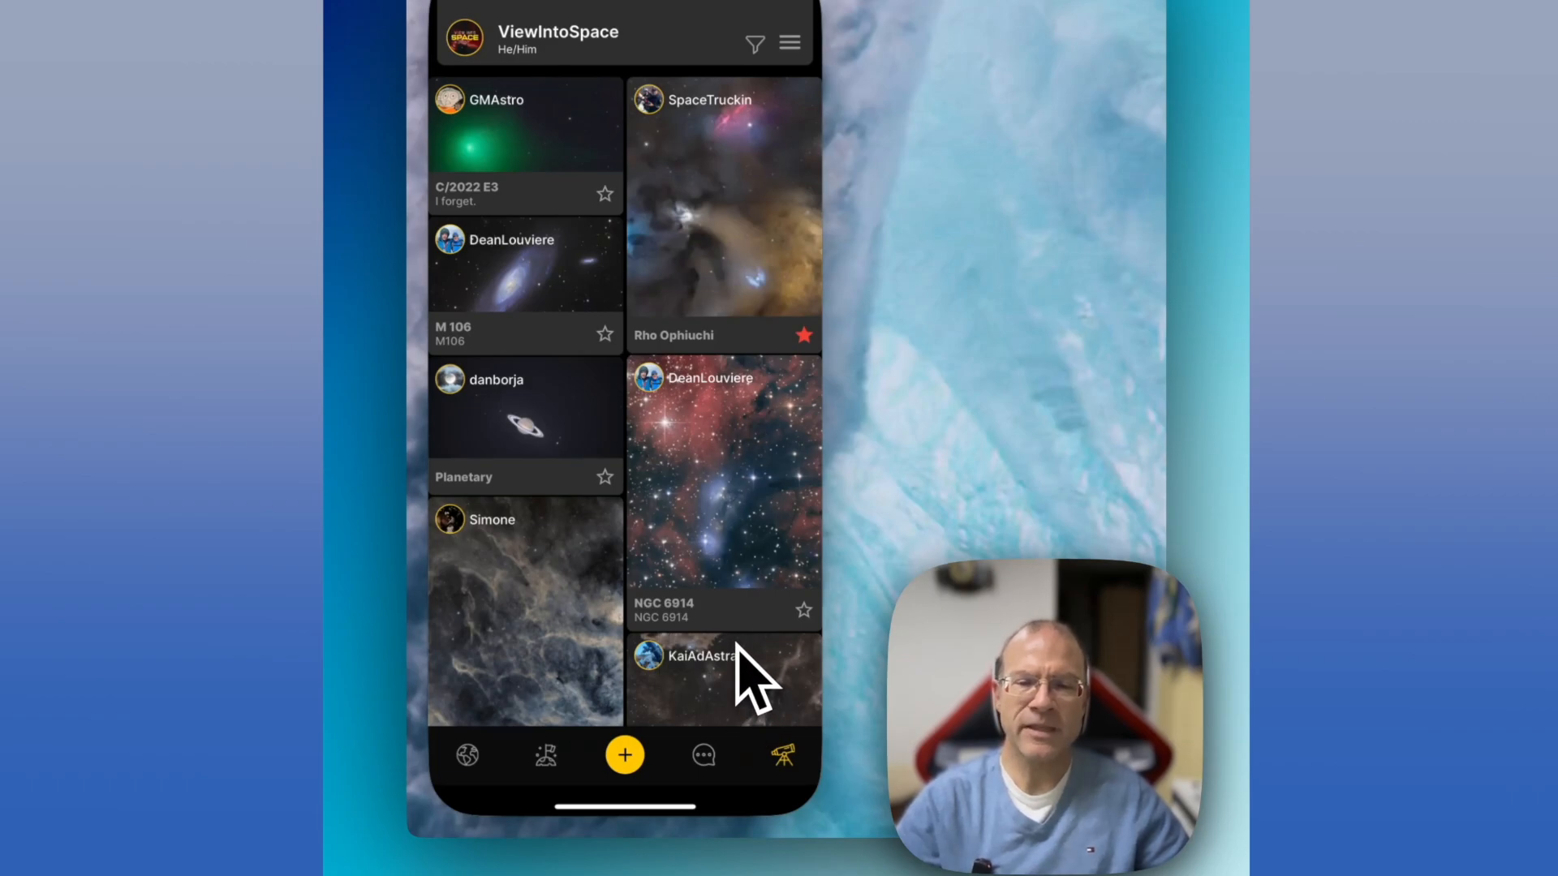
pyautogui.moveTo(740, 525)
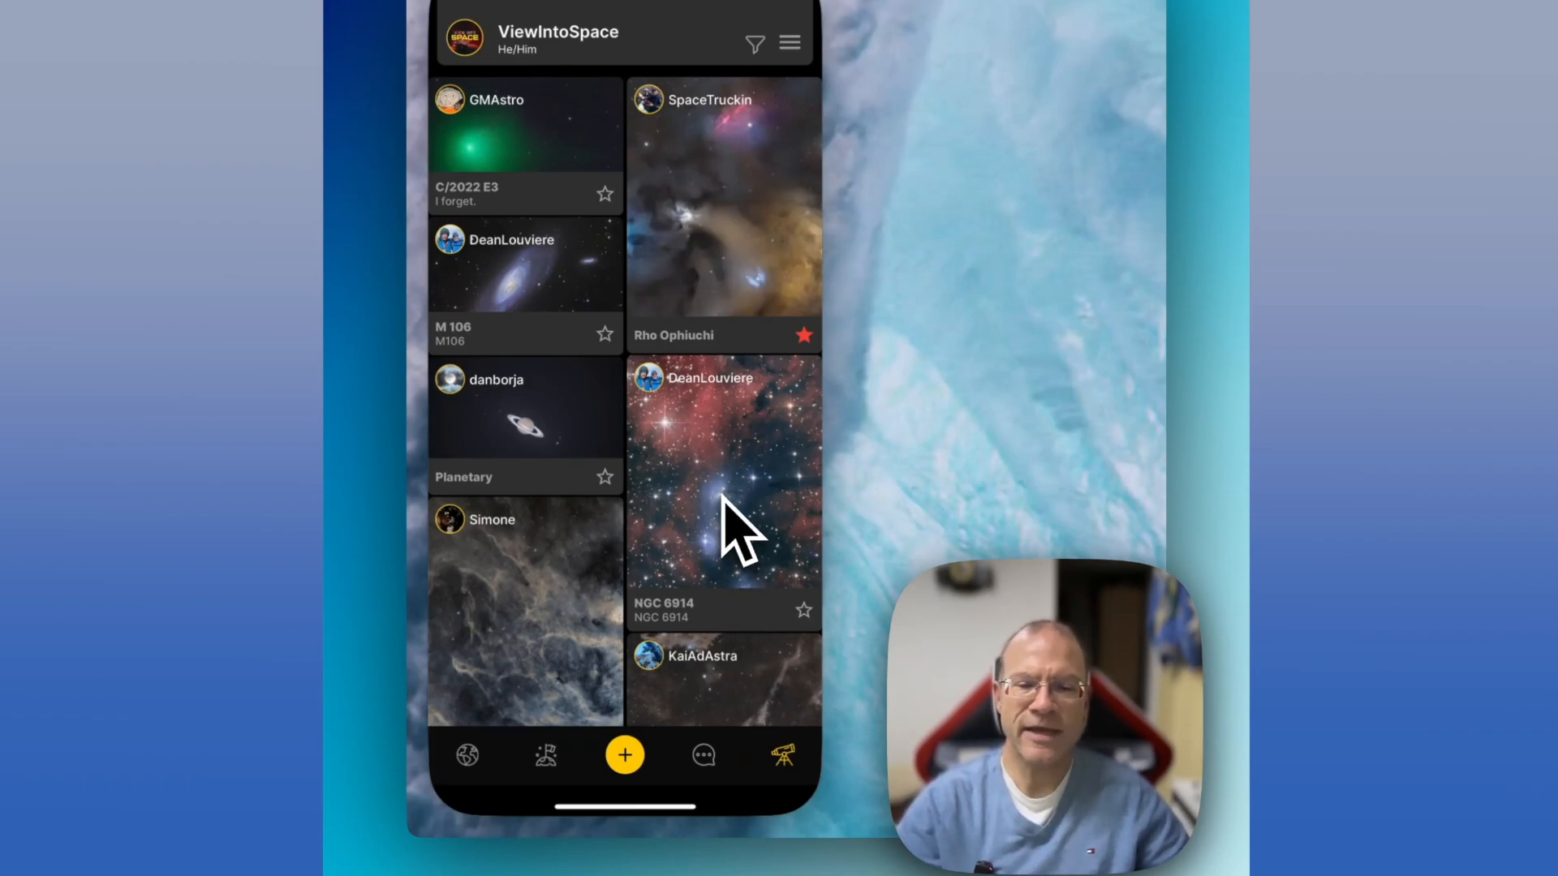
pyautogui.moveTo(730, 357)
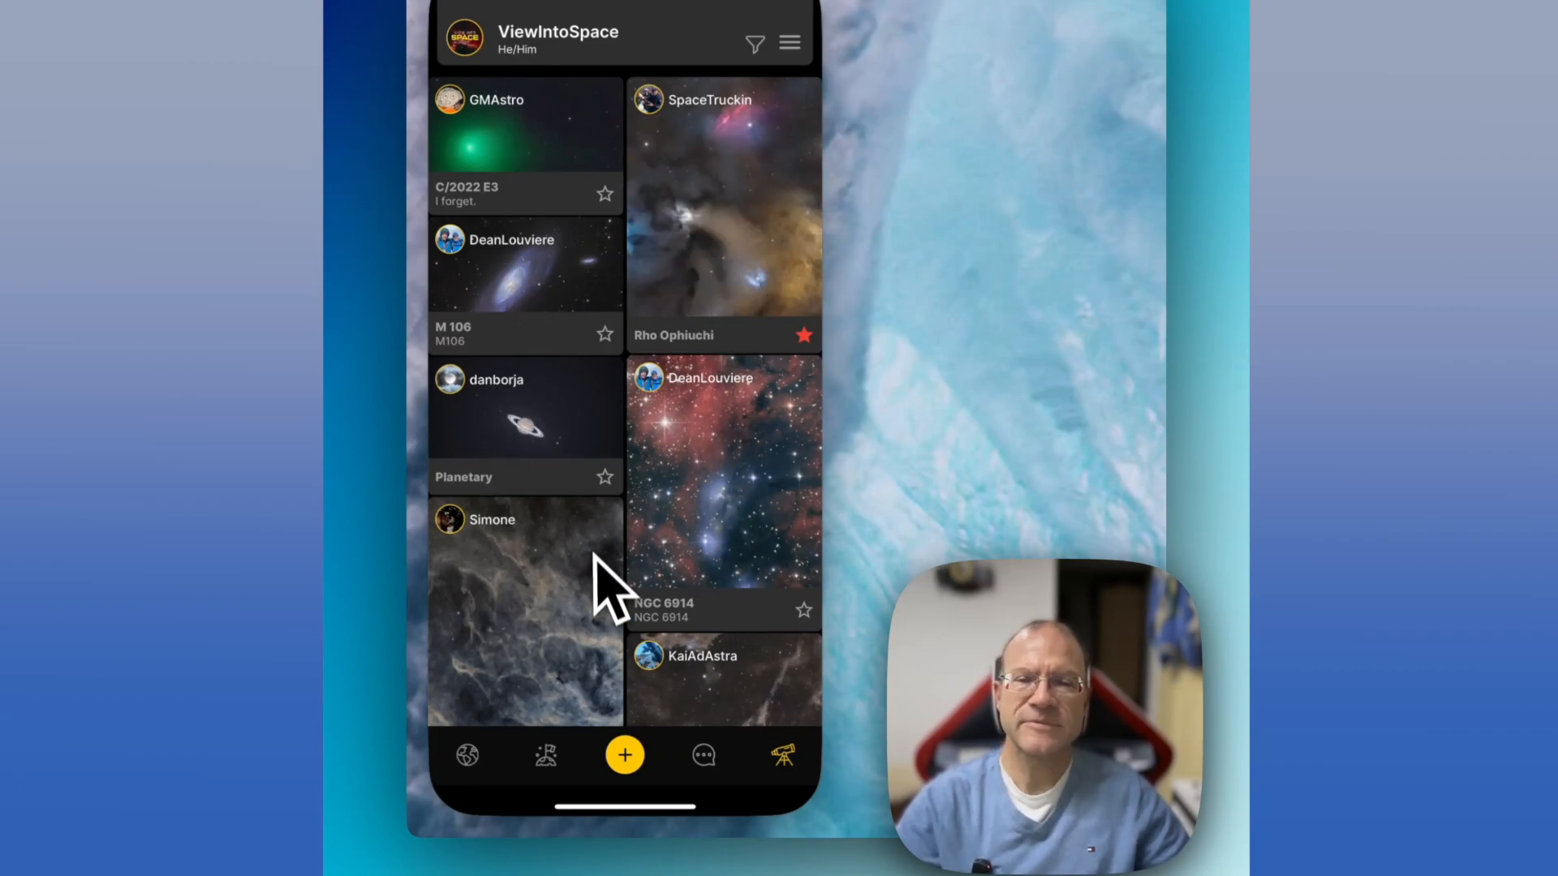
pyautogui.click(790, 42)
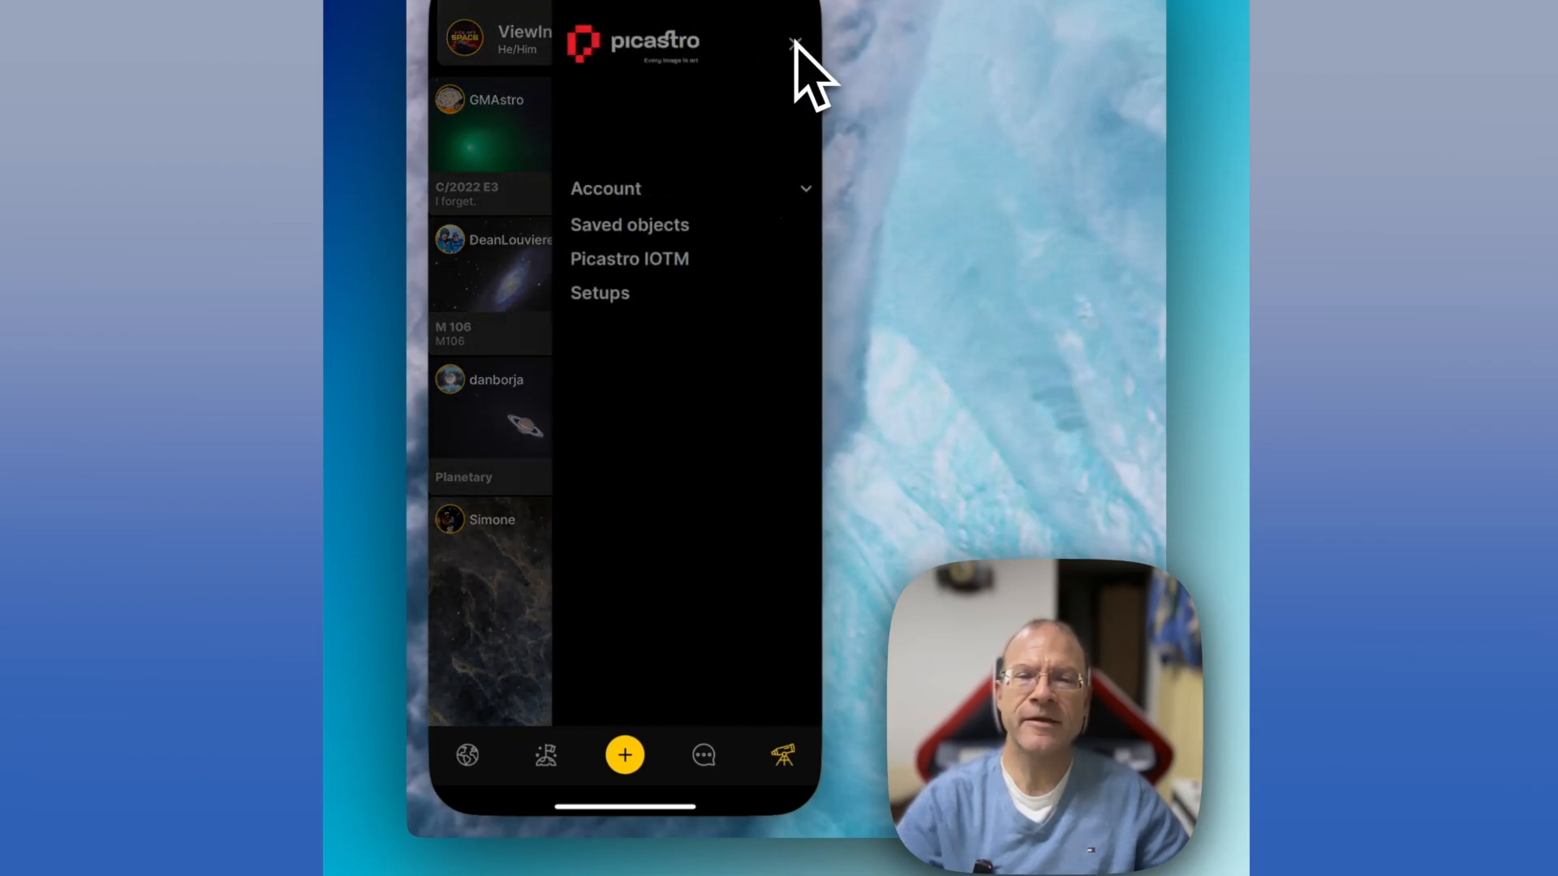
pyautogui.moveTo(684, 193)
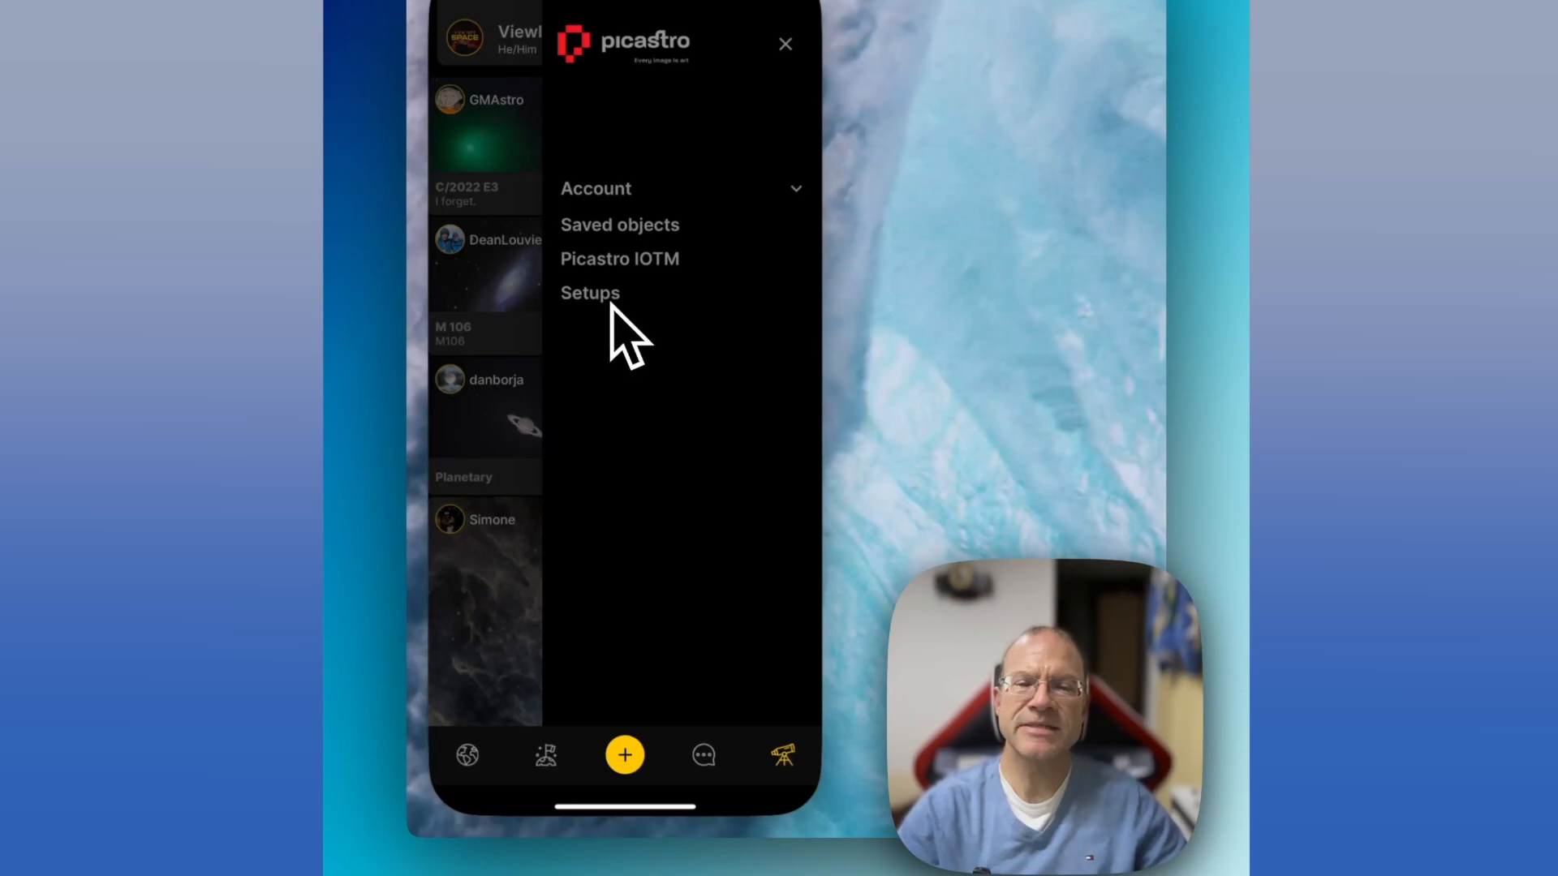
pyautogui.click(590, 292)
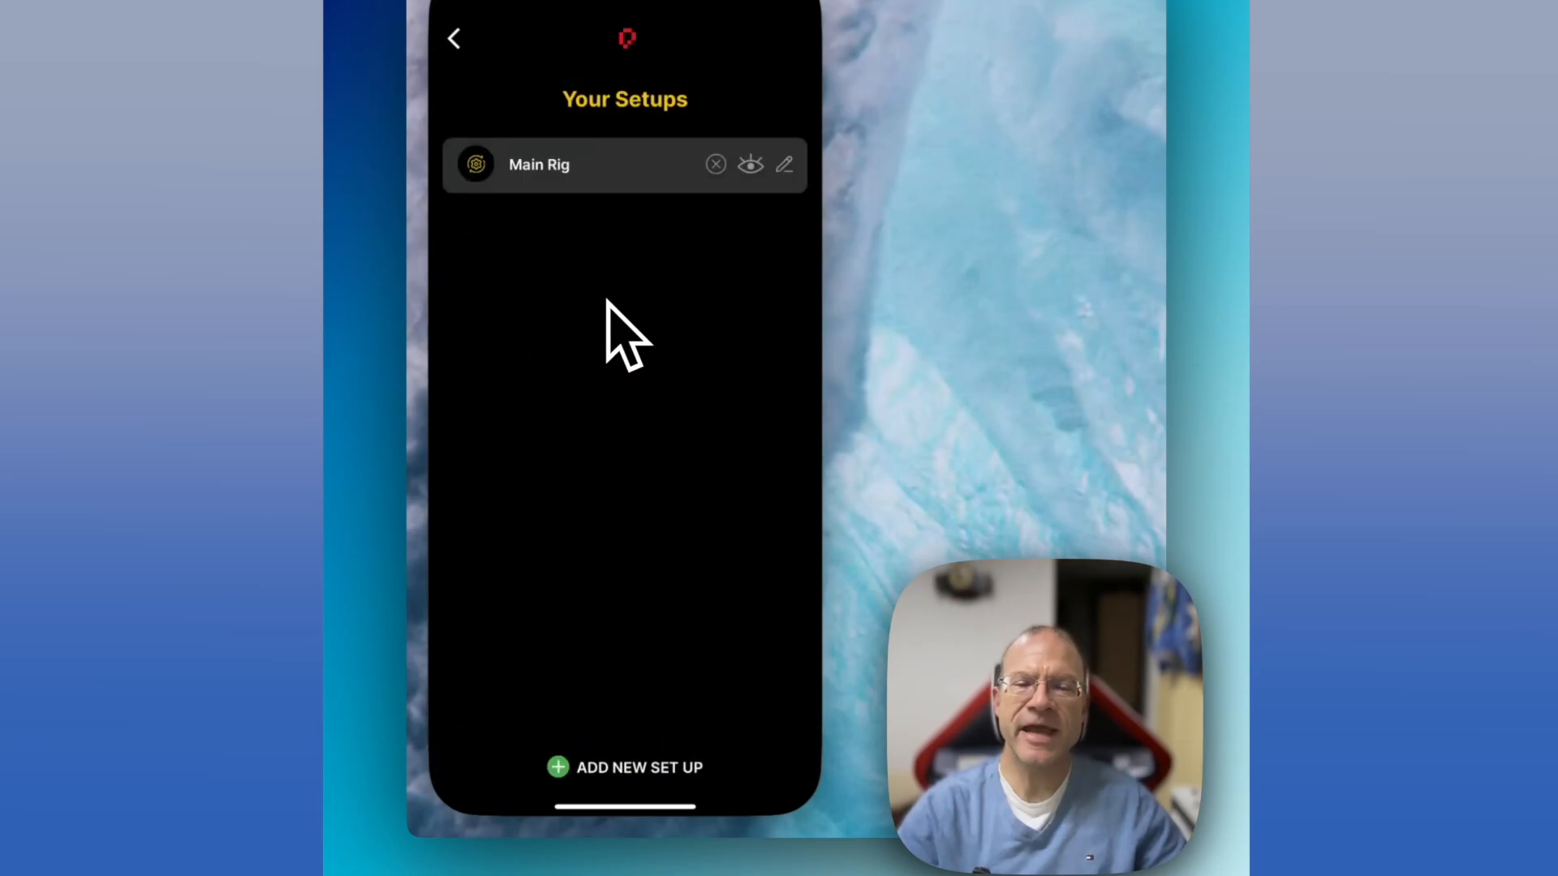
pyautogui.click(784, 164)
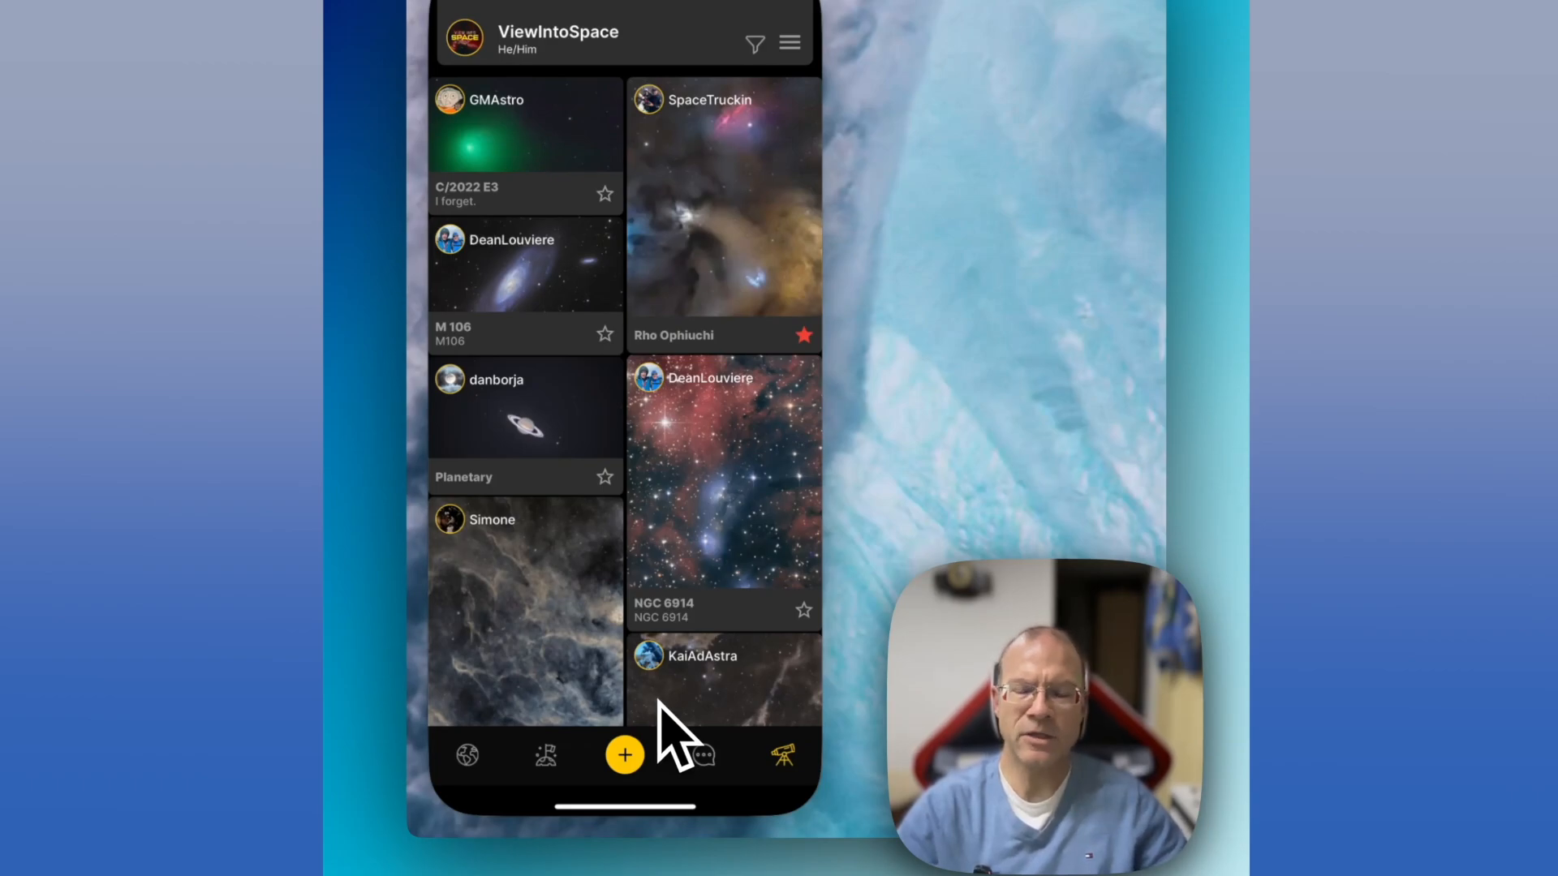
pyautogui.moveTo(692, 716)
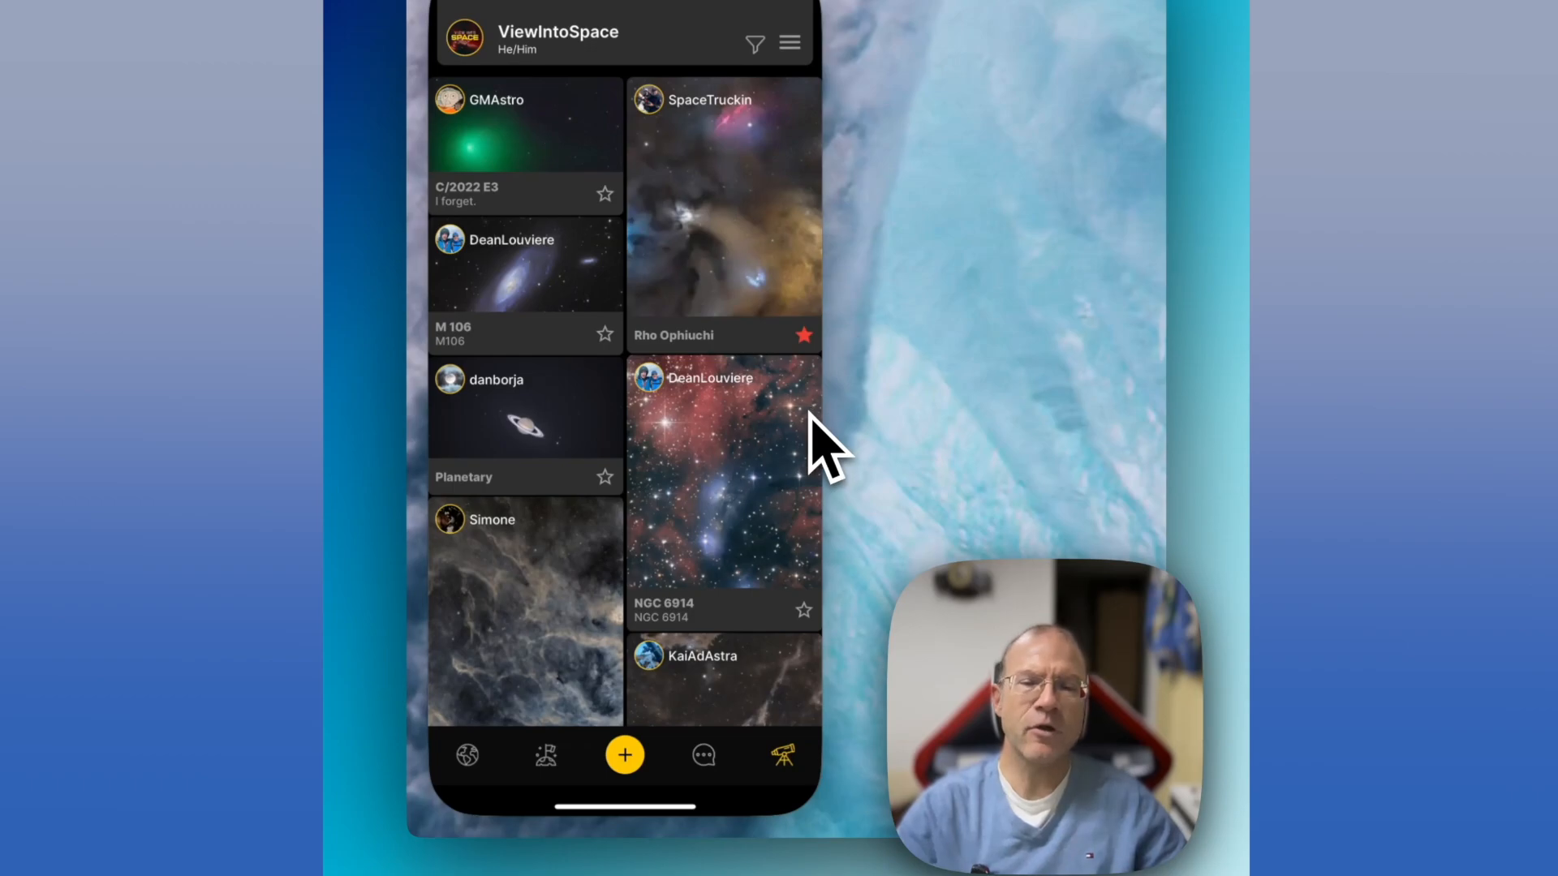
pyautogui.moveTo(656, 209)
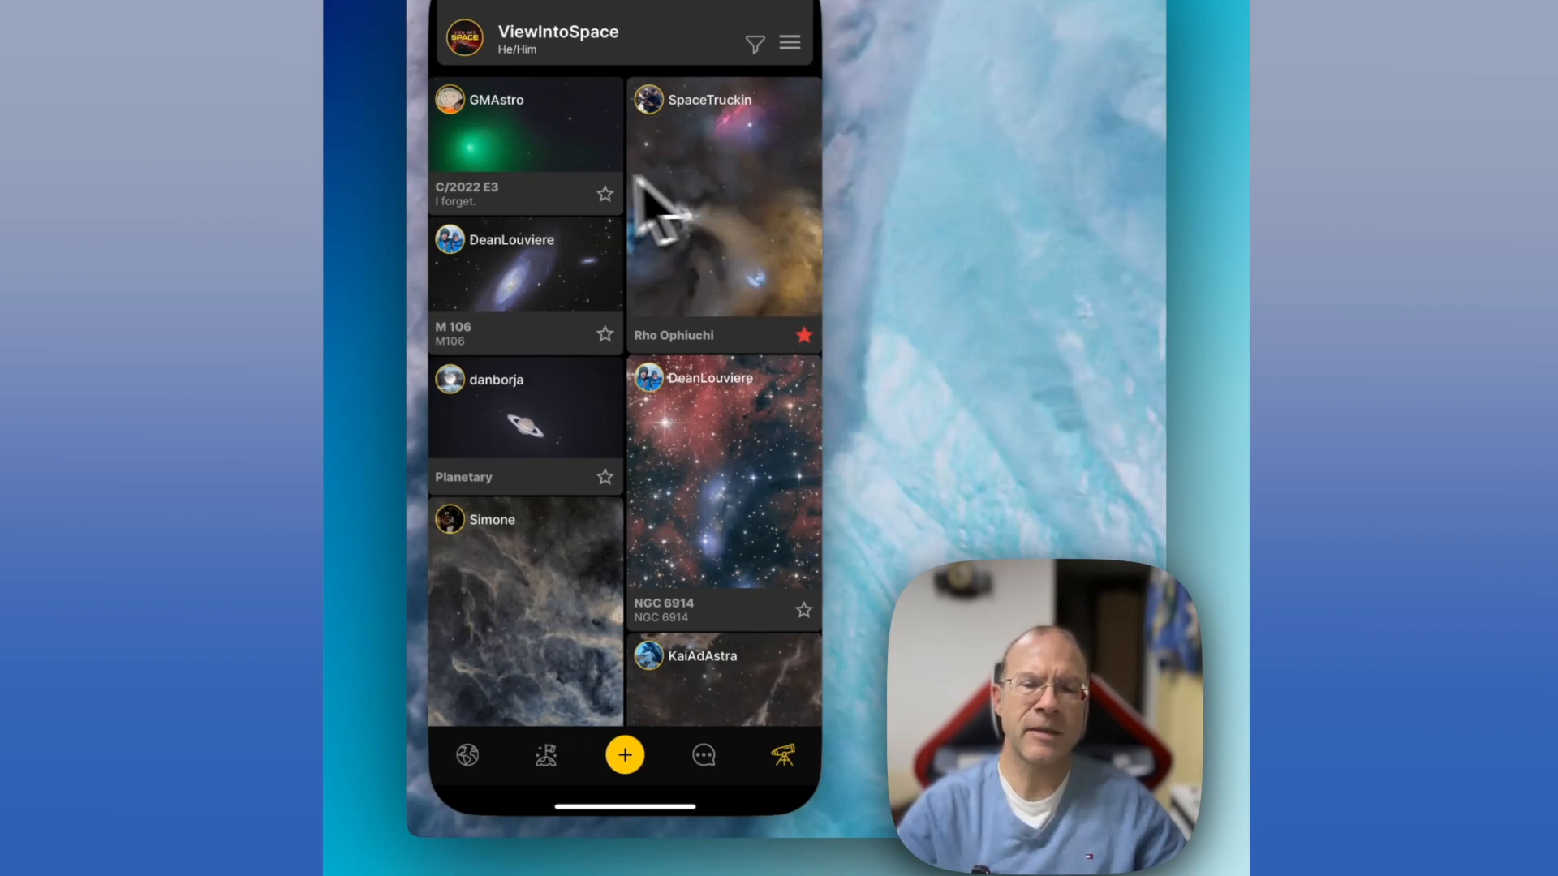
pyautogui.moveTo(715, 691)
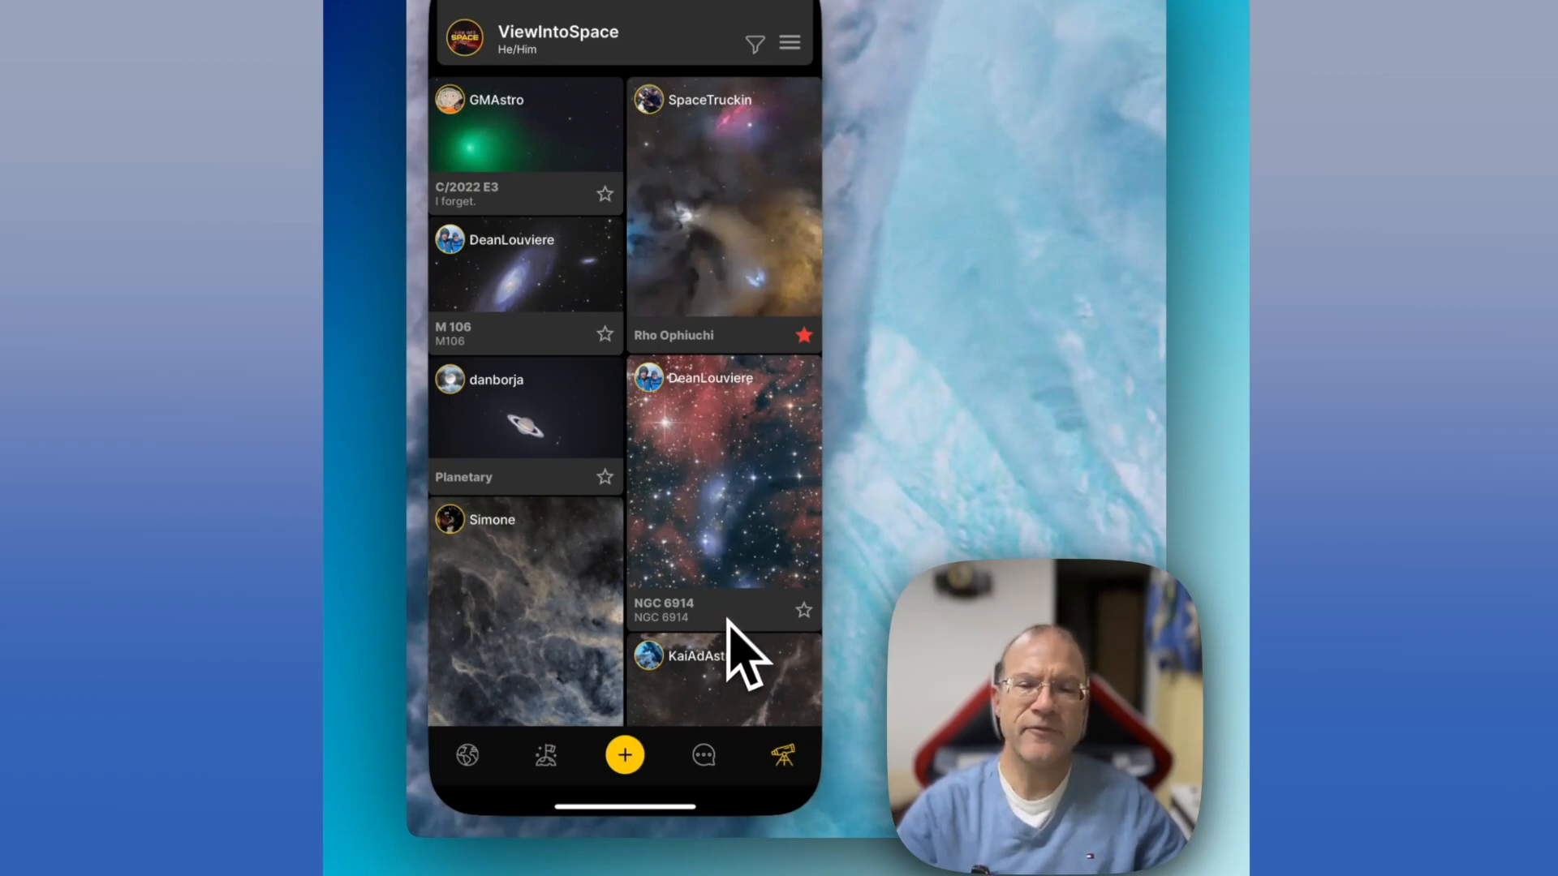
pyautogui.moveTo(740, 595)
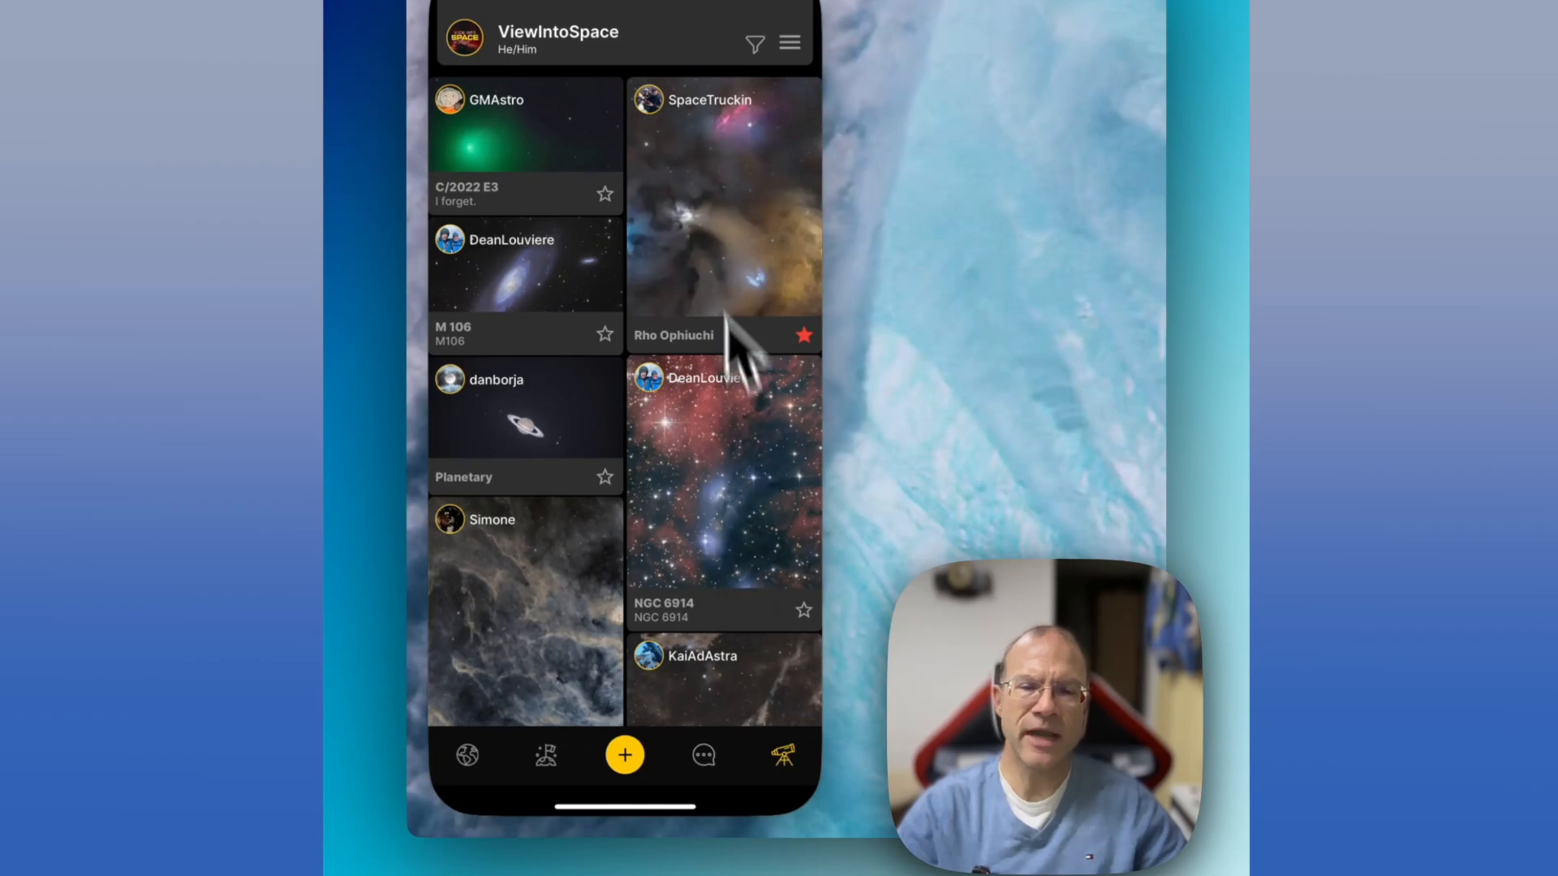
pyautogui.moveTo(557, 627)
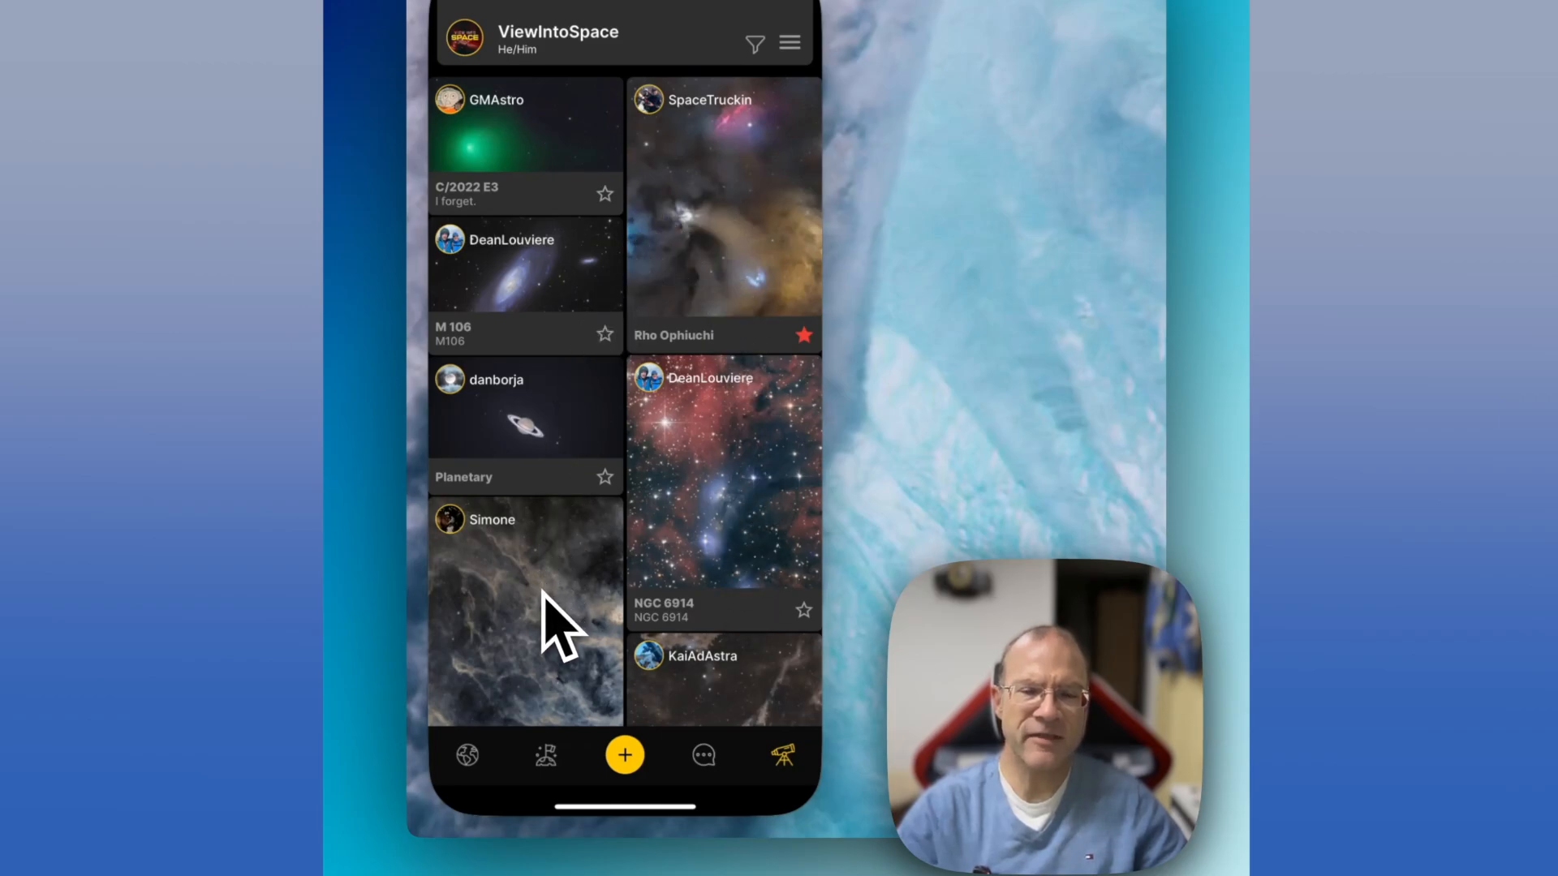
pyautogui.moveTo(744, 552)
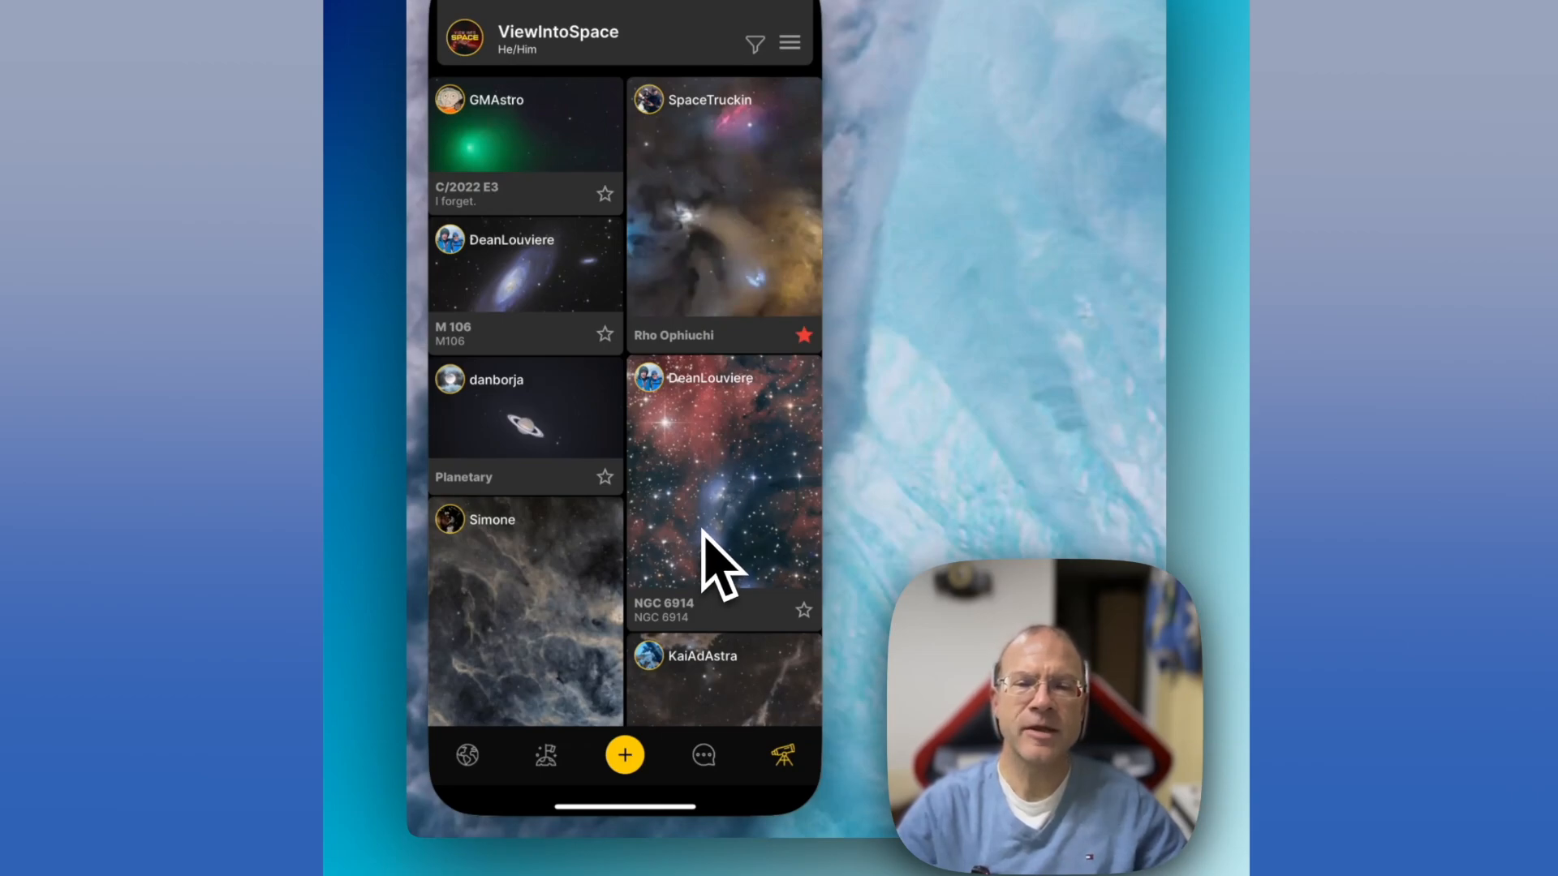
pyautogui.moveTo(656, 299)
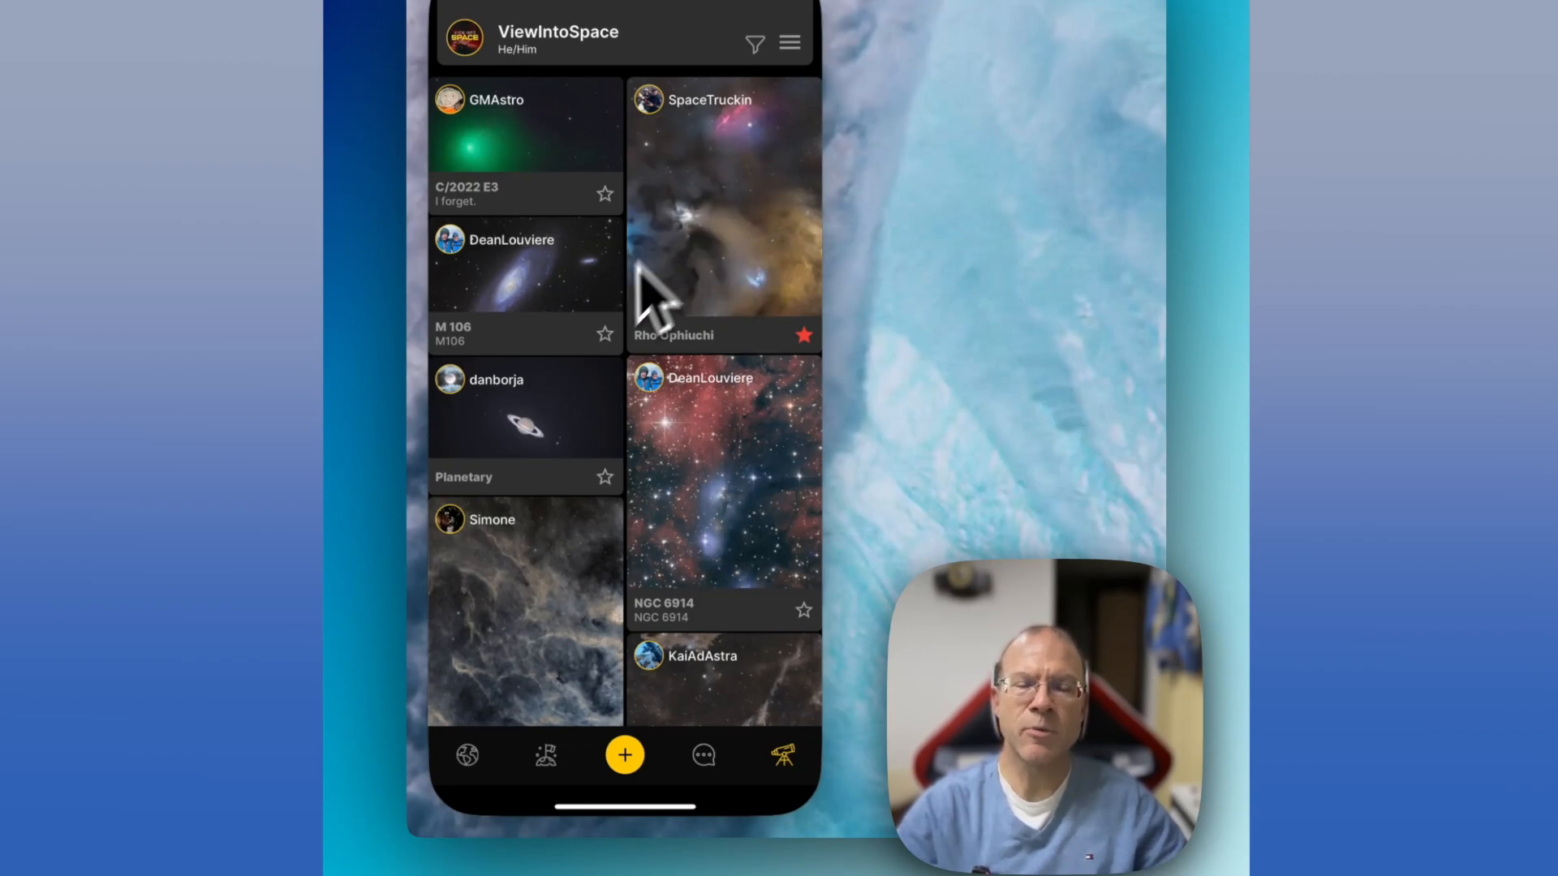
pyautogui.moveTo(584, 651)
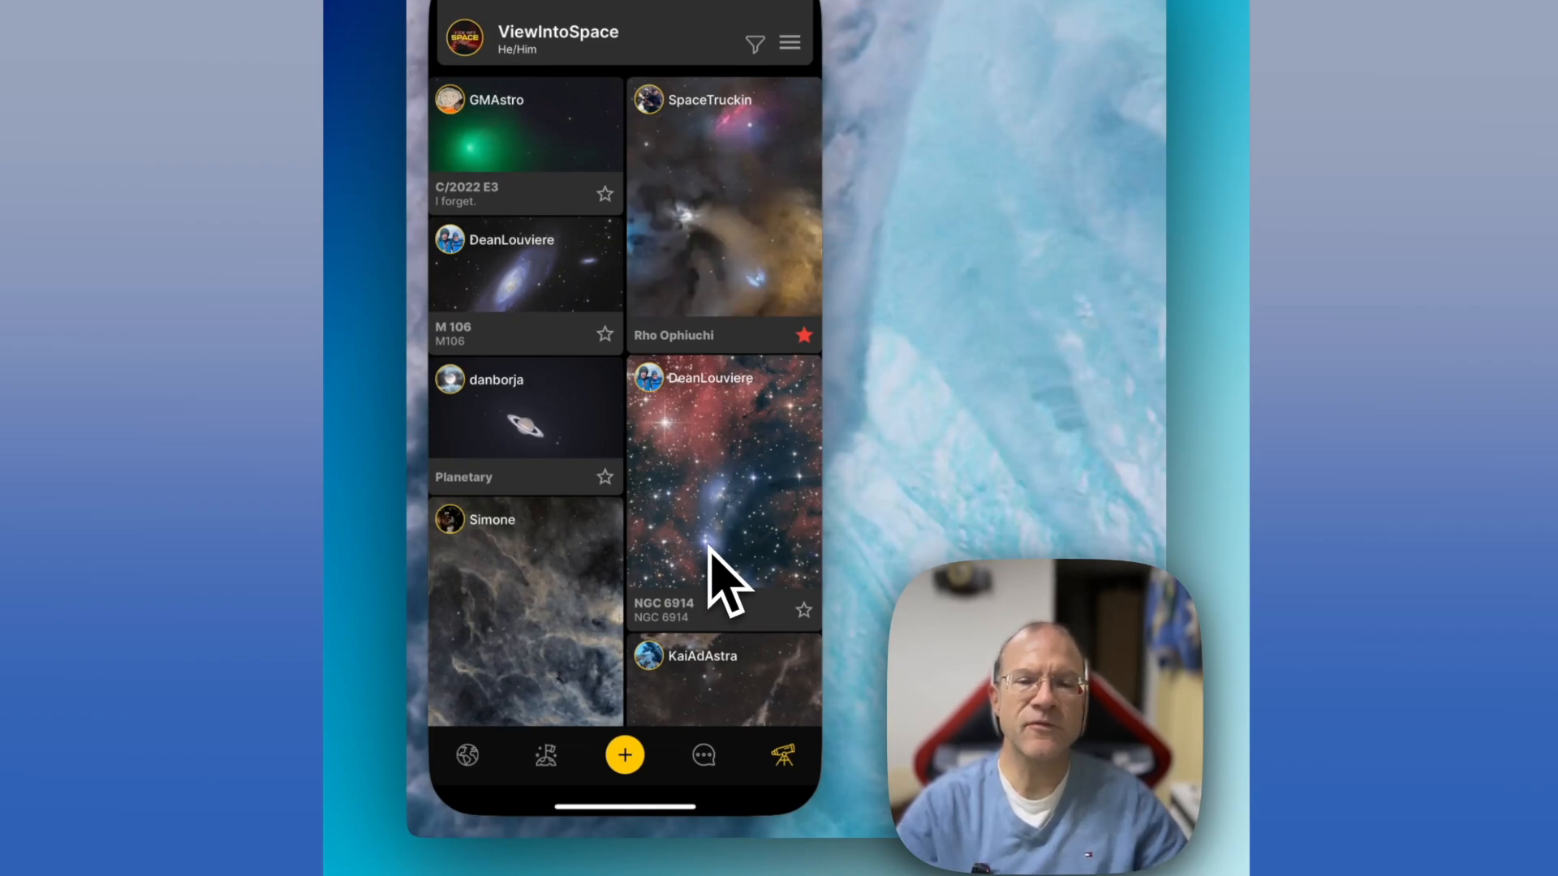
pyautogui.moveTo(786, 352)
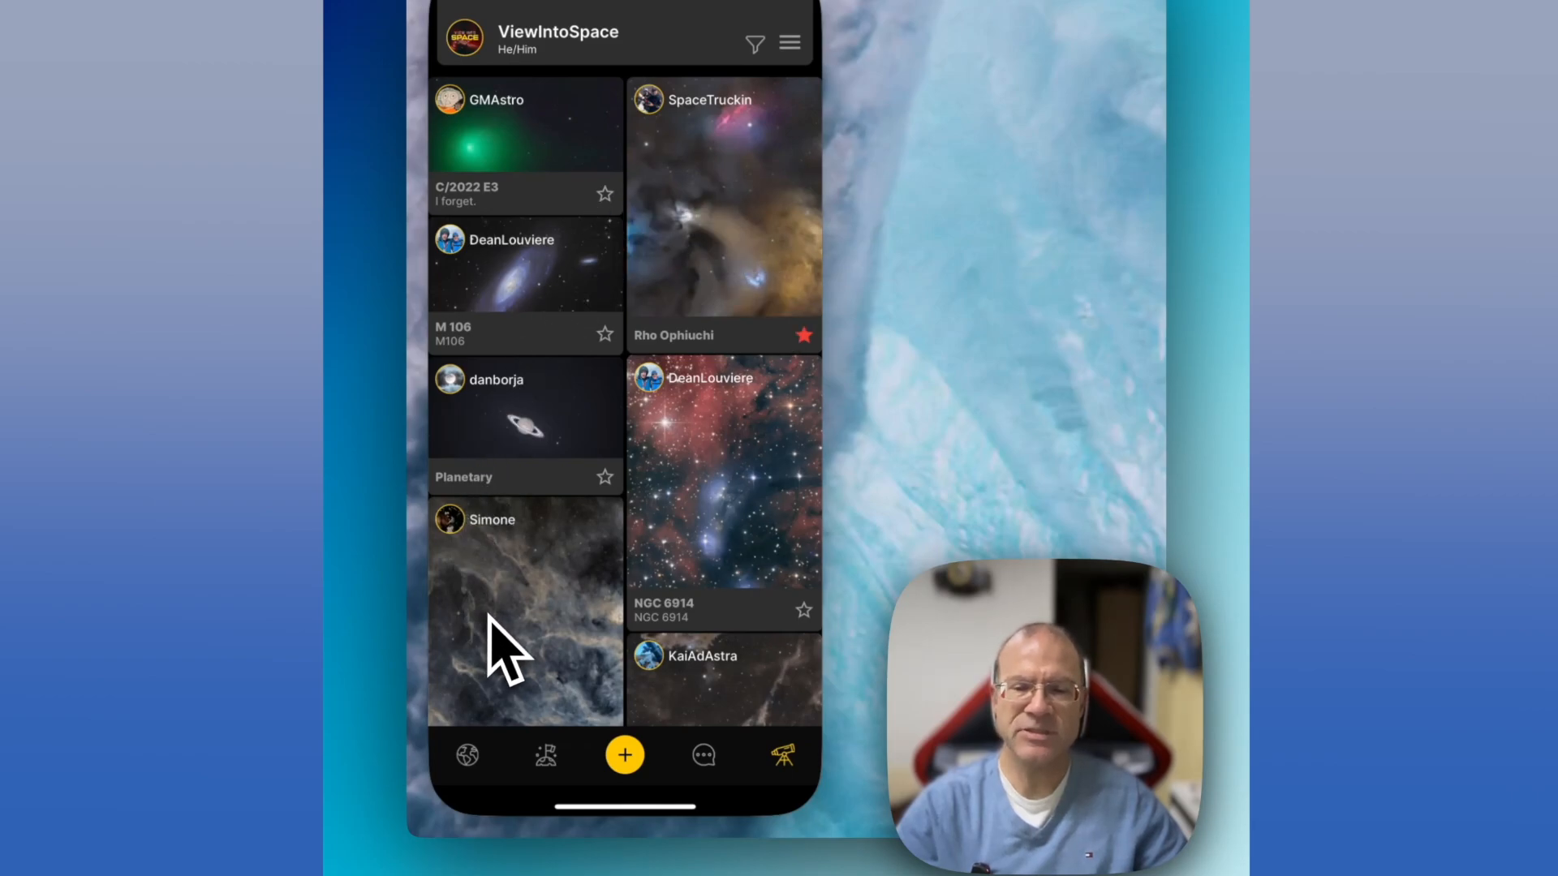
pyautogui.moveTo(770, 661)
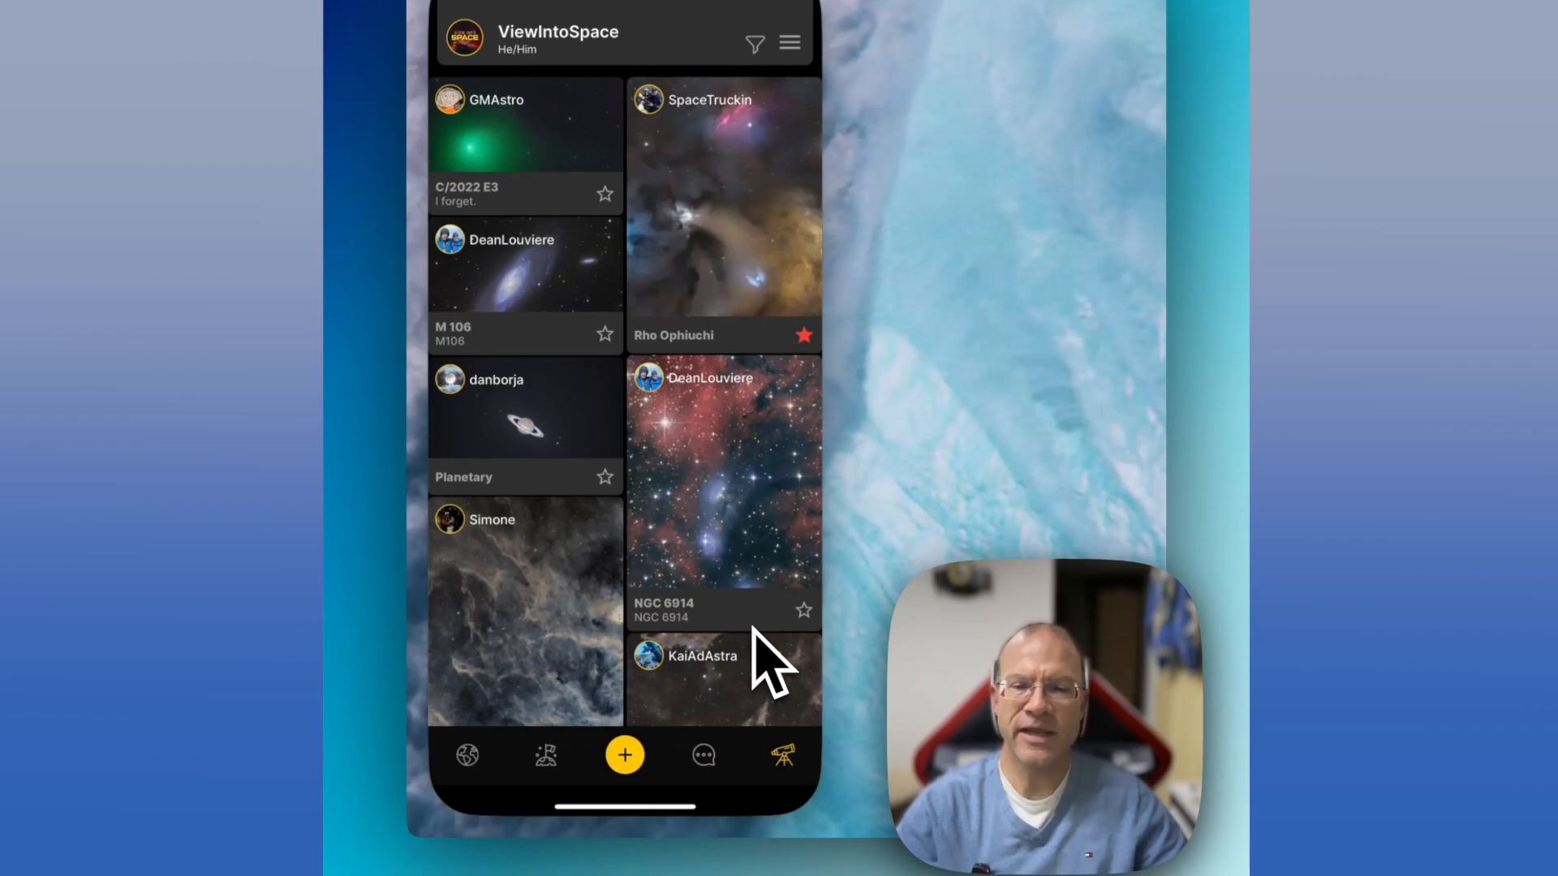
pyautogui.moveTo(775, 645)
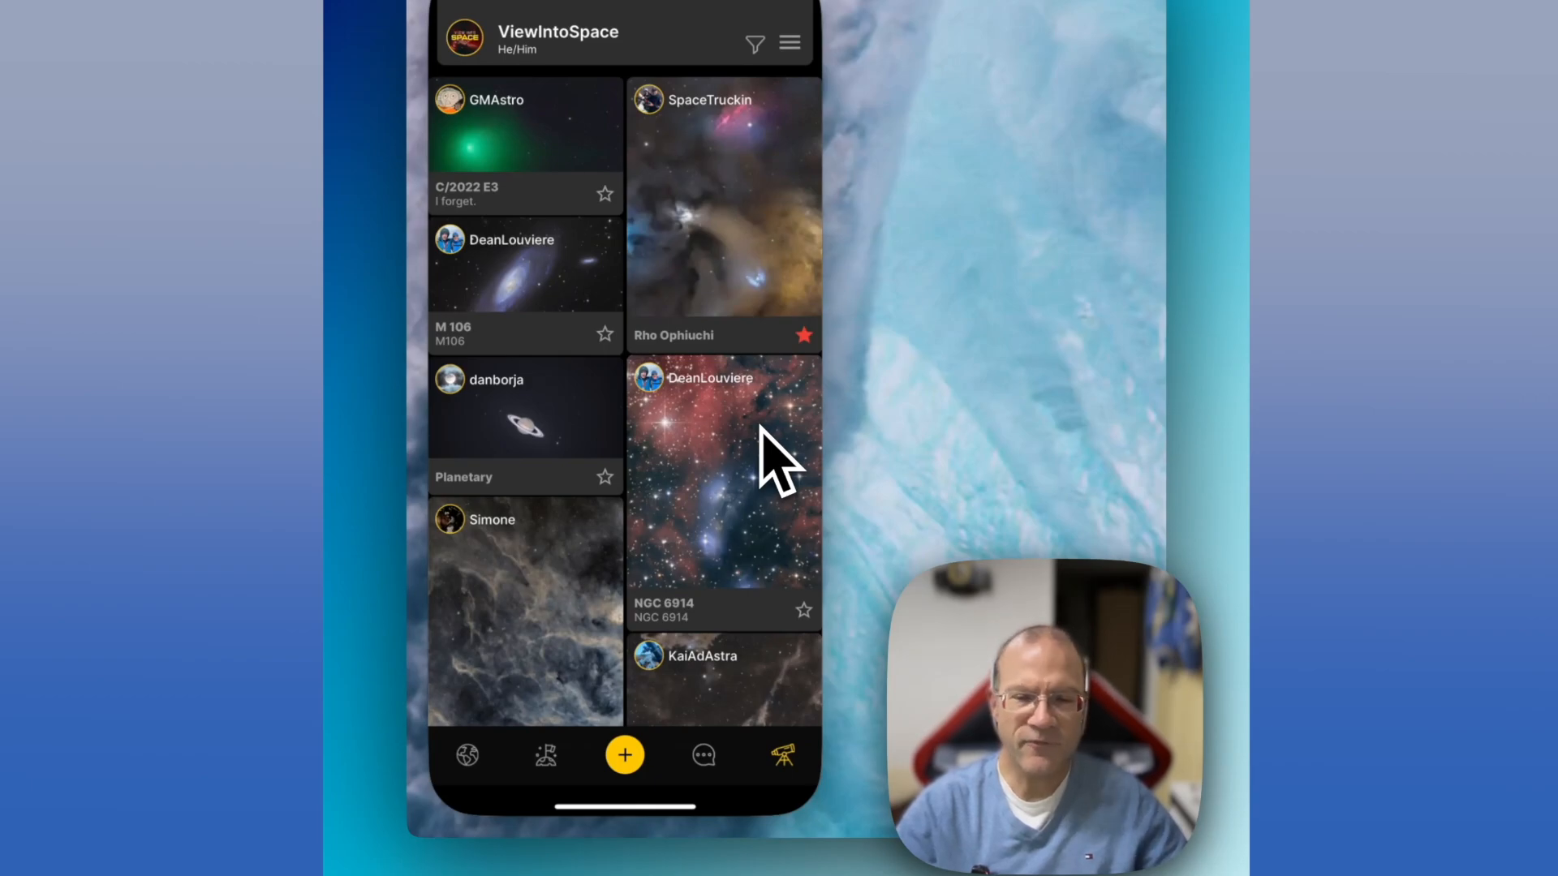
pyautogui.moveTo(764, 506)
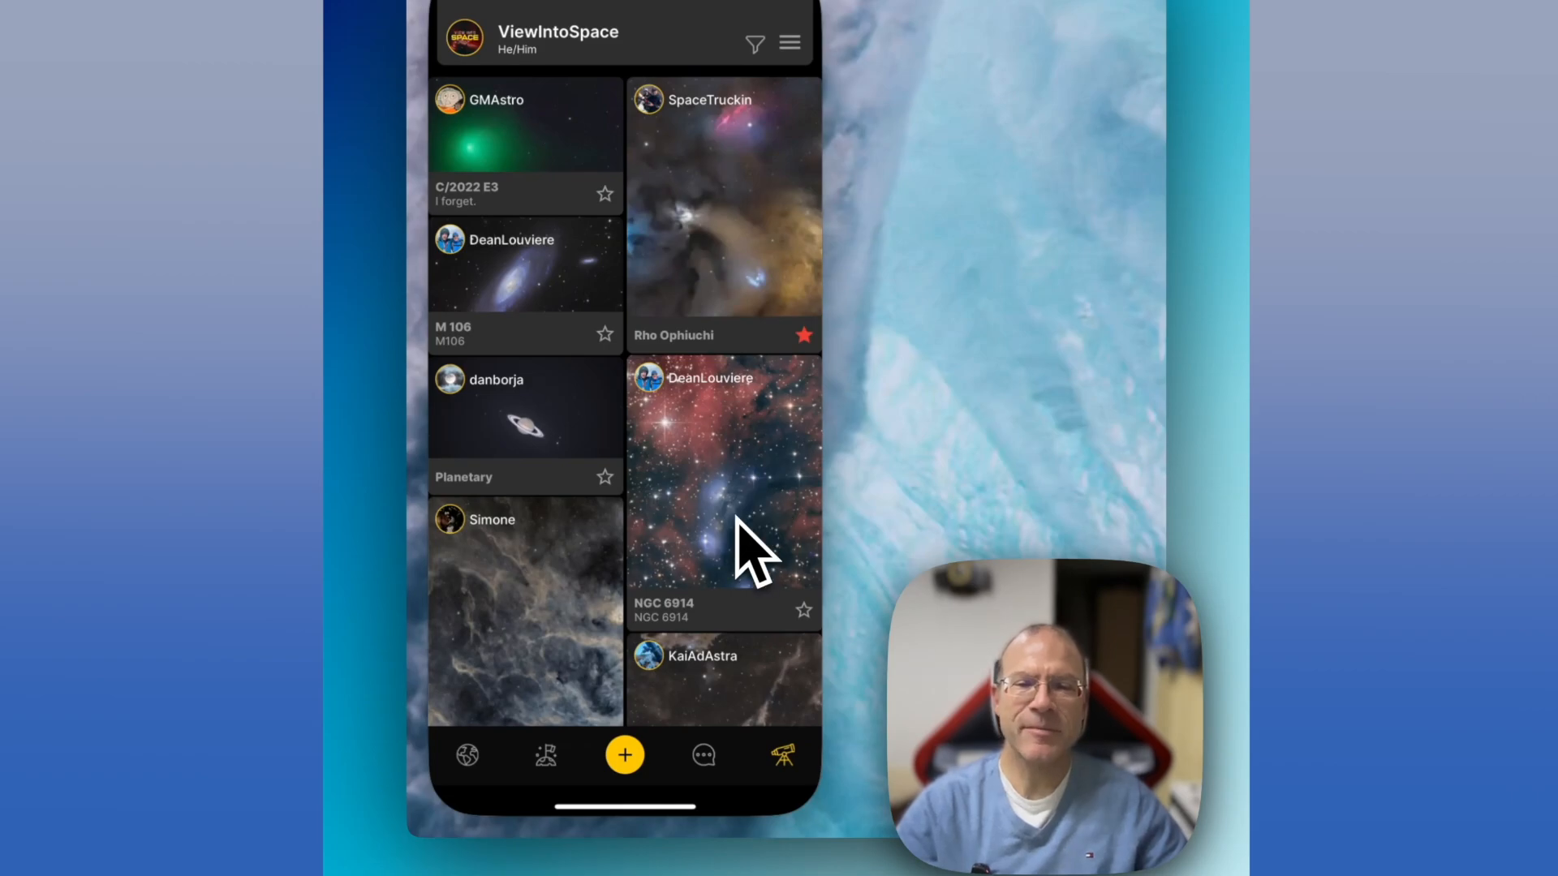
pyautogui.moveTo(561, 194)
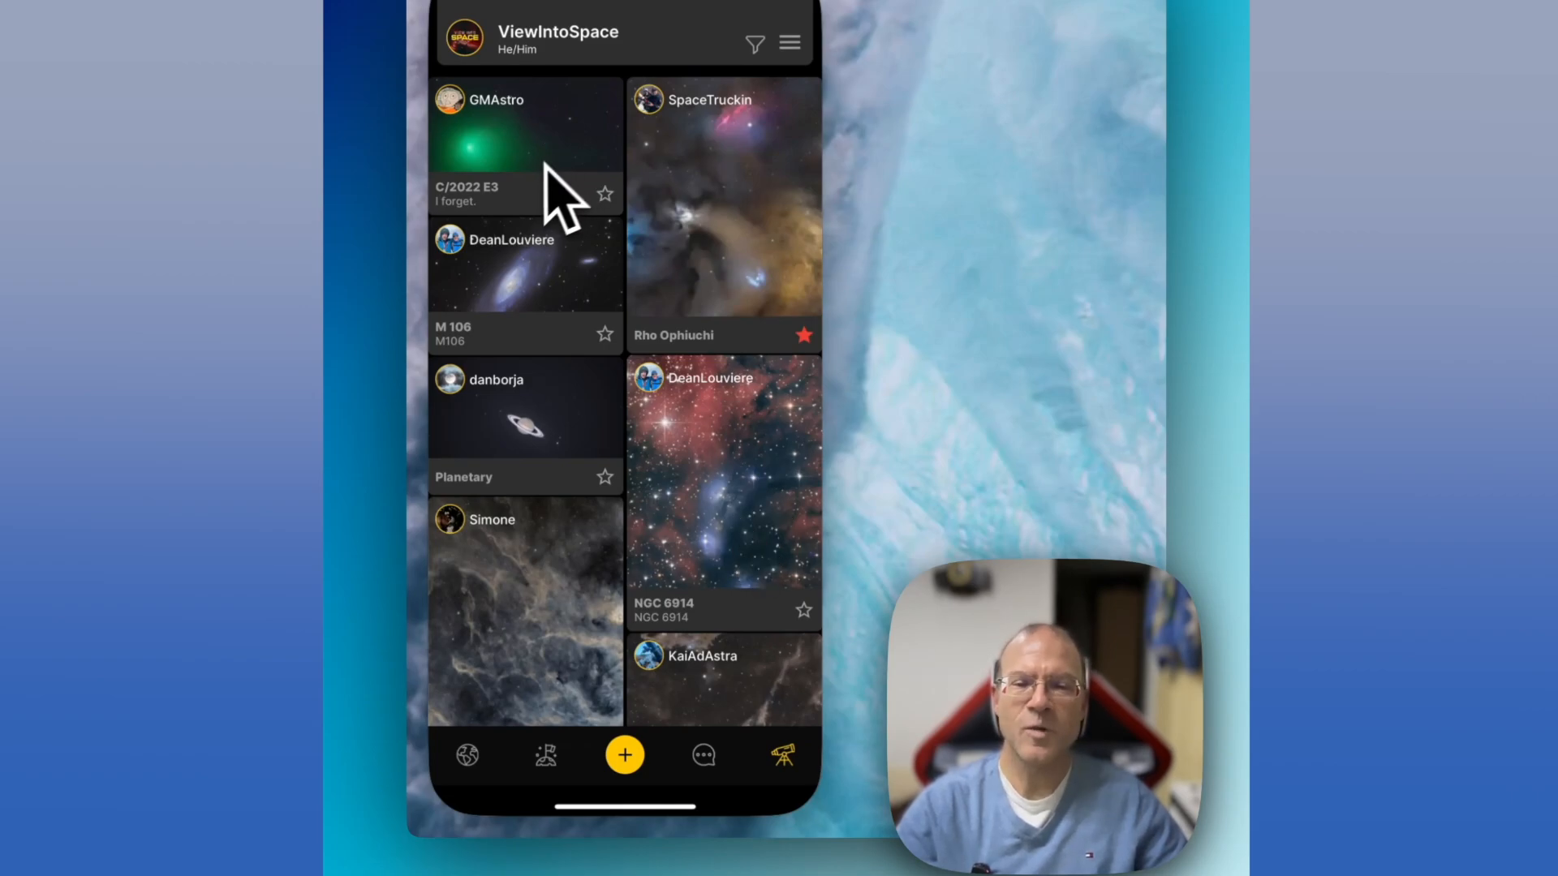
pyautogui.moveTo(701, 611)
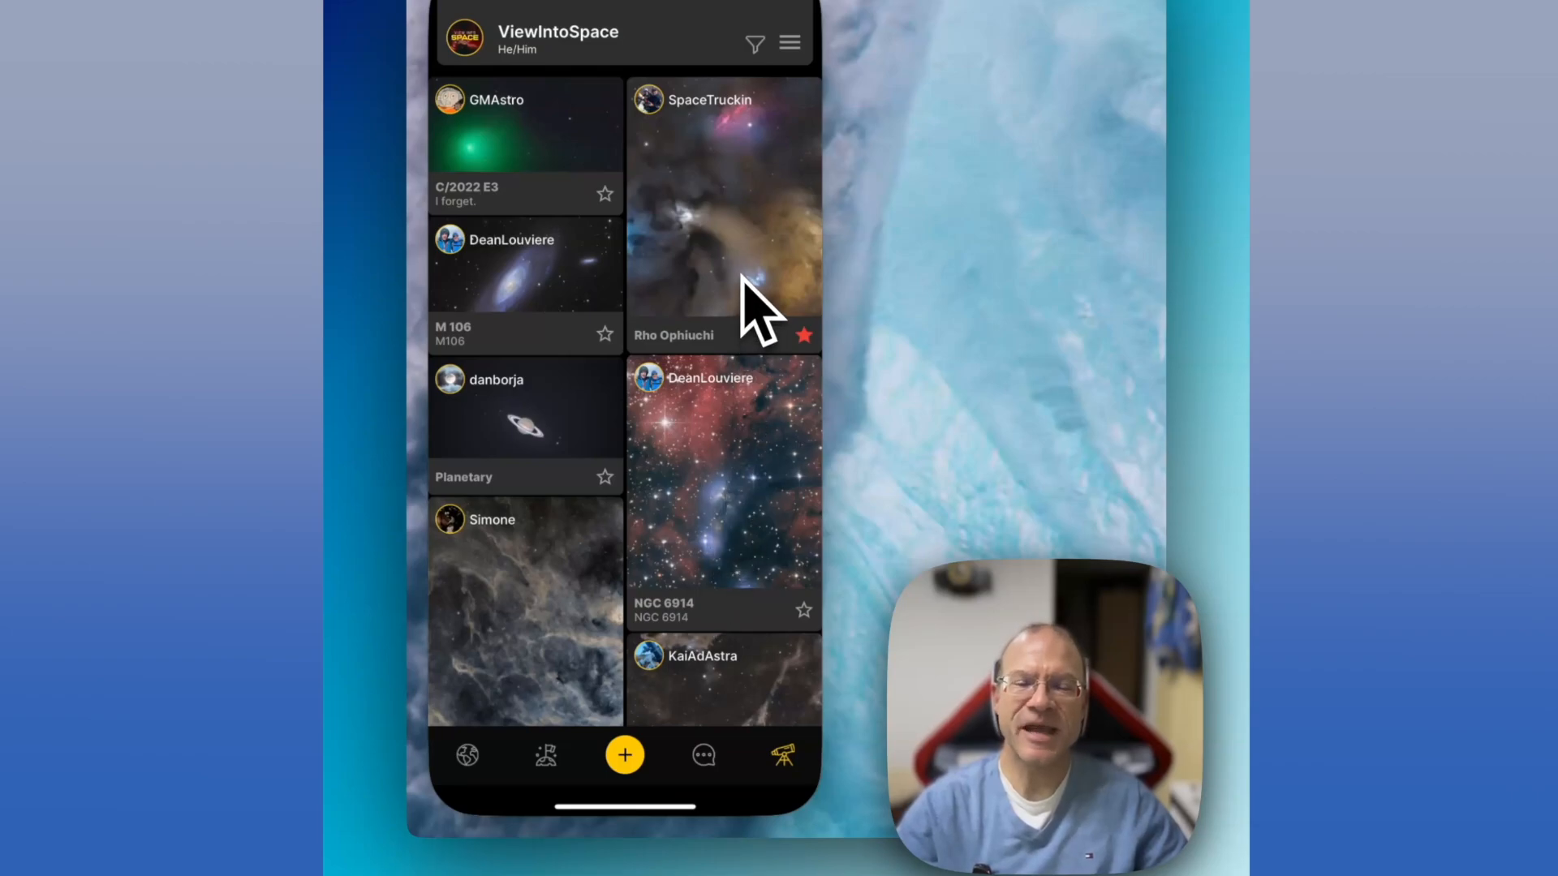
pyautogui.moveTo(572, 178)
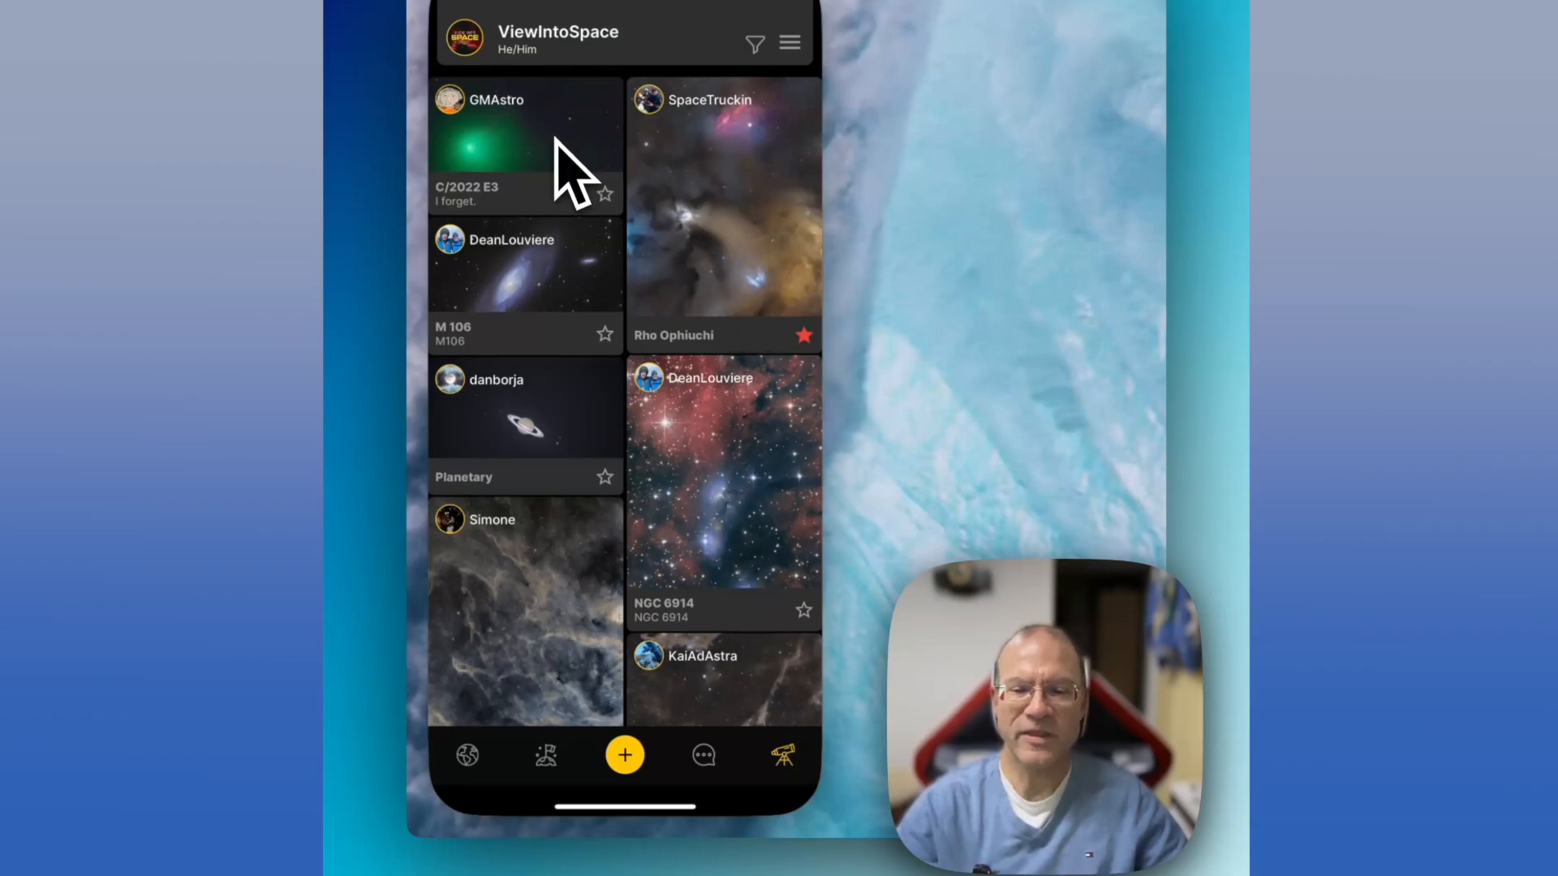